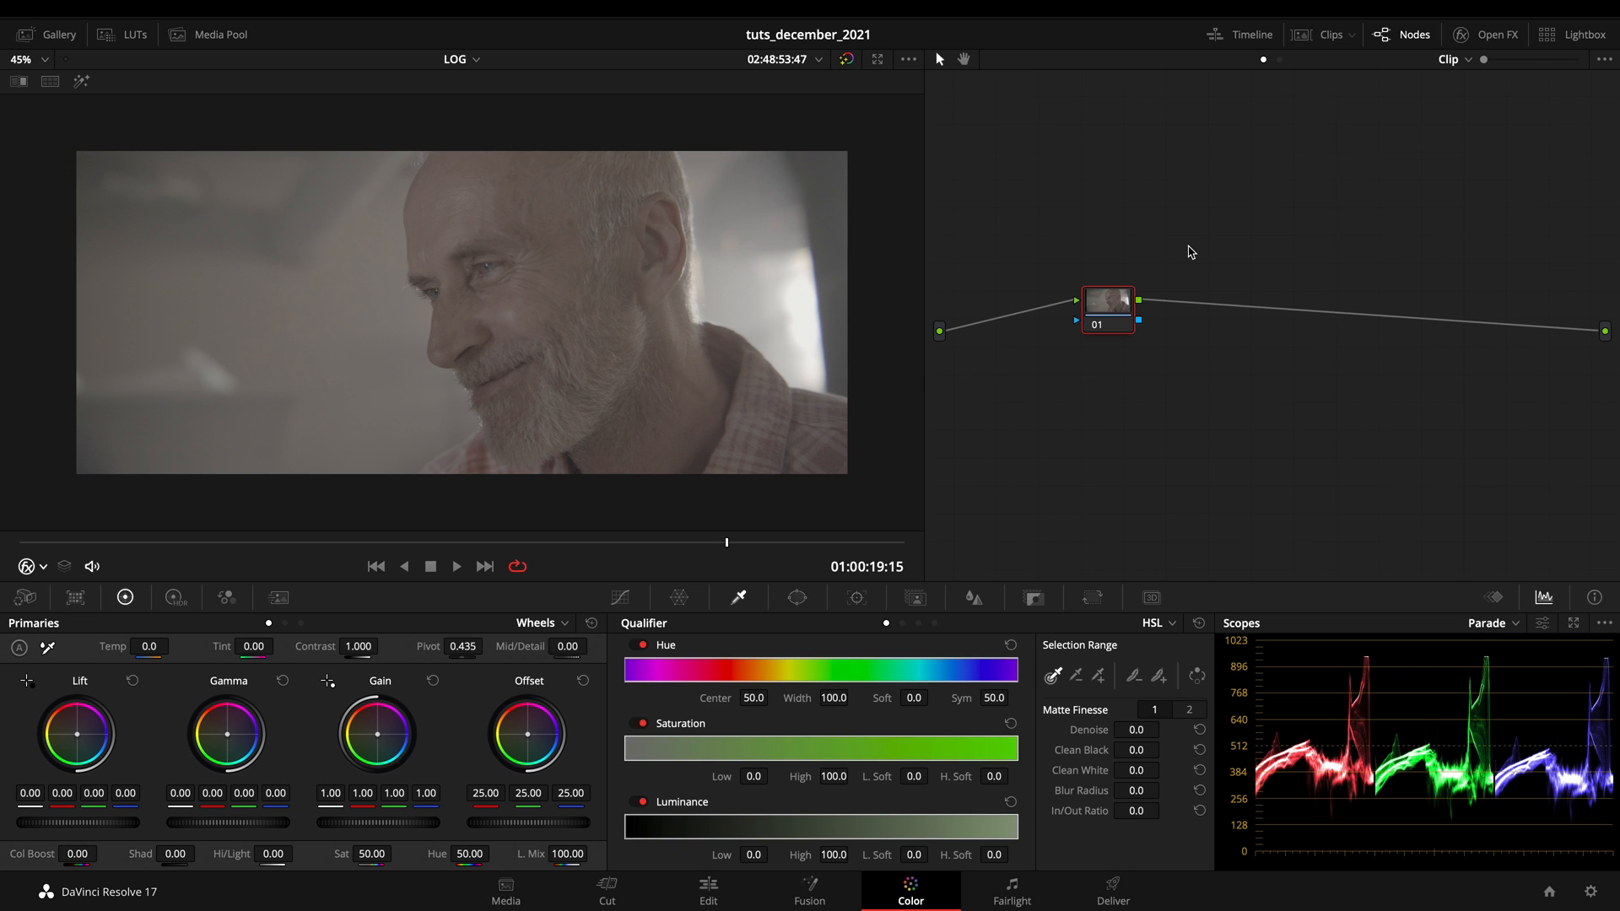
mouse_move(931, 196)
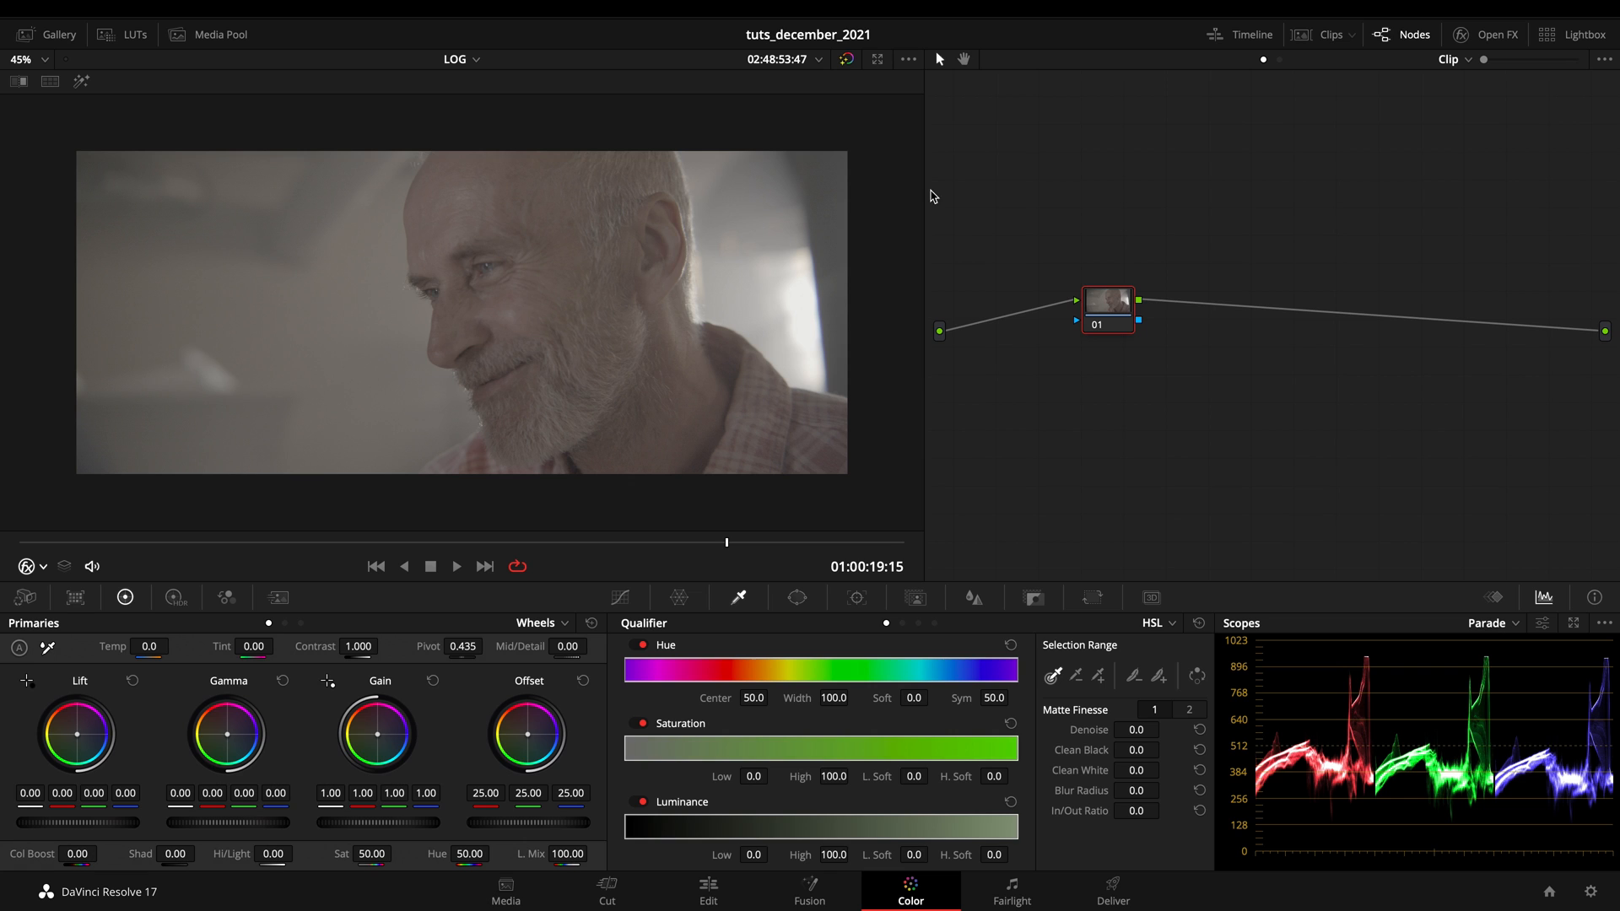
mouse_move(501, 79)
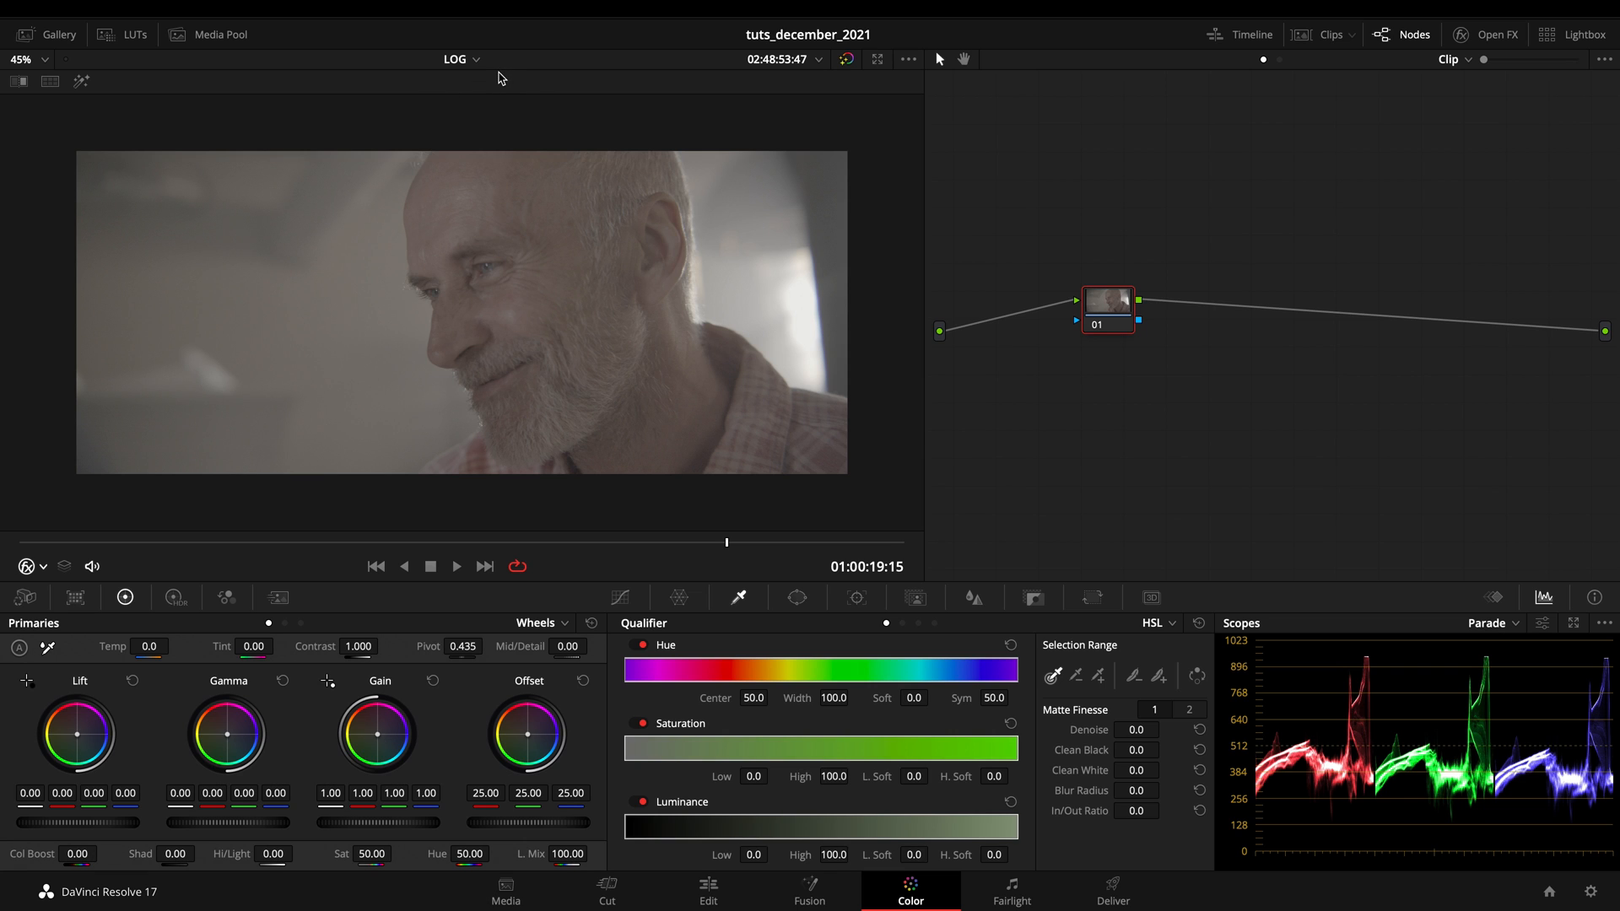
mouse_move(1319, 42)
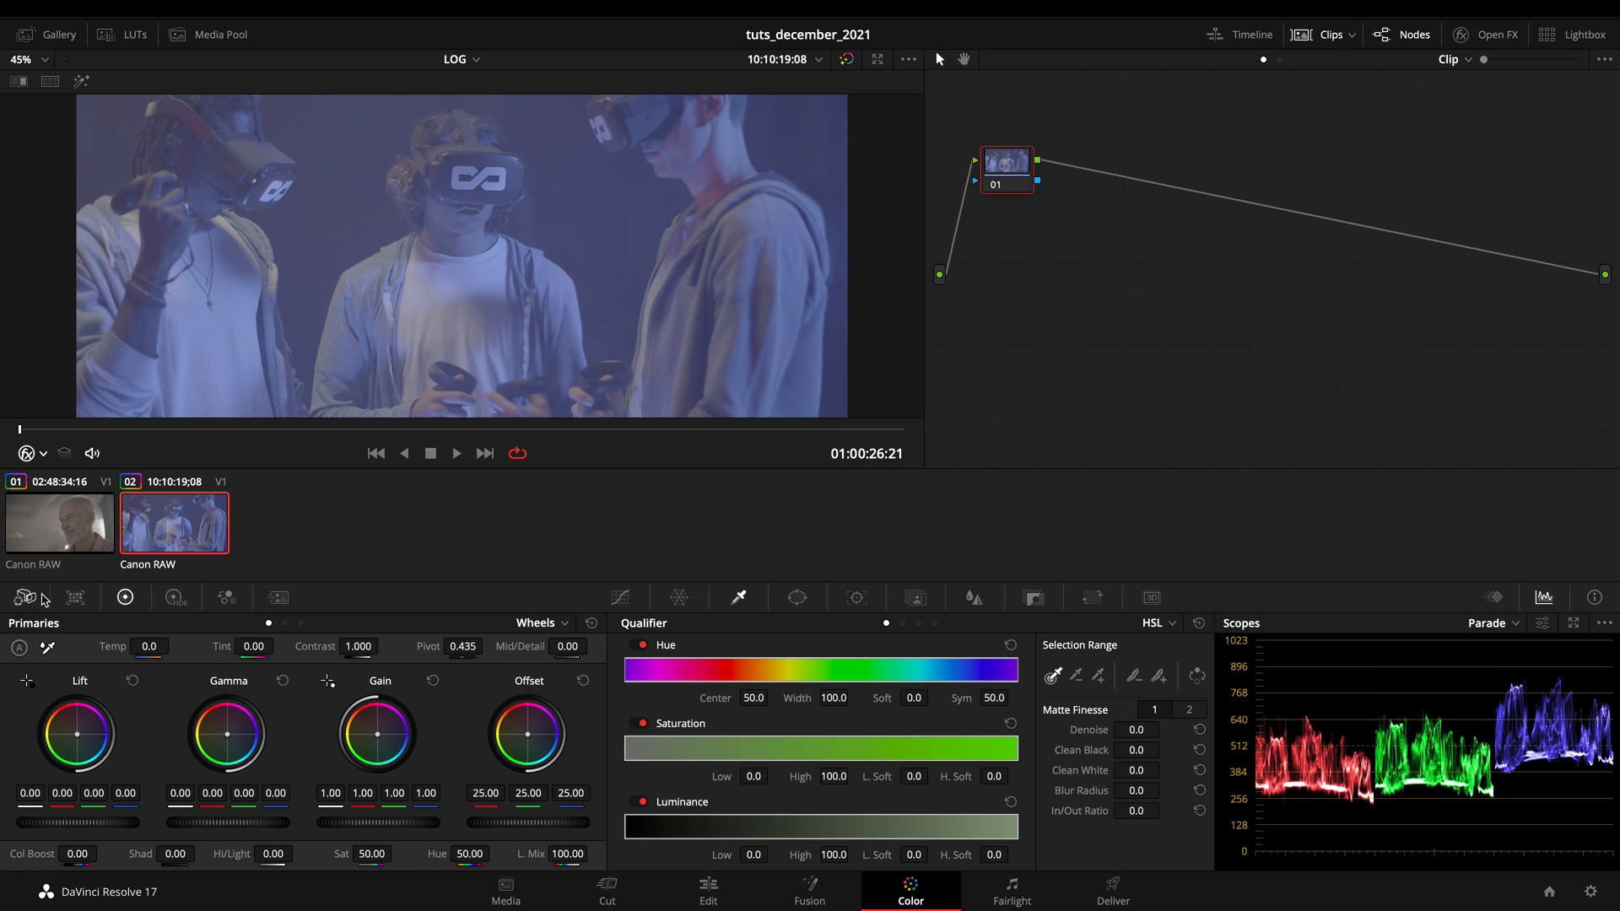
Check the clips' Camera Raw settings, select the bearded man's clip, and show the Film Looks LUT browser.
left_click(23, 597)
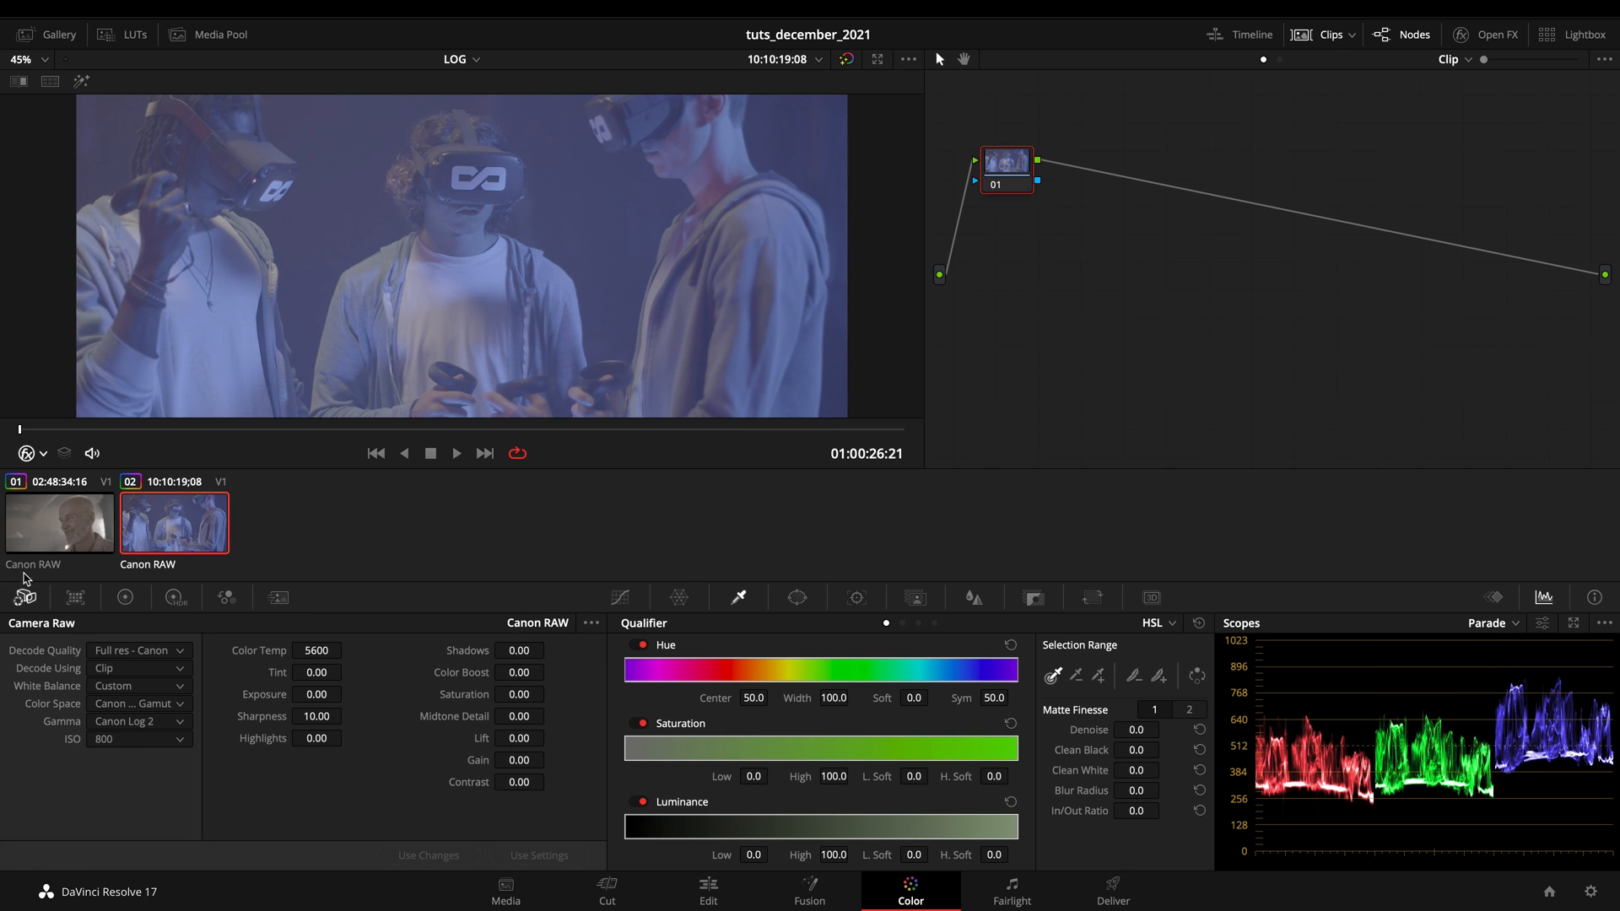
left_click(59, 523)
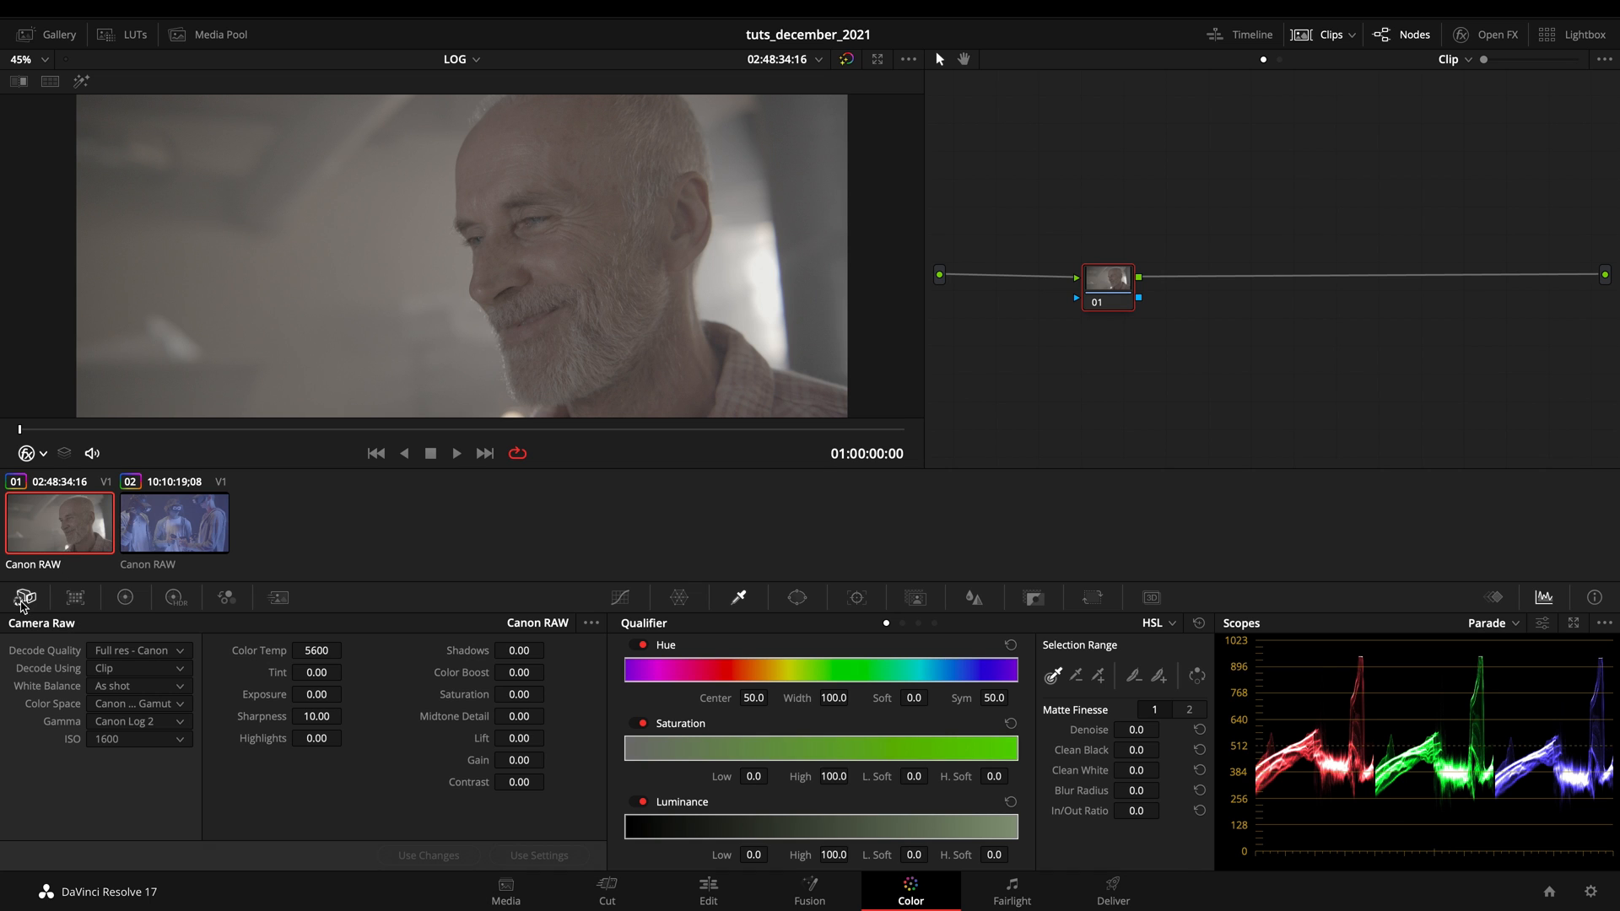
left_click(124, 597)
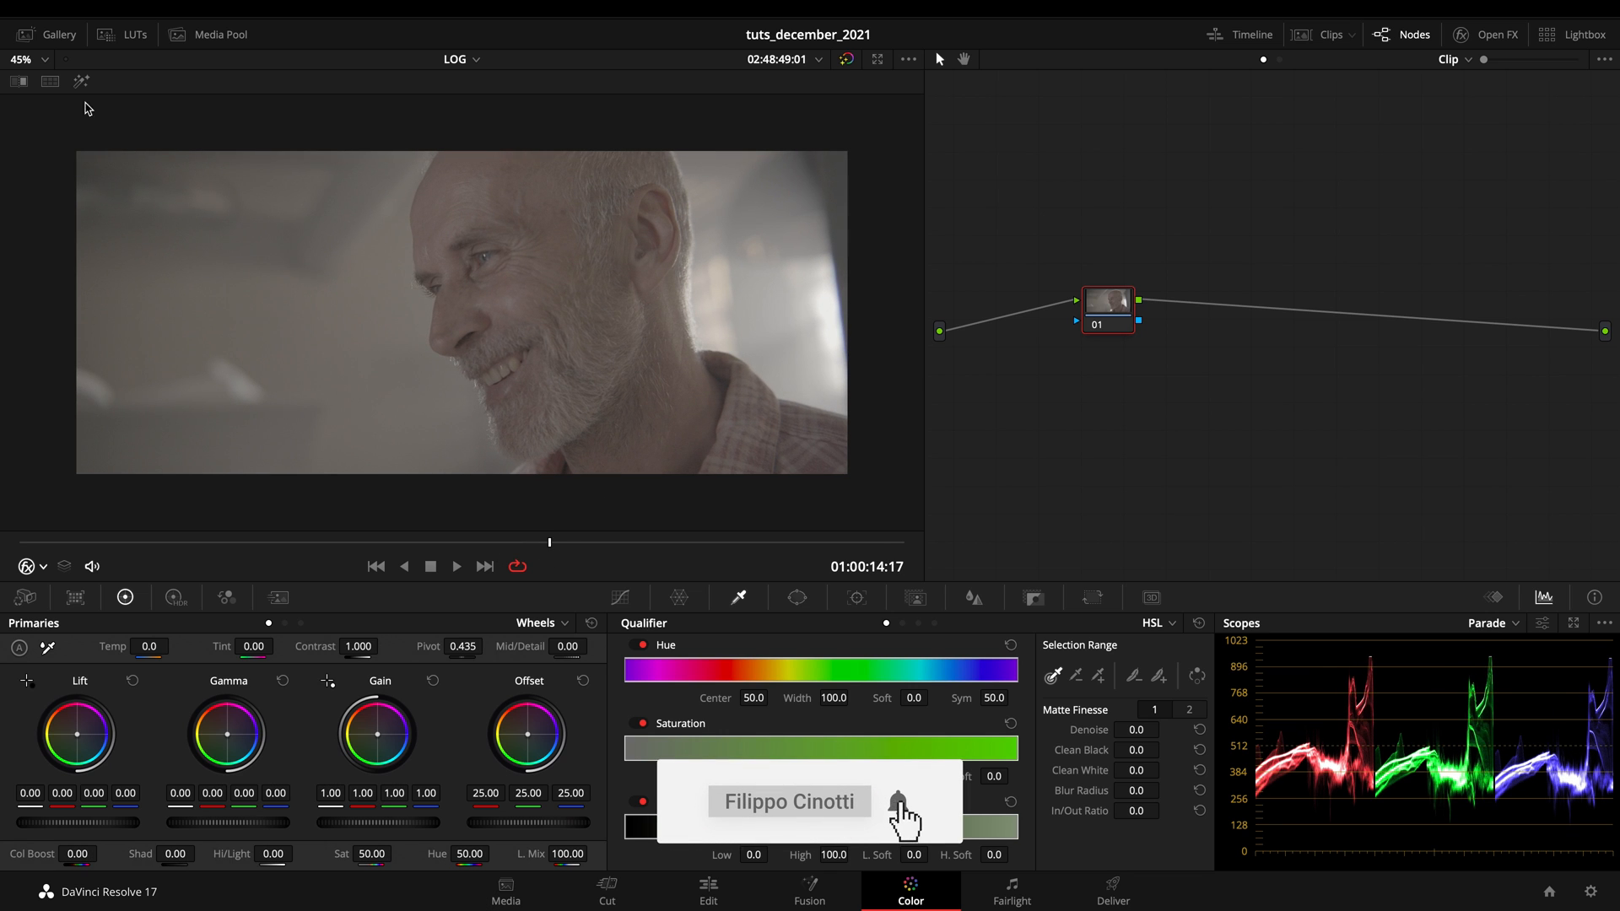
left_click(135, 33)
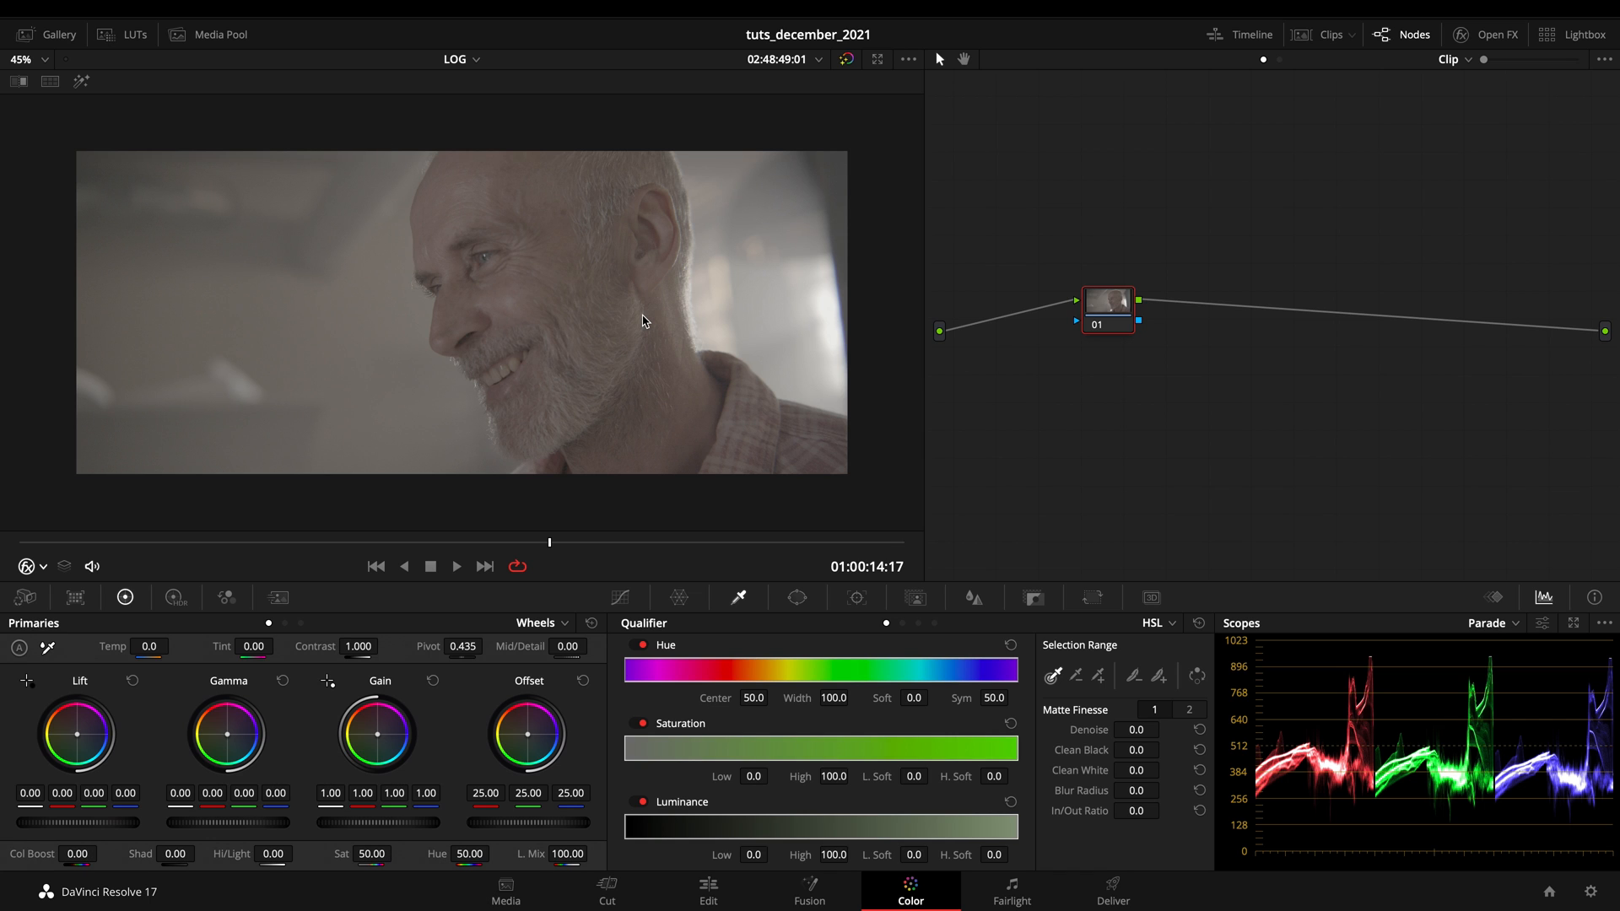
mouse_move(578, 65)
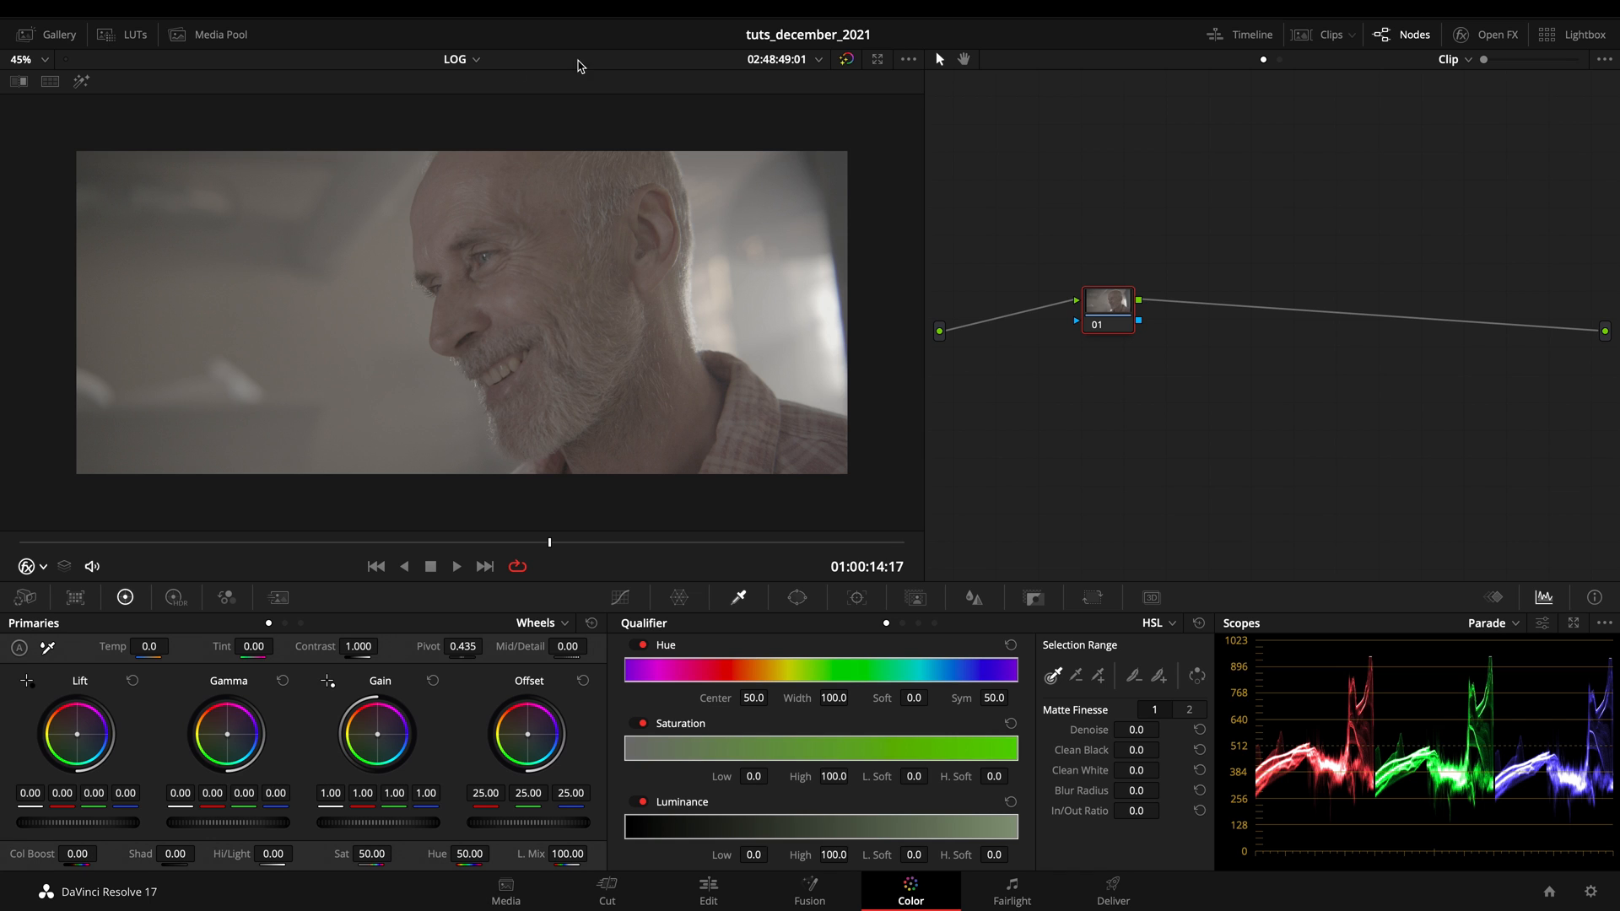
left_click(135, 34)
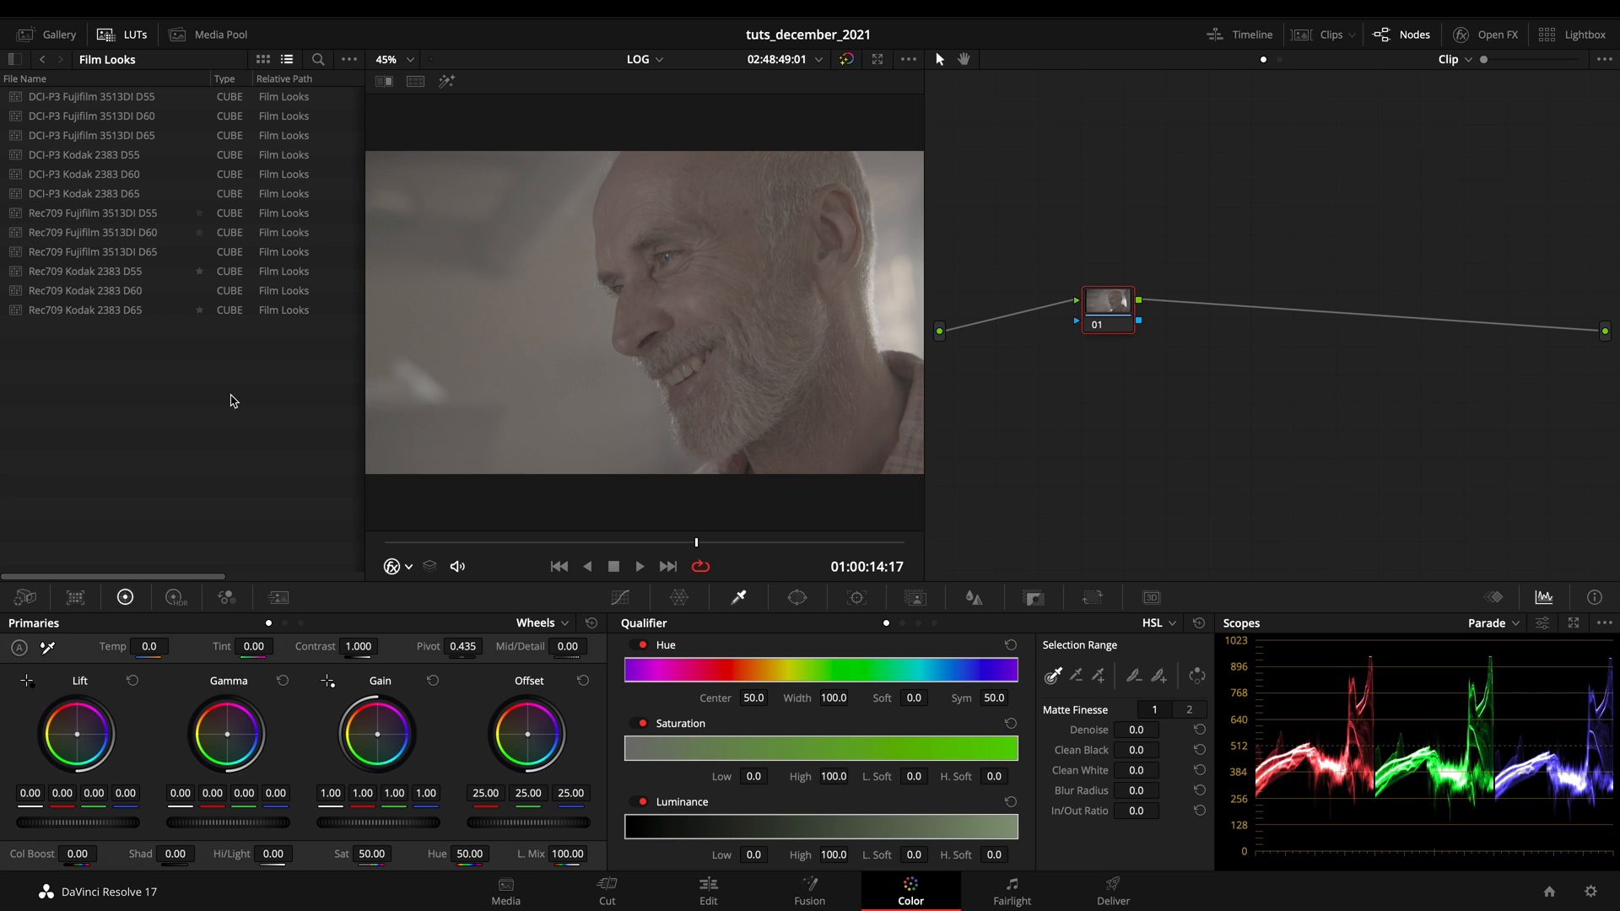
Hide the LUT browser, leaving only the man's clip and its single node.
left_click(93, 96)
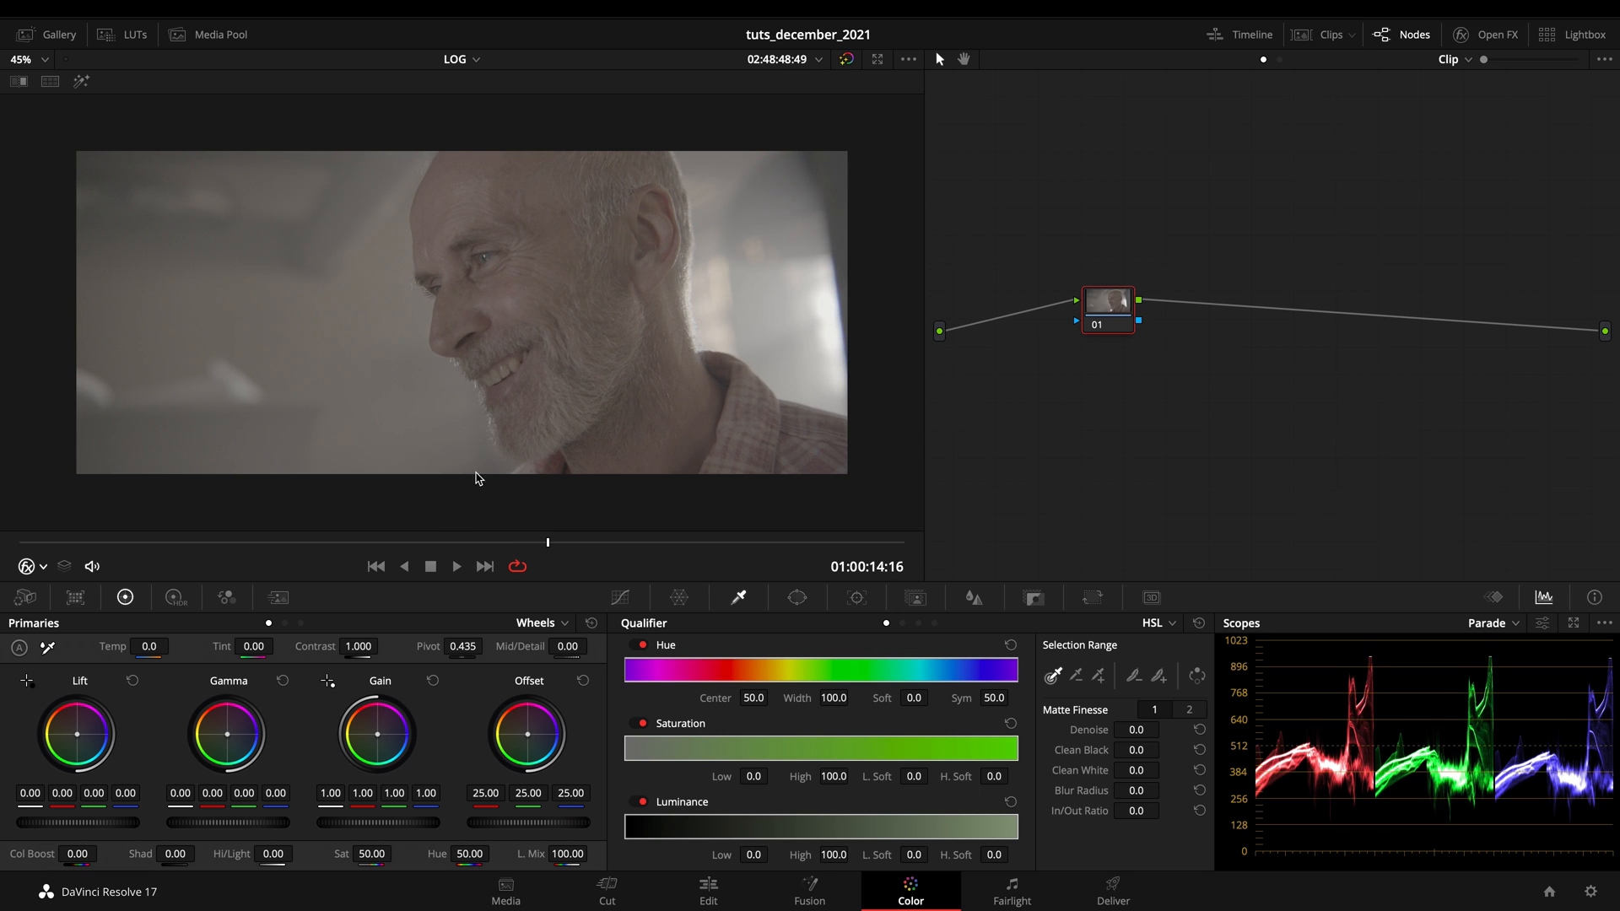
mouse_move(1475, 38)
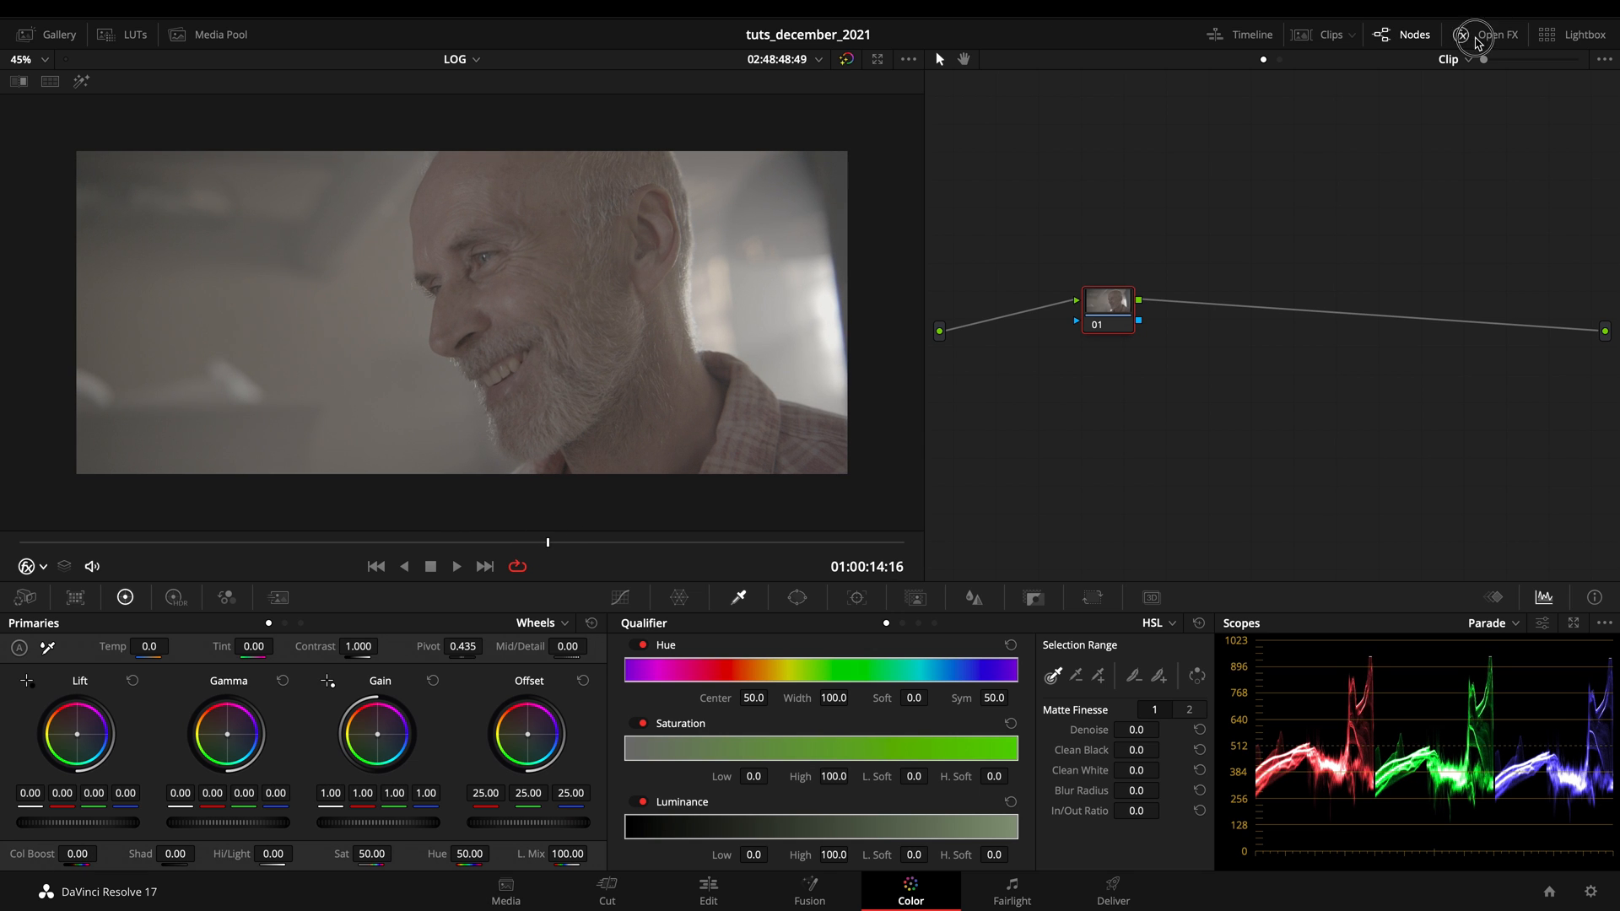
Add a Color Space Transform to node 01 from Open FX and label the node 'CST'.
left_click(1485, 33)
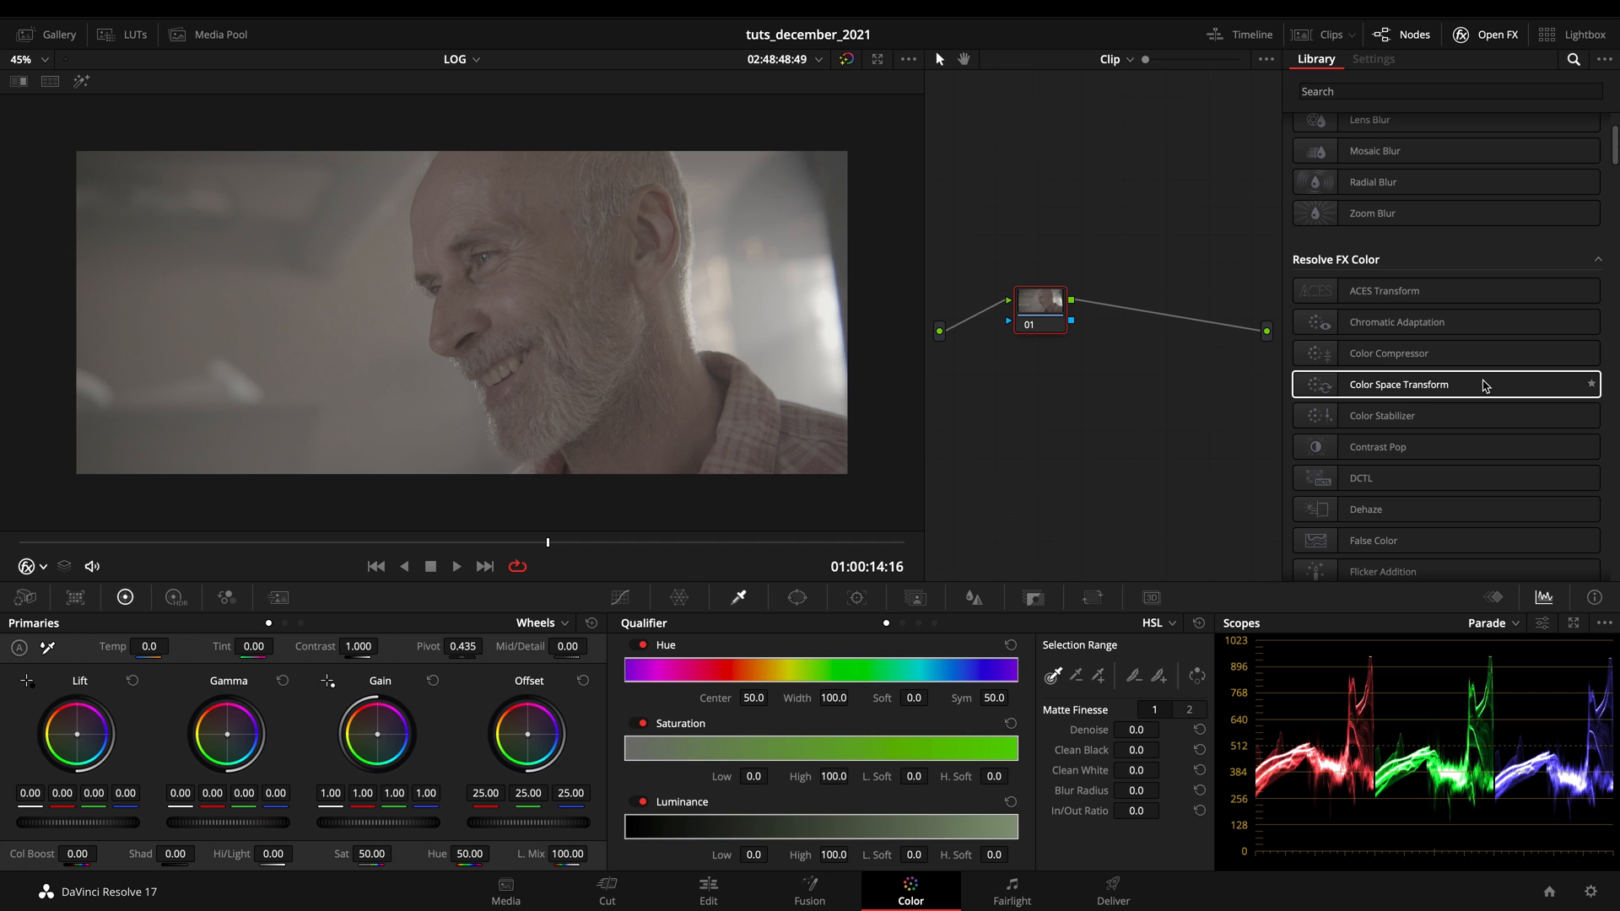
right_click(1039, 305)
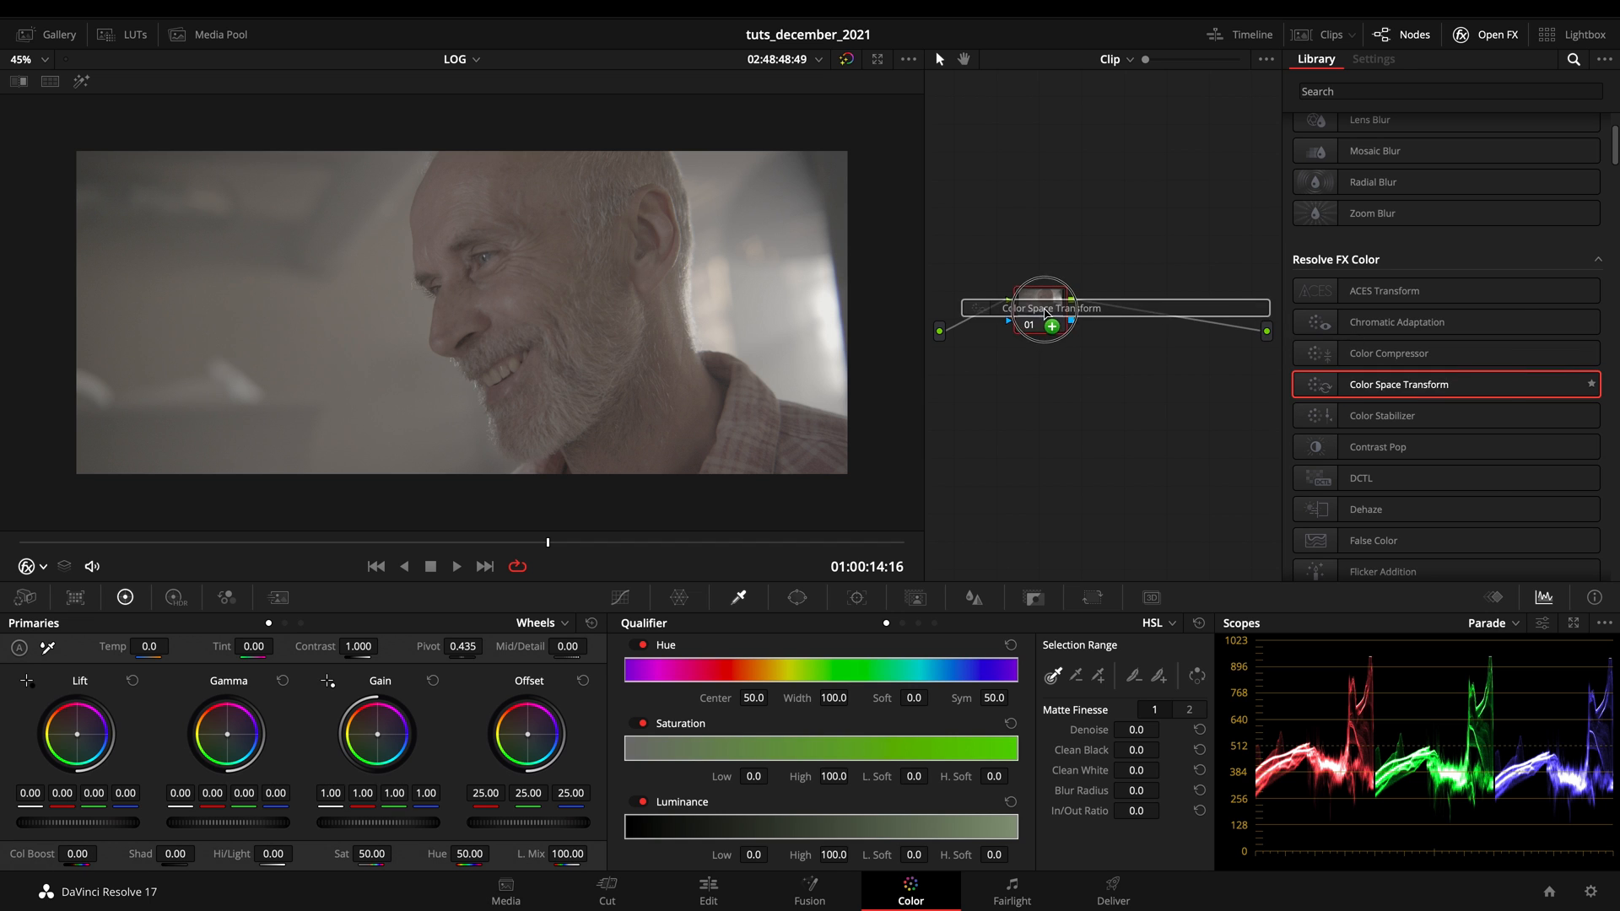
right_click(1041, 307)
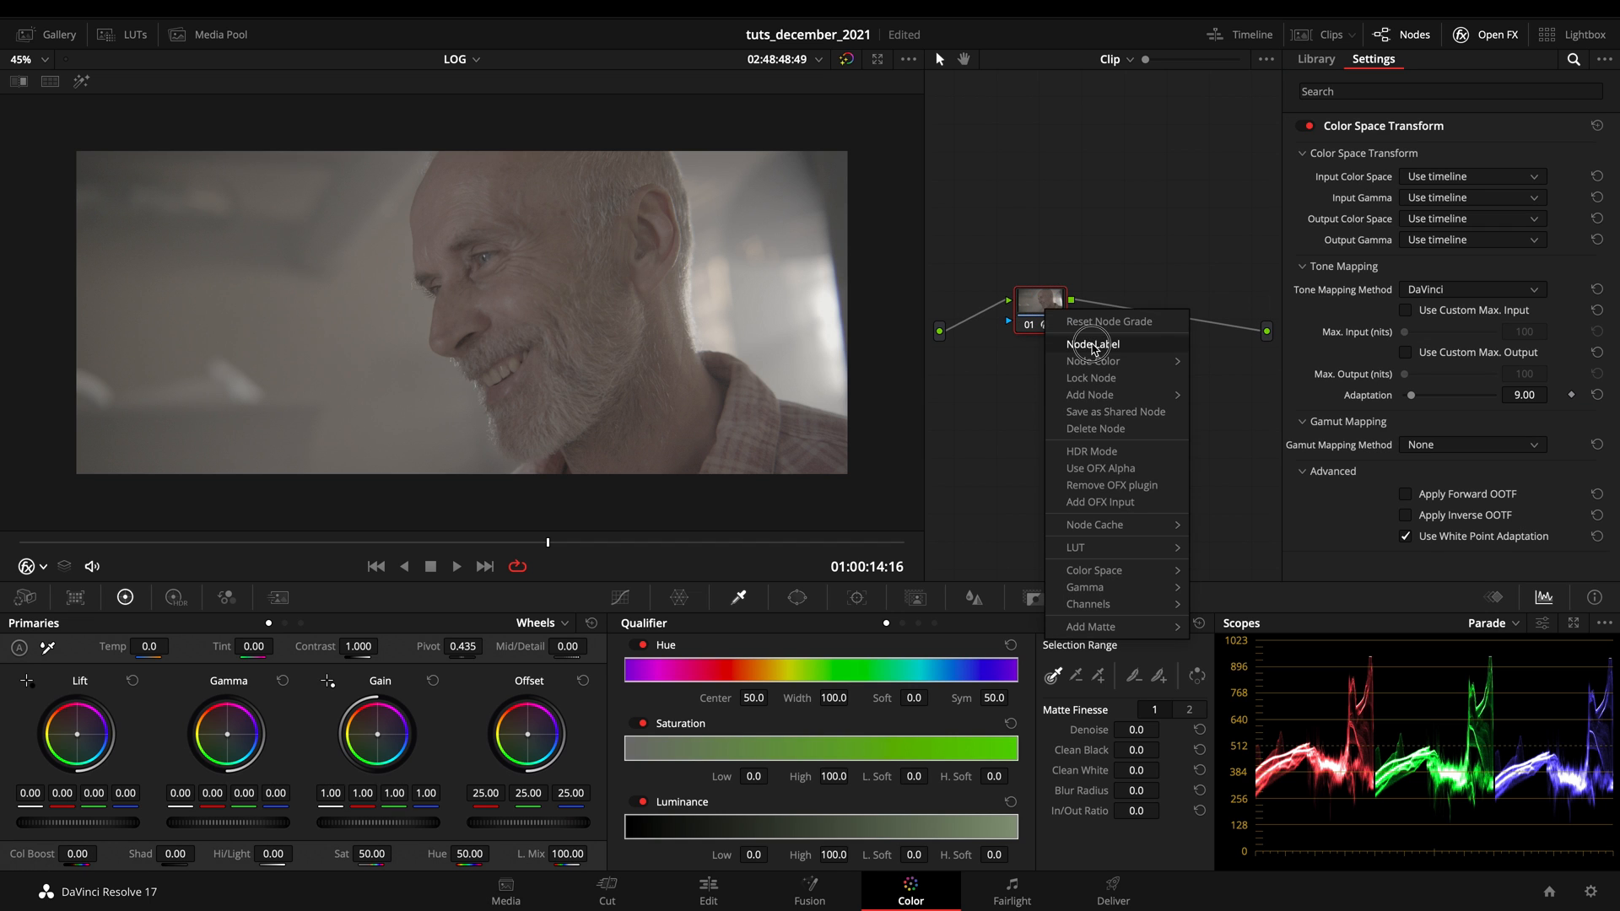
left_click(1093, 349)
type("CST")
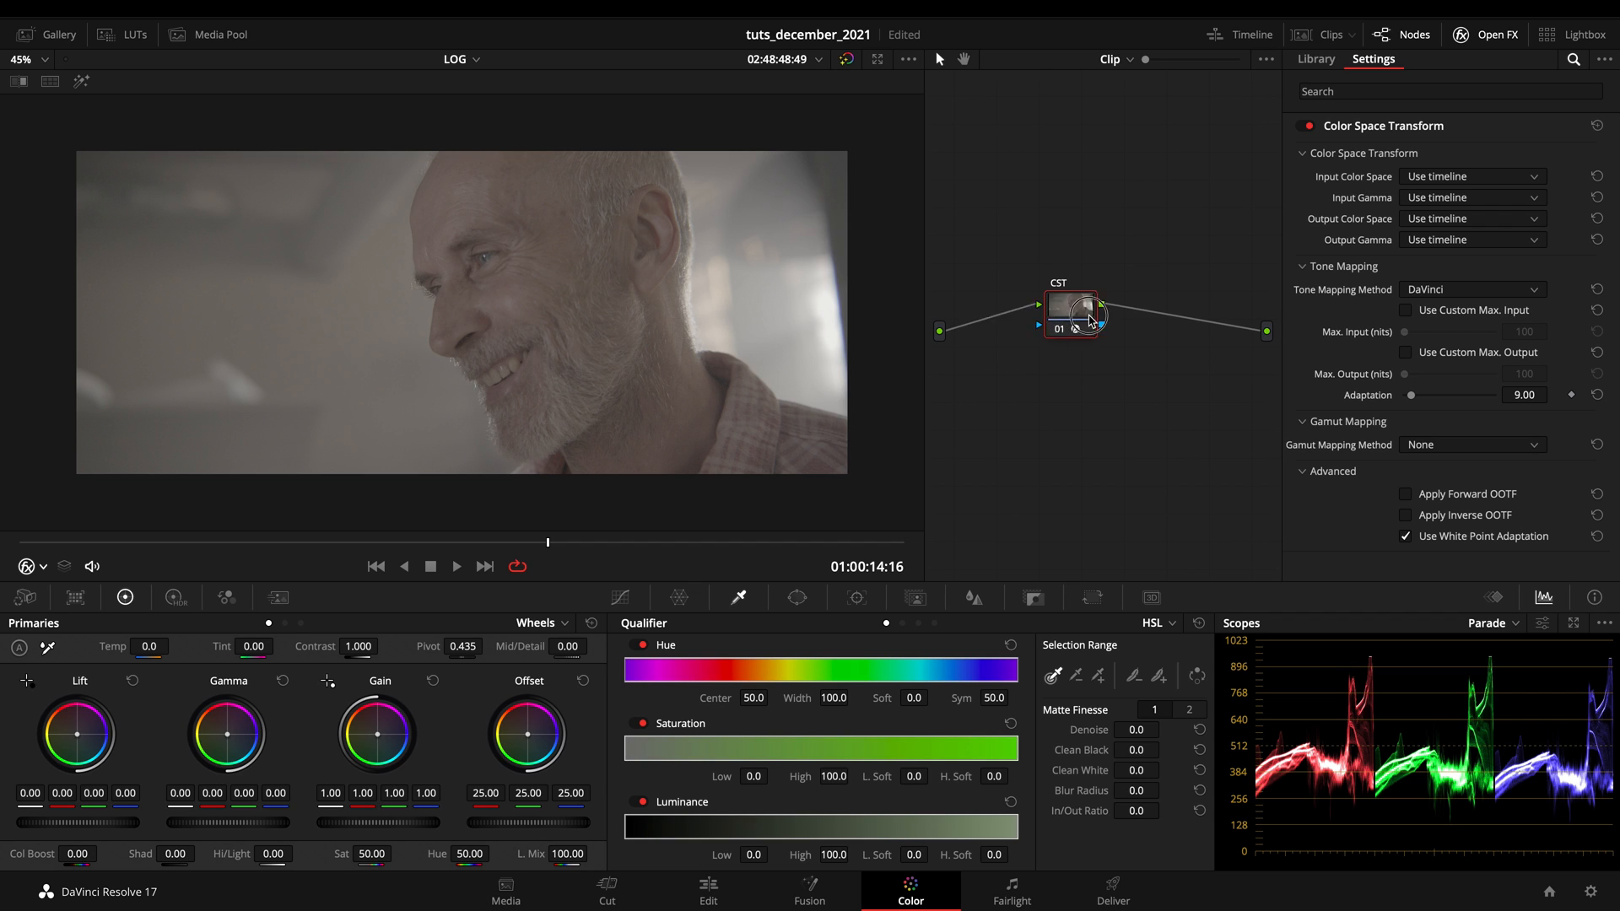
Set the CST input to Canon Cinema Gamut colour space with Canon Log 2 gamma.
left_click(1472, 175)
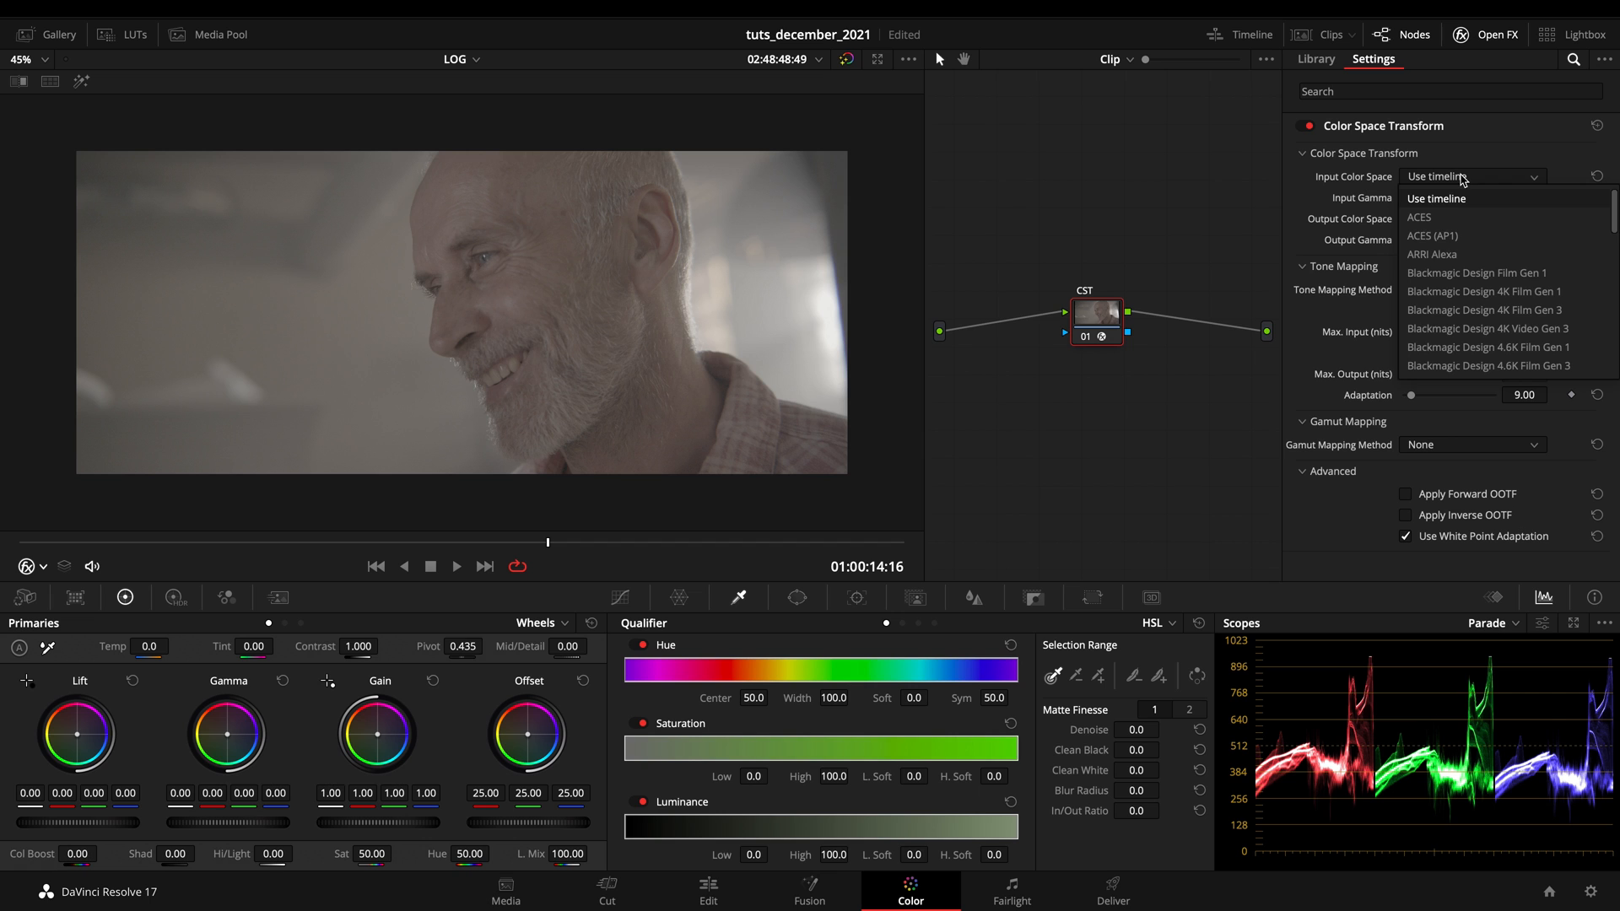
scroll("down", 3)
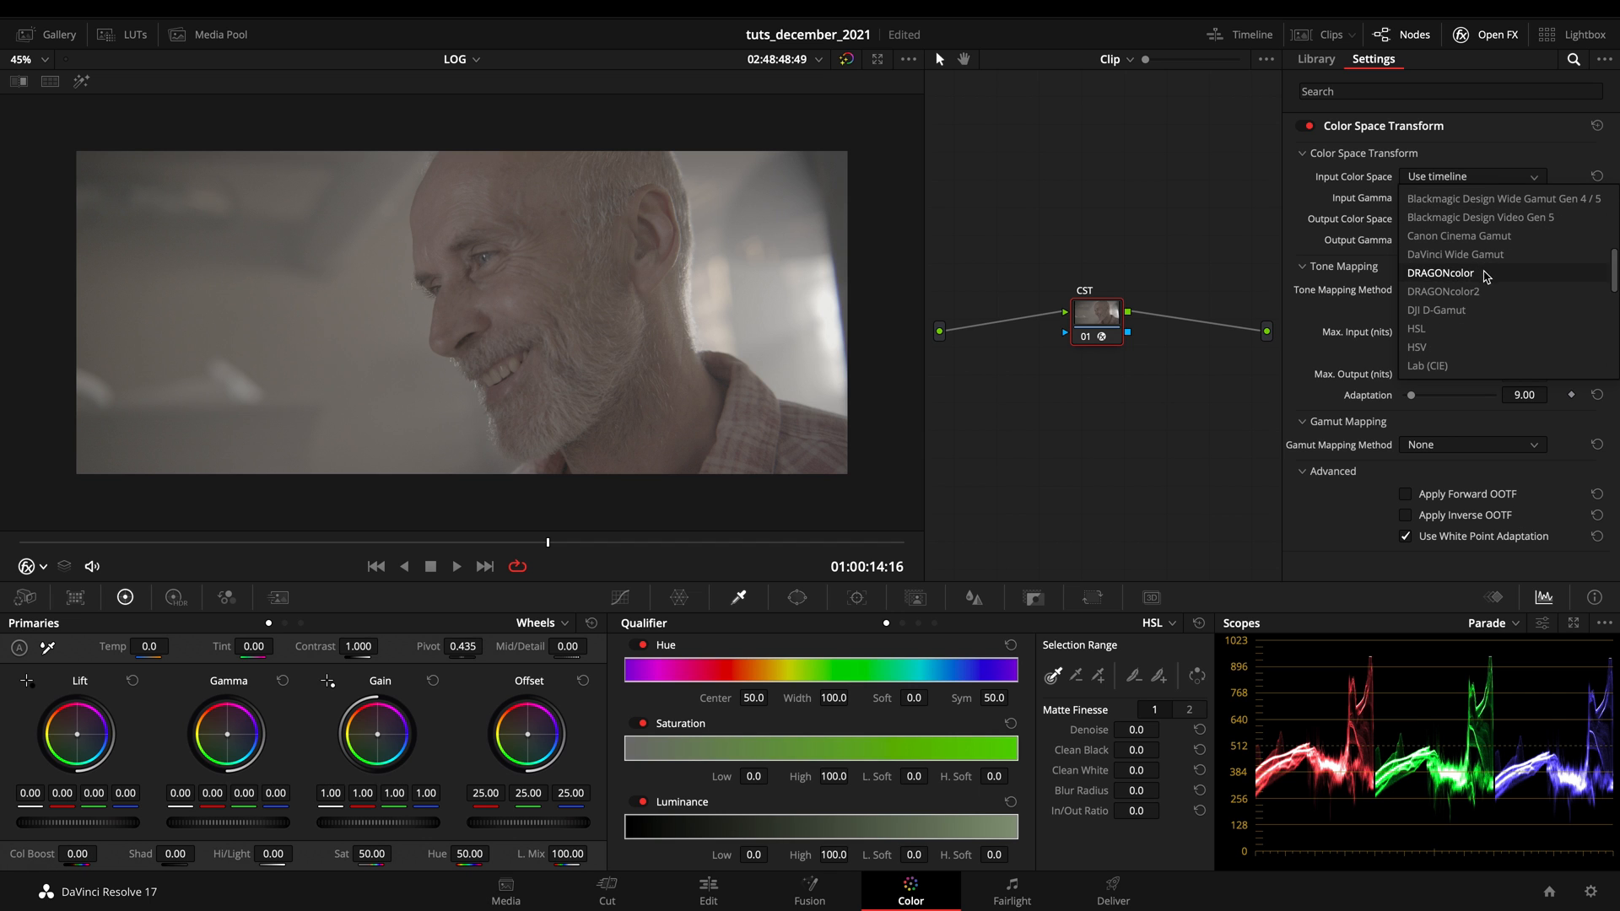
left_click(1459, 236)
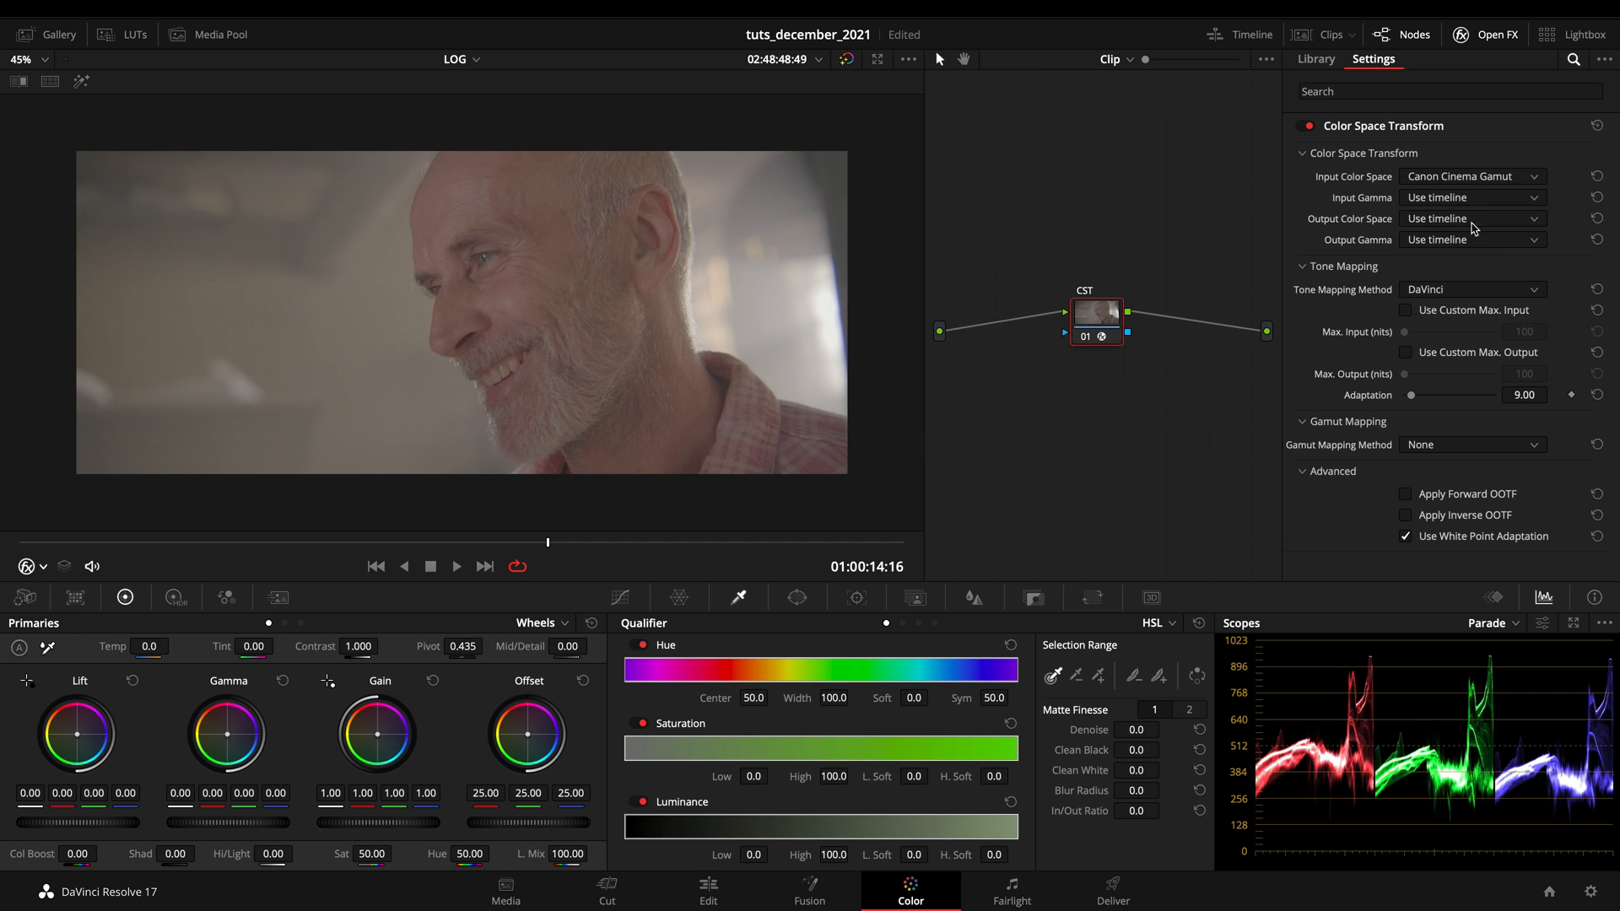
left_click(1472, 217)
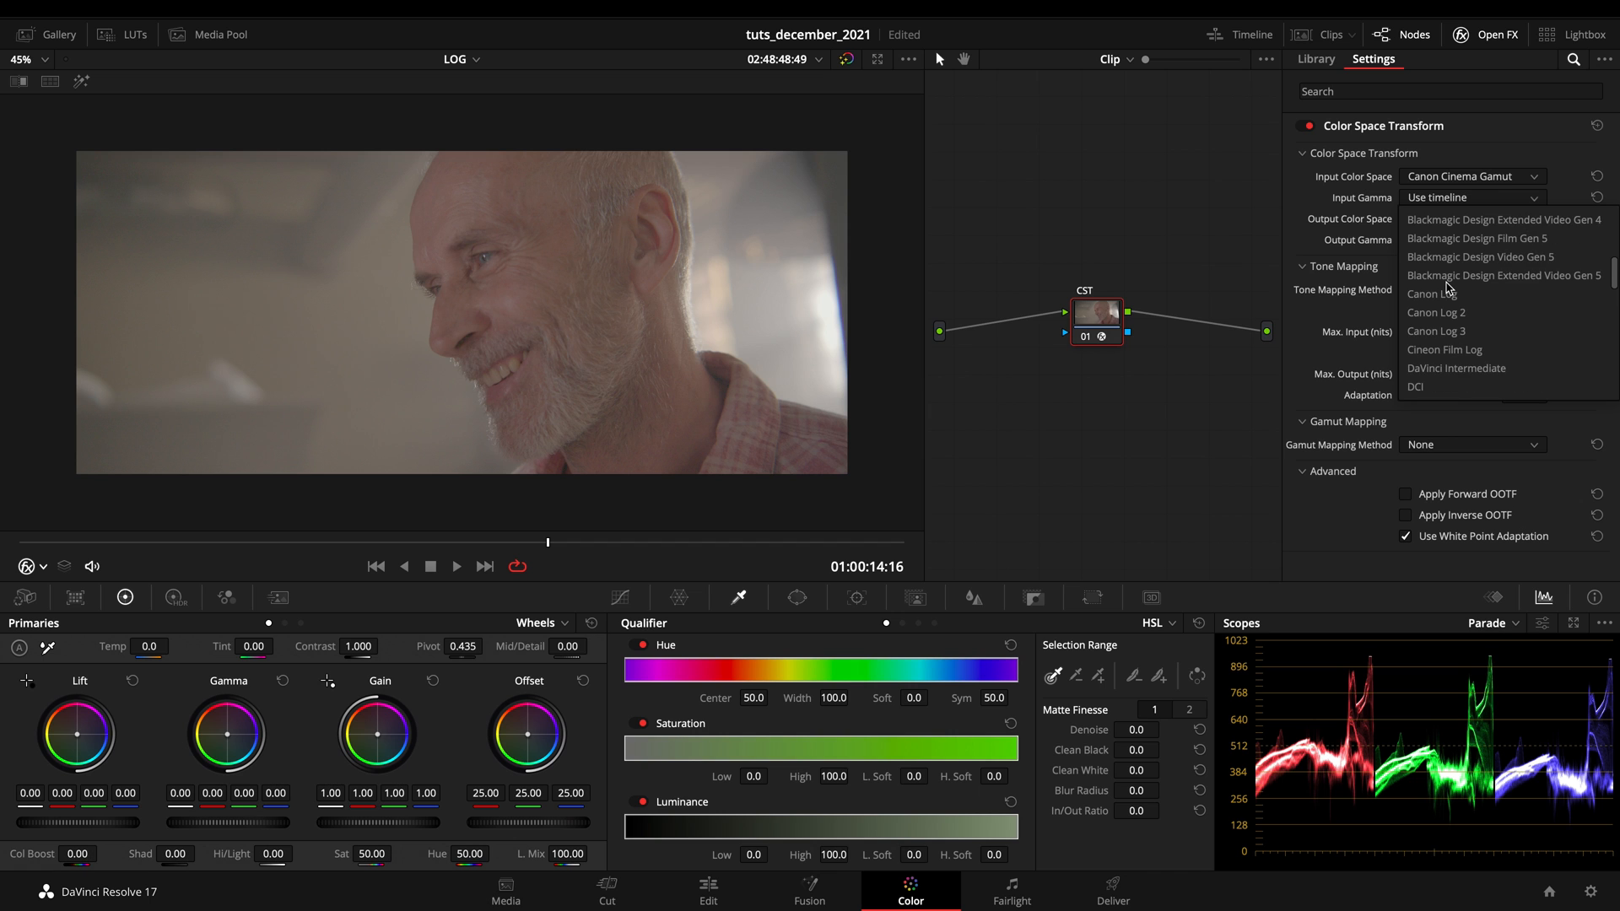
left_click(1436, 294)
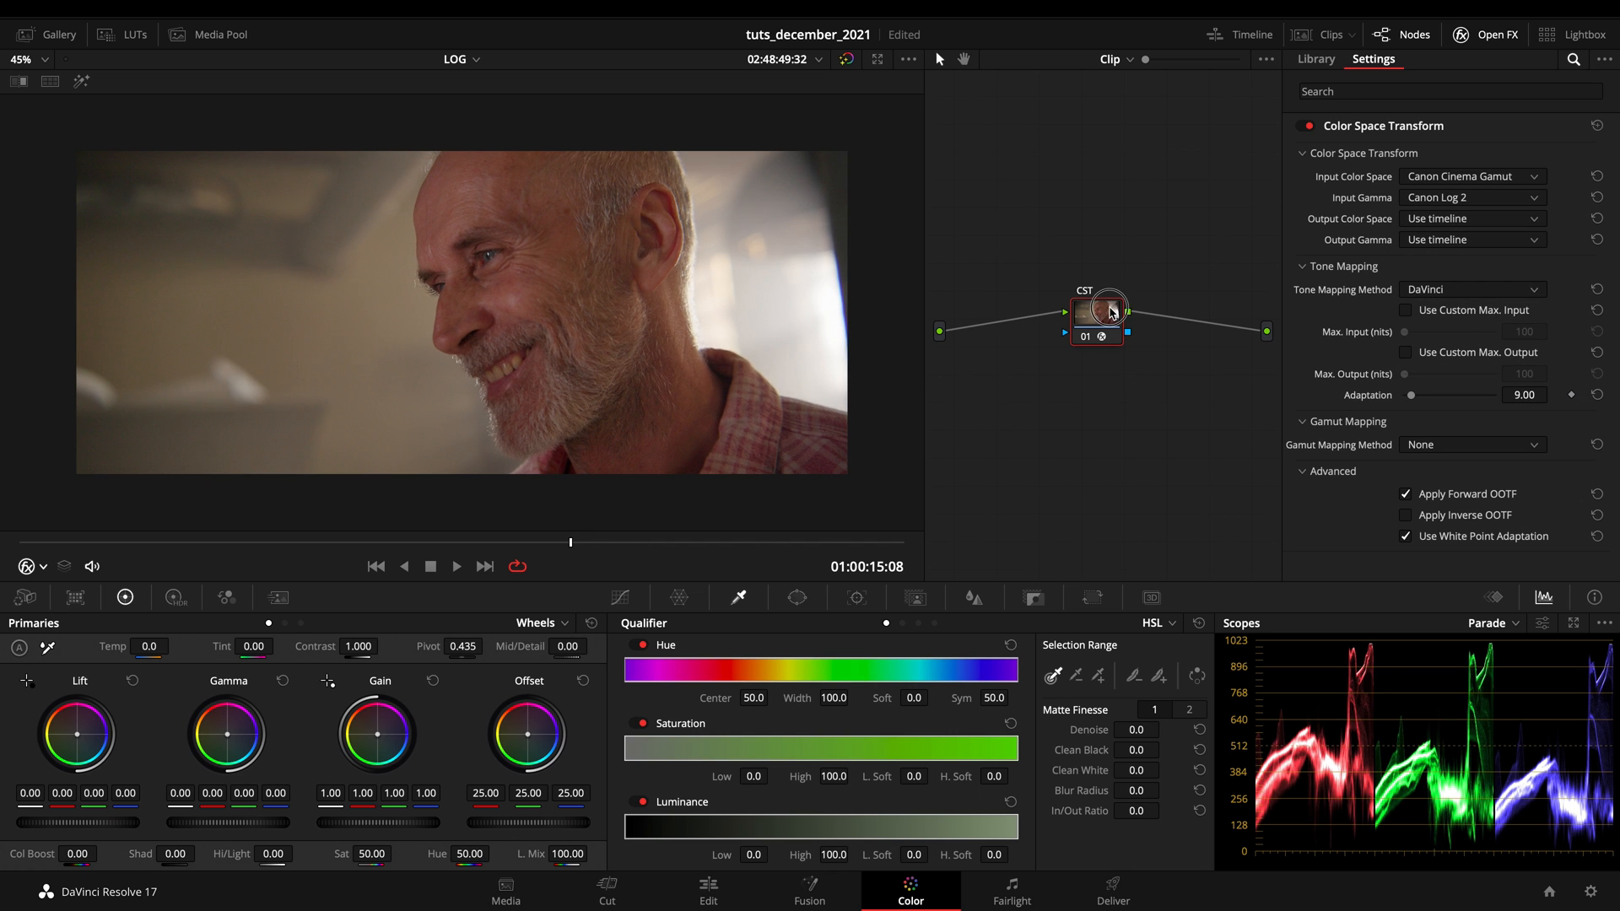
Label the new node before CST as 'WB', white-balance it with the Offset wheel, and reselect CST.
right_click(1098, 409)
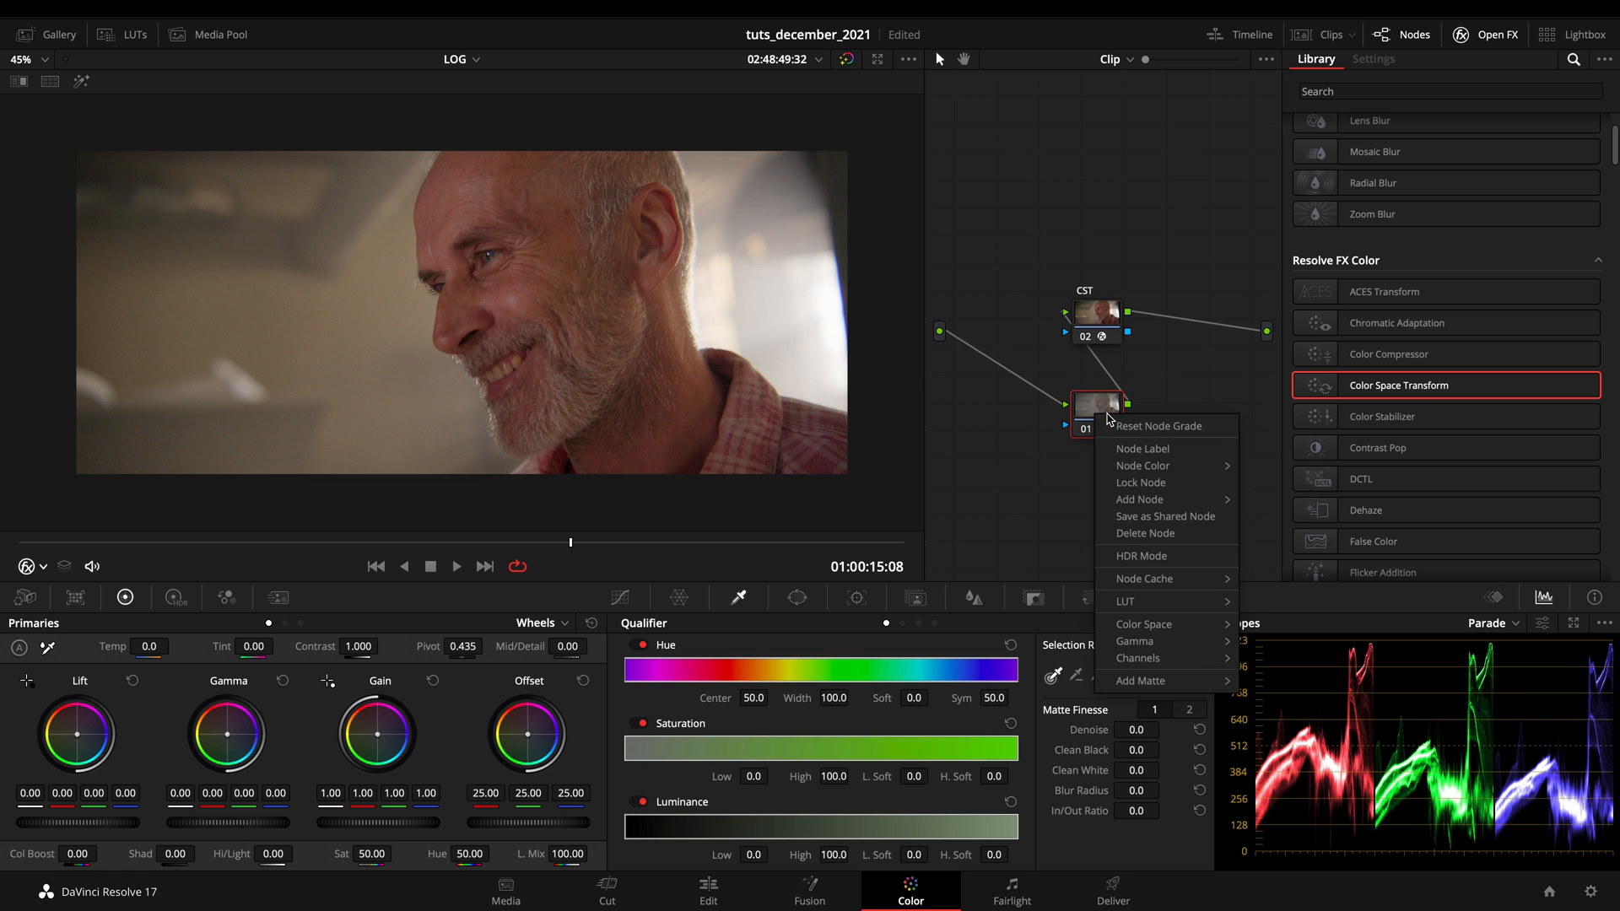
left_click(1142, 449)
type("WB")
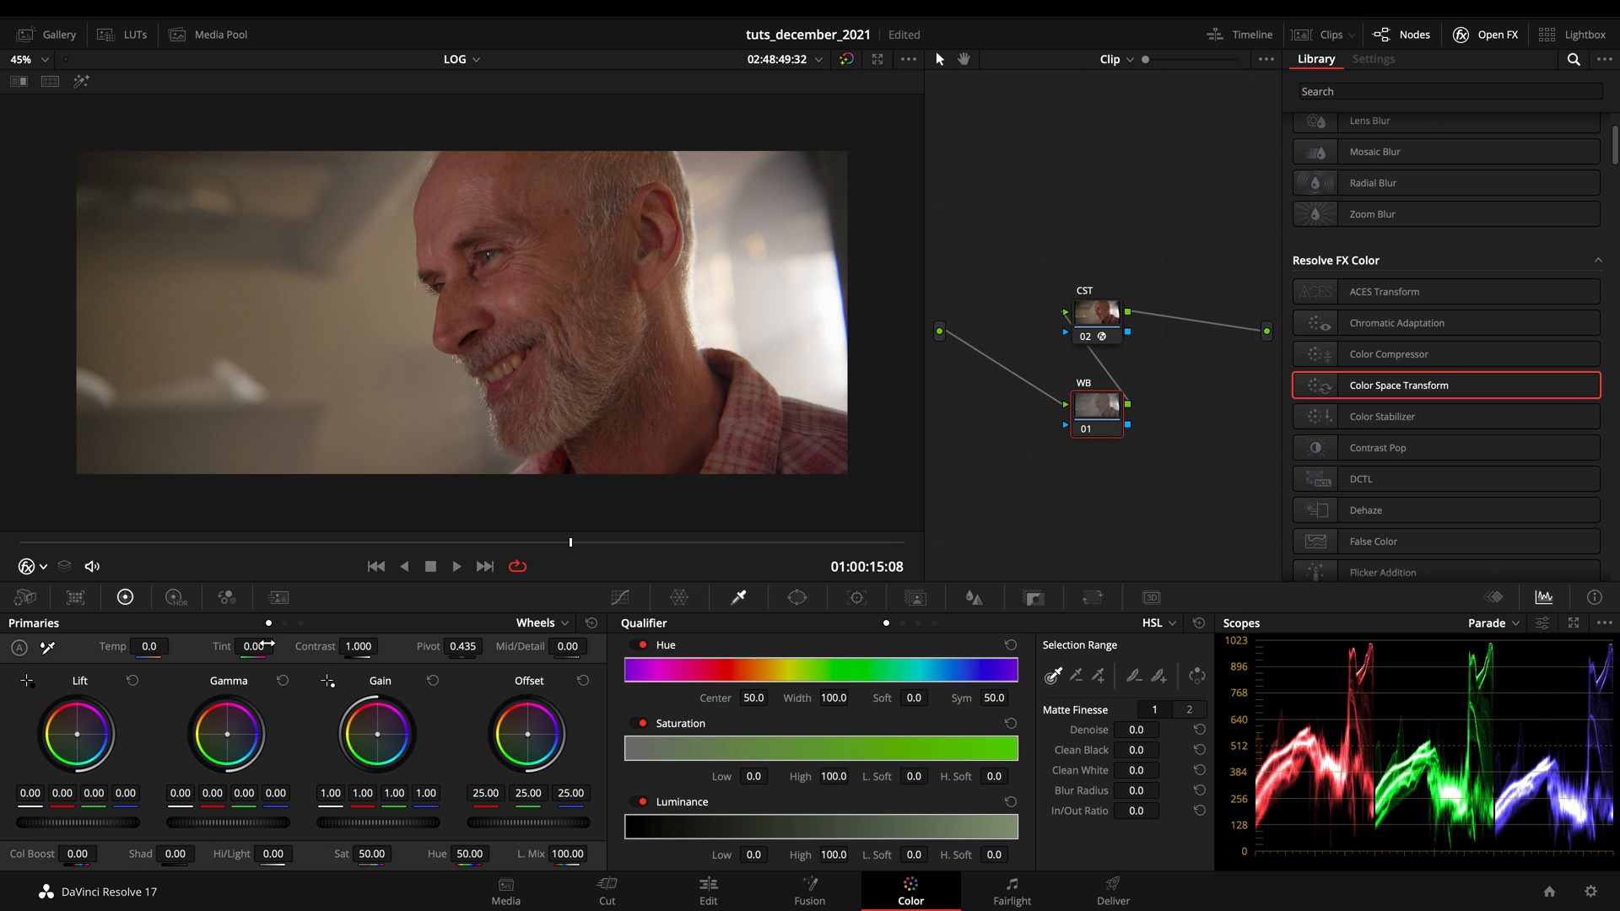
mouse_move(585, 751)
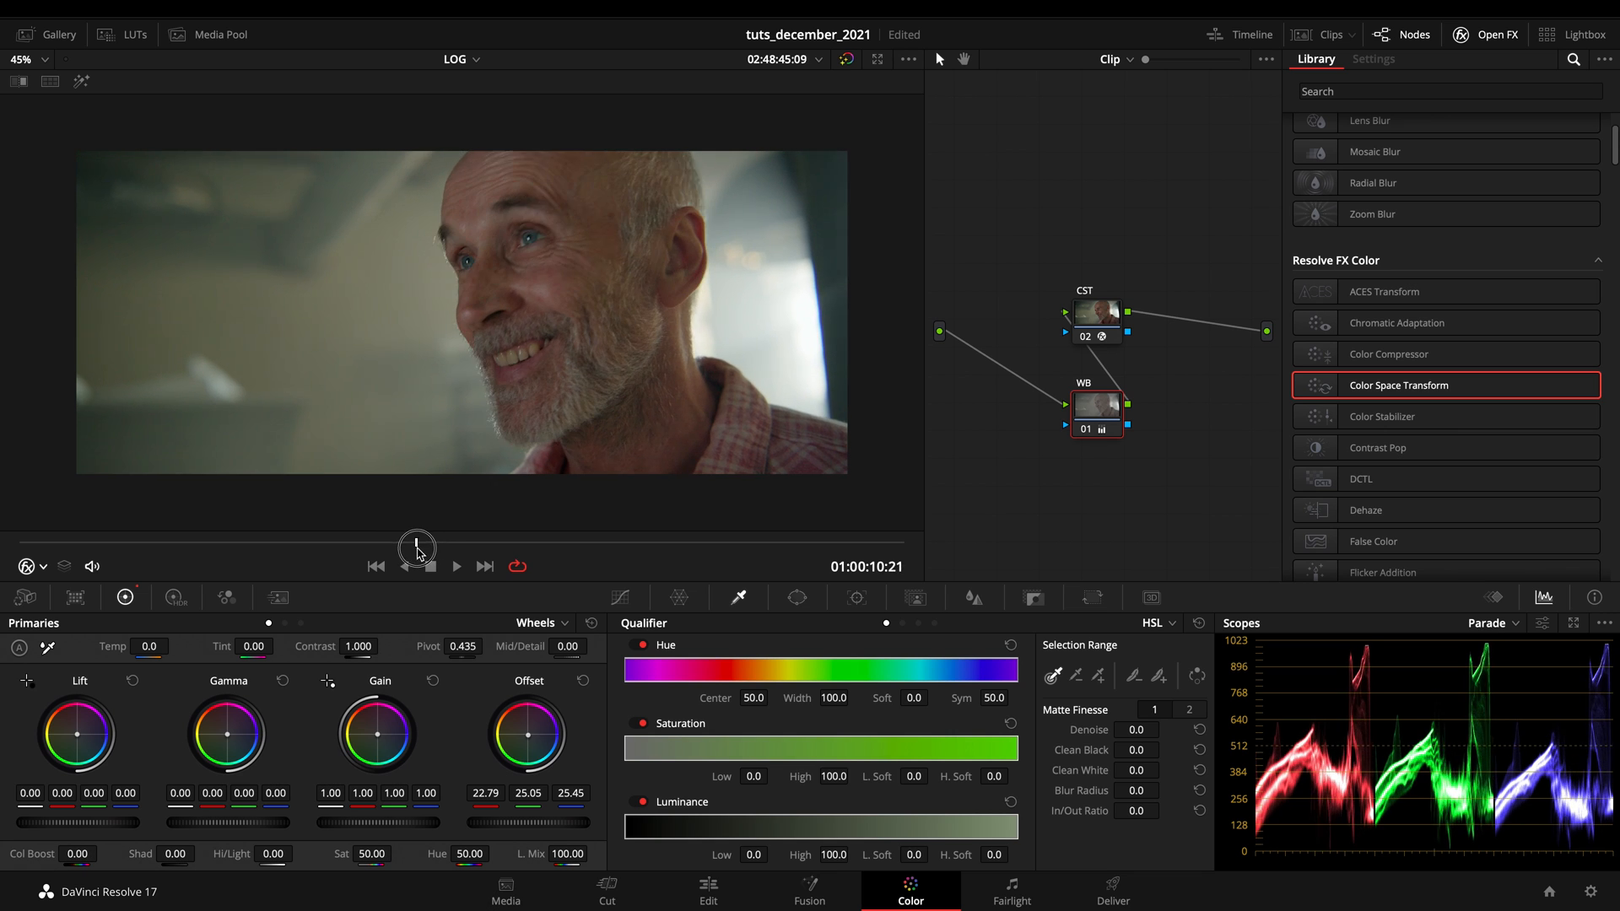
left_click(455, 565)
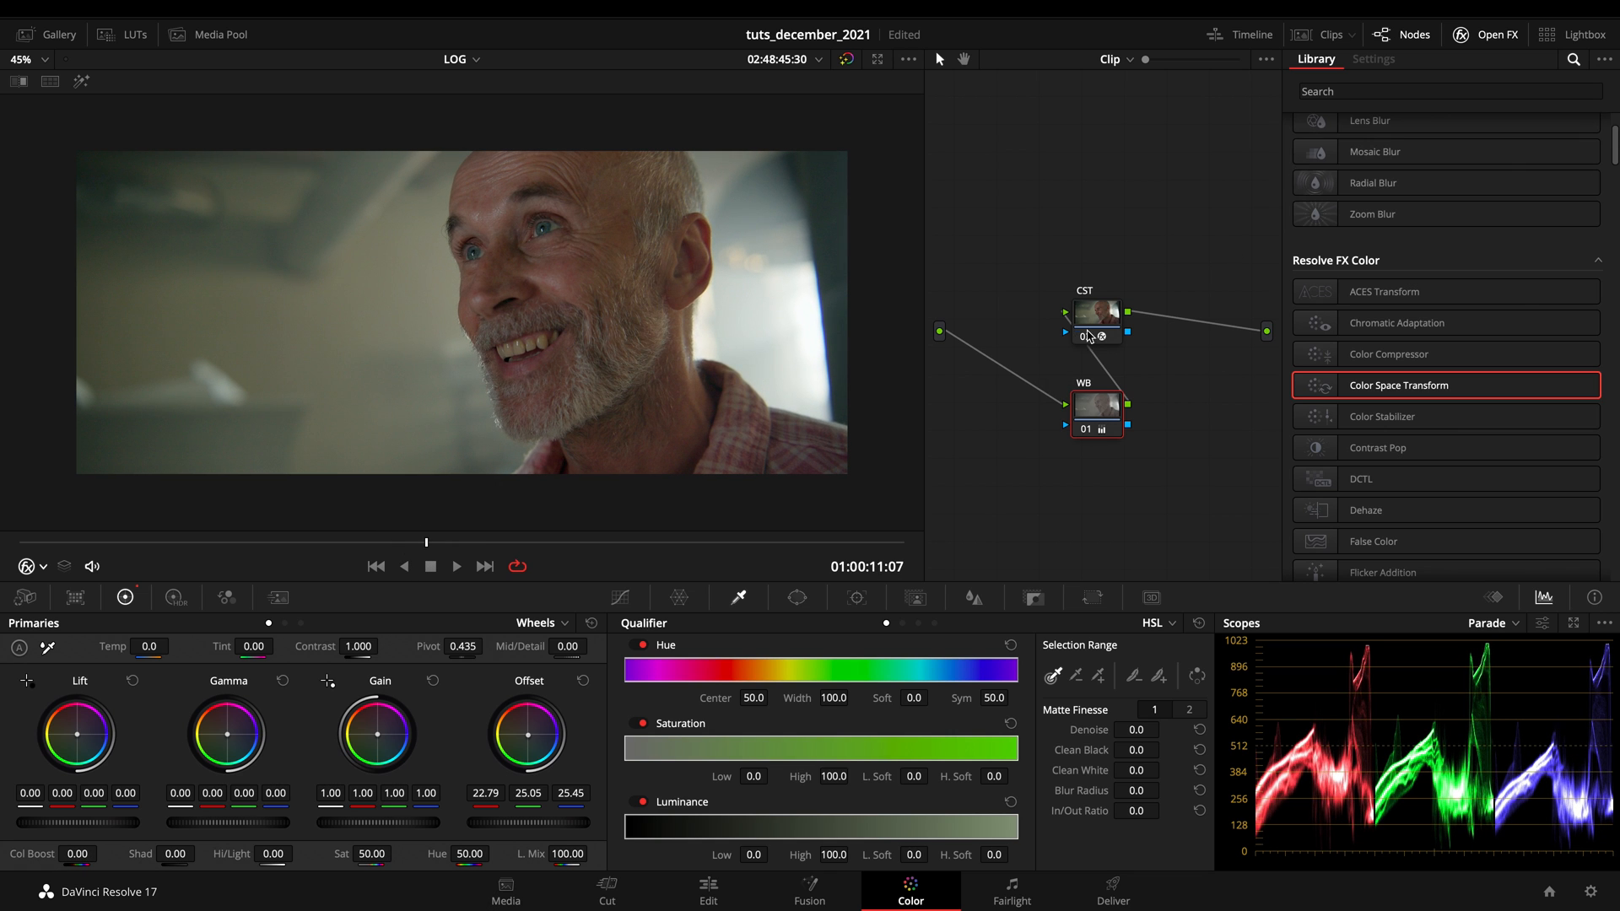
left_click(1373, 59)
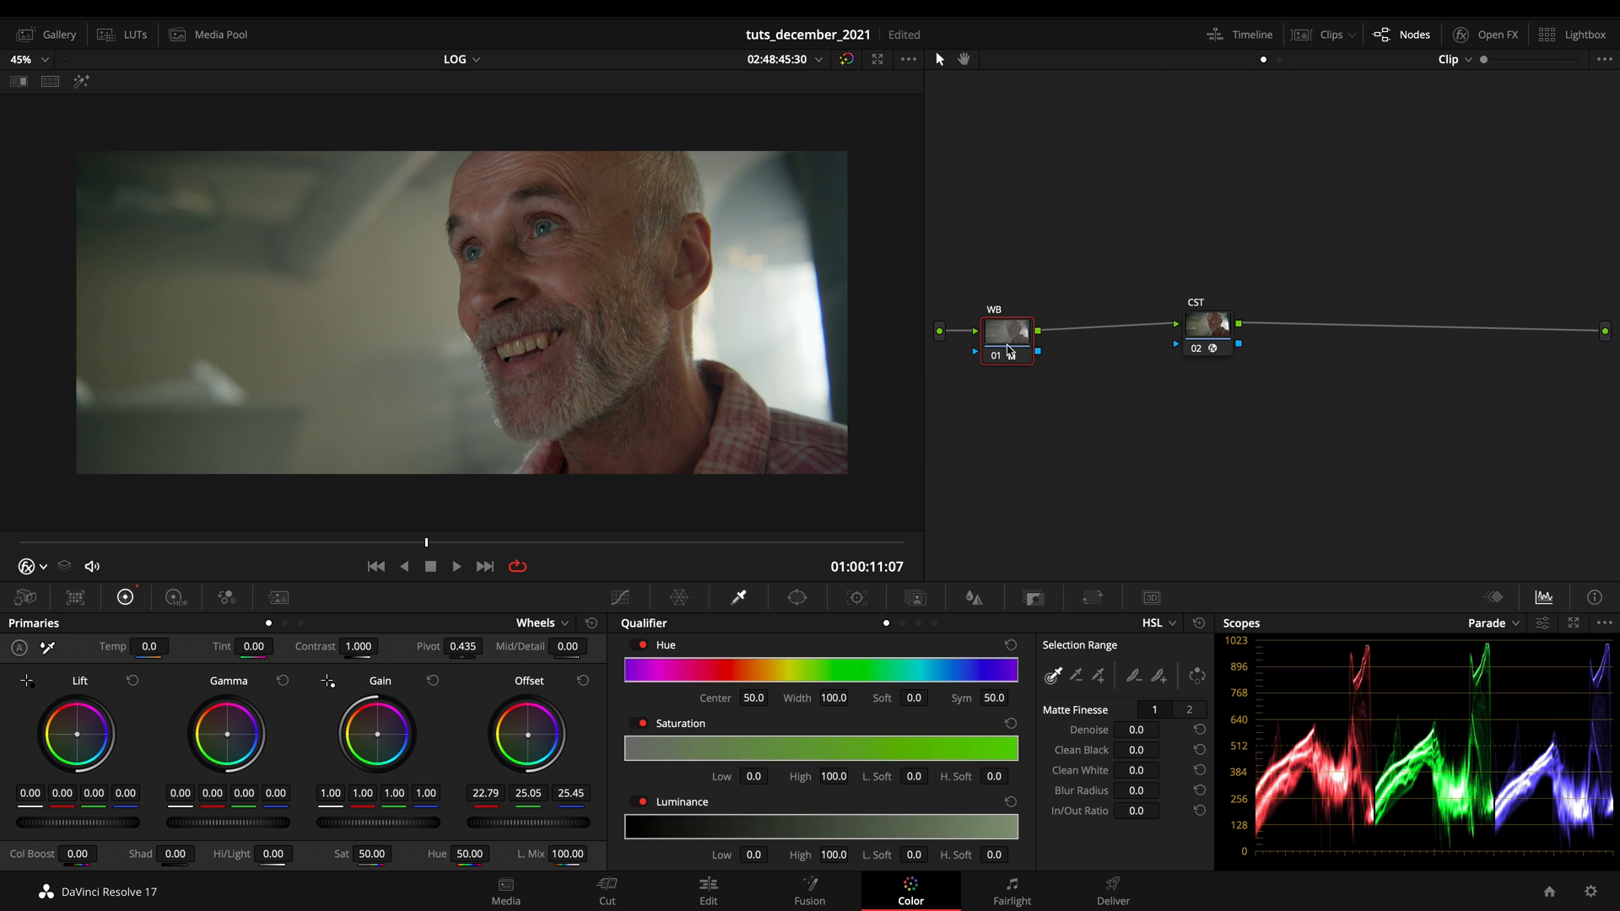
Show the CST node's Canon Cinema Gamut / Canon Log 2 transform with DaVinci tone mapping.
left_click(1205, 329)
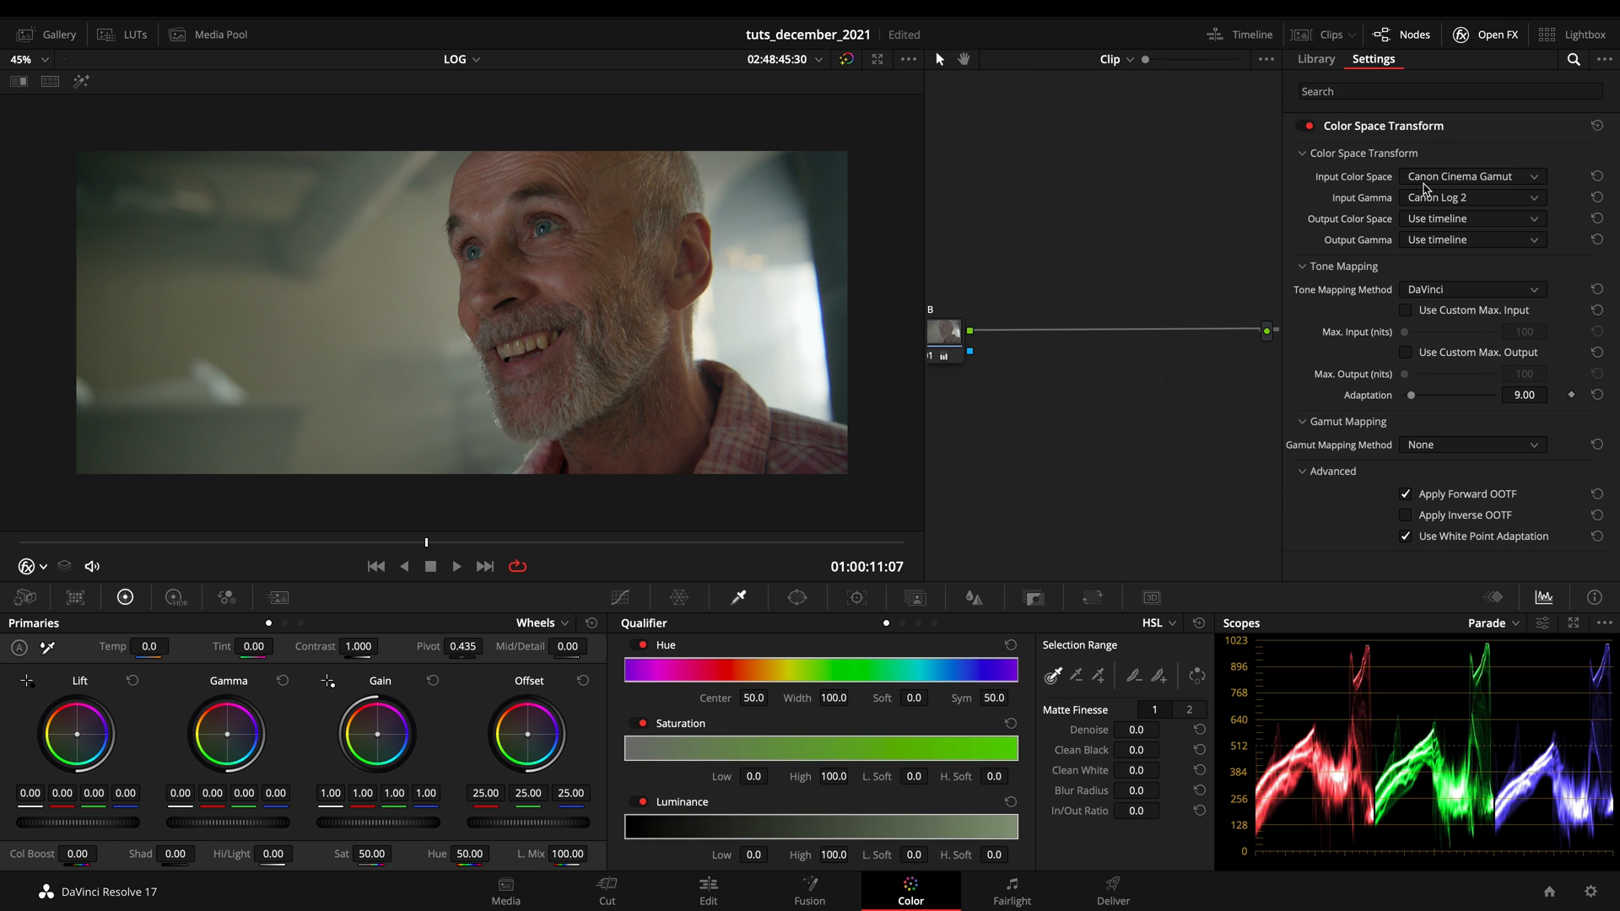
mouse_move(1395, 155)
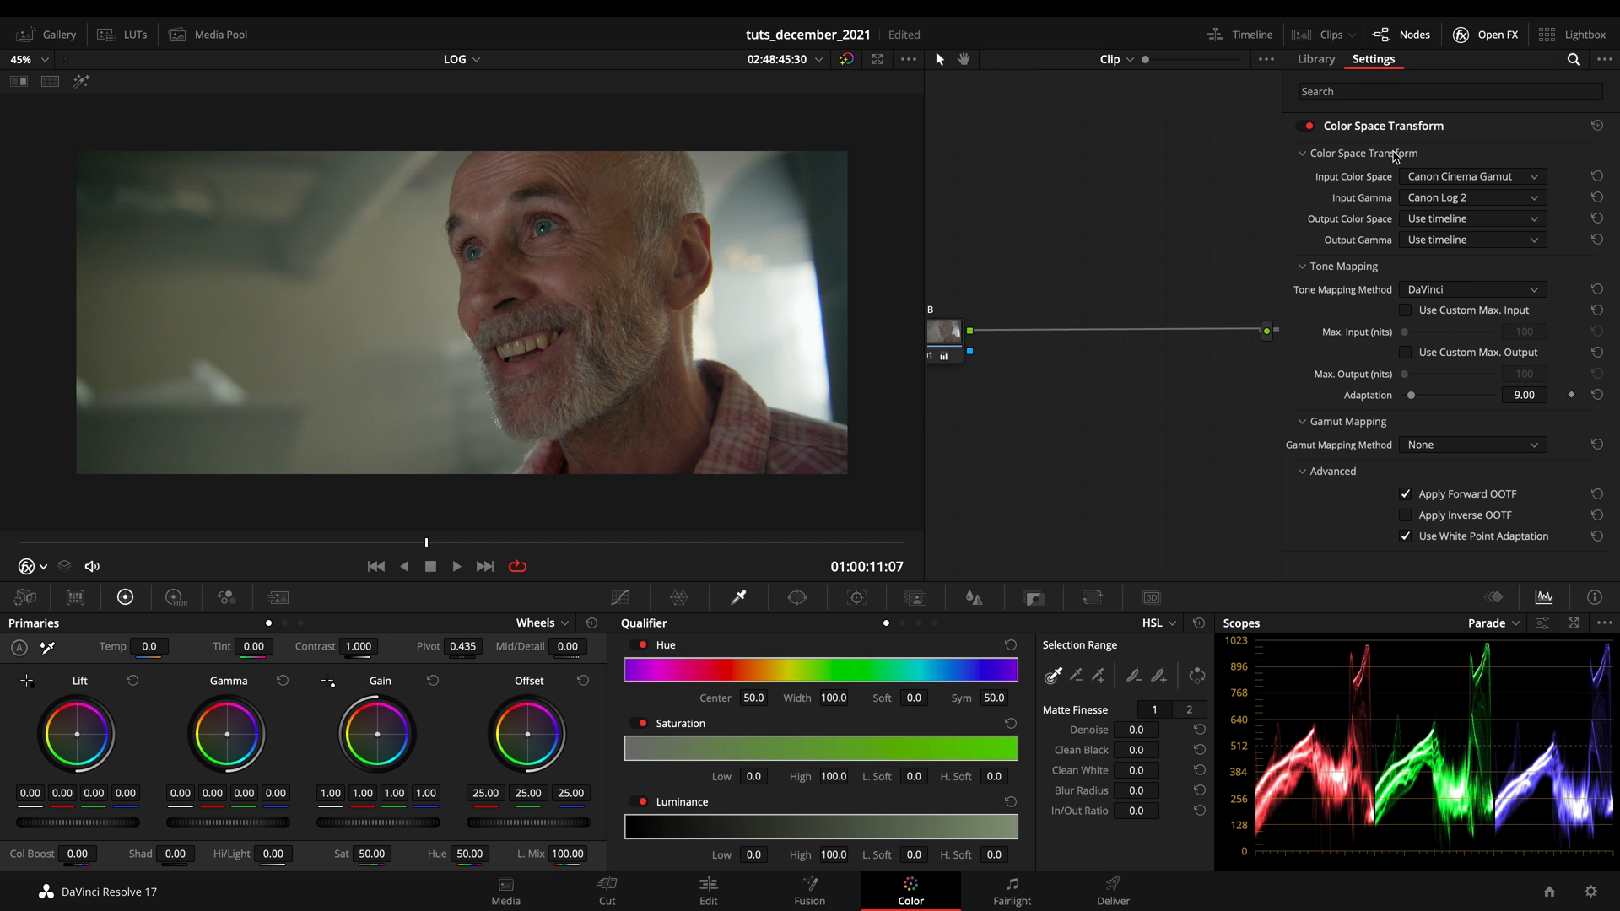
mouse_move(1505, 732)
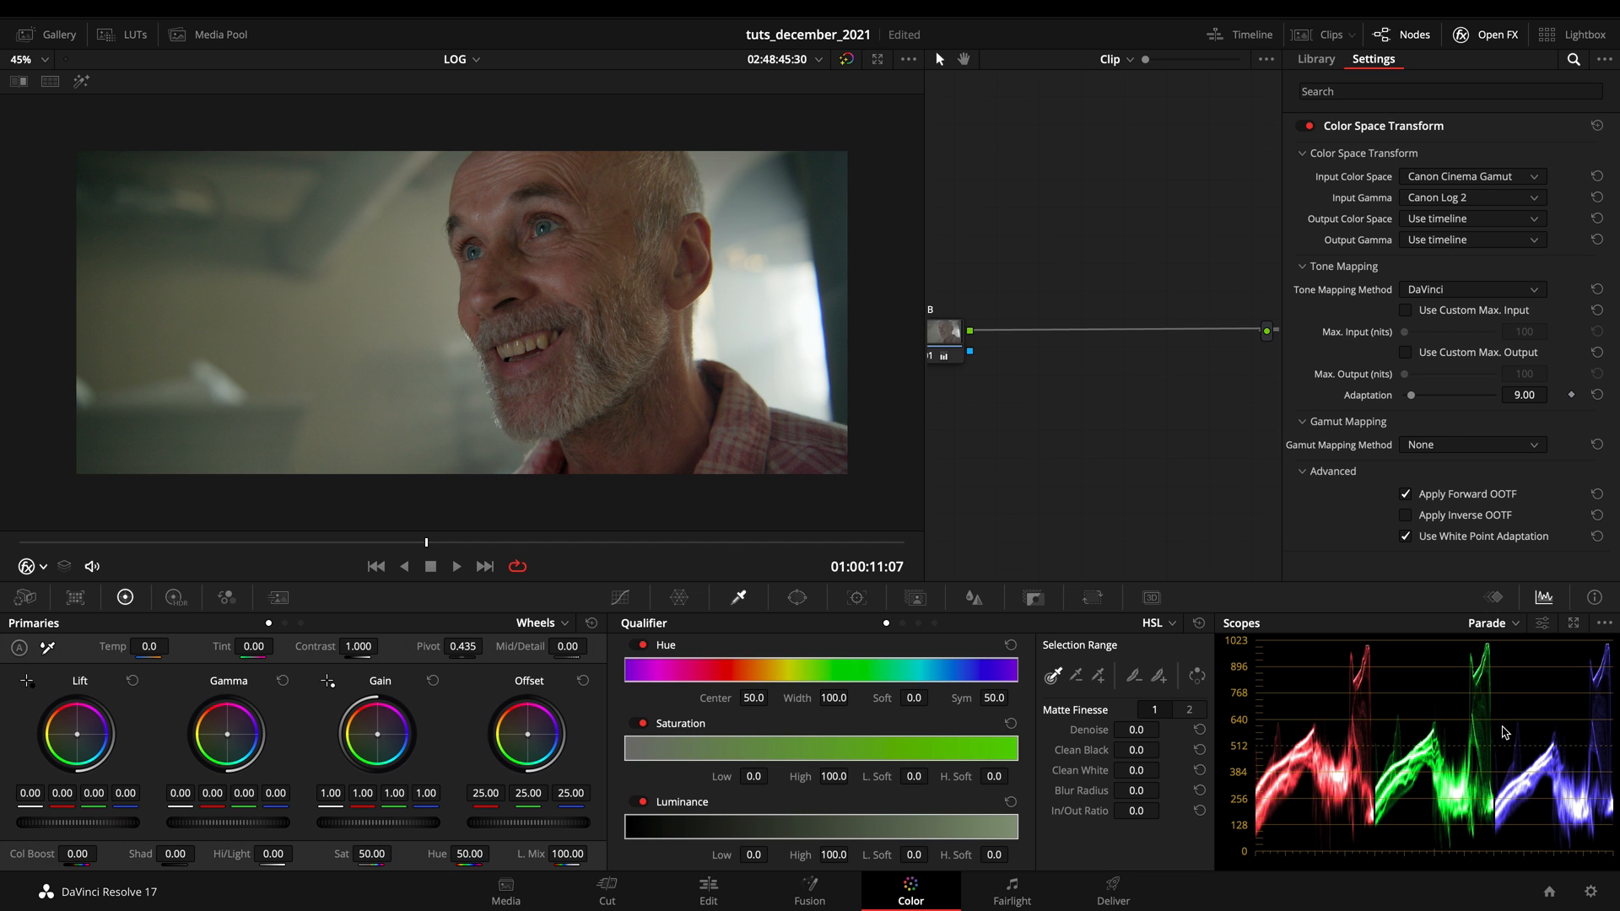
View the project's Color Management page, where the timeline colour space is Rec.709 (Scene).
left_click(1595, 891)
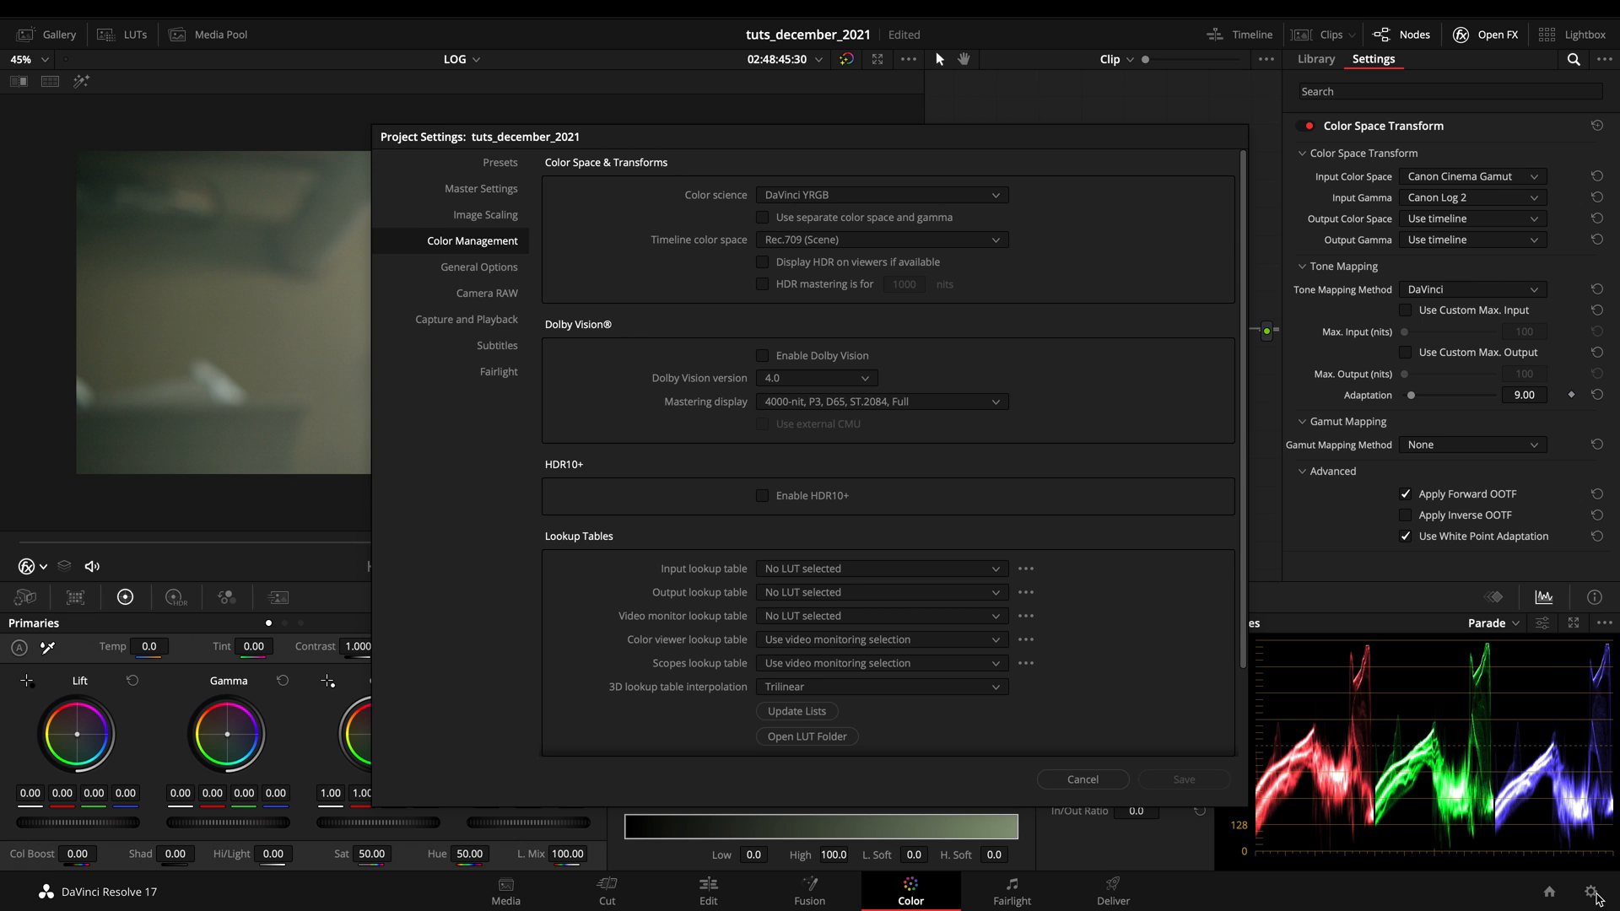
left_click(795, 710)
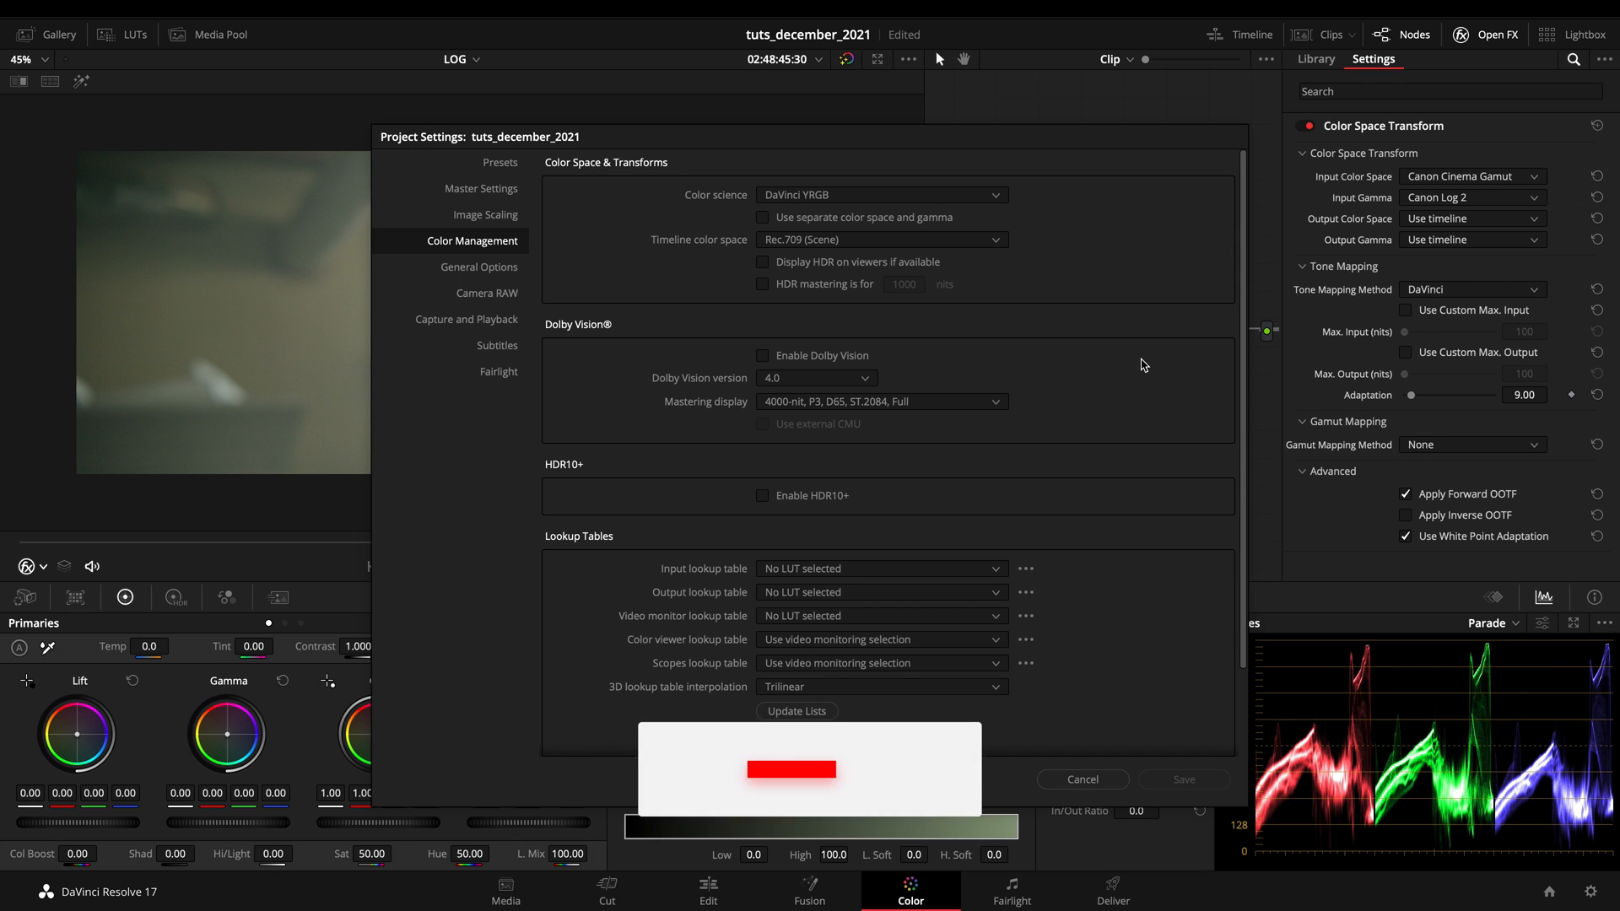
left_click(1082, 780)
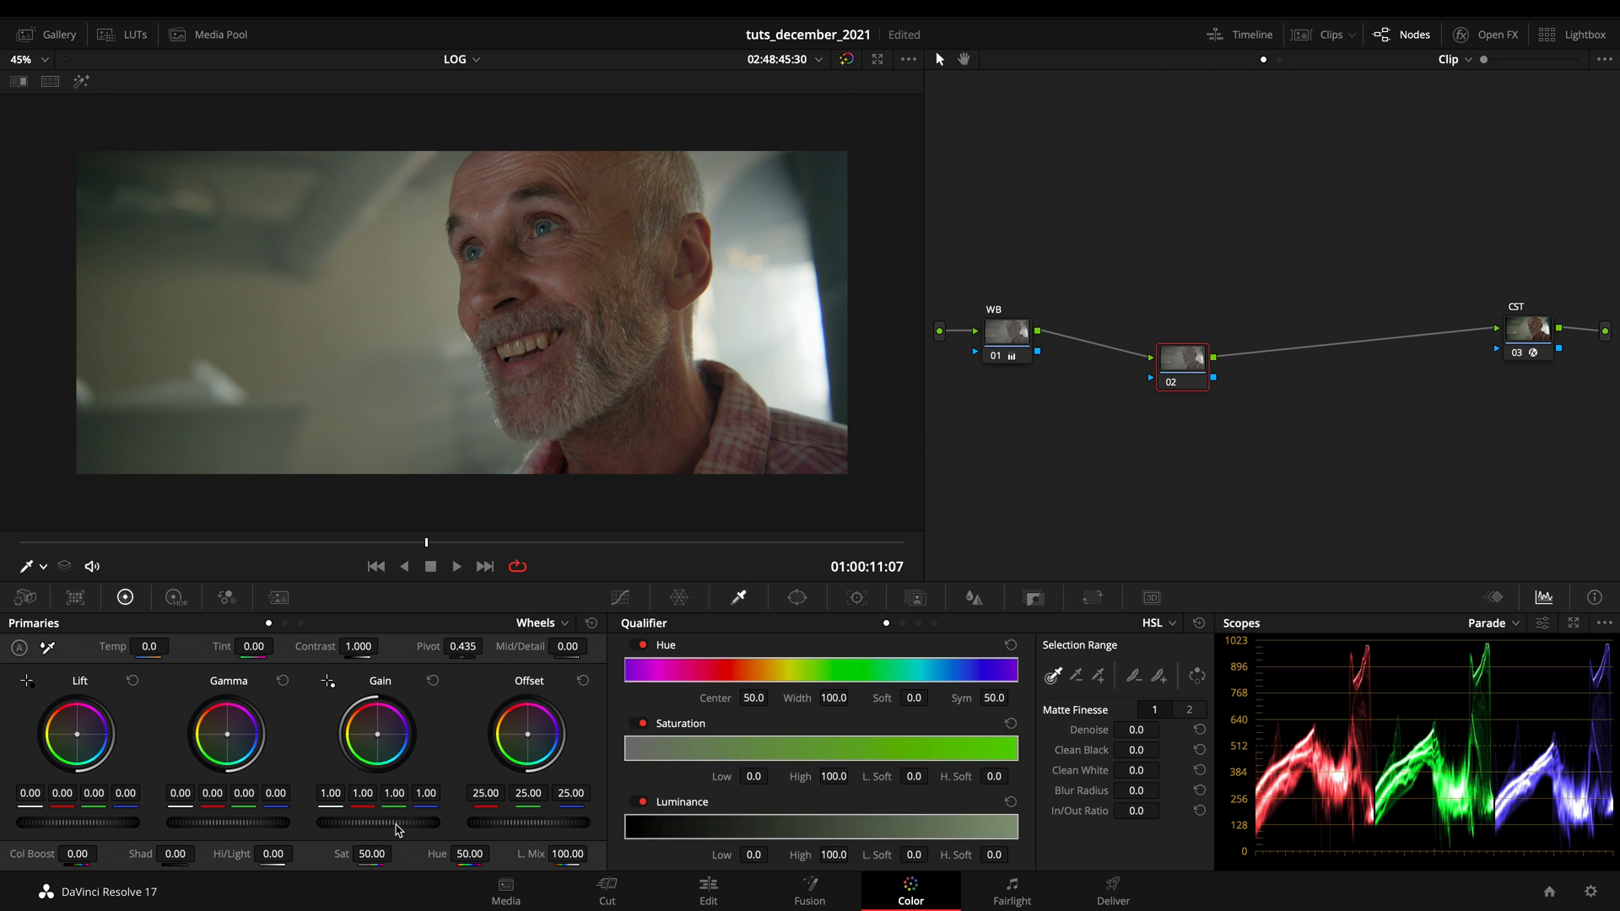
mouse_move(88, 824)
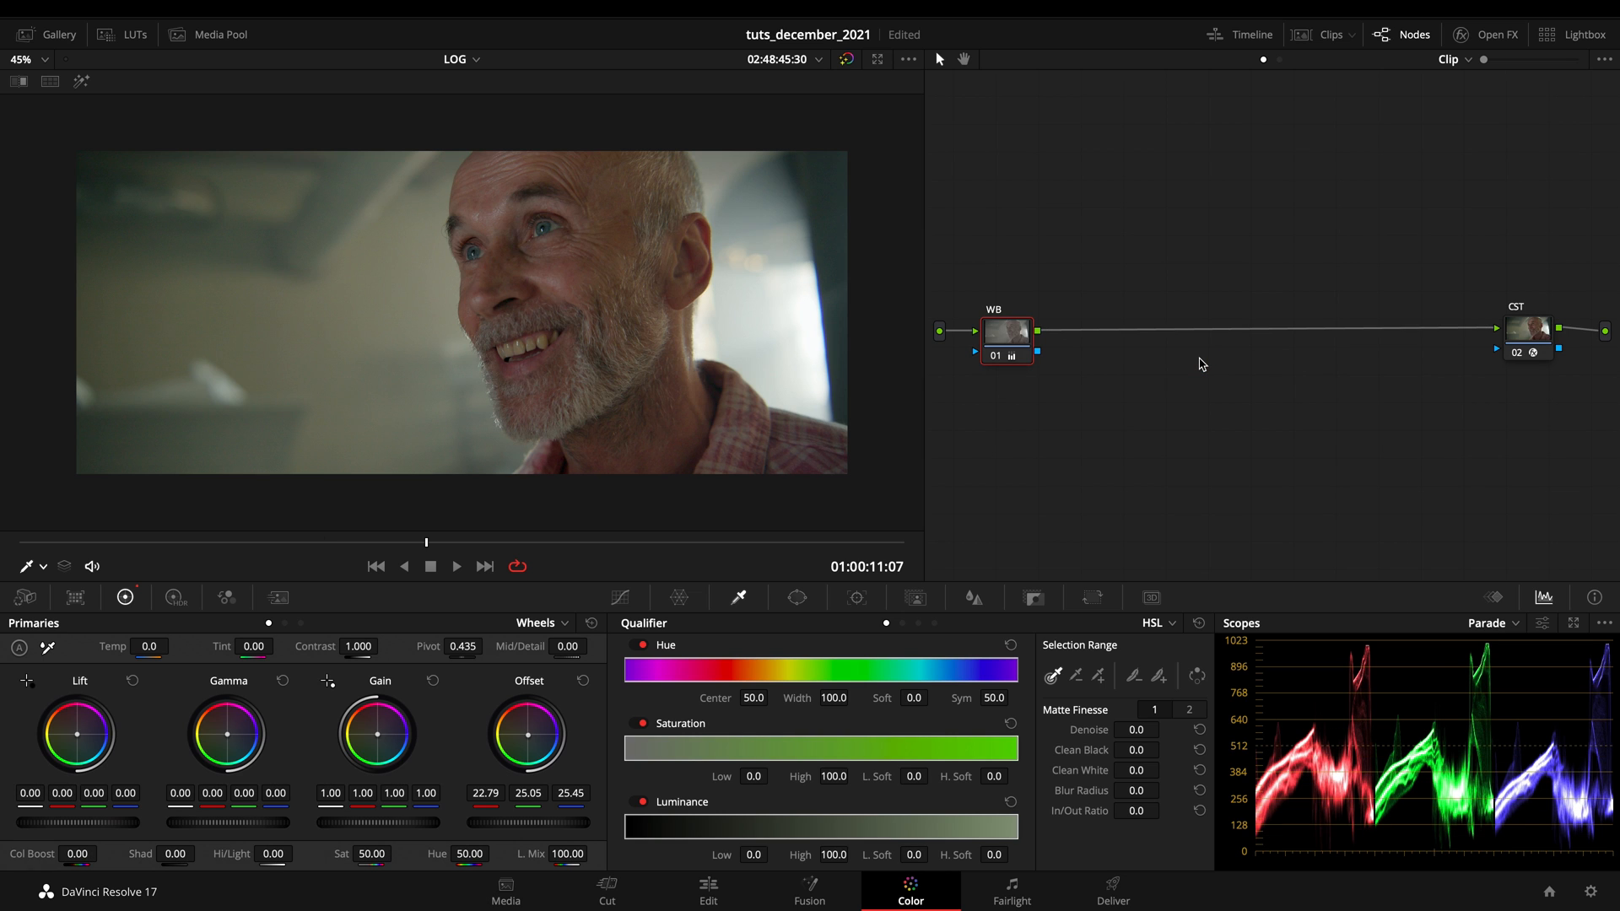
mouse_move(1103, 383)
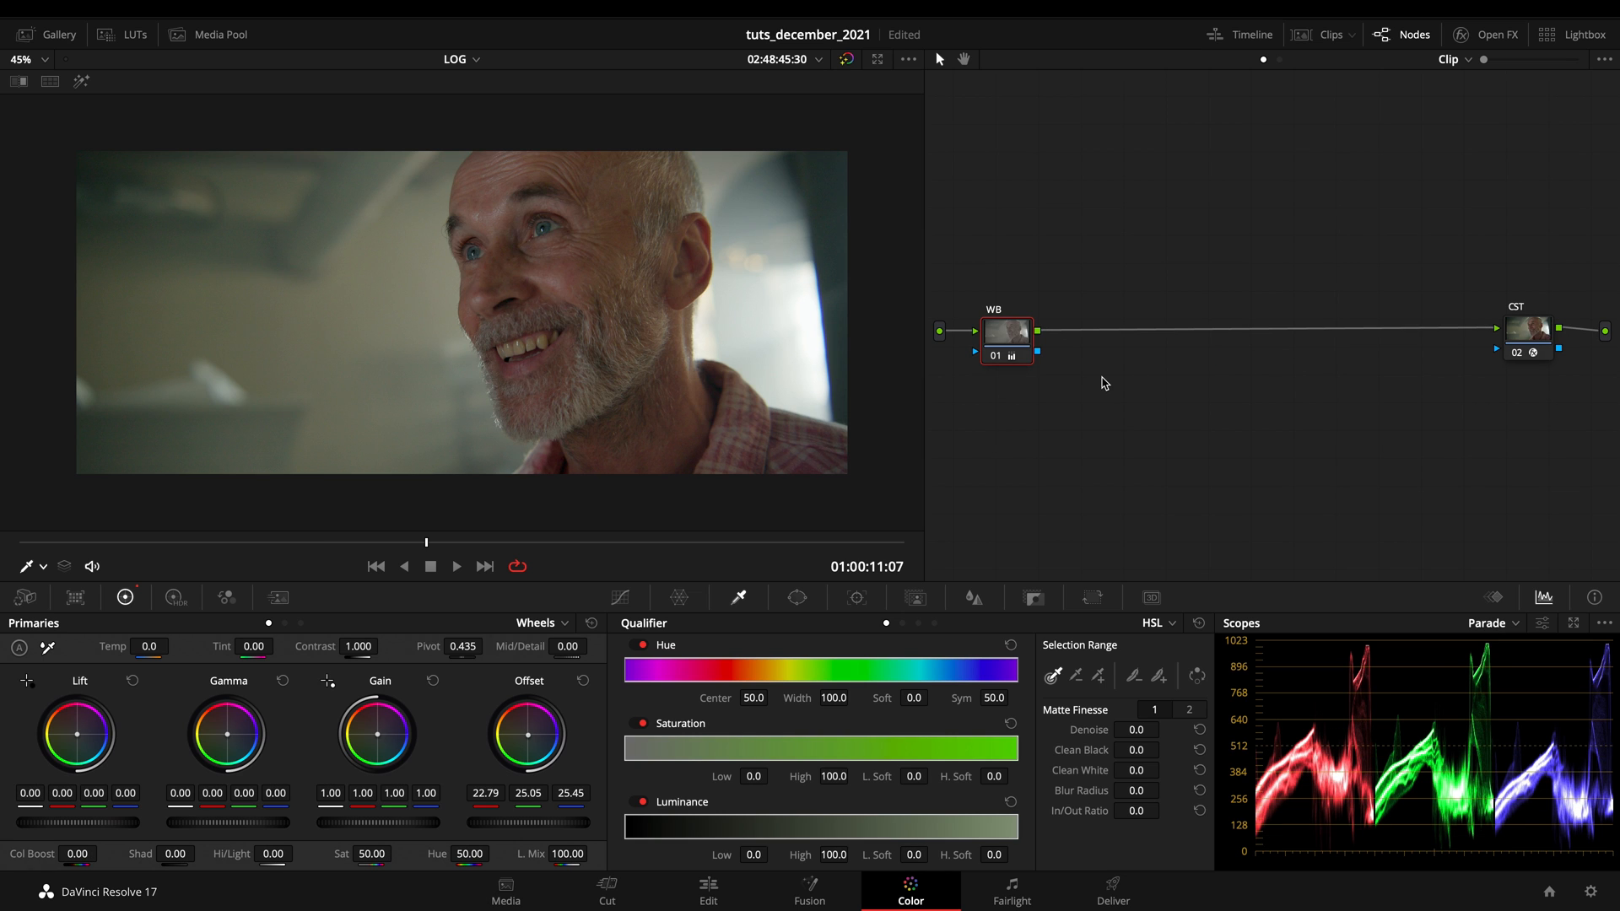
right_click(1103, 383)
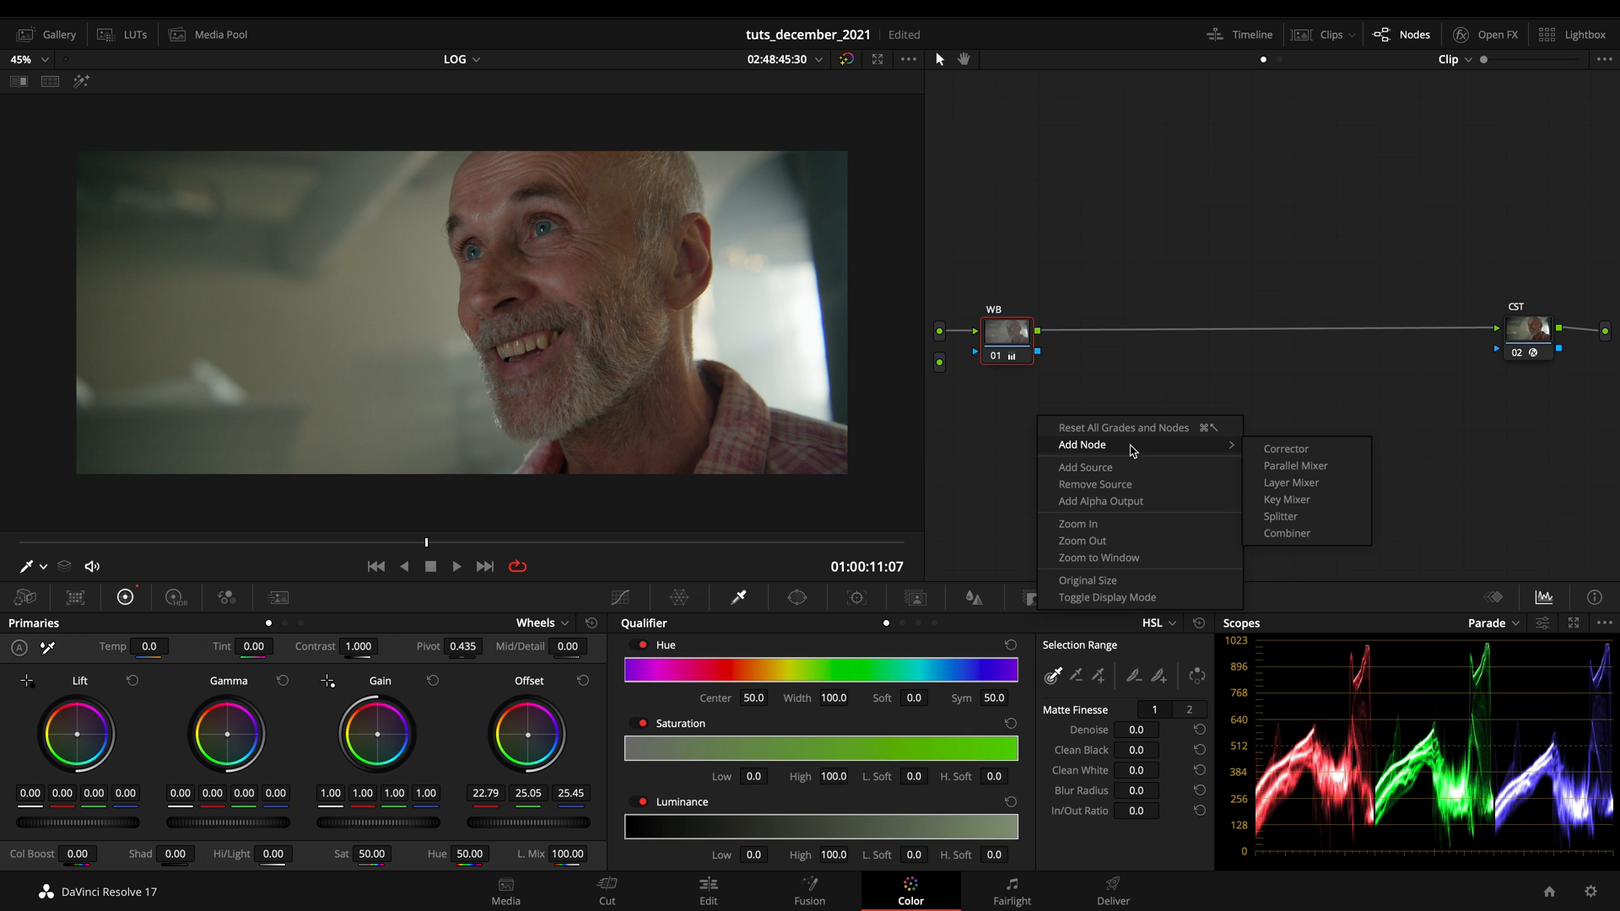
left_click(1285, 449)
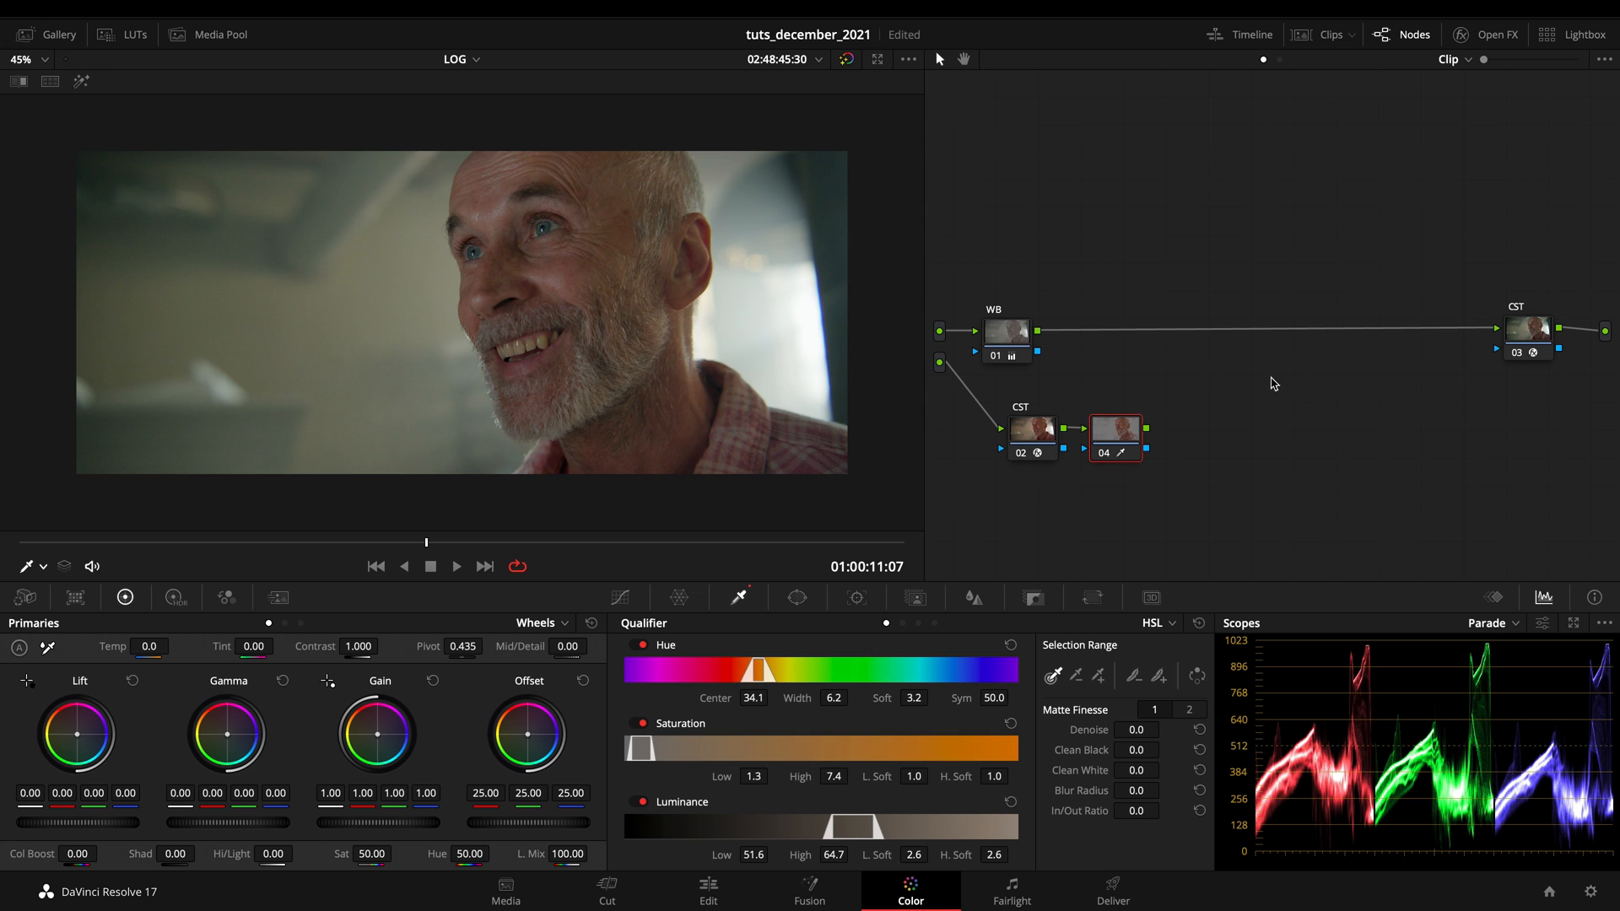
left_click(1031, 429)
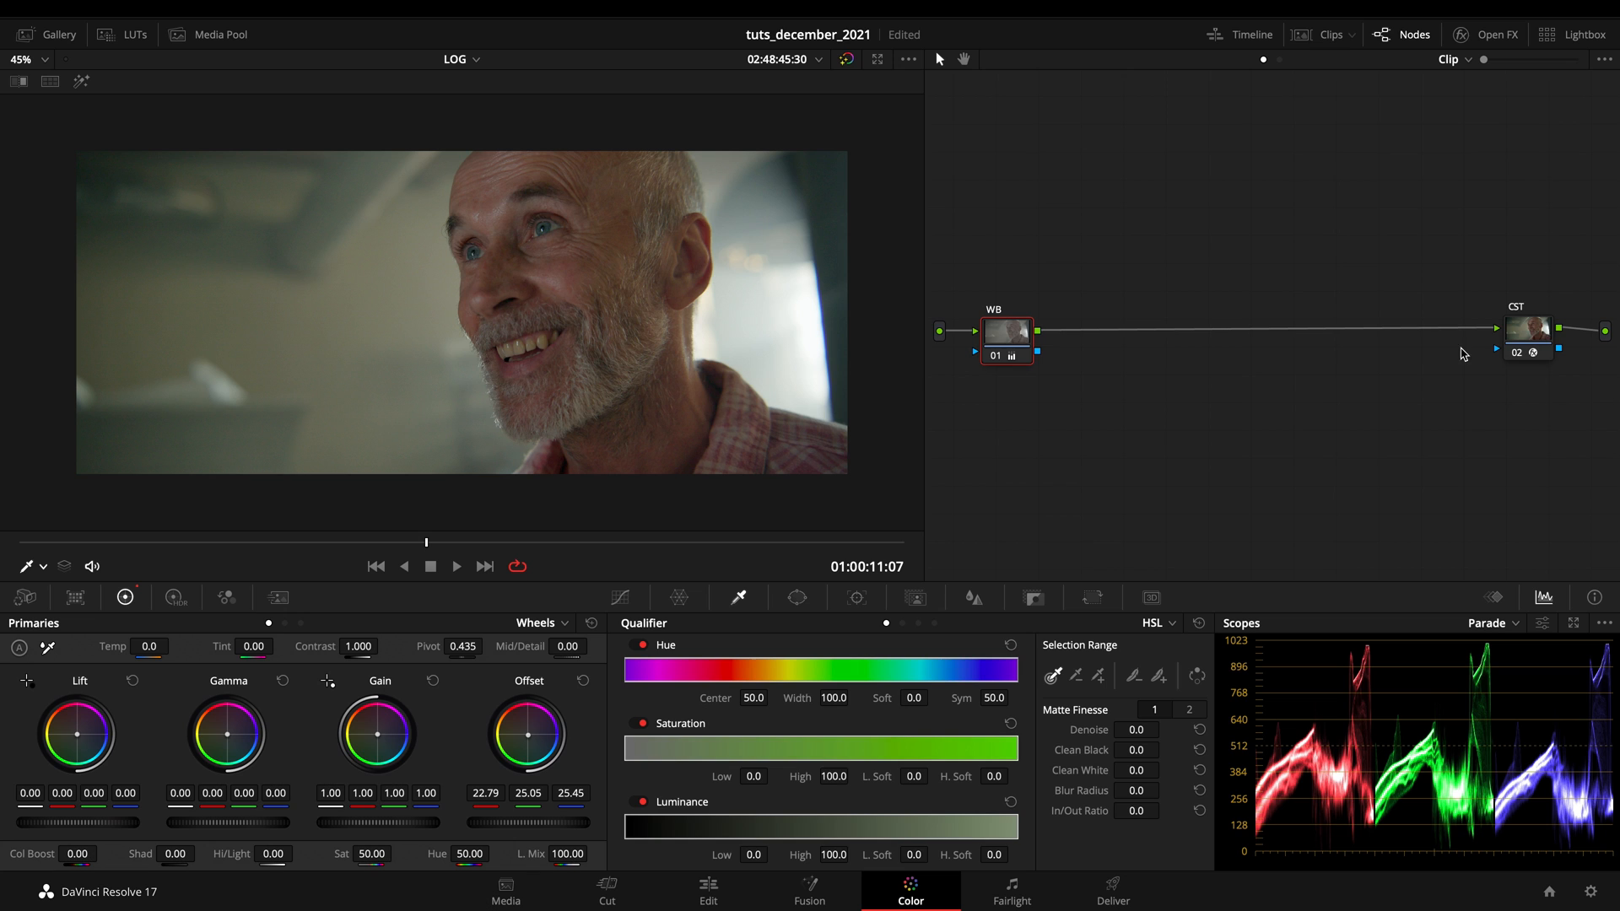
mouse_move(1493, 348)
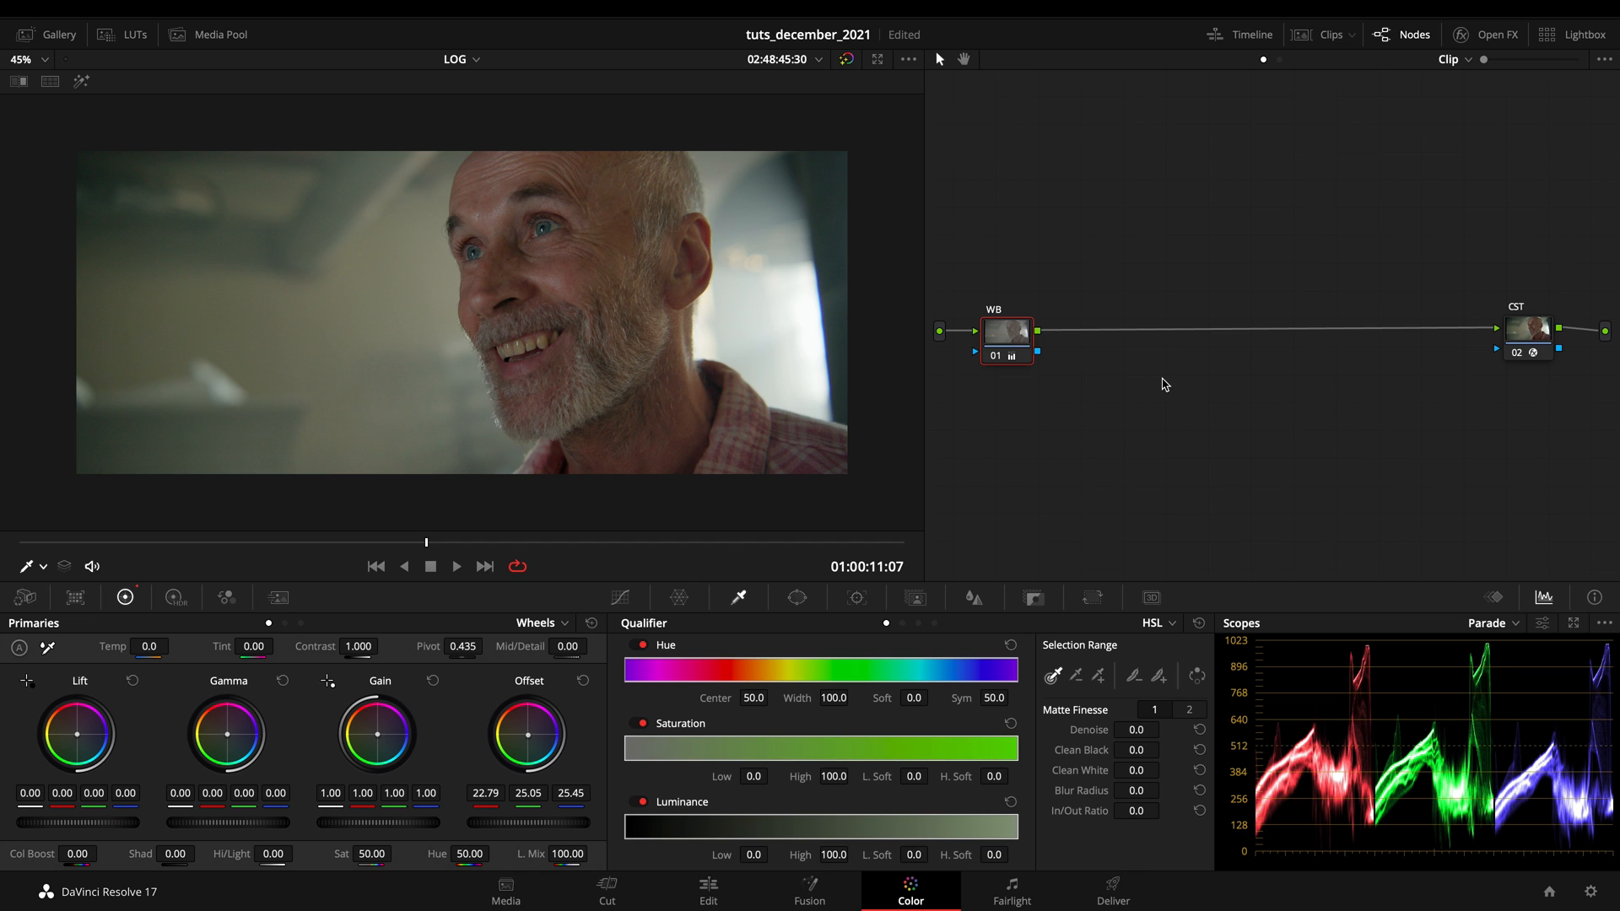
mouse_move(793, 390)
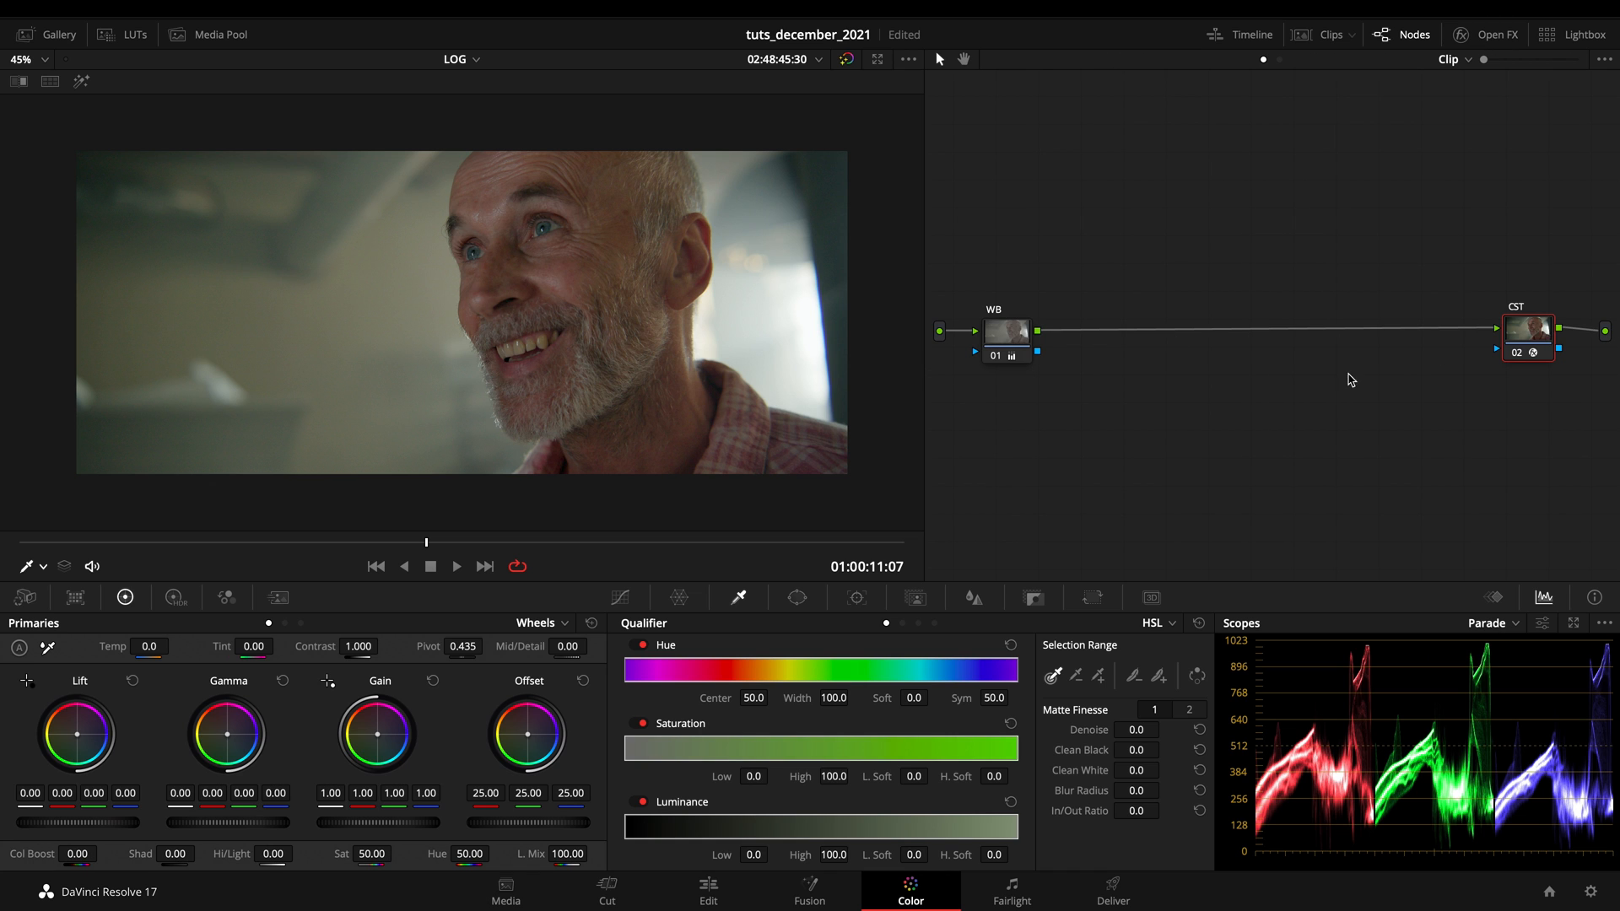
mouse_move(1503, 348)
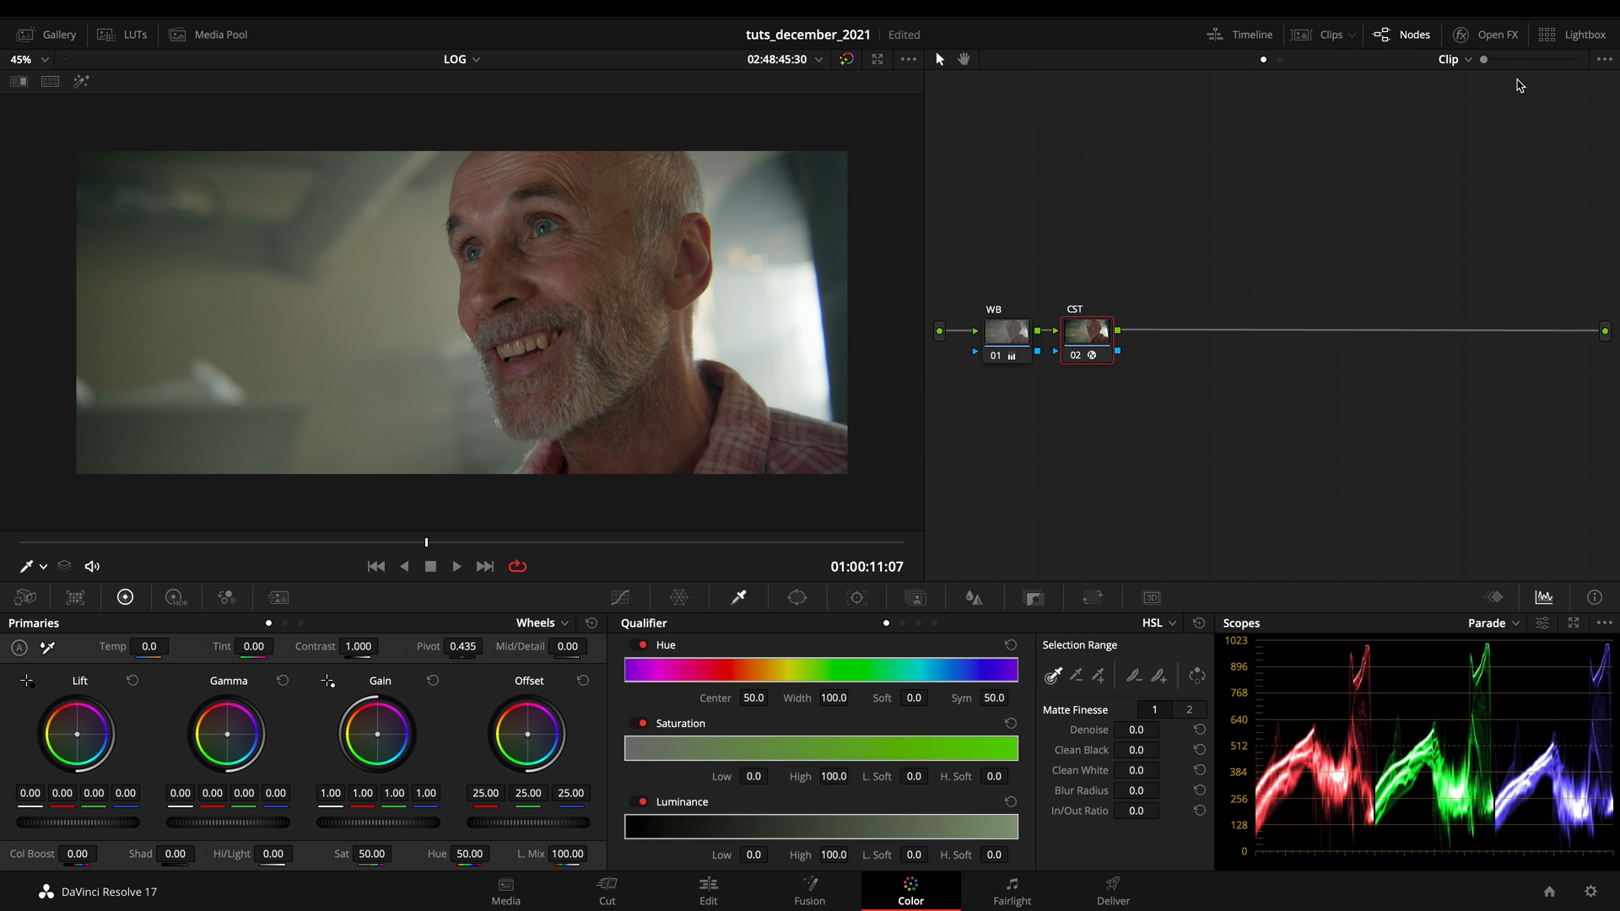
mouse_move(1240, 302)
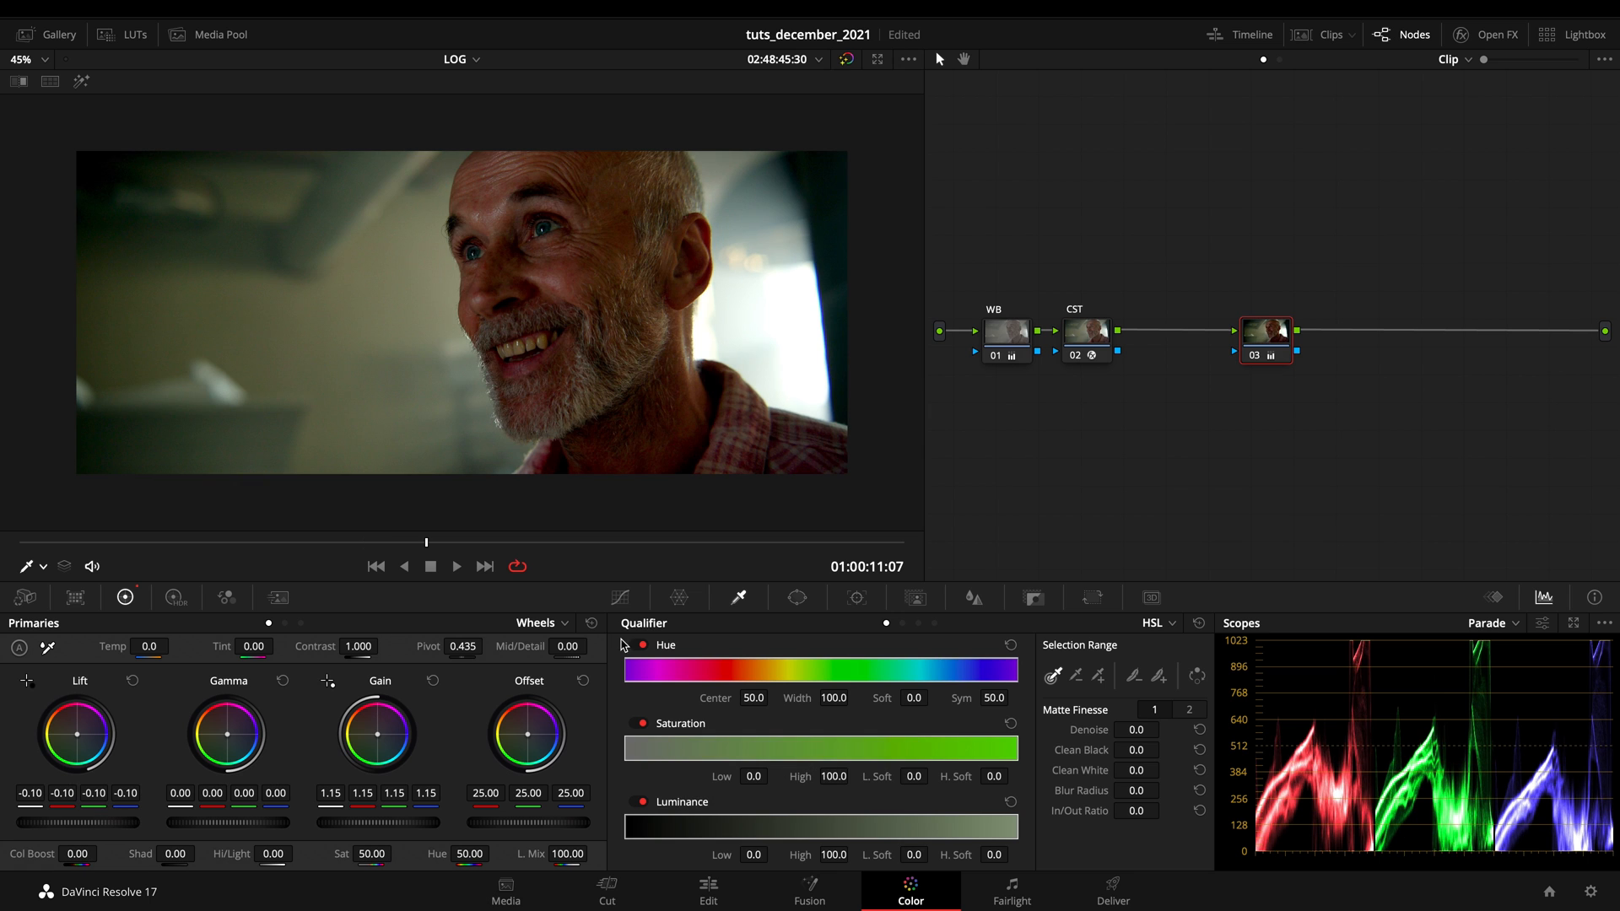
Reset node 03's grade and add node 04 after it with a Color Space Transform.
left_click(155, 680)
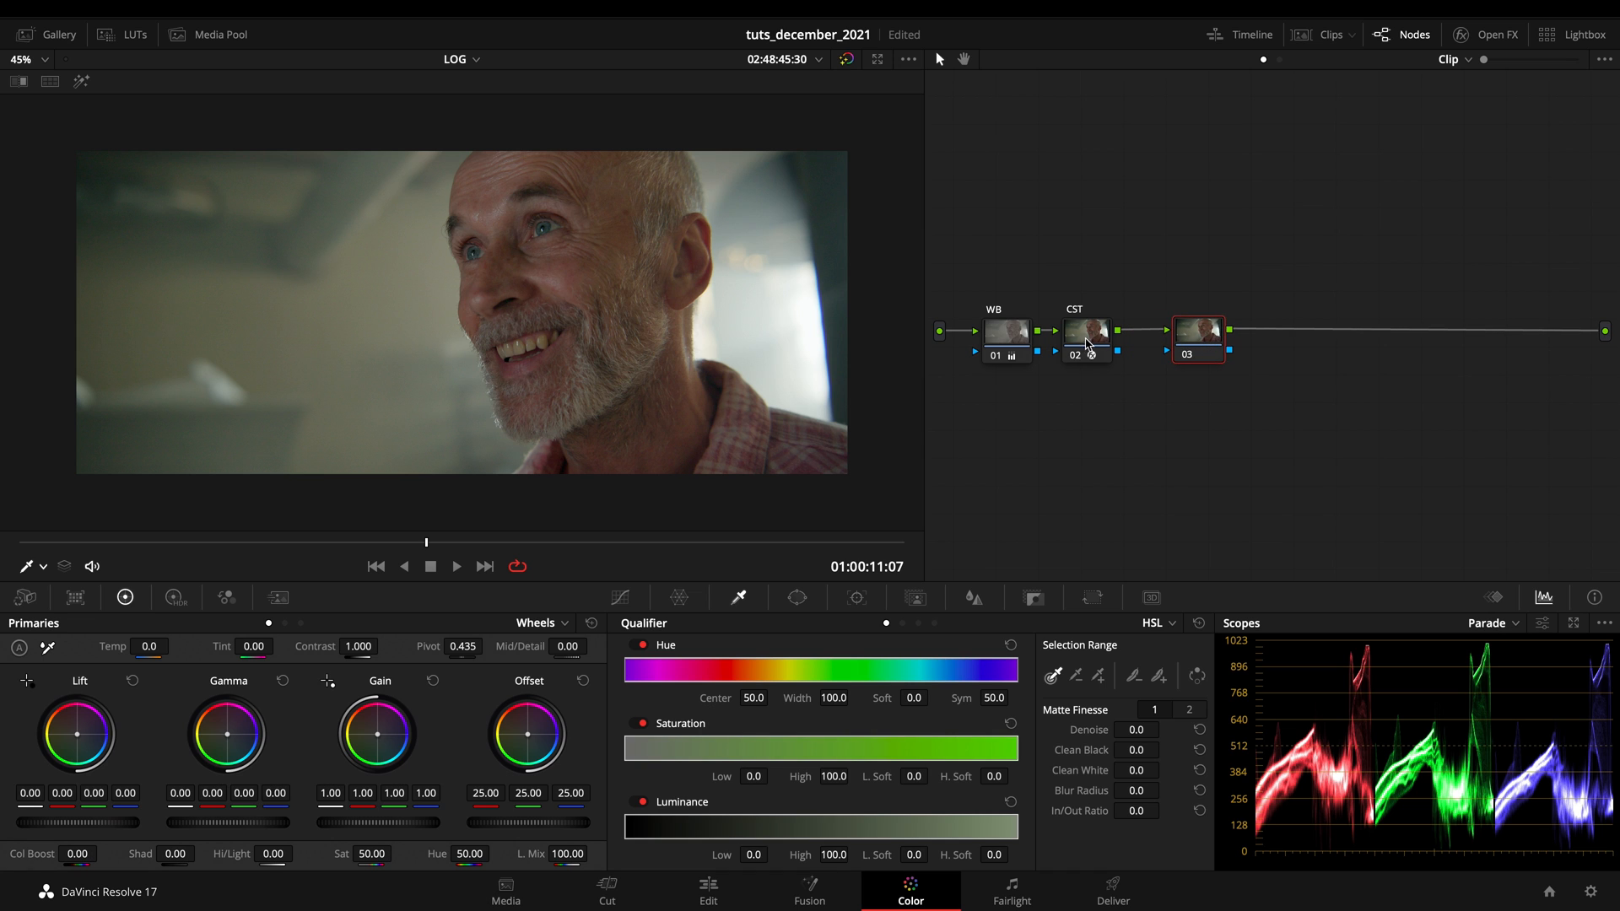
left_click(1495, 34)
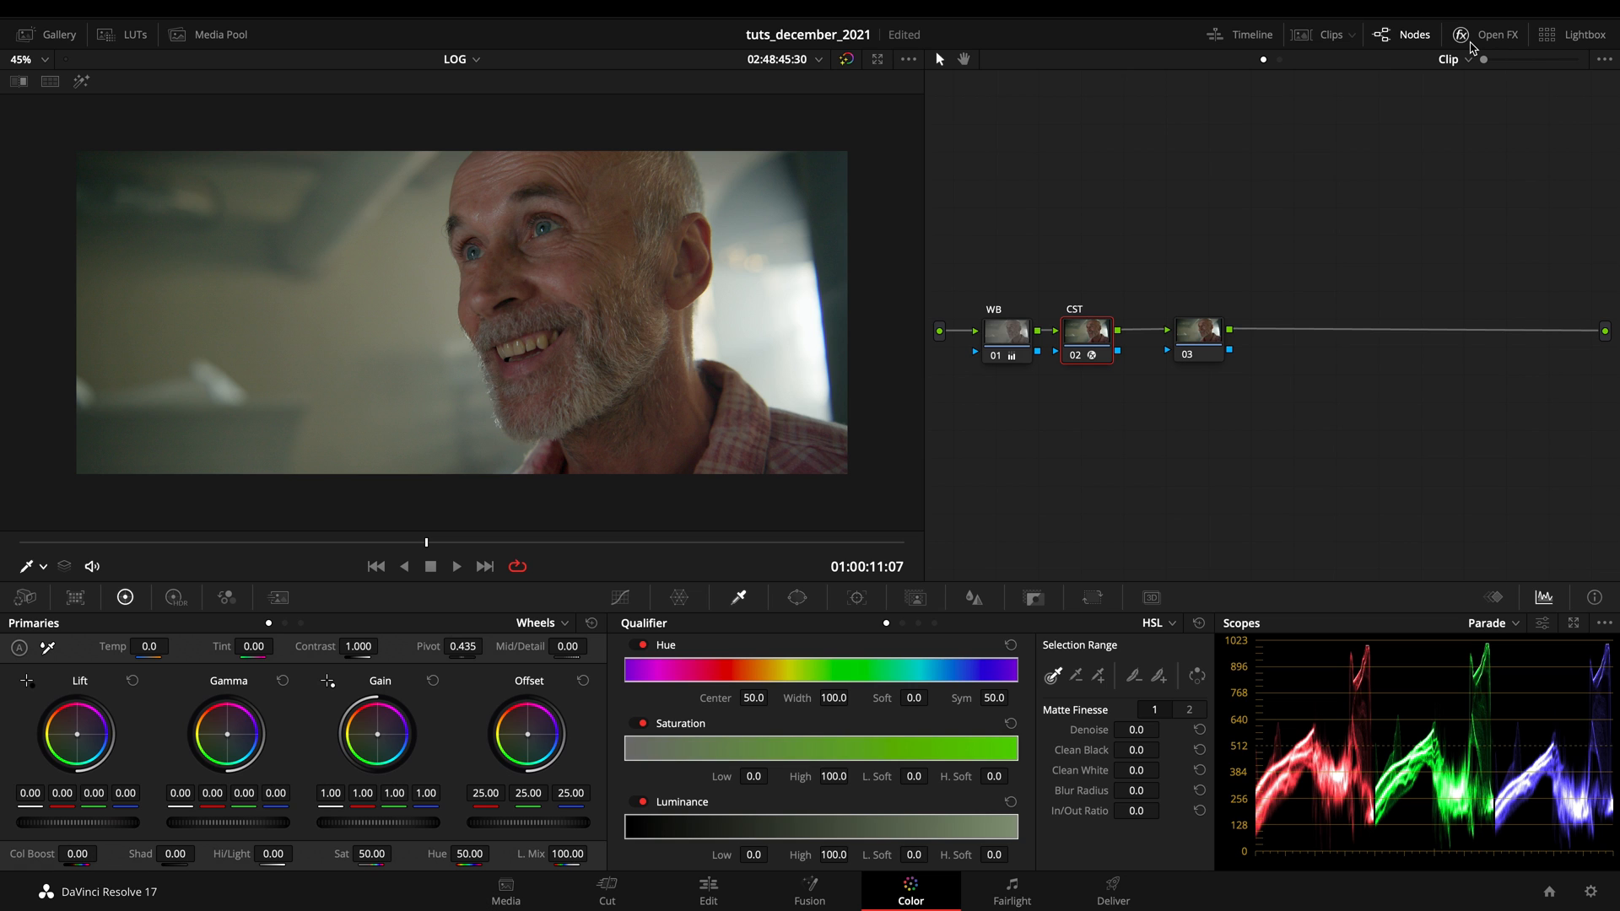
left_click(1197, 333)
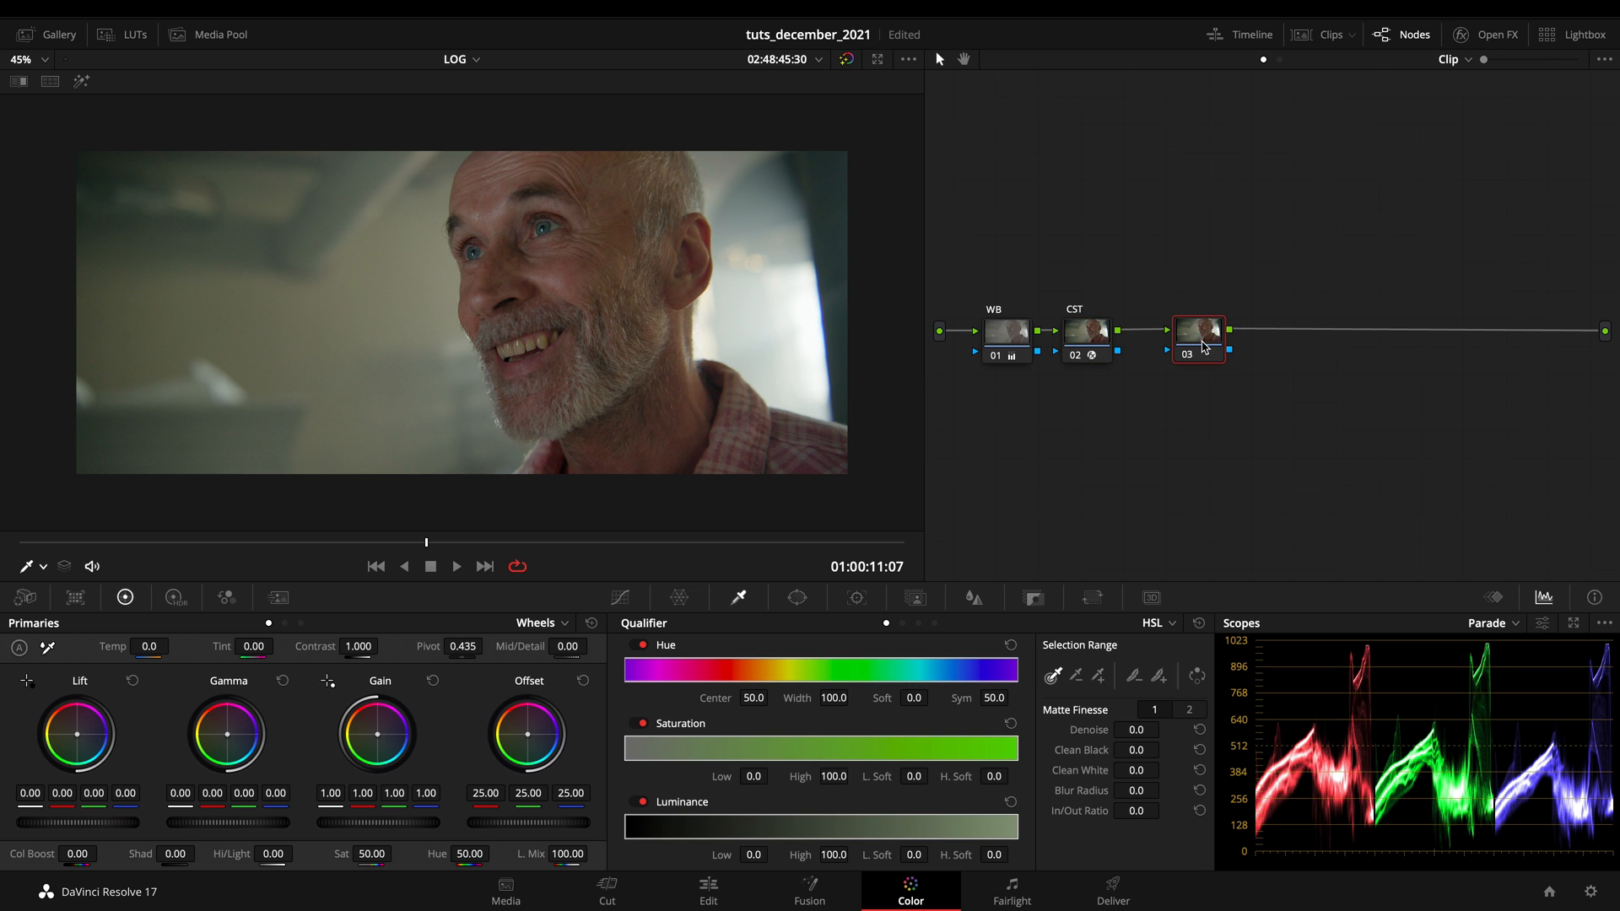
left_click(1085, 331)
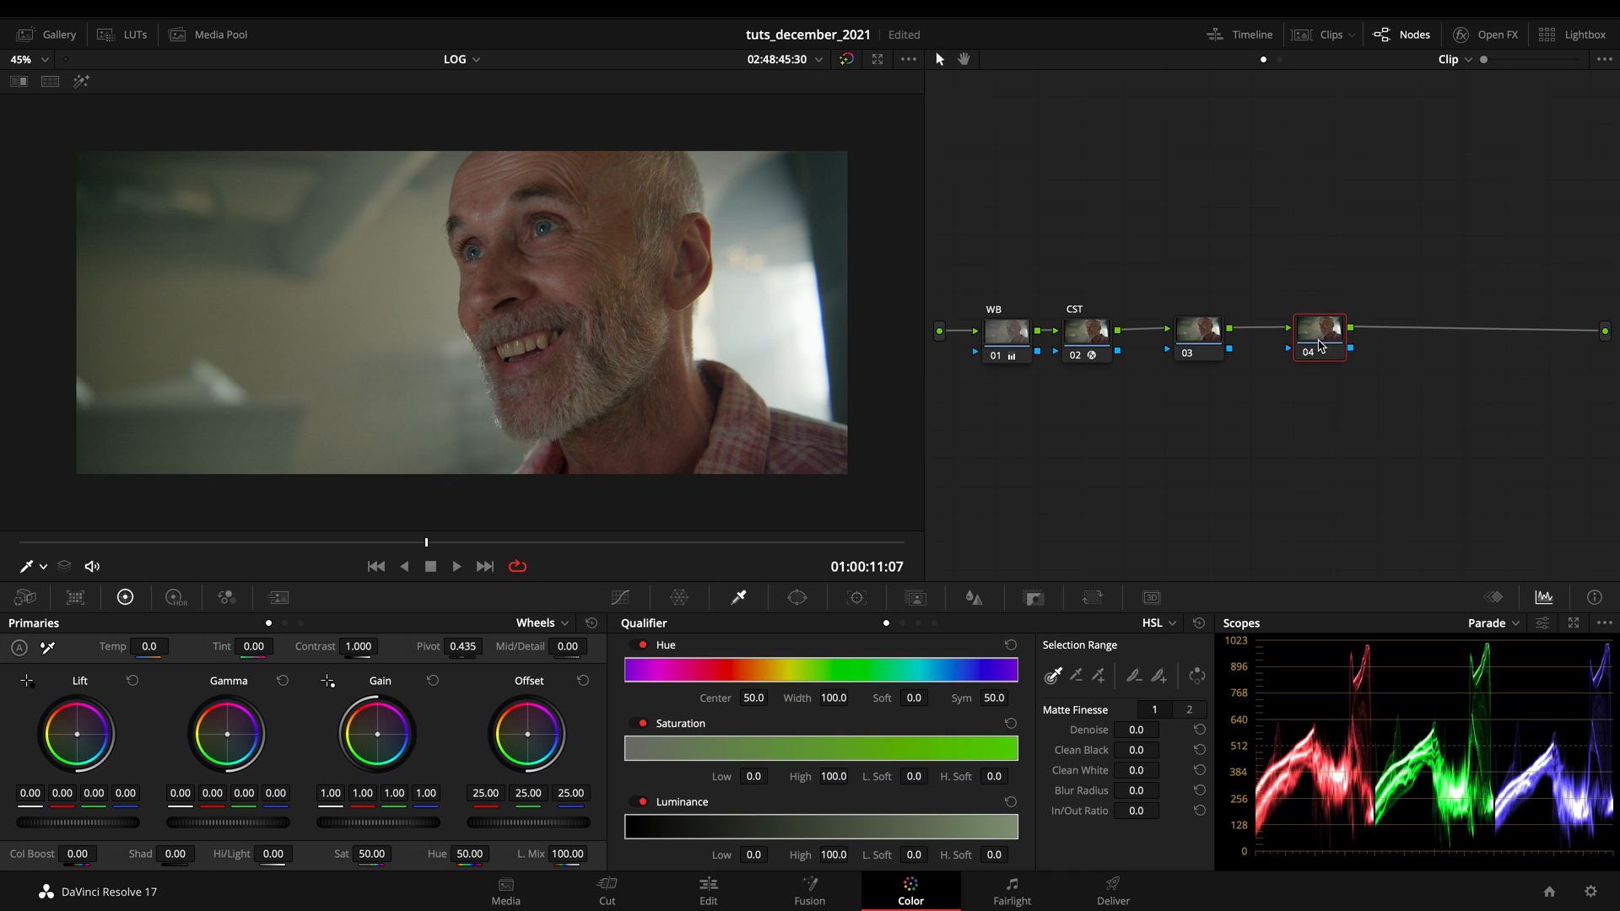
mouse_move(1370, 376)
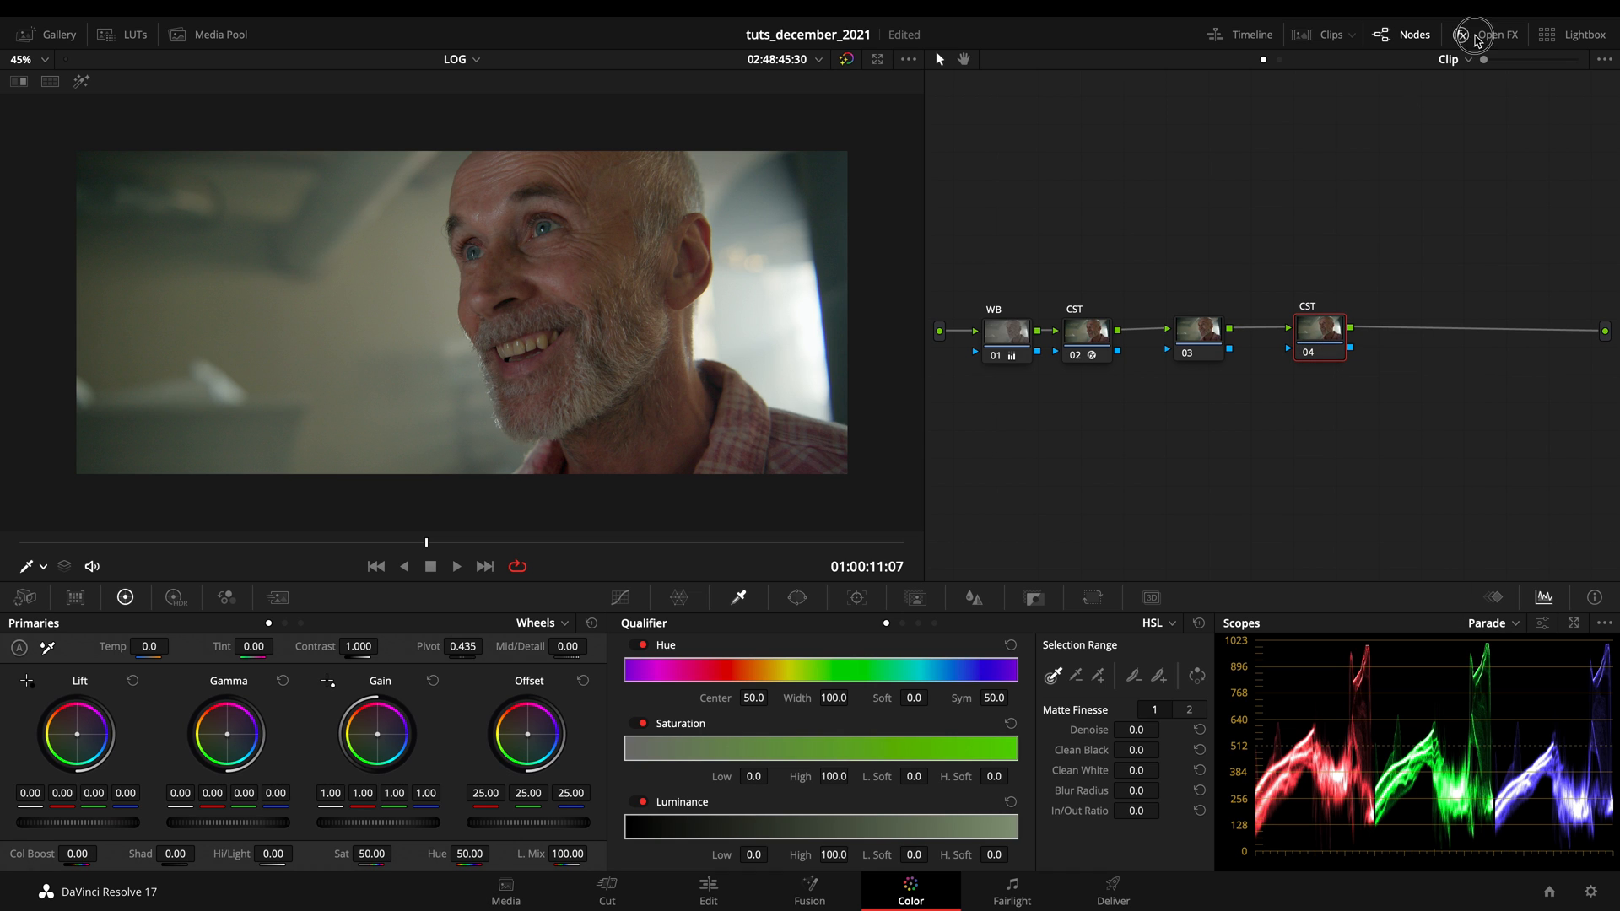
left_click(1485, 33)
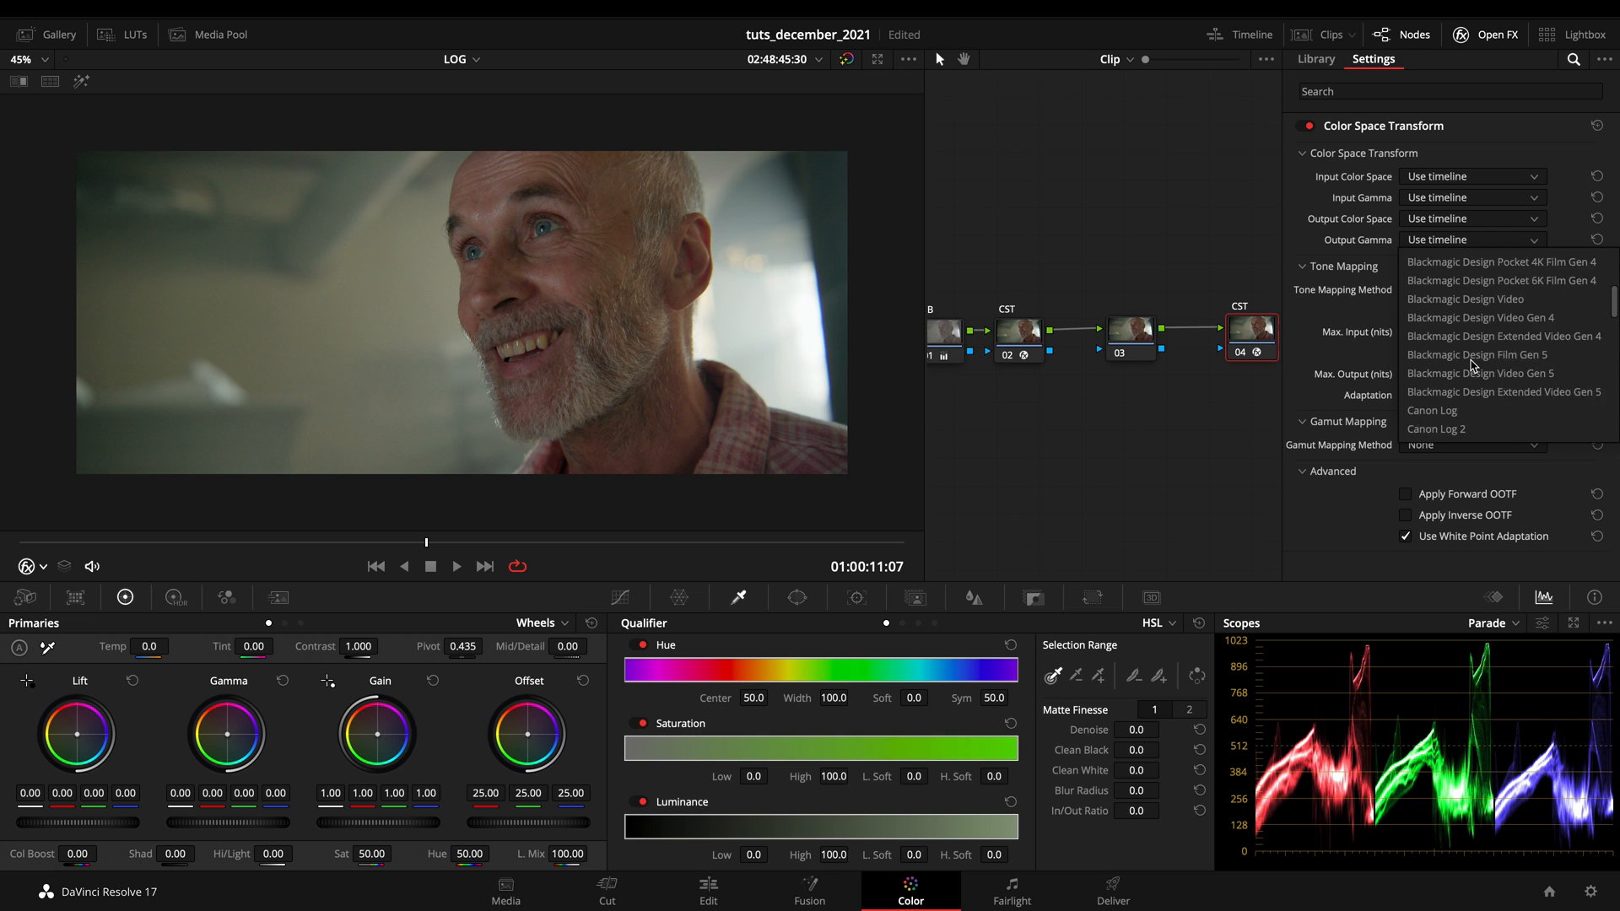
Set node 04's output to a flat log gamma and add node 05 after it.
scroll("down", 3)
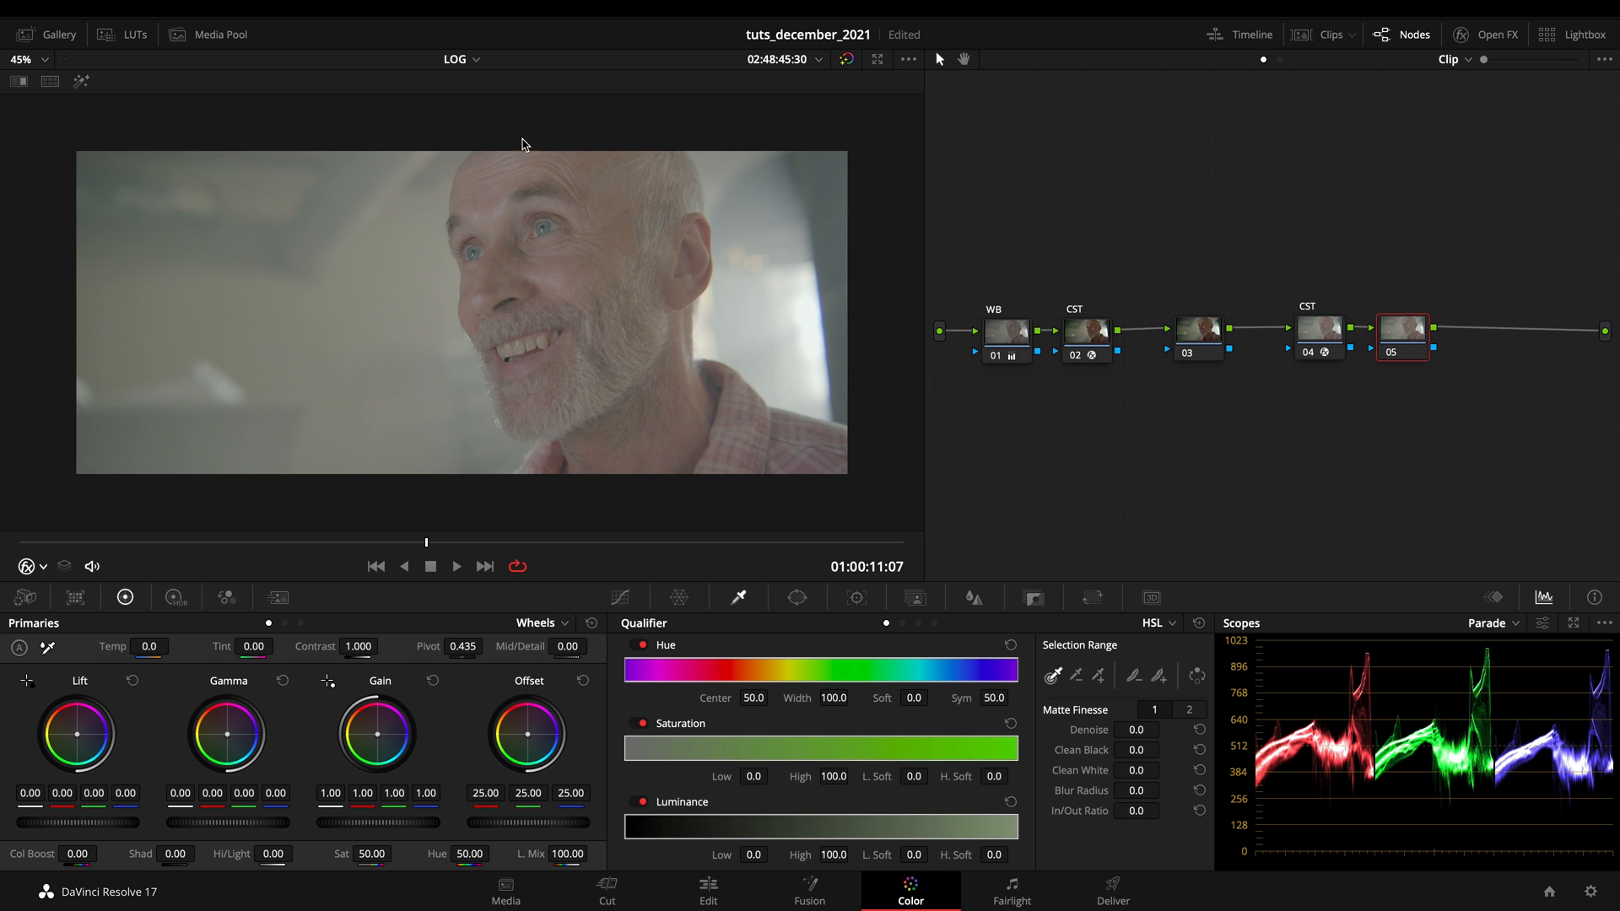
Apply a film LUT to node 05 labelled 'Film Look', then lower Lift, Gamma and Gain on node 03.
left_click(135, 34)
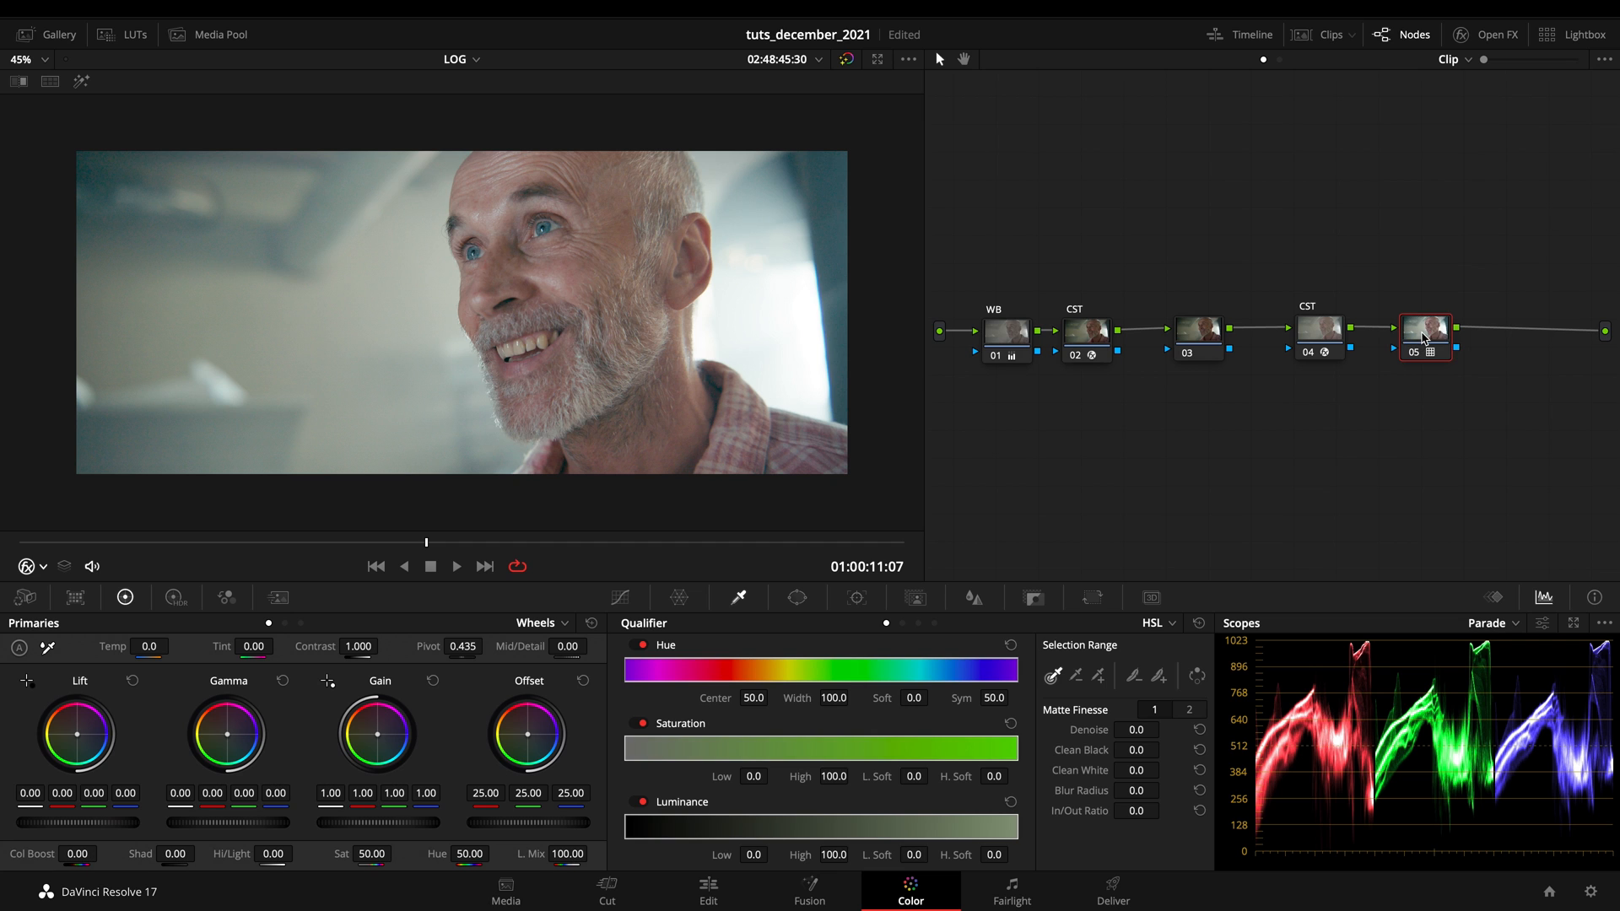
mouse_move(1466, 371)
type("Film Look")
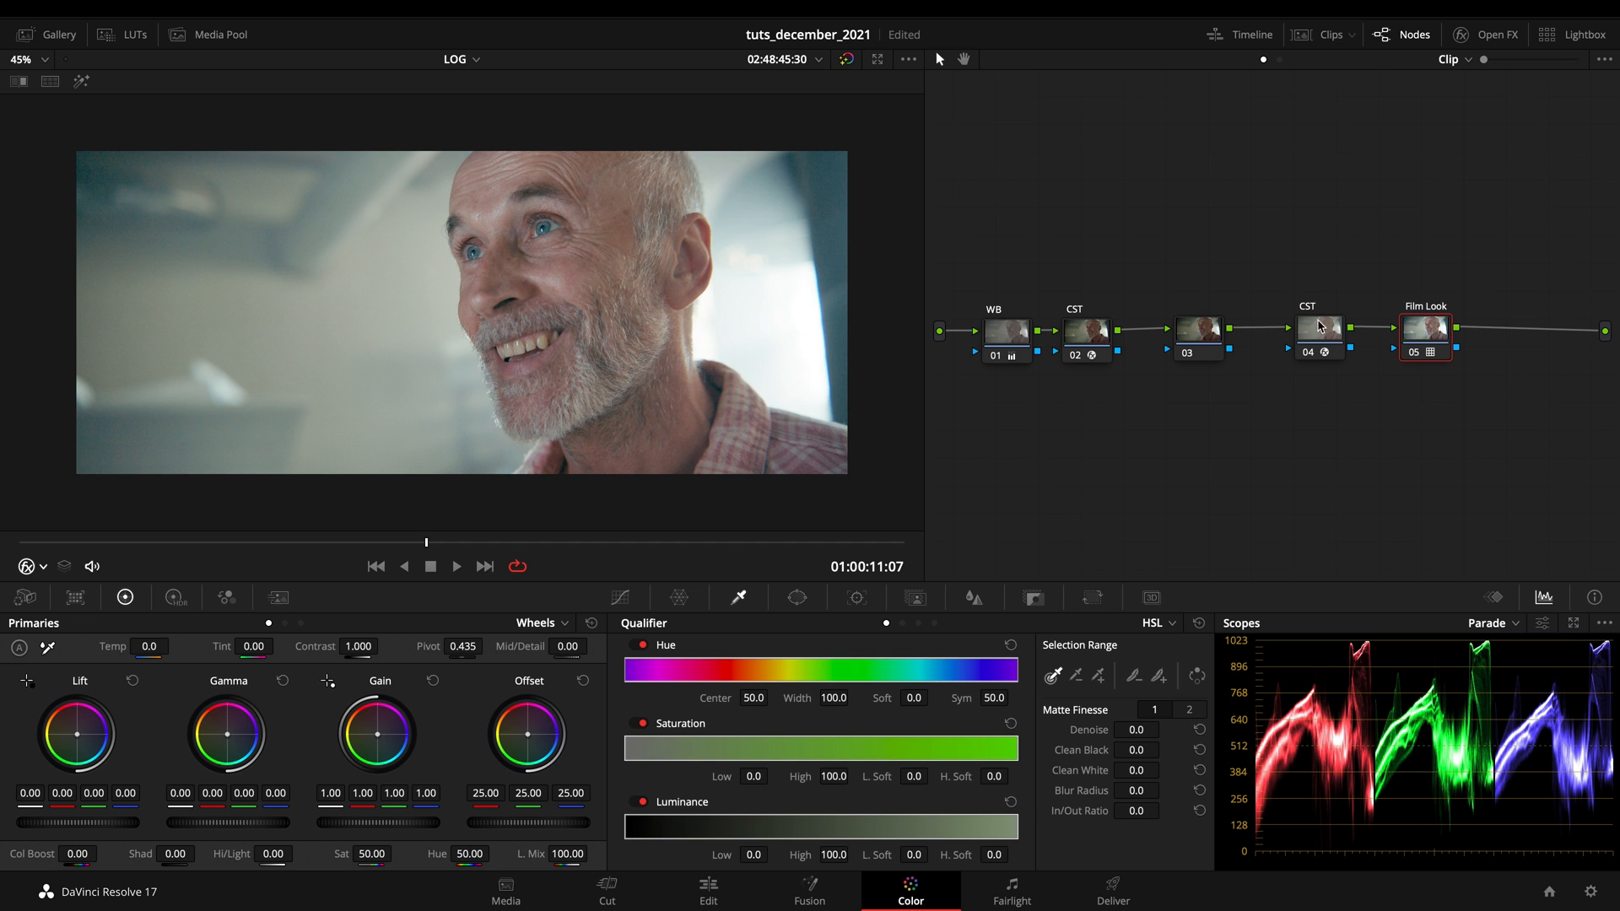
left_click(1196, 331)
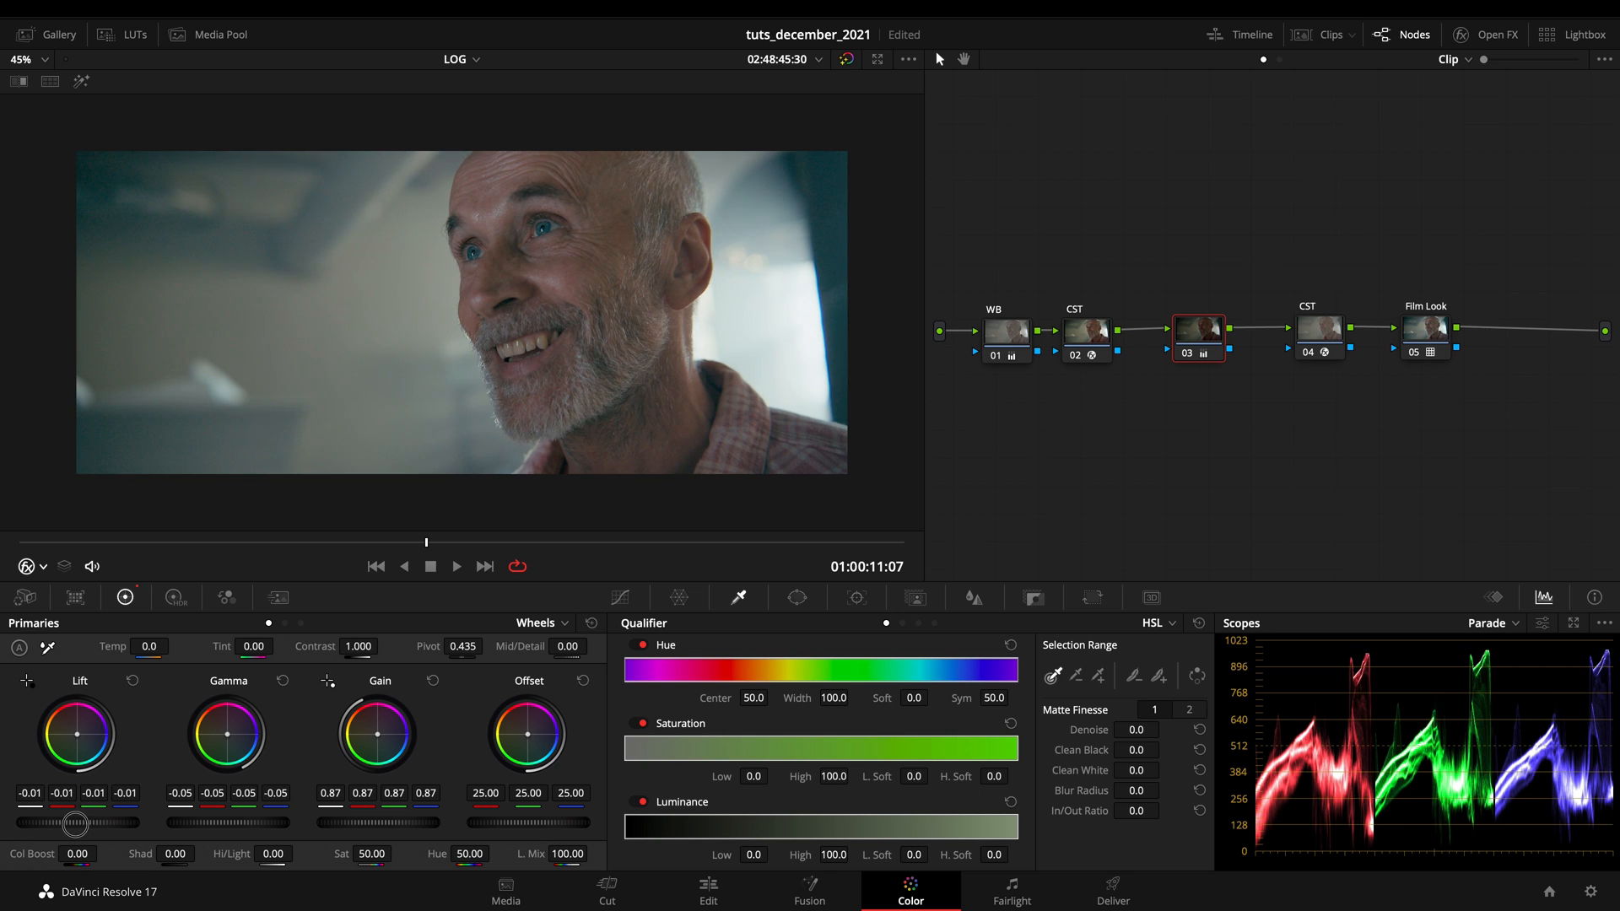
Review node 04's Cineon Film Log output, then ease node 03's gain back to 0.95.
left_click(1318, 330)
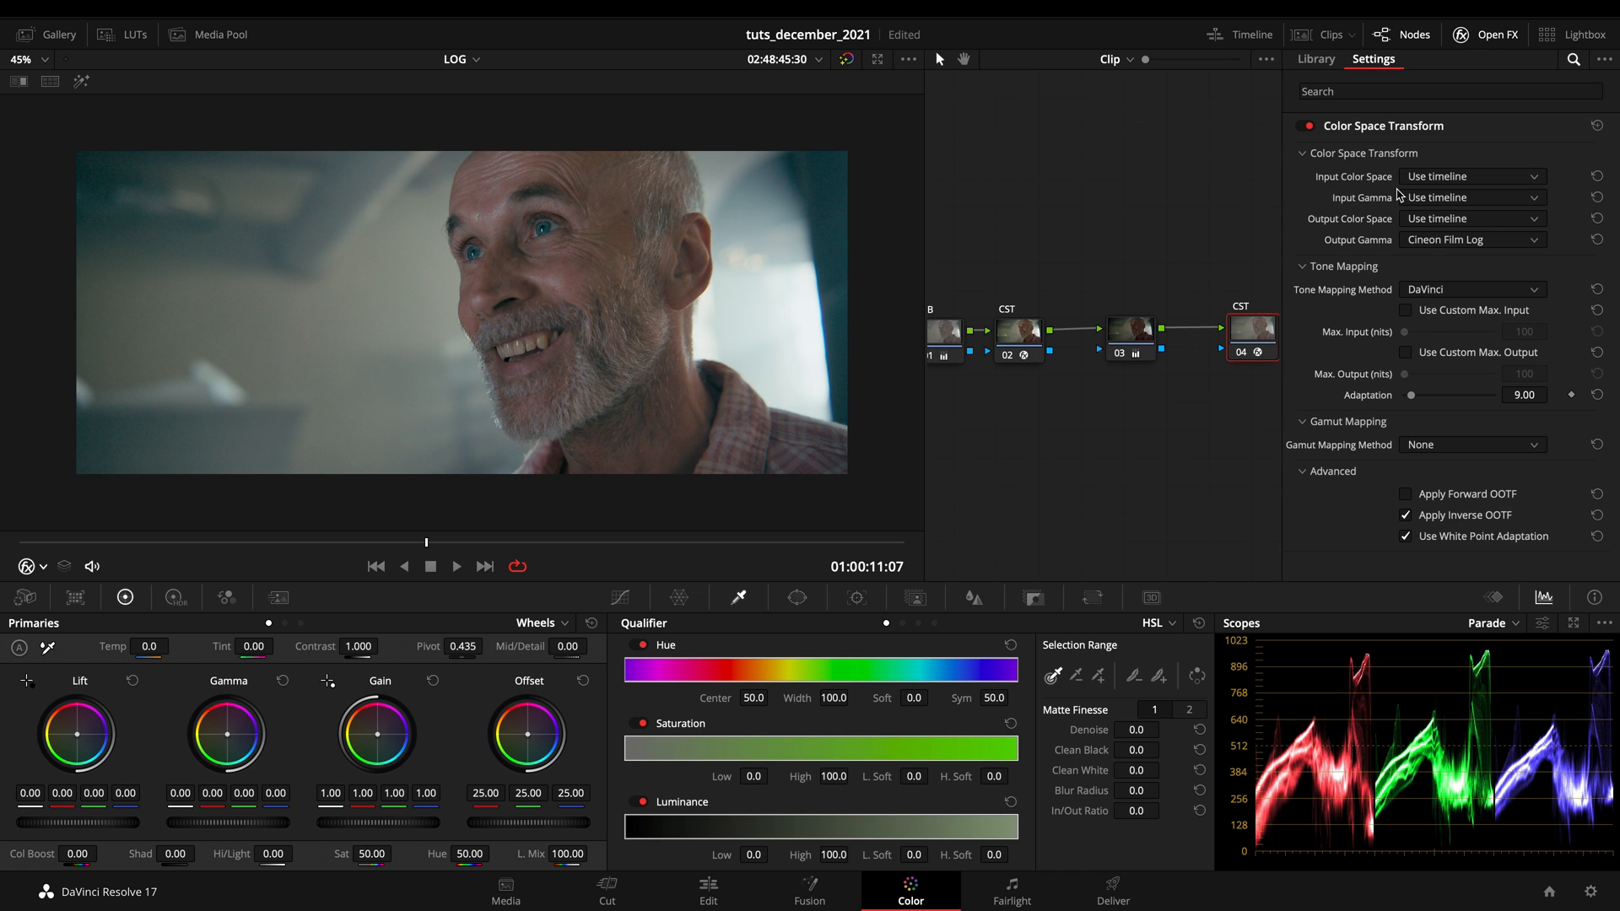
mouse_move(1490, 52)
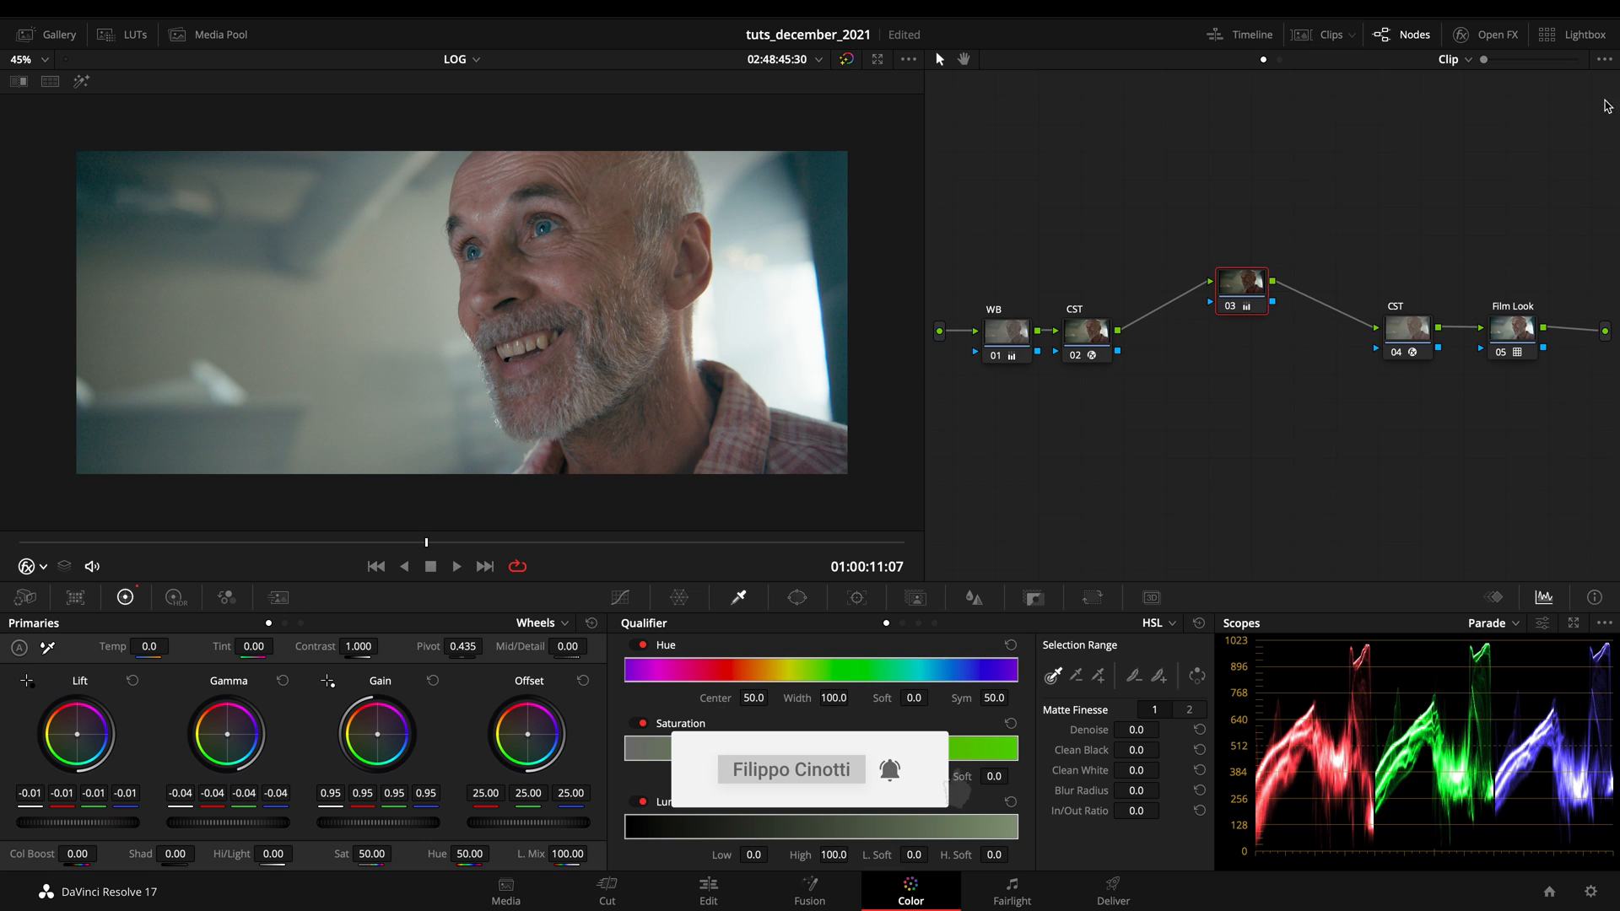
mouse_move(1117, 354)
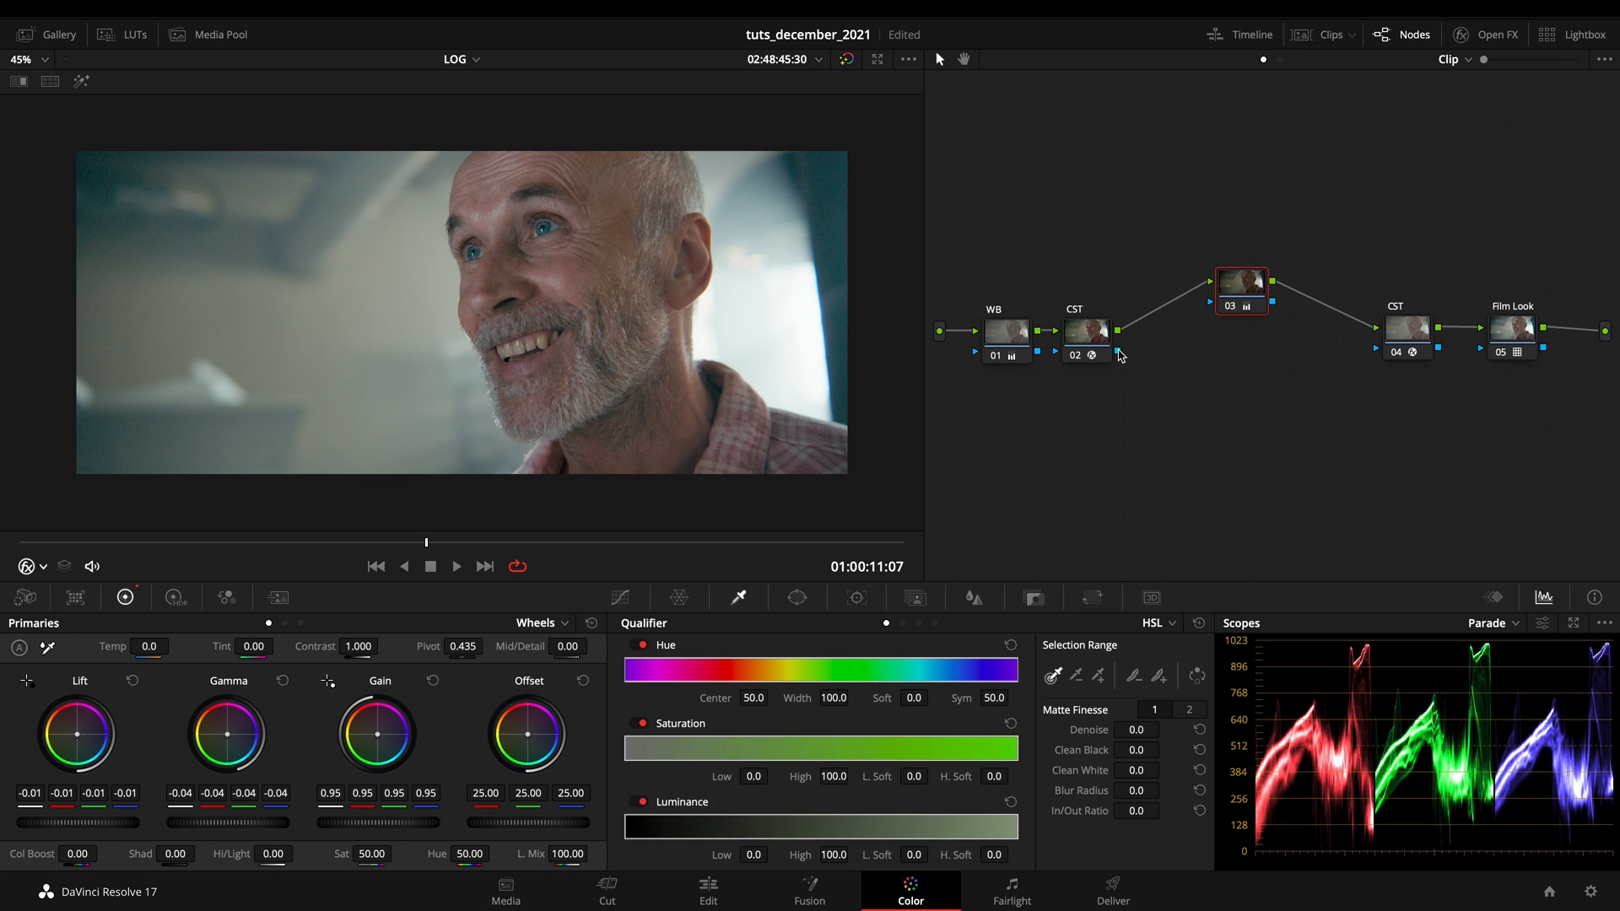
Apply the Rec709 Fujifilm 3513DI D55 film look to the Film Look node and play it back.
left_click(1510, 329)
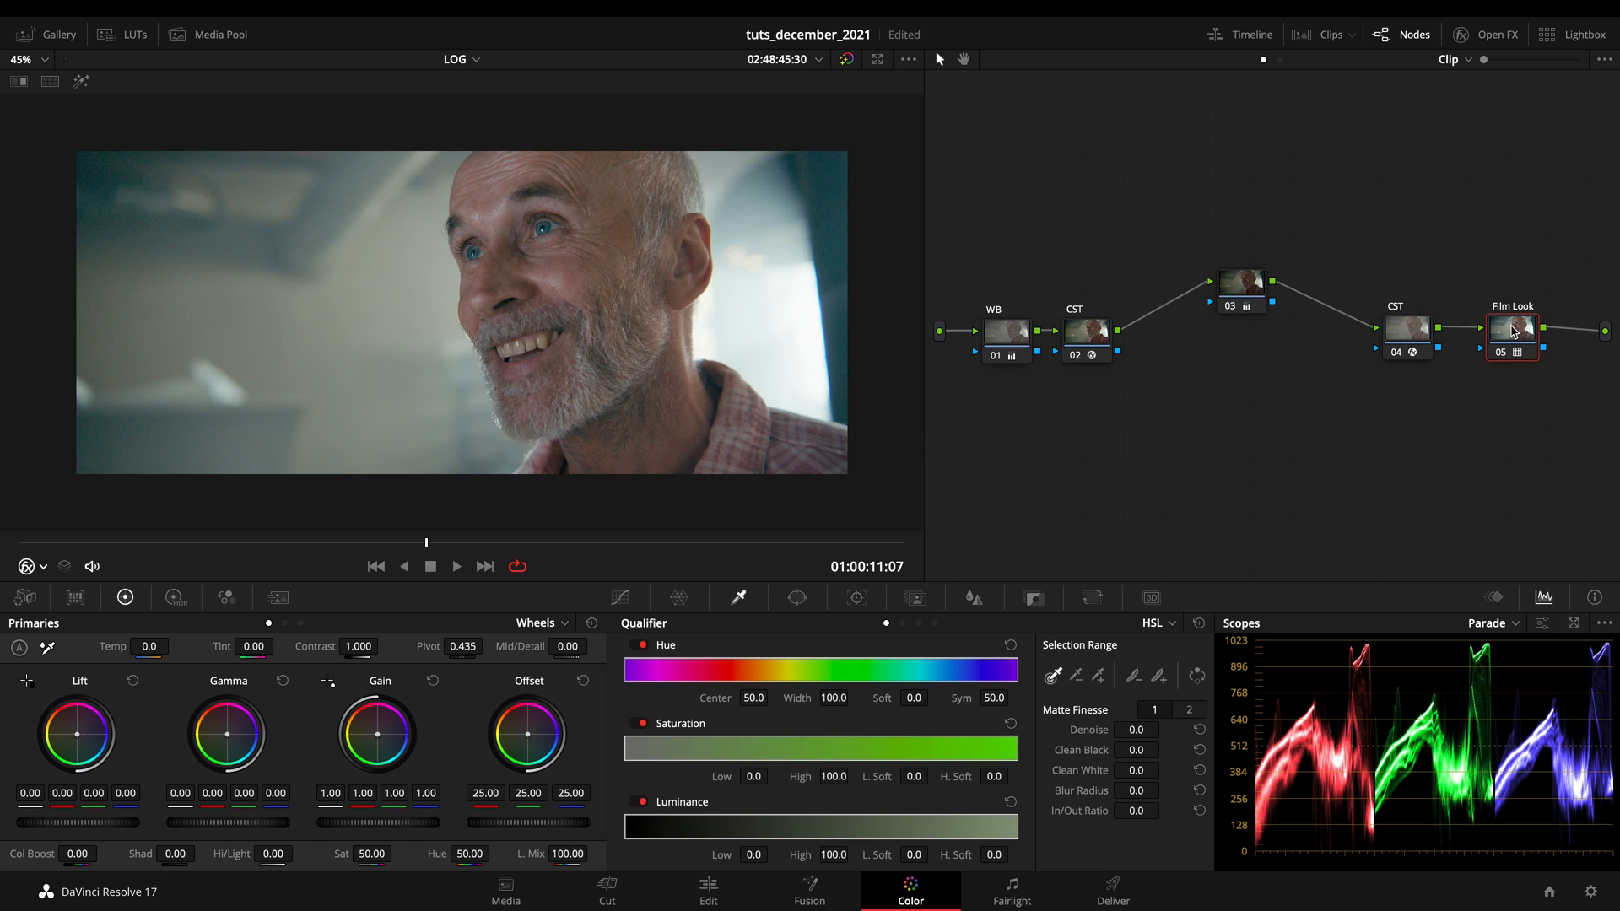
left_click(135, 34)
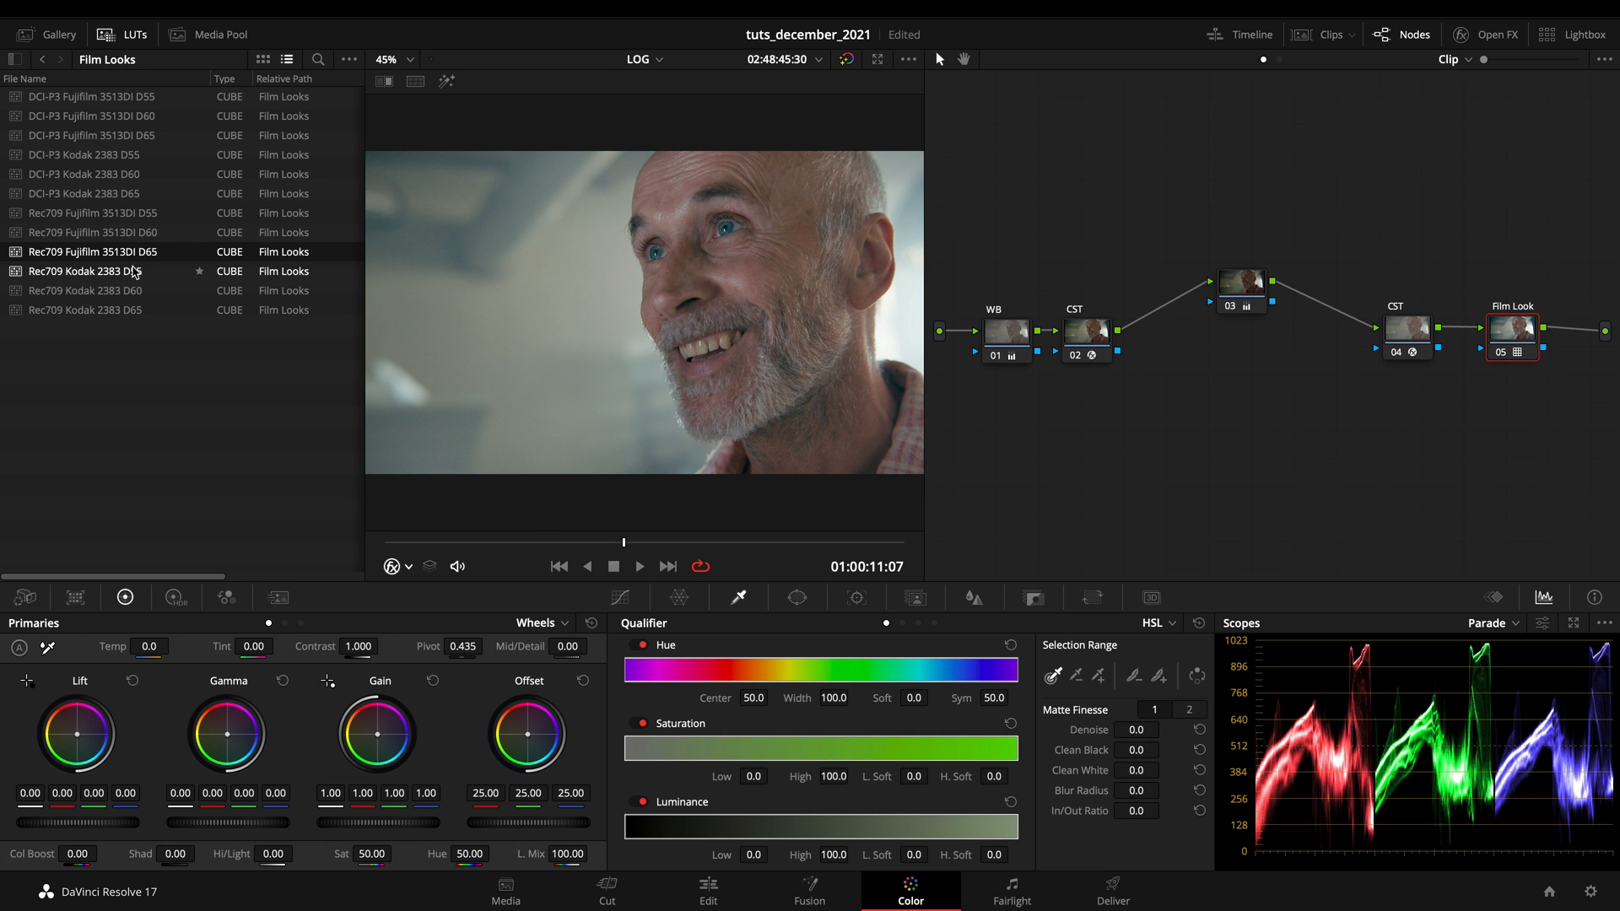
left_click(93, 213)
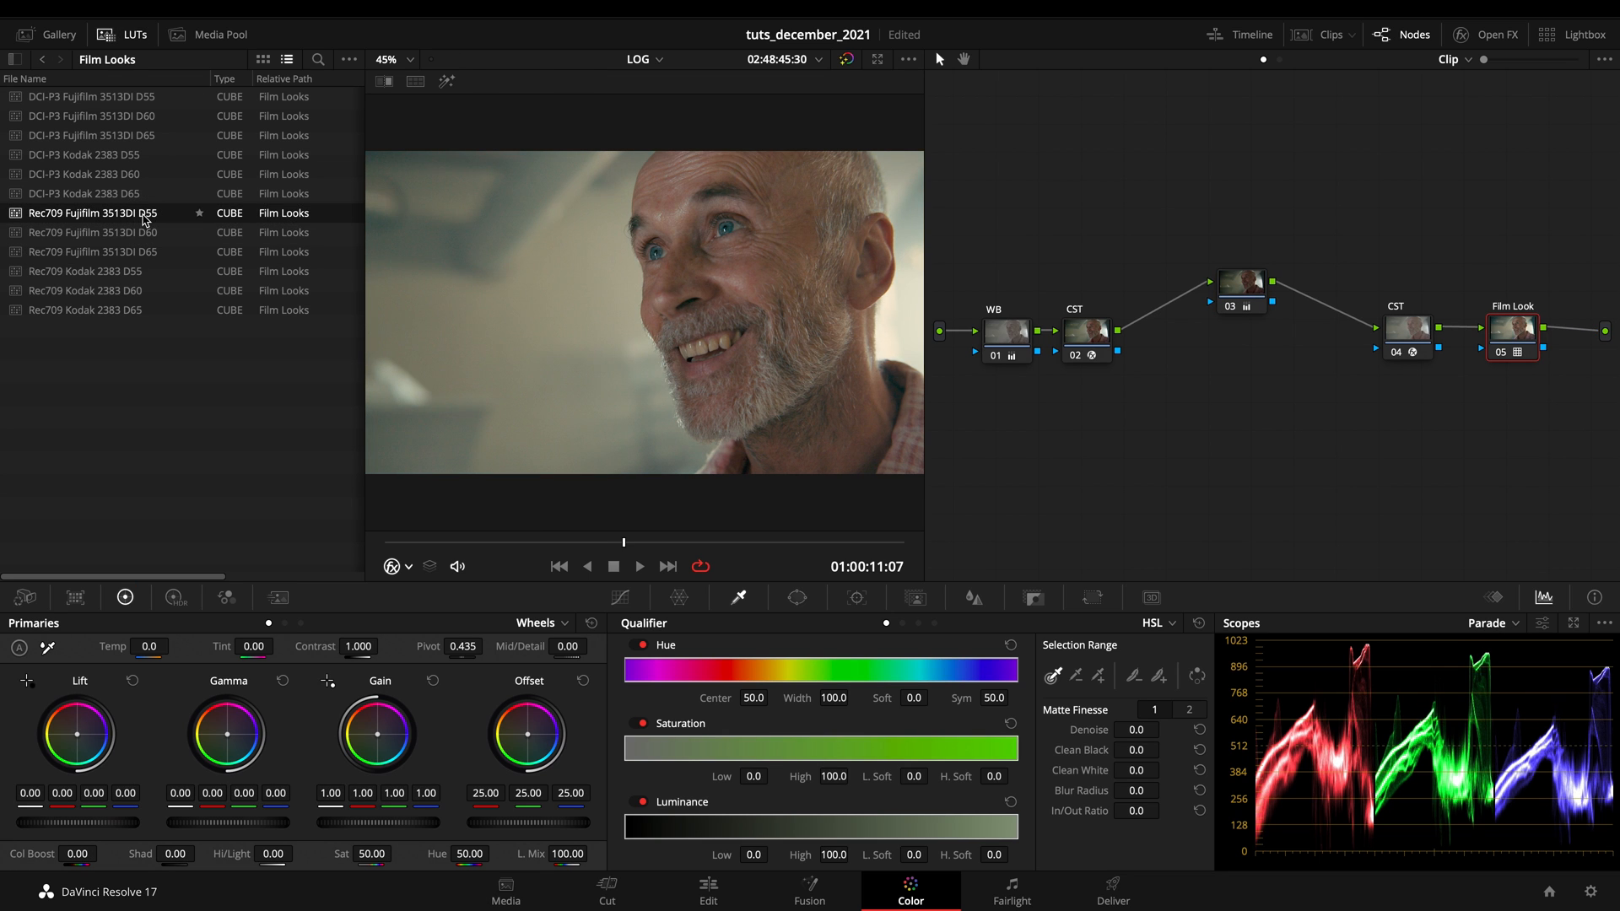
left_click(135, 33)
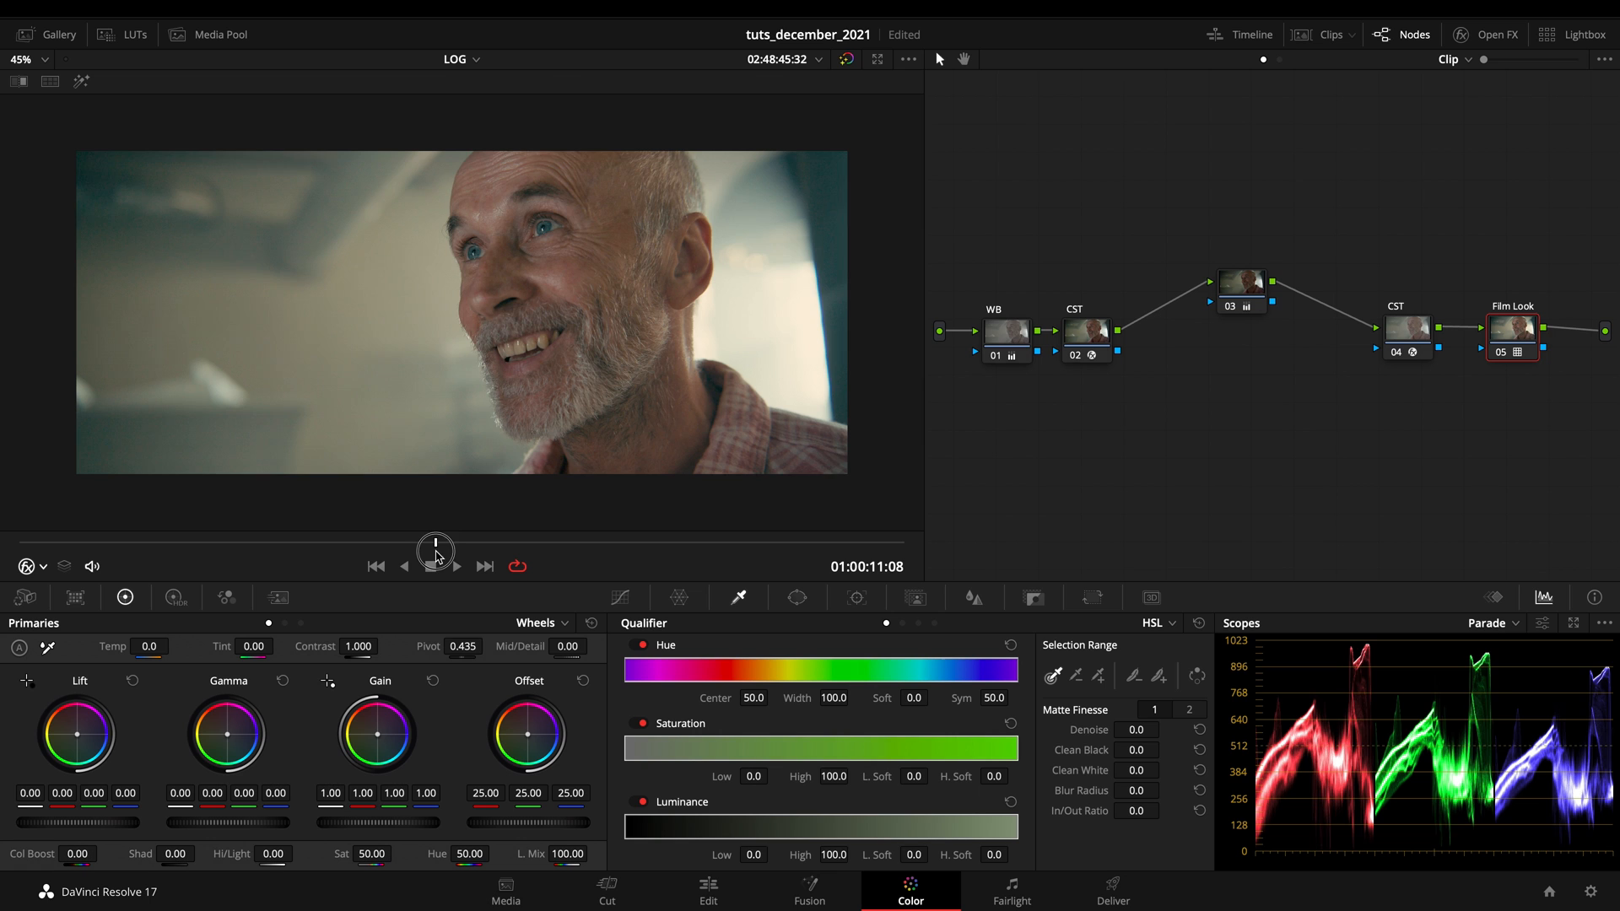
left_click(457, 565)
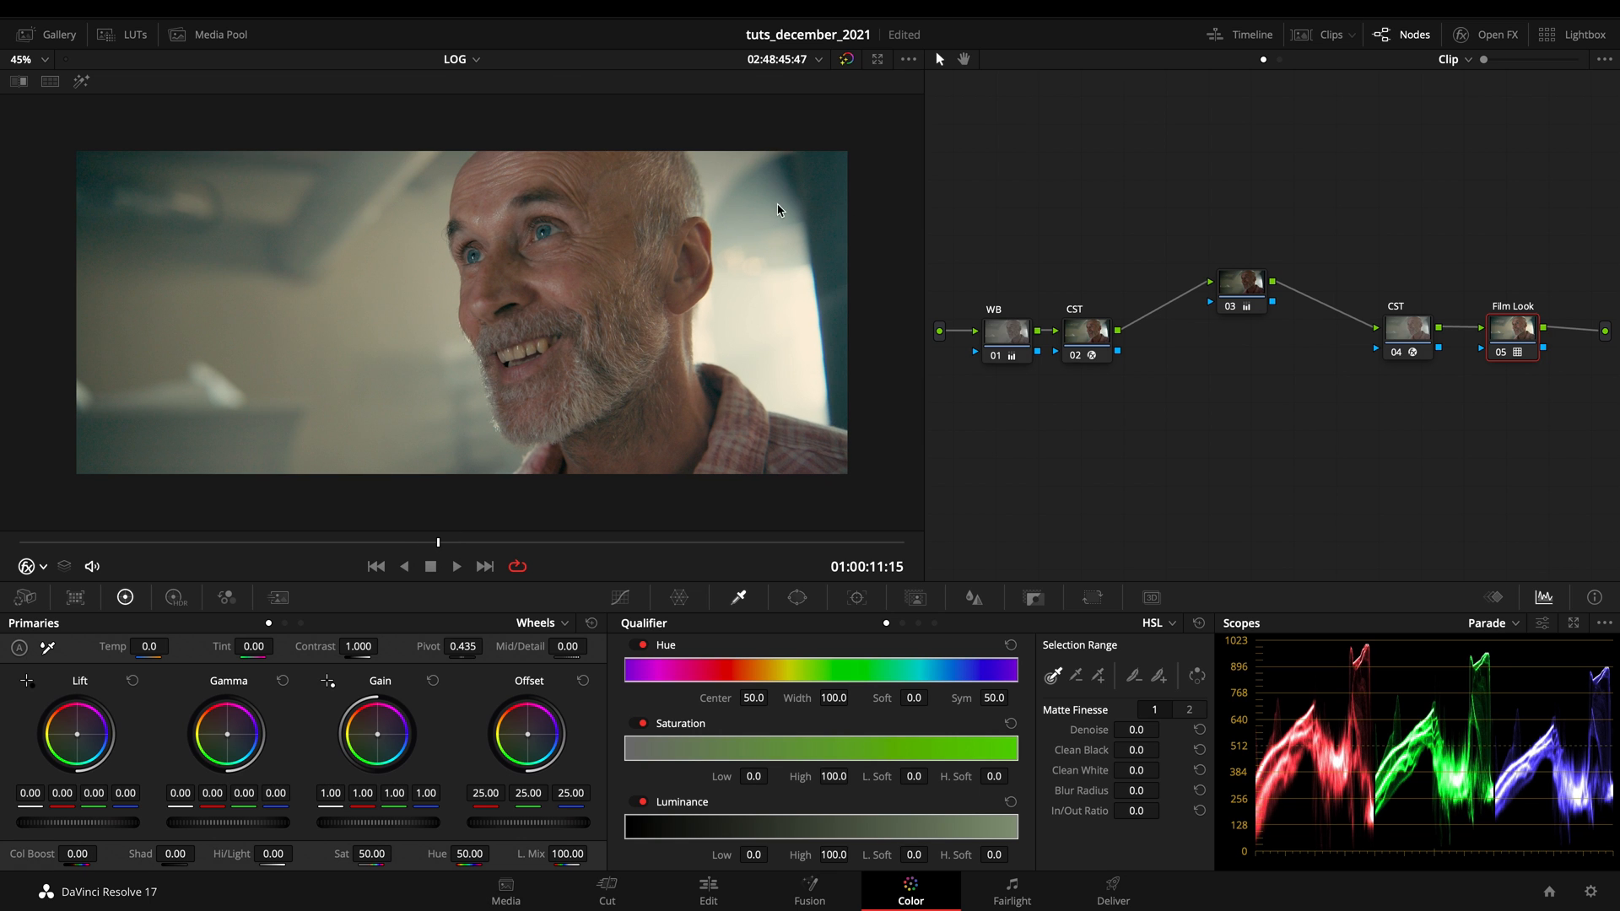
mouse_move(798, 368)
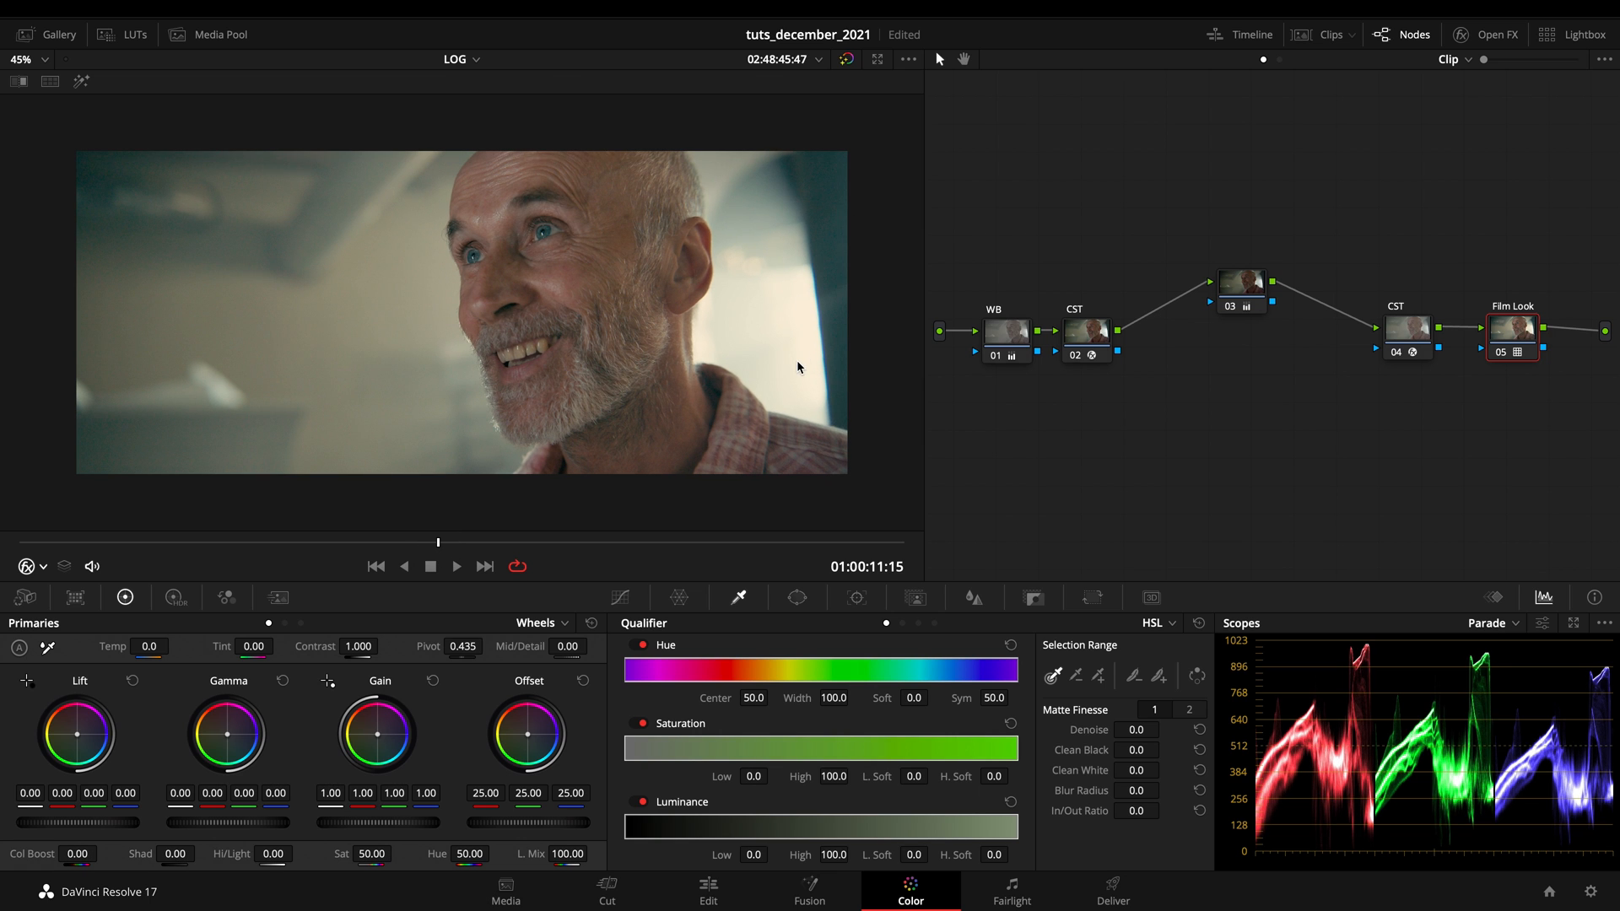
Swap the look for Rec709 Kodak 2383, then return to the second CST node's settings.
left_click(135, 33)
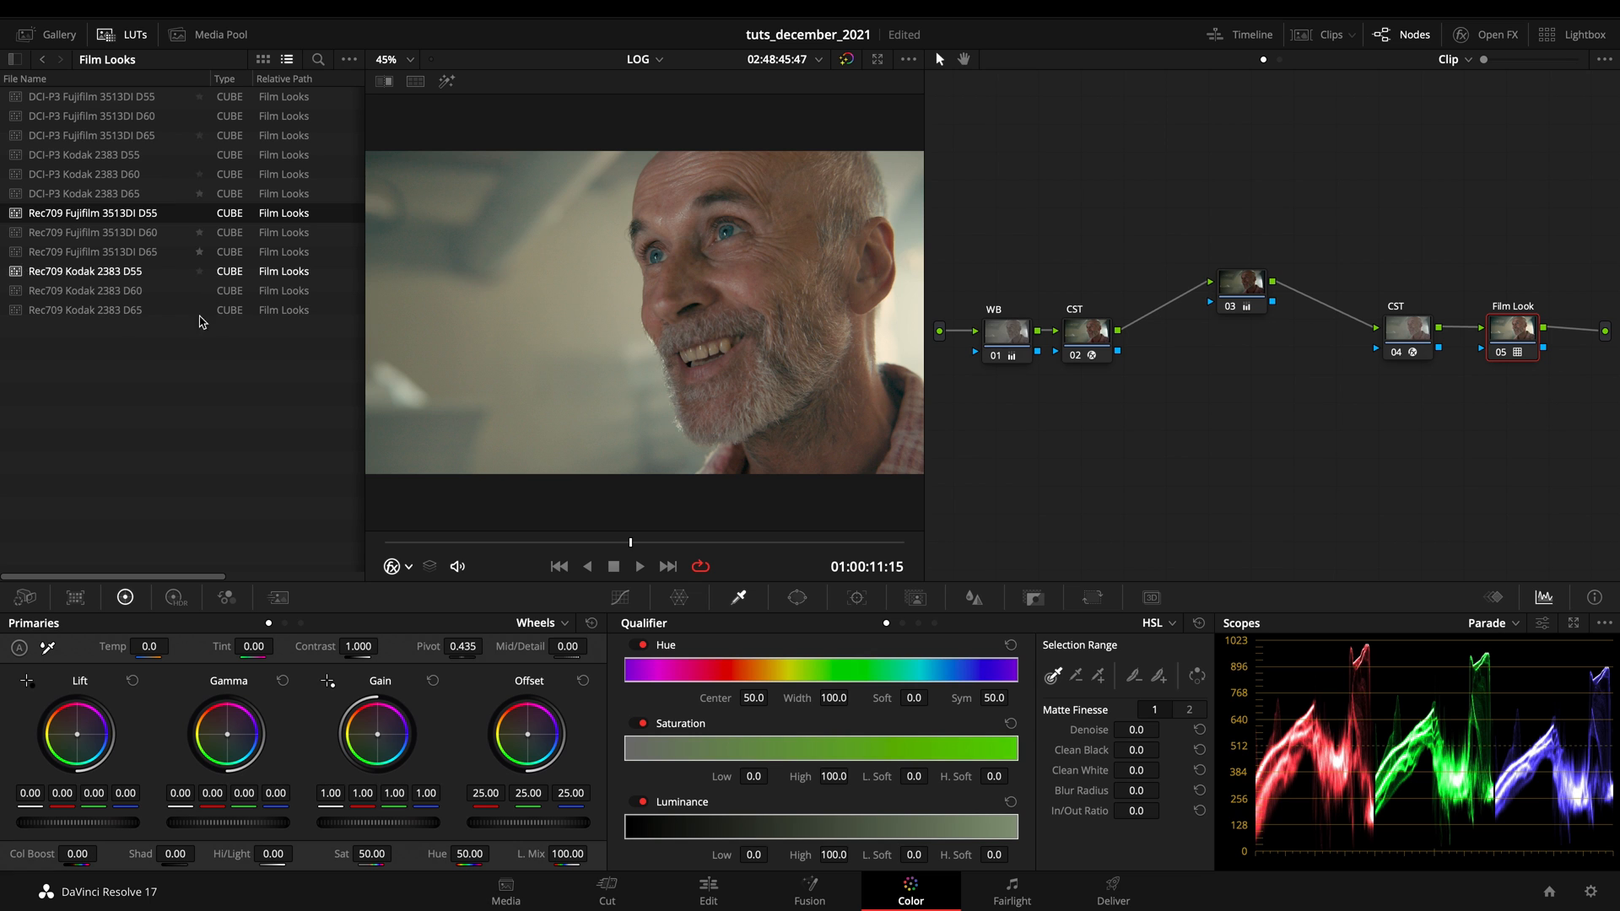
left_click(87, 290)
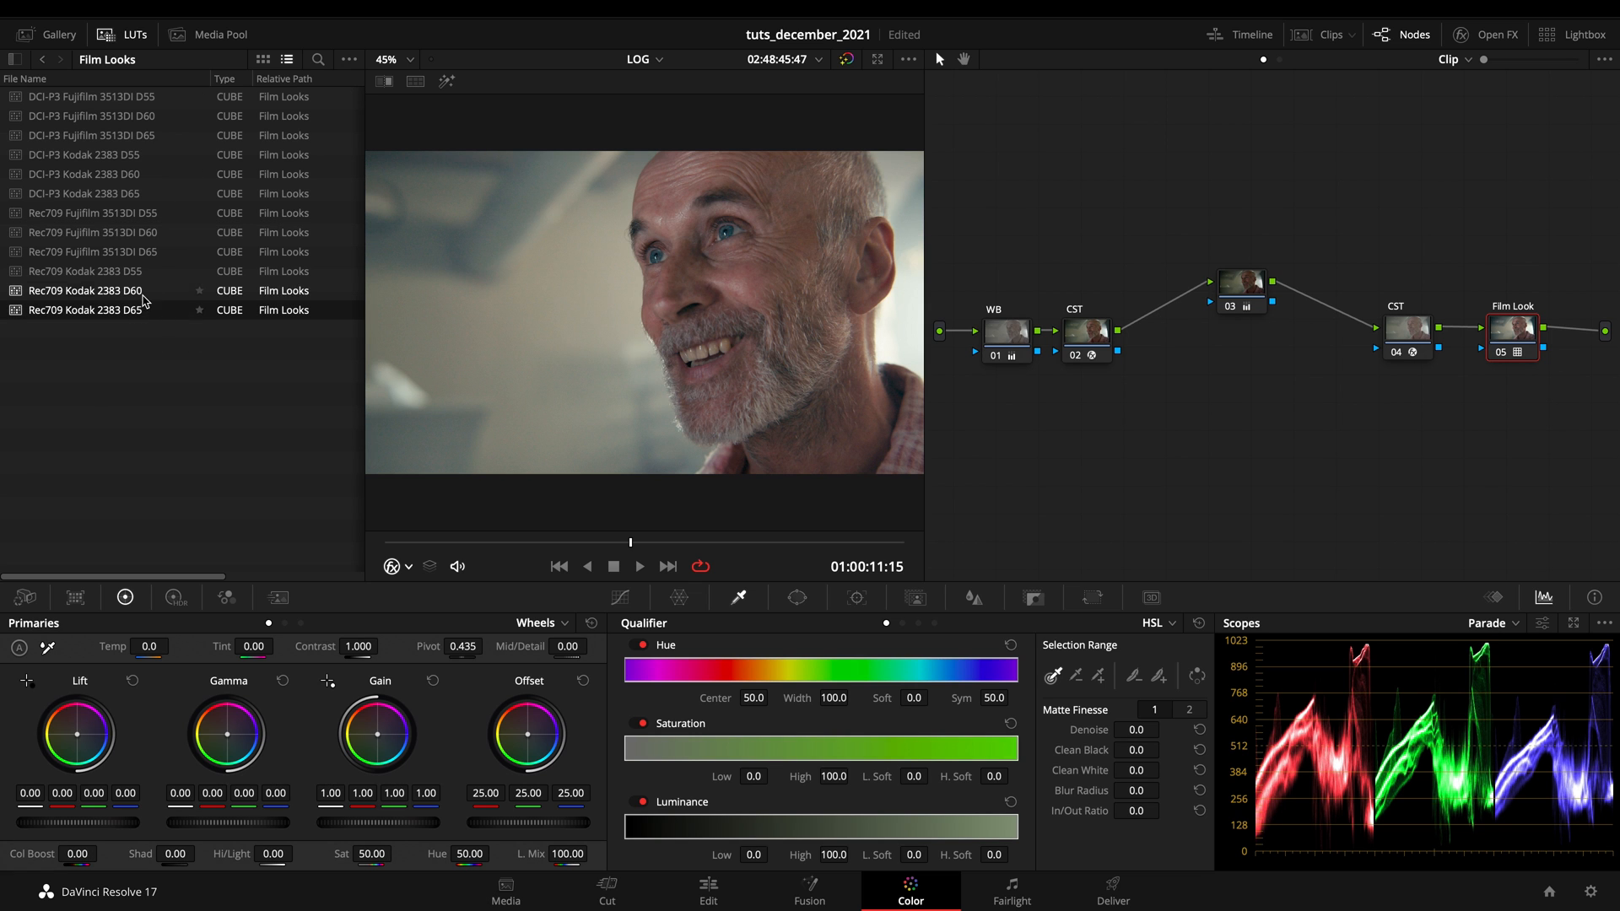
left_click(84, 270)
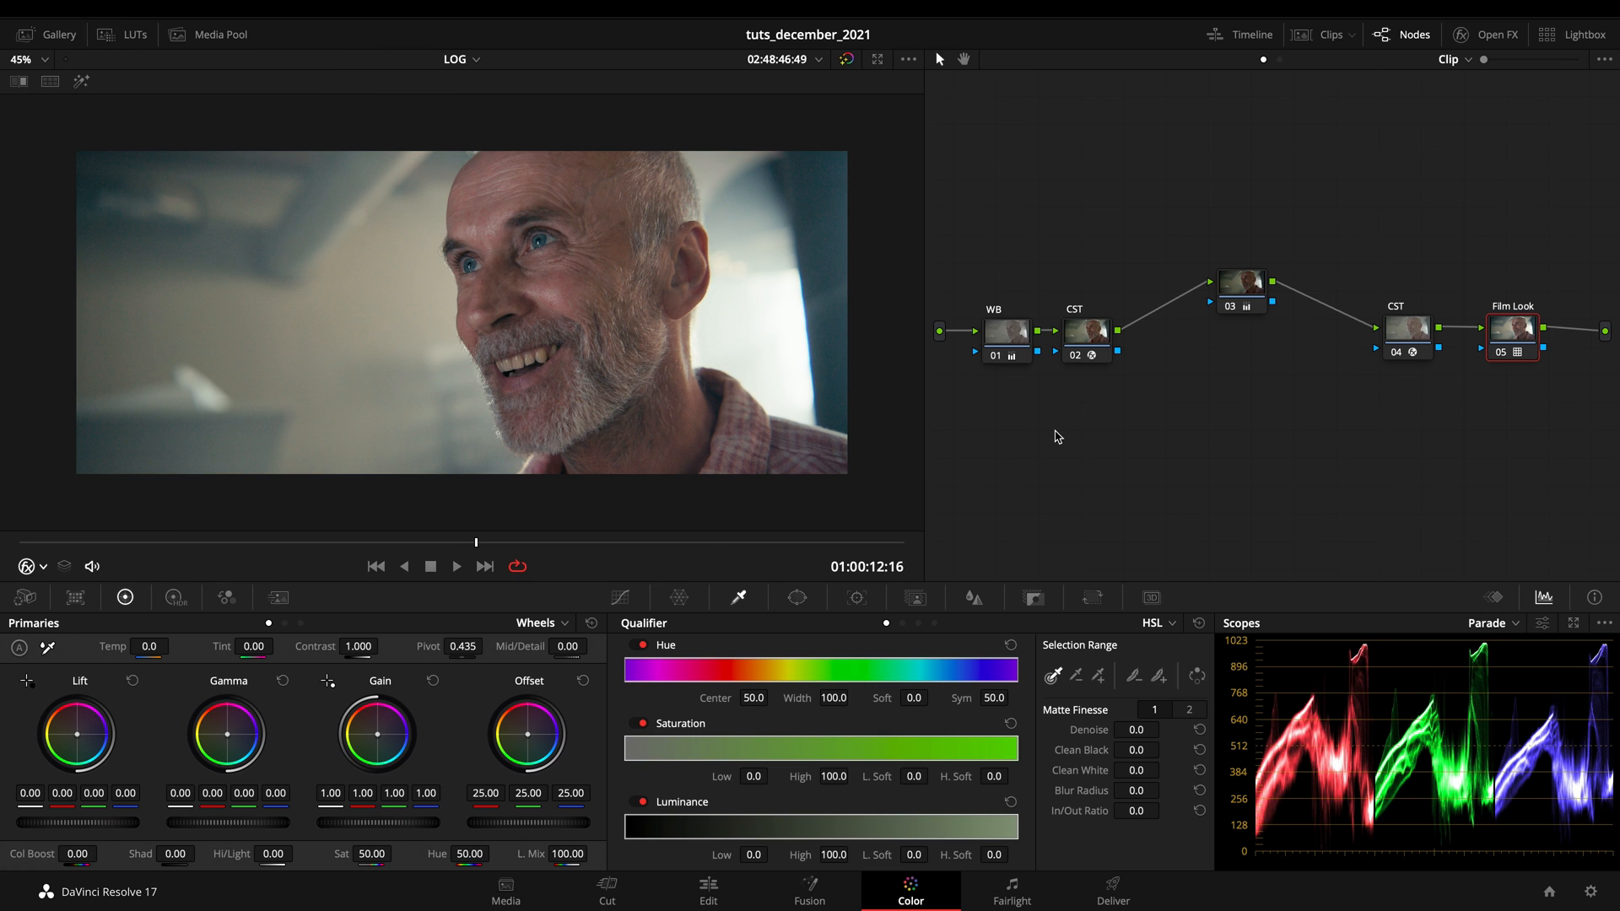
mouse_move(1131, 422)
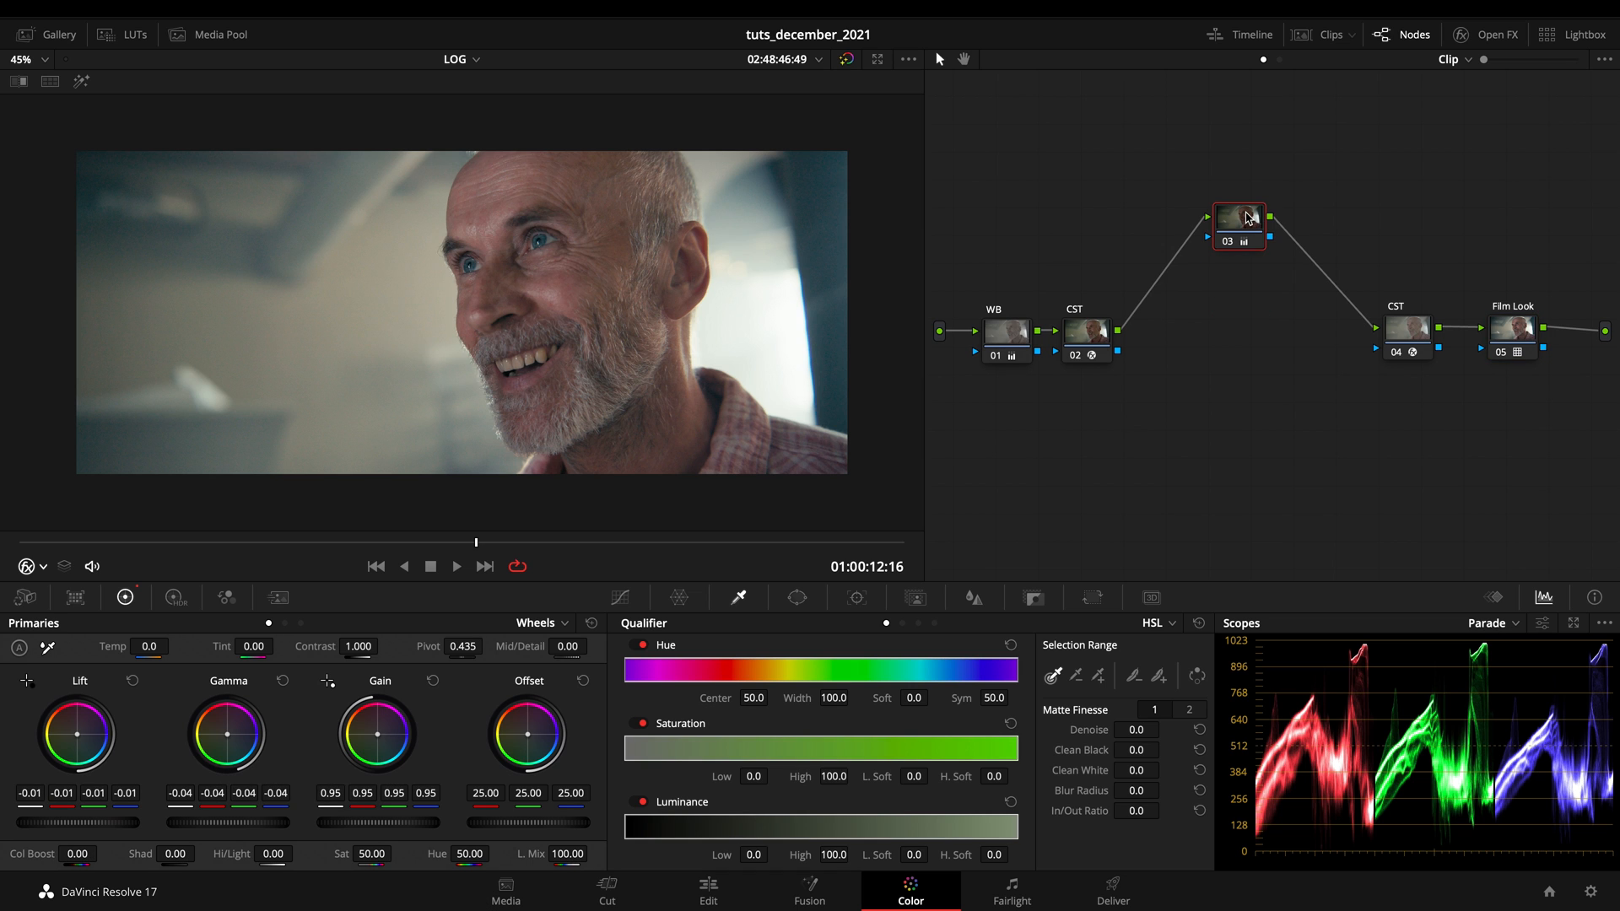
left_click(1237, 217)
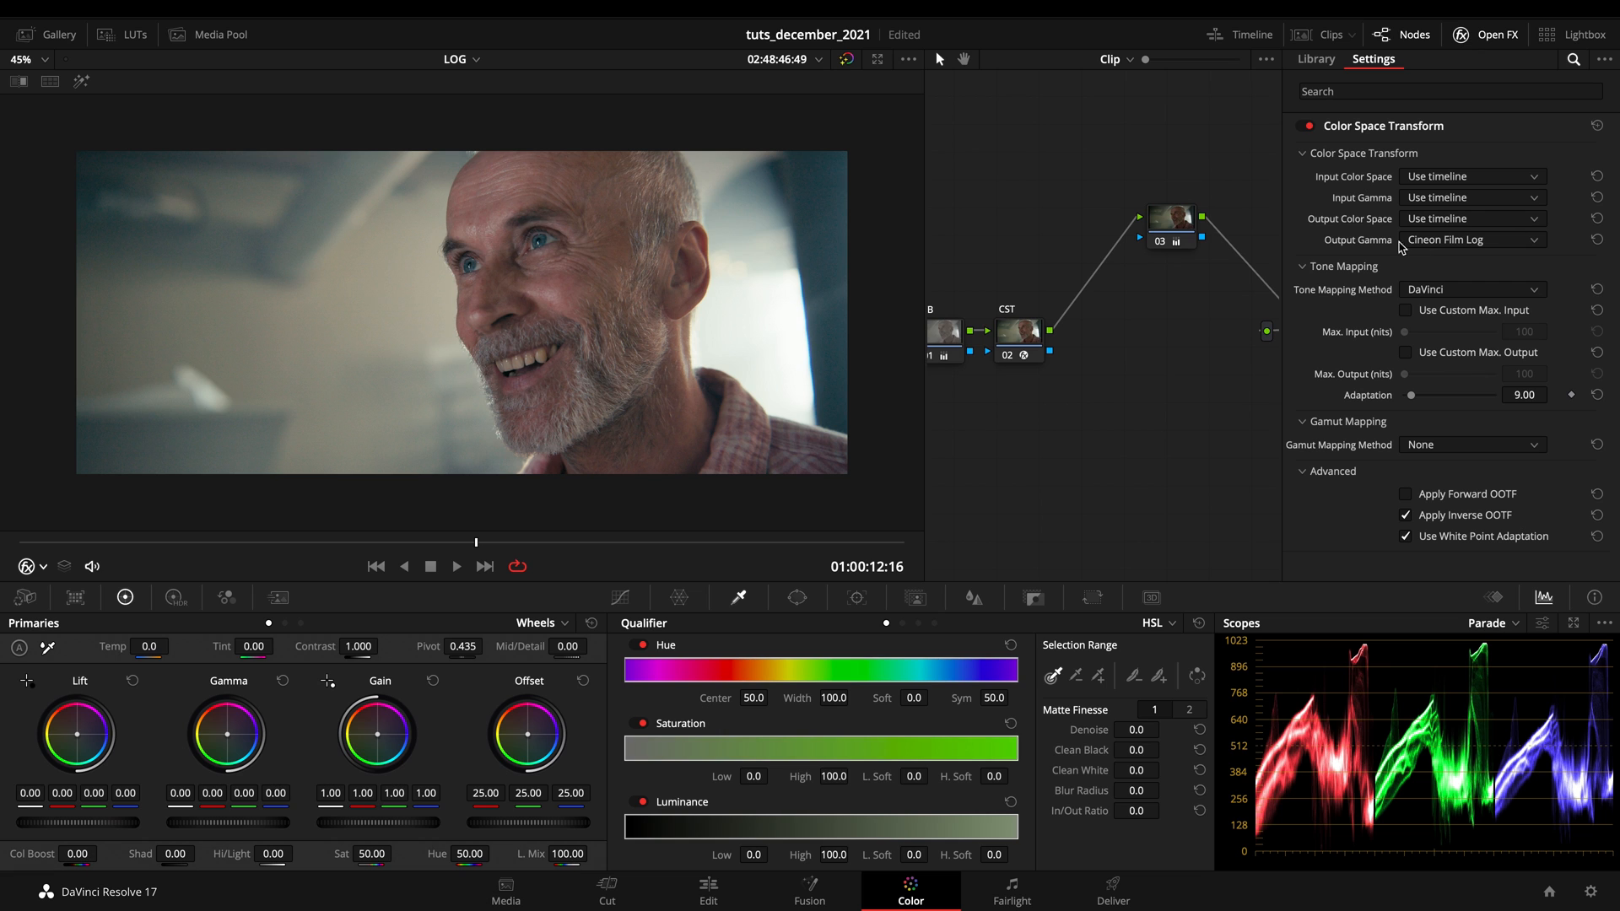
mouse_move(1515, 247)
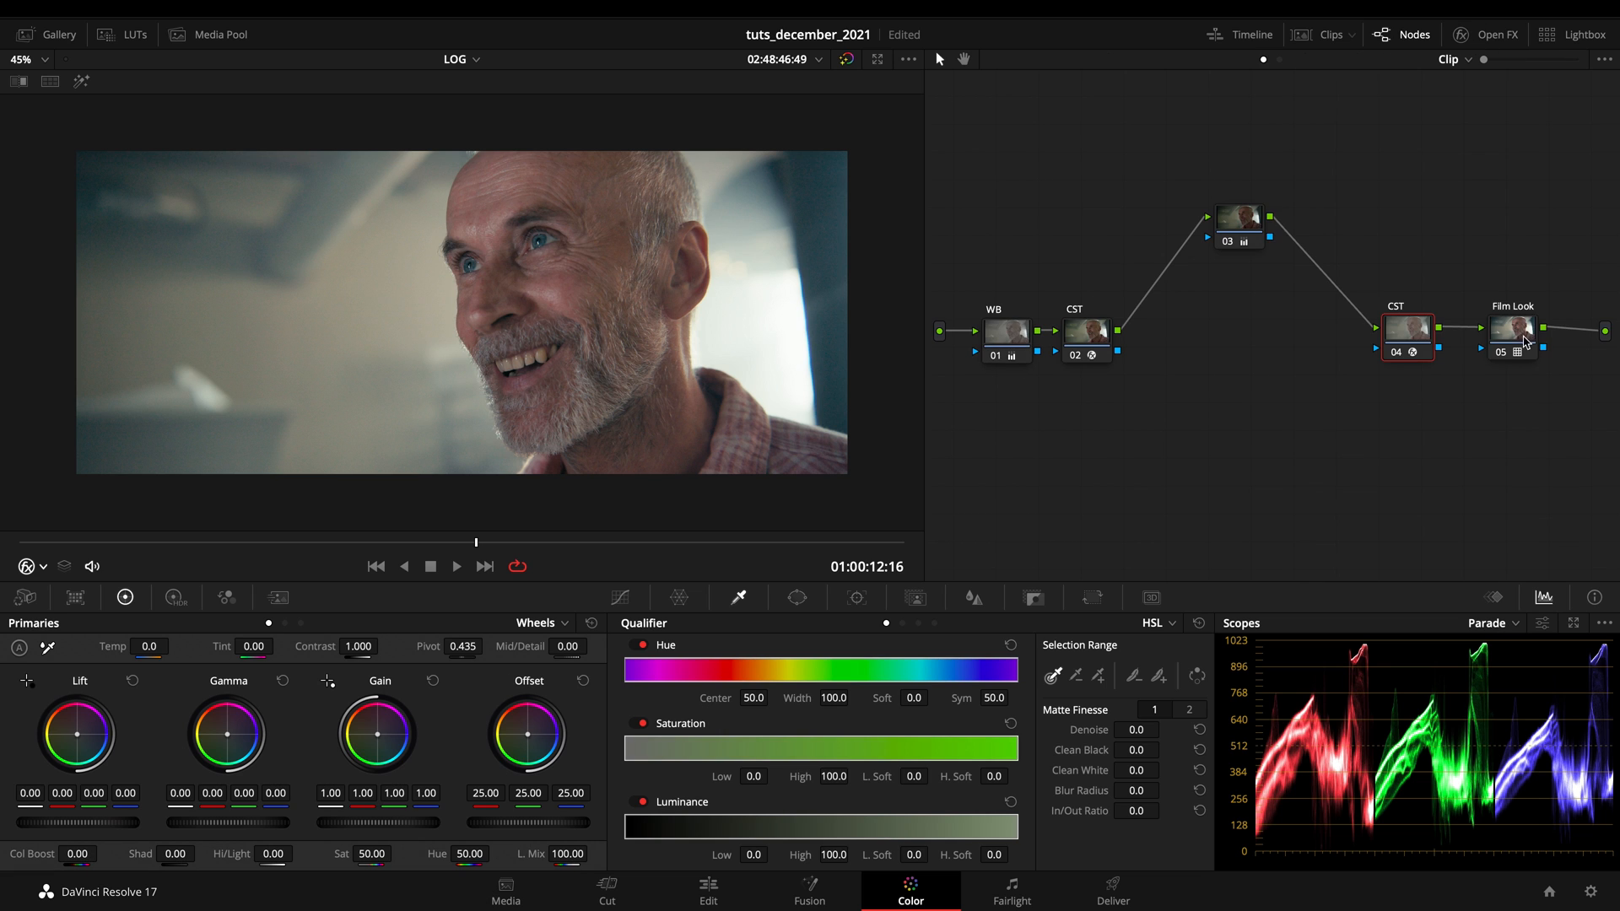
left_click(1484, 34)
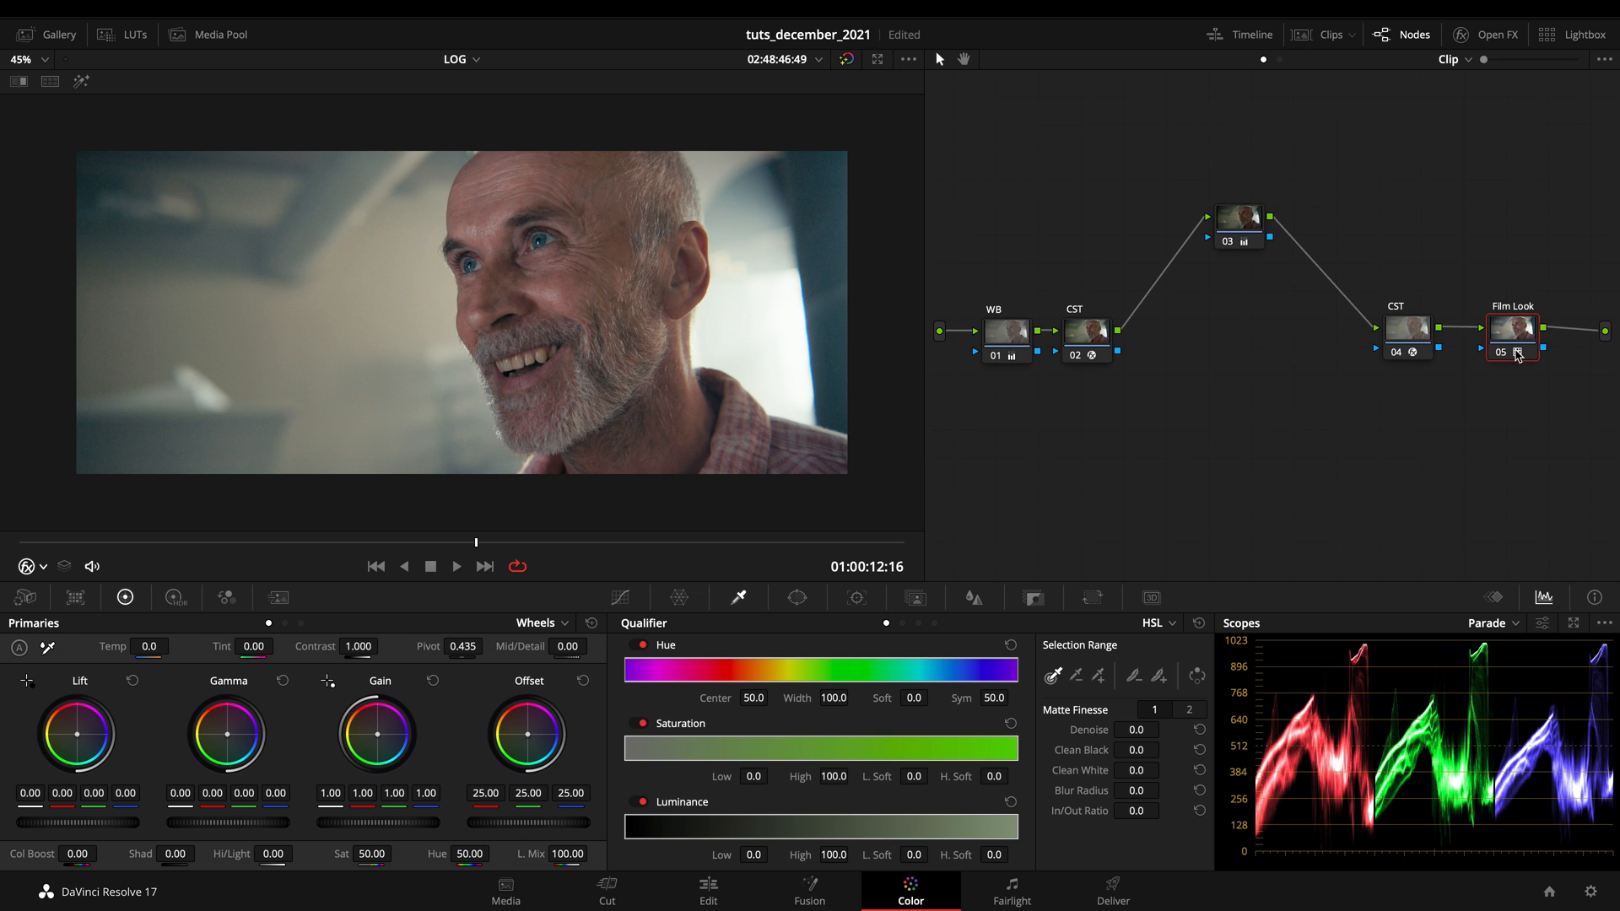
mouse_move(1518, 356)
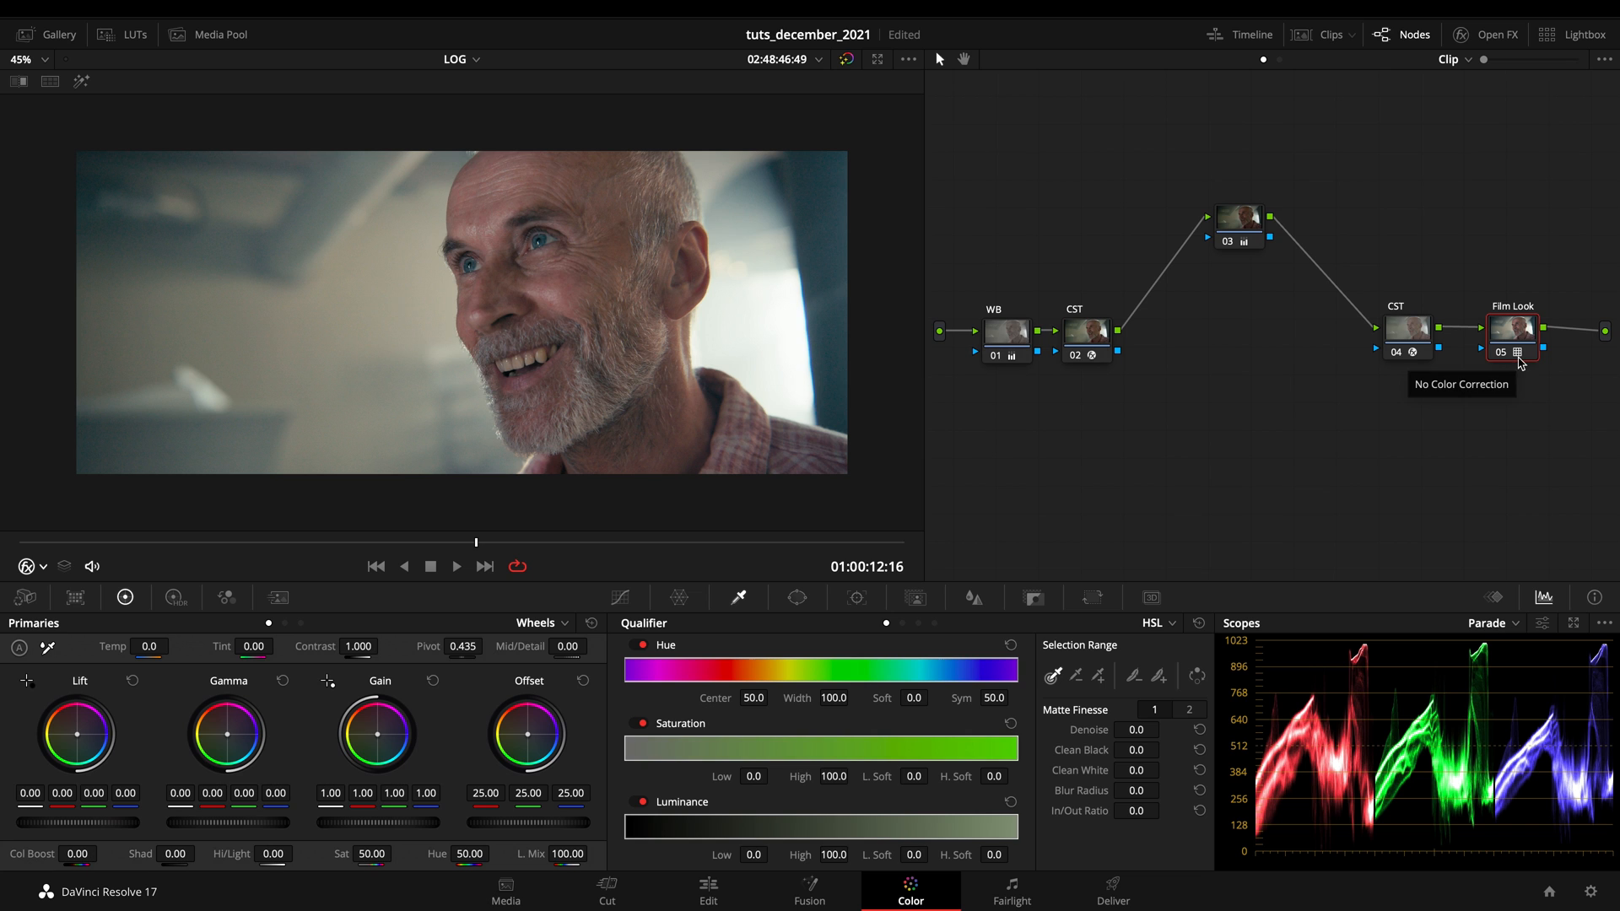
mouse_move(450, 476)
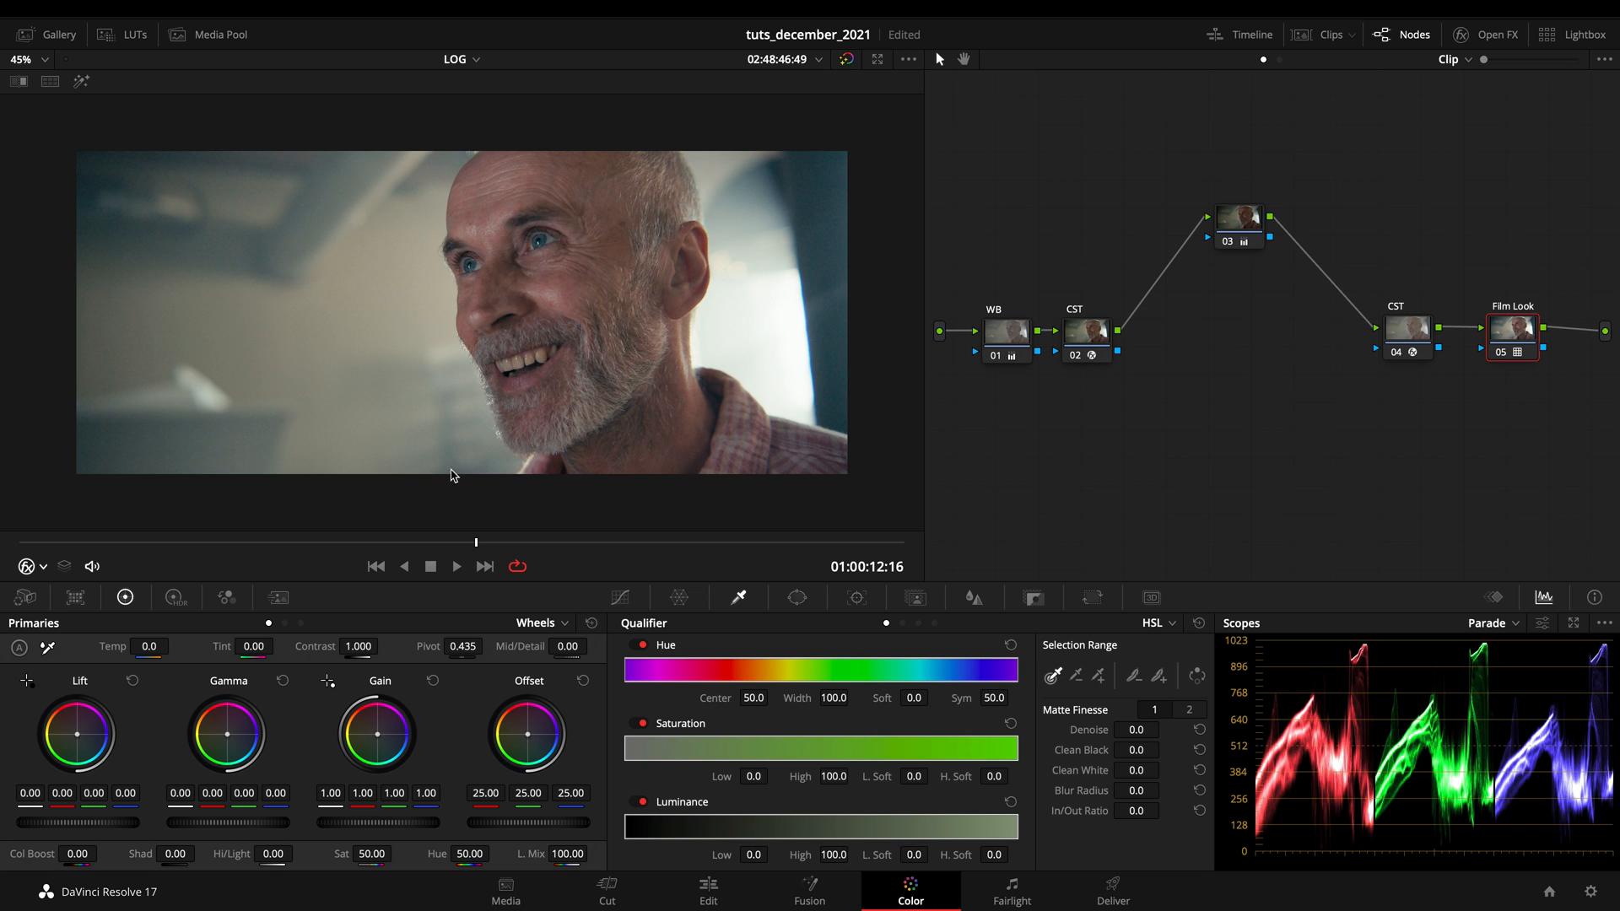
left_click(1493, 34)
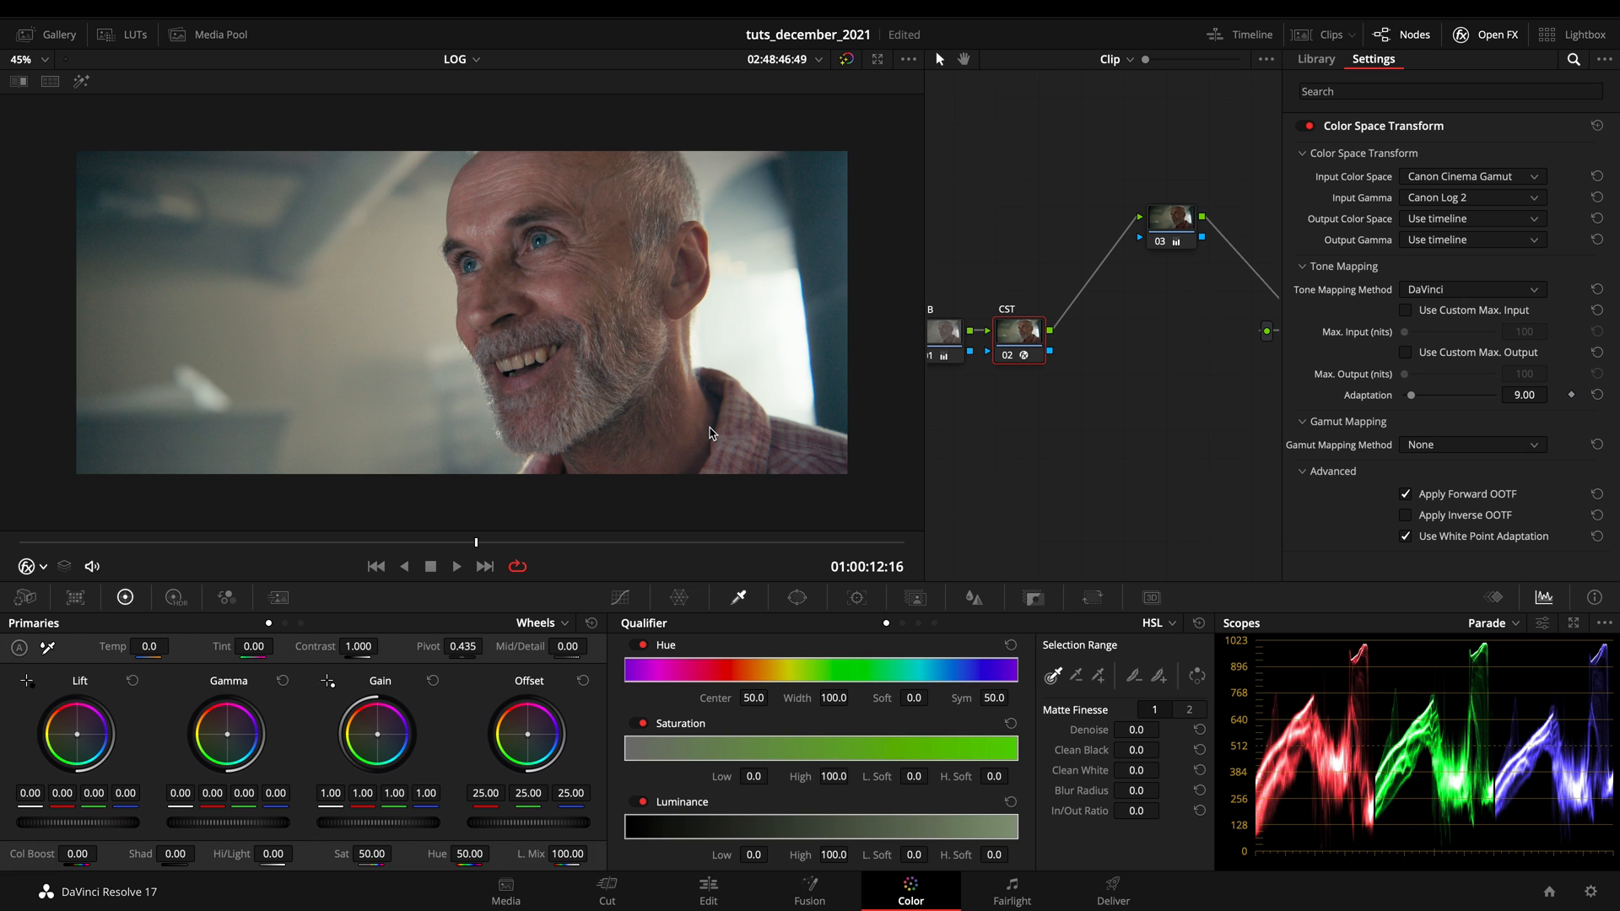
mouse_move(1314, 29)
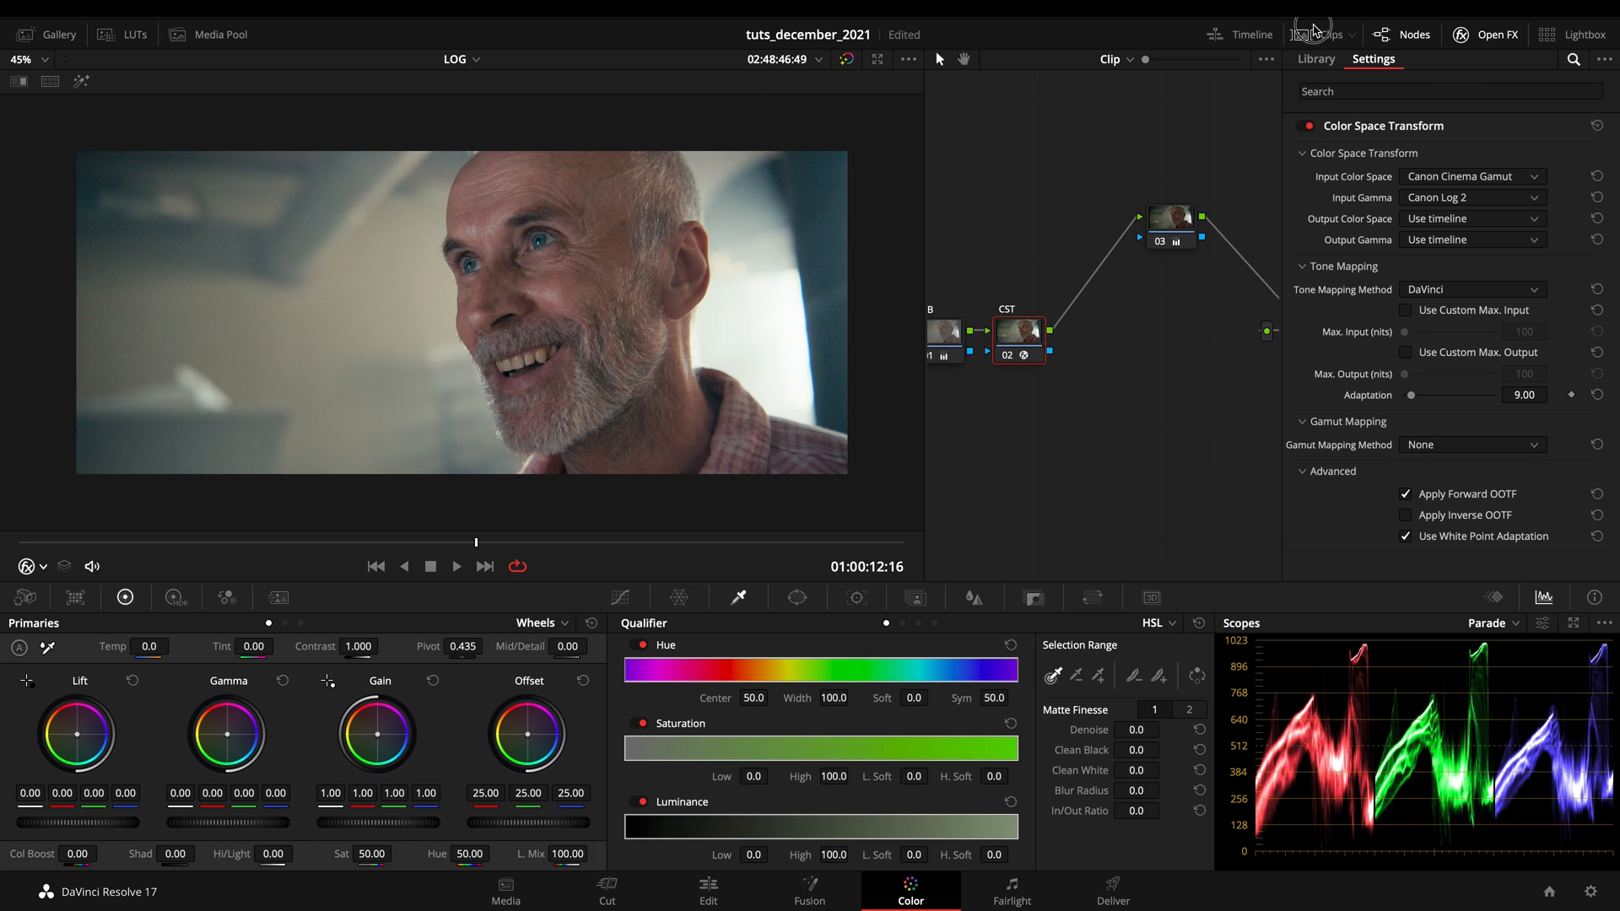
Switch the first CST node's tone mapping method from DaVinci to Luminance Mapping.
left_click(1331, 34)
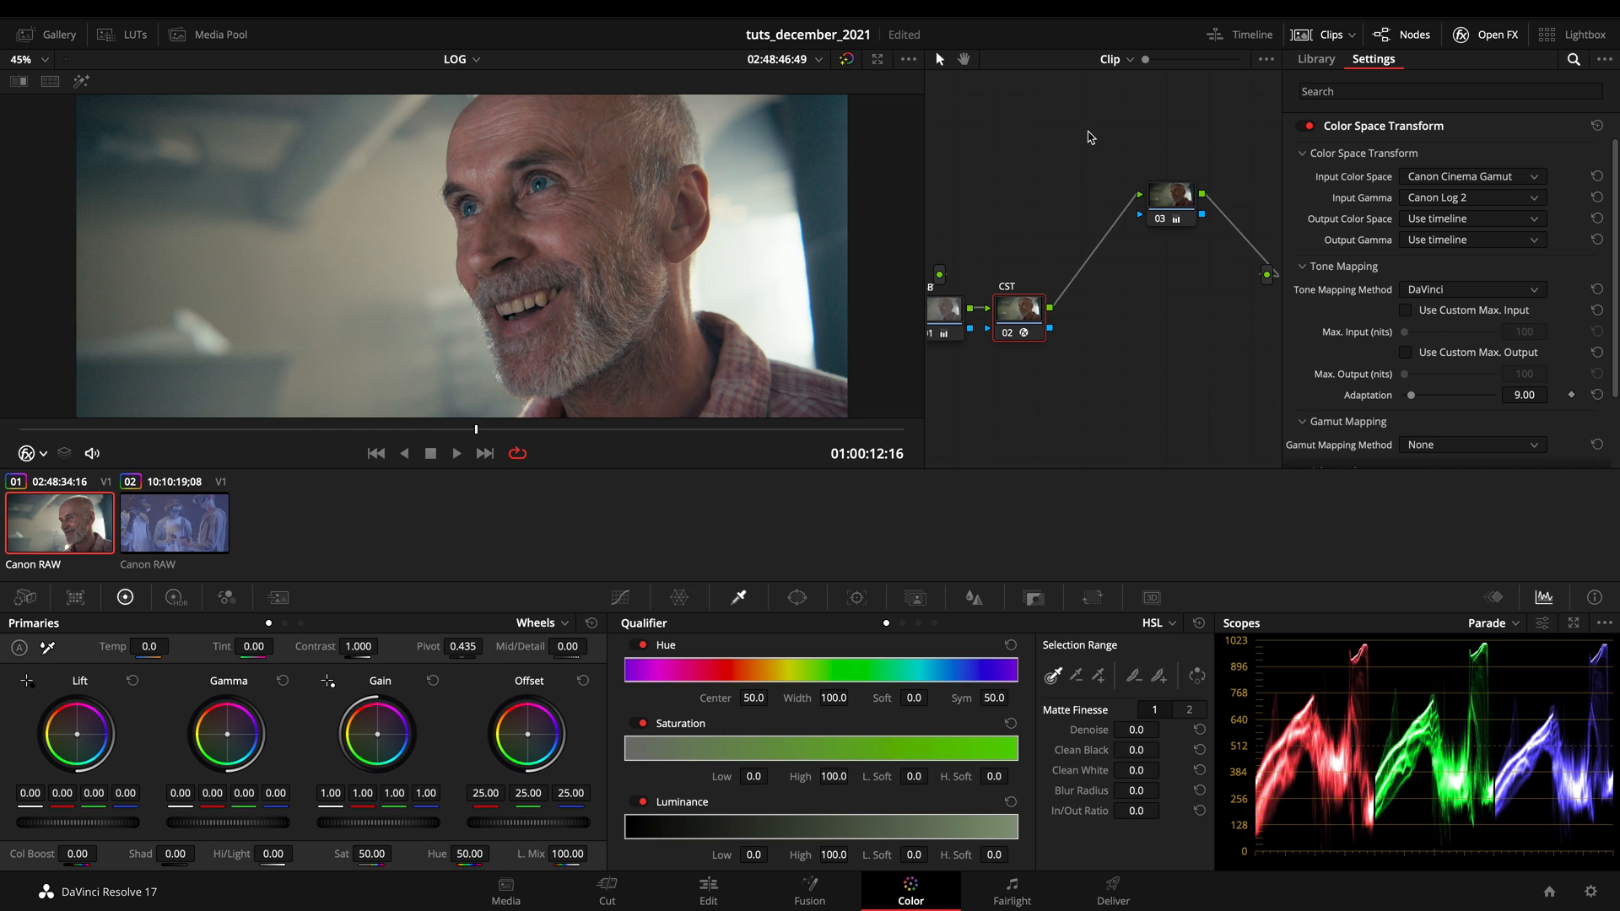
left_click(1333, 470)
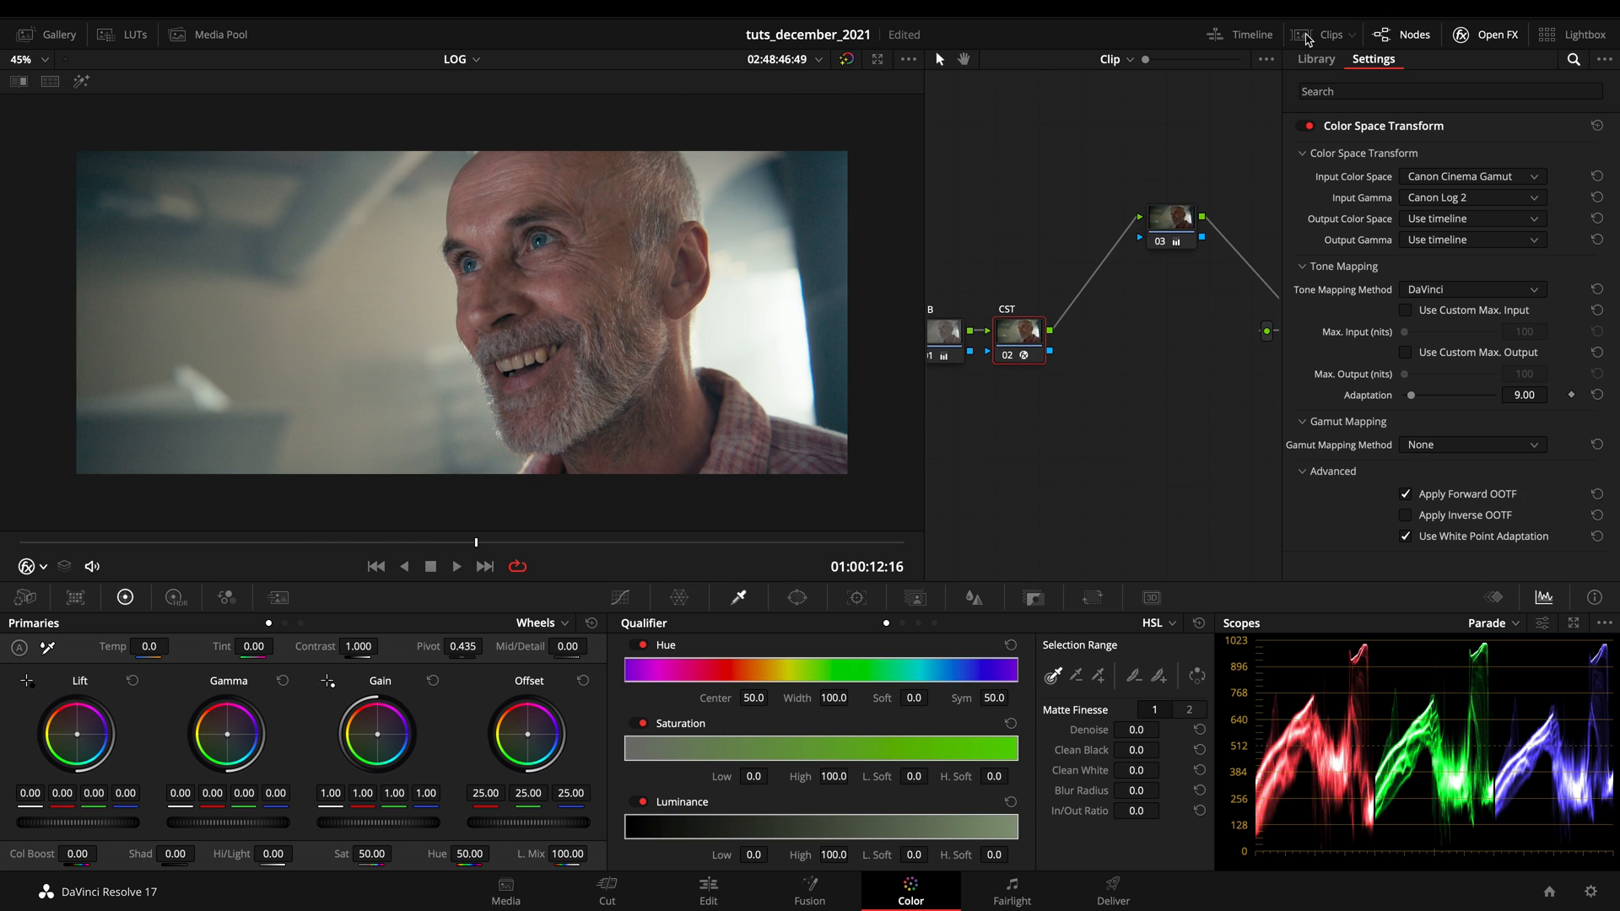
mouse_move(1435, 326)
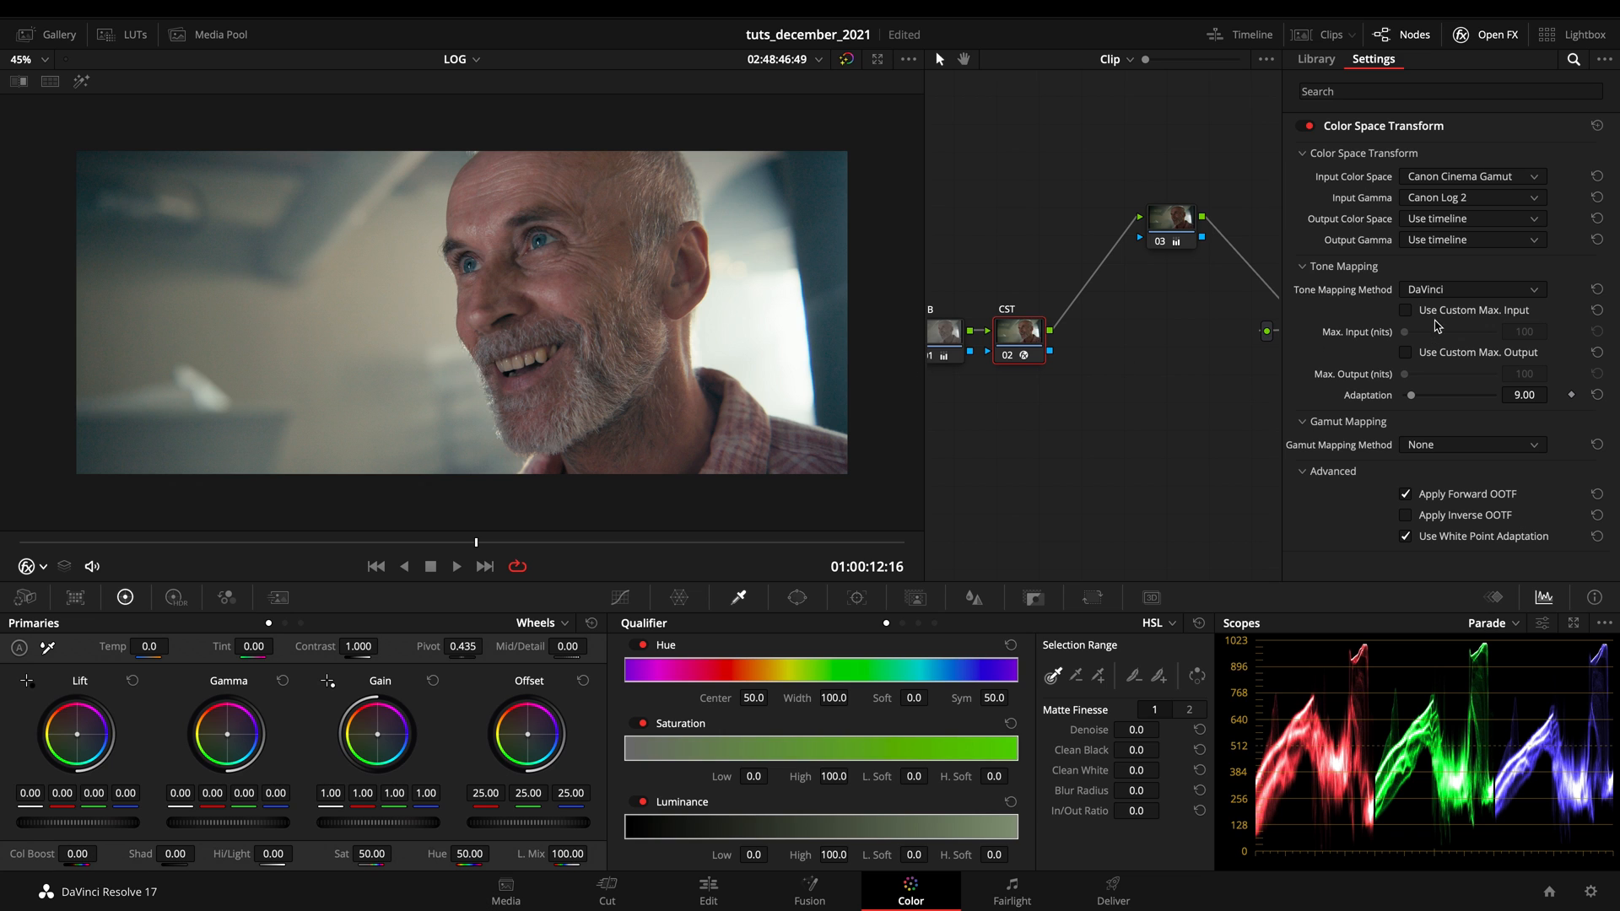
left_click(1469, 288)
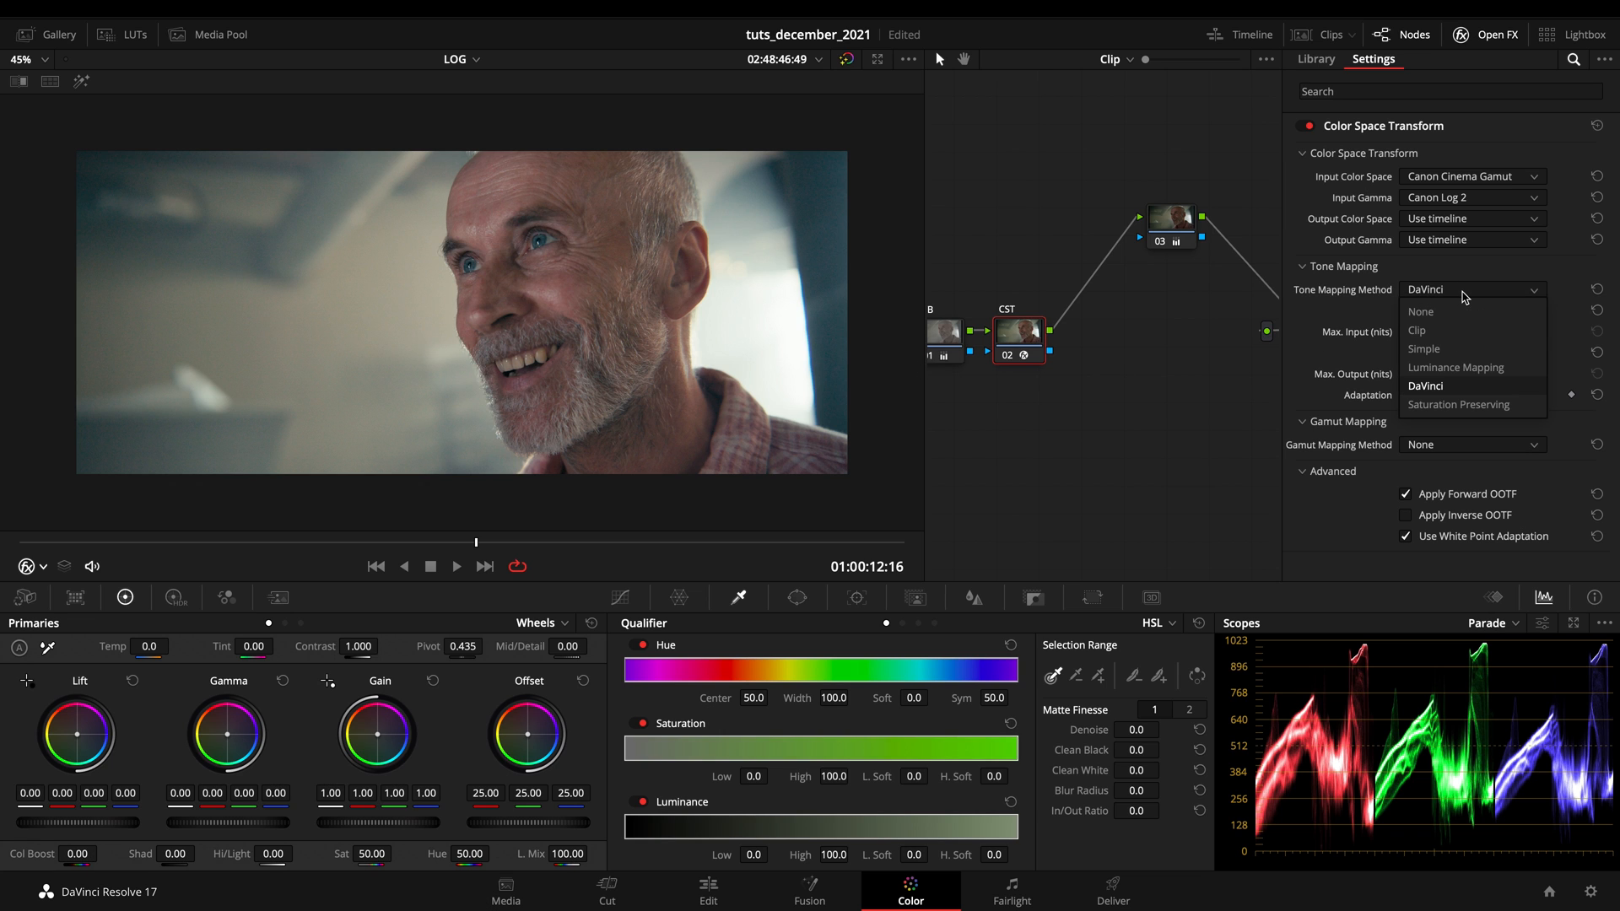
mouse_move(1461, 390)
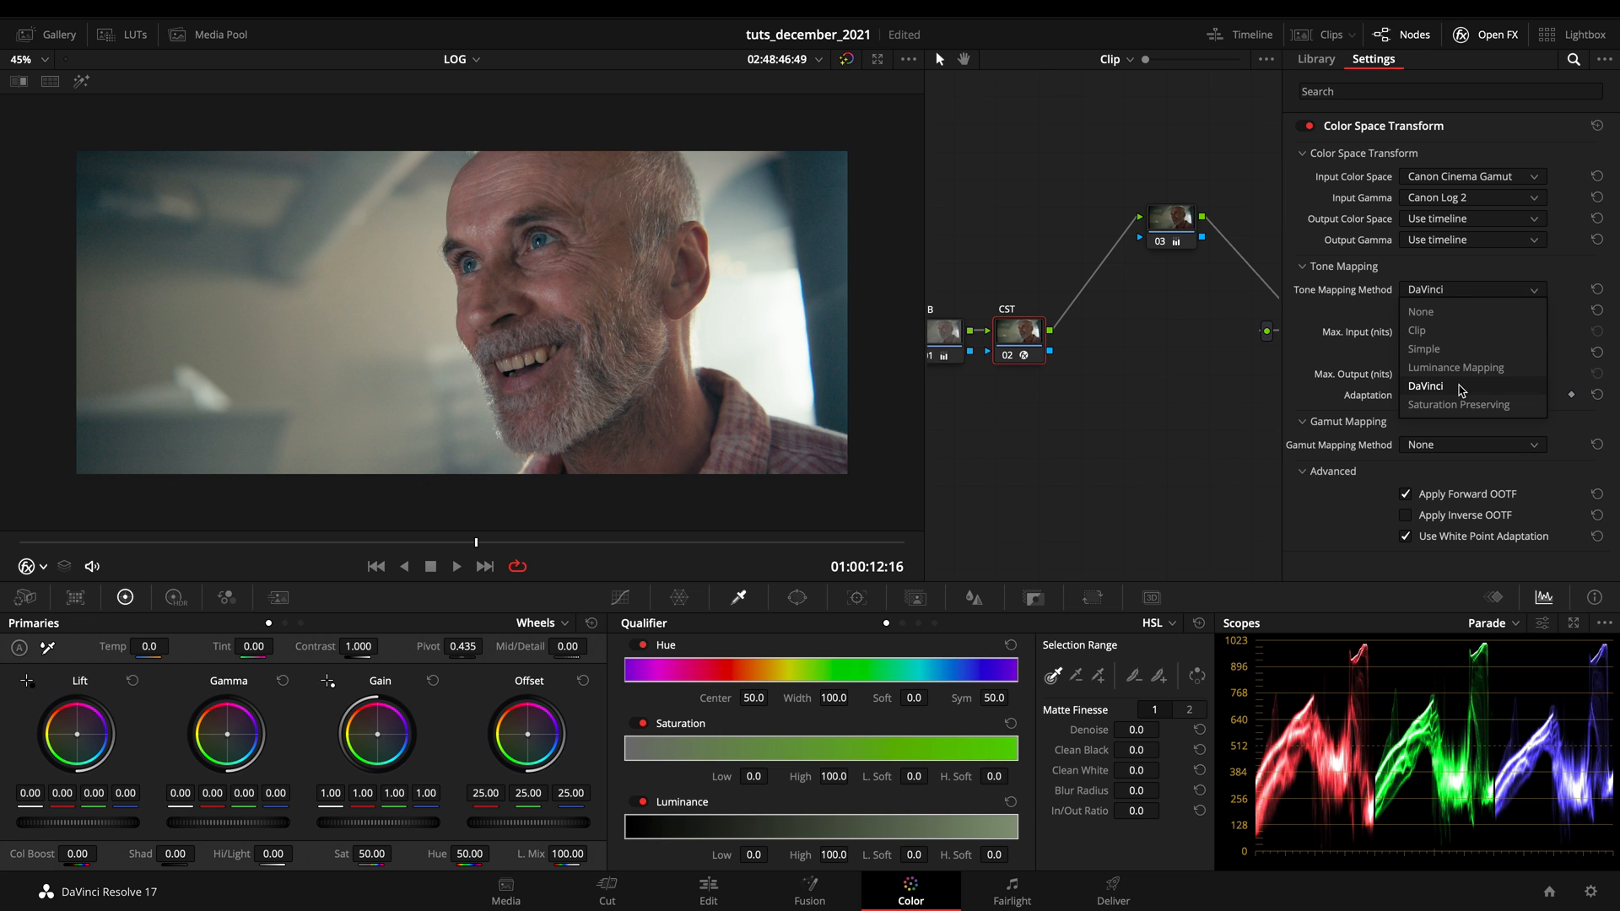
left_click(1454, 366)
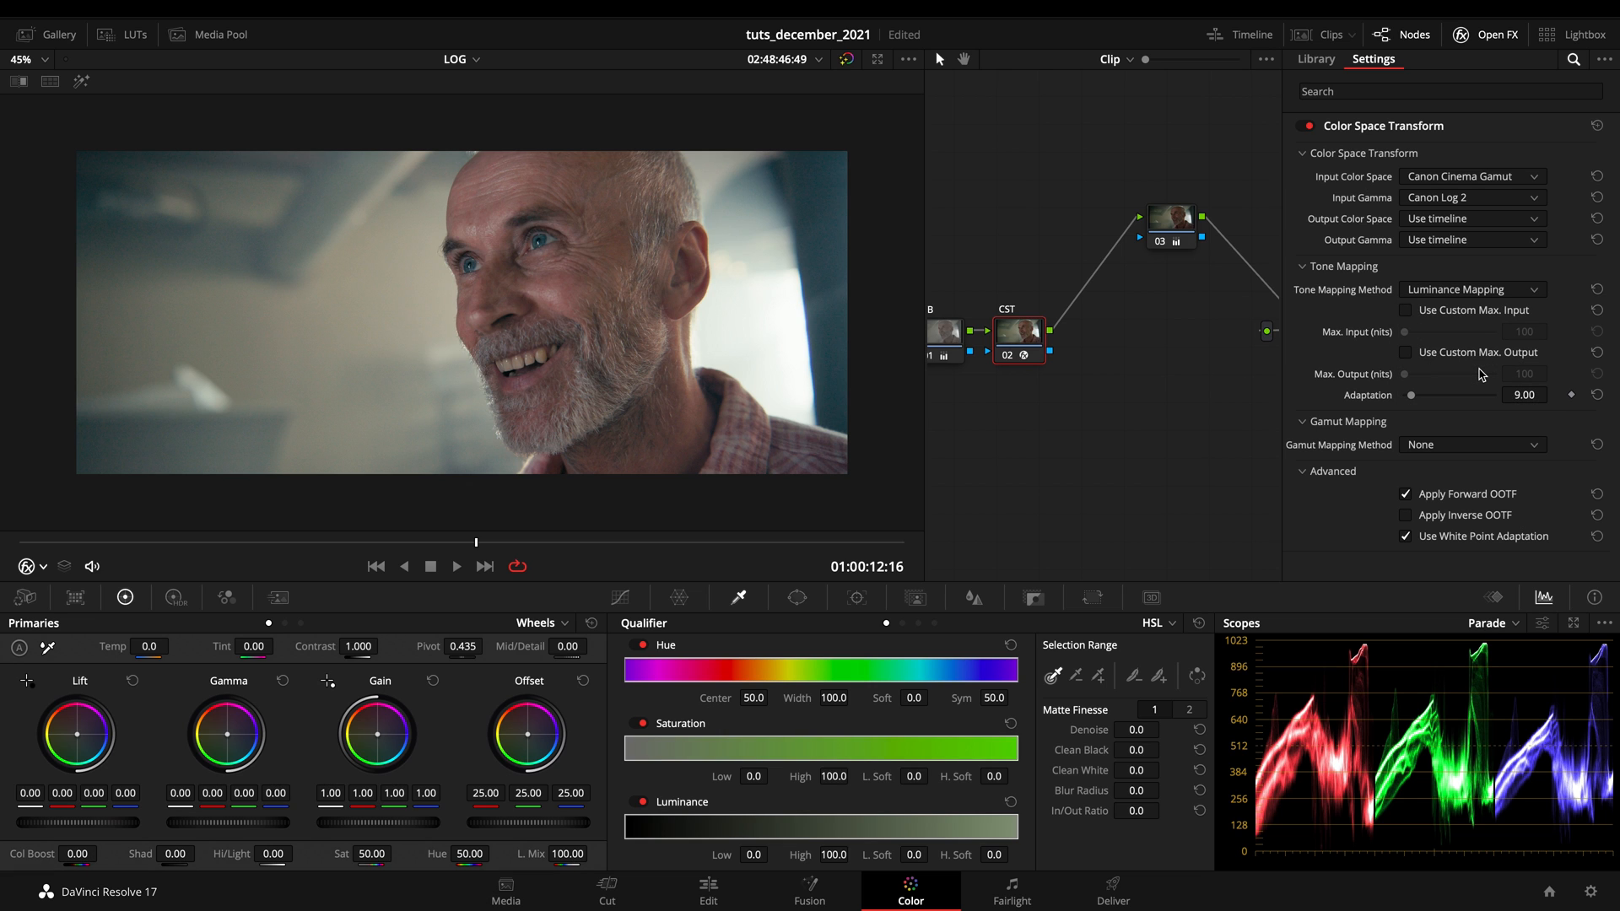
mouse_move(1507, 452)
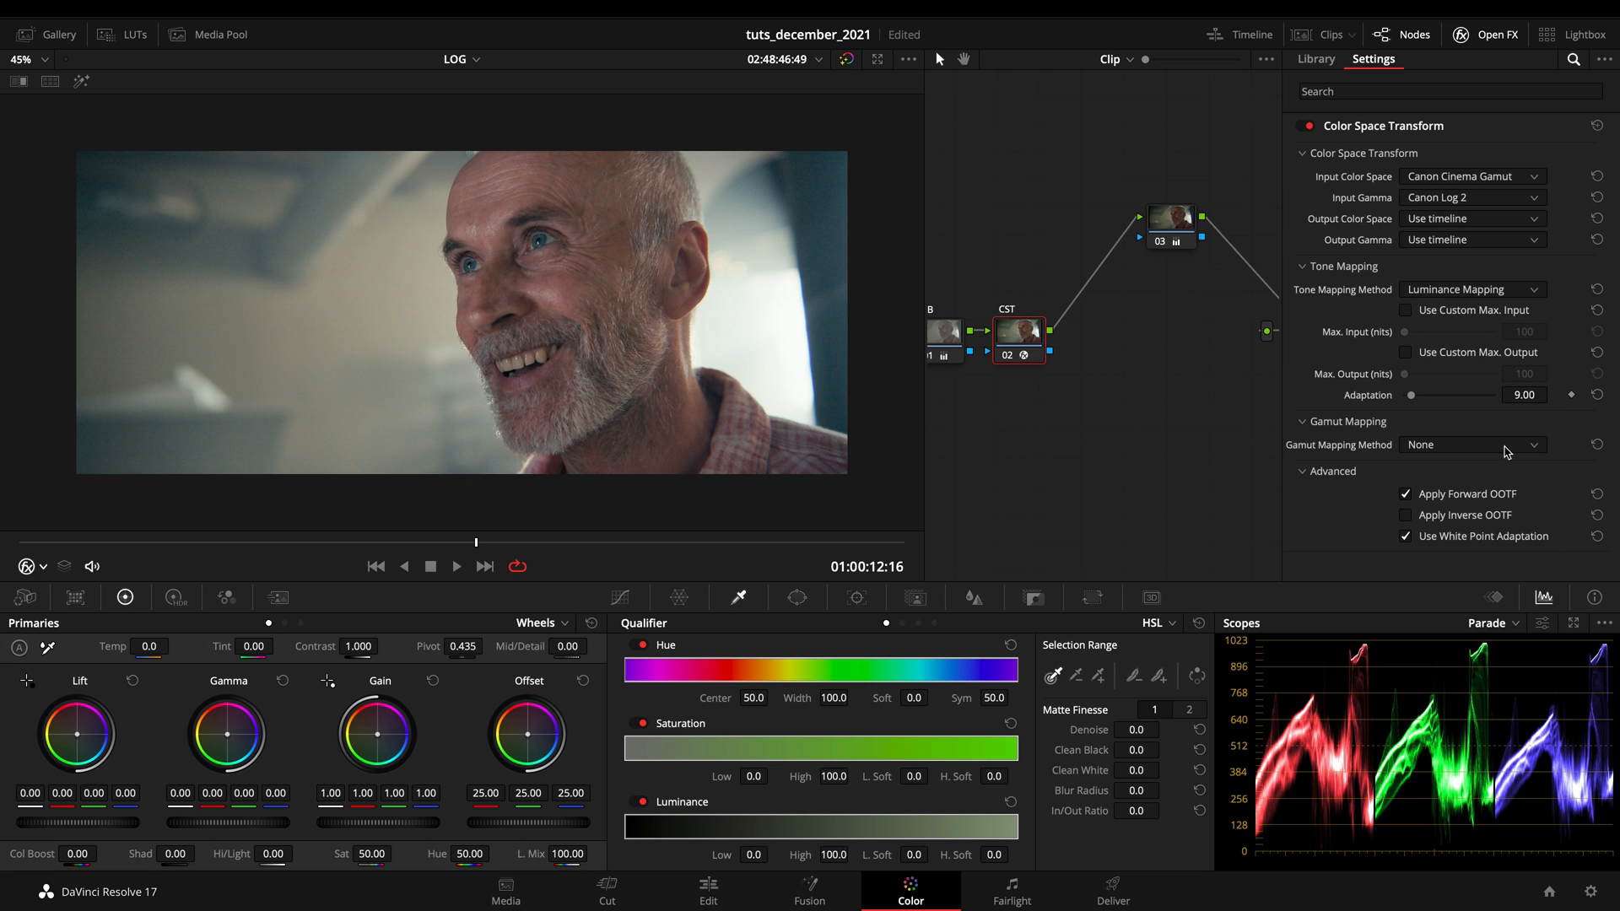
mouse_move(1275, 496)
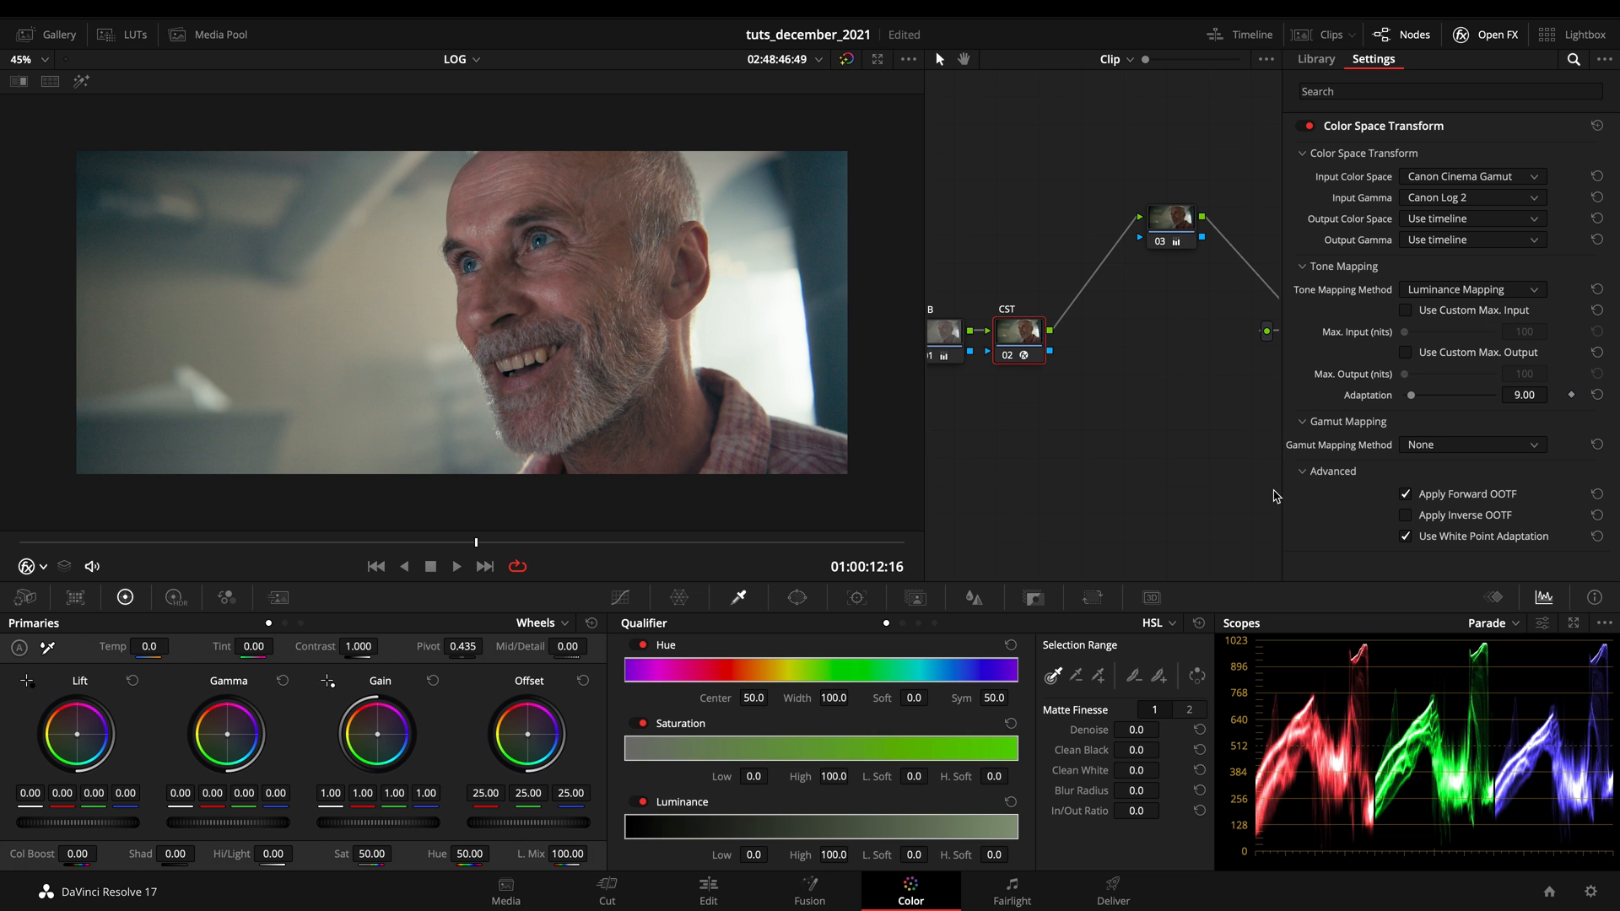
mouse_move(1346, 430)
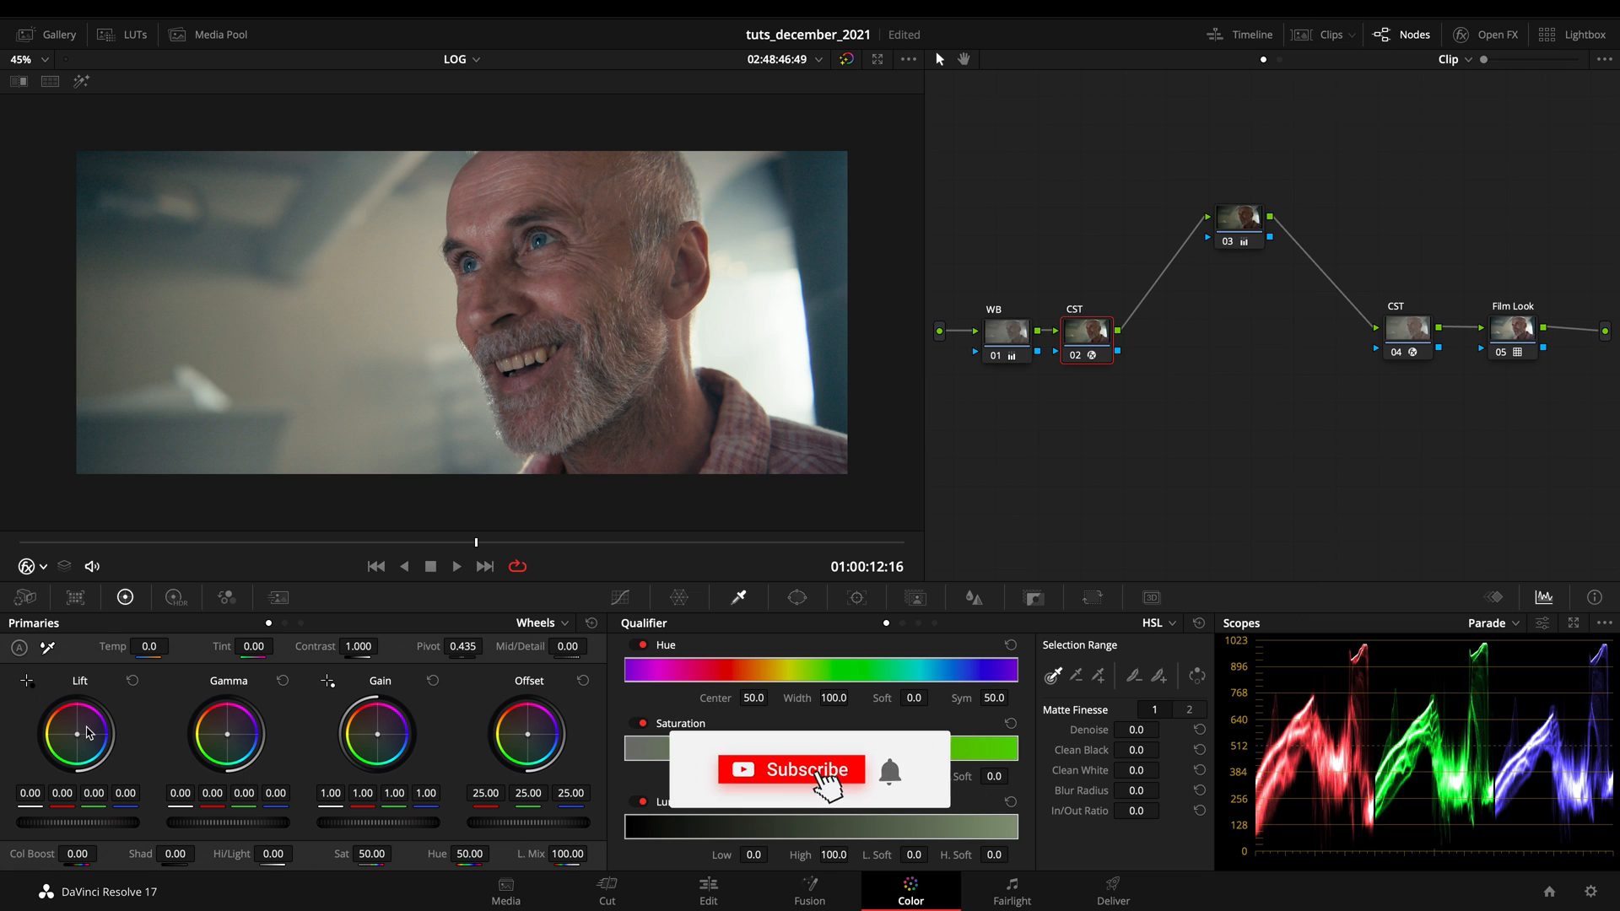
Move to the blue VR headset clip and add a Color Space Transform to its first node.
left_click(1331, 34)
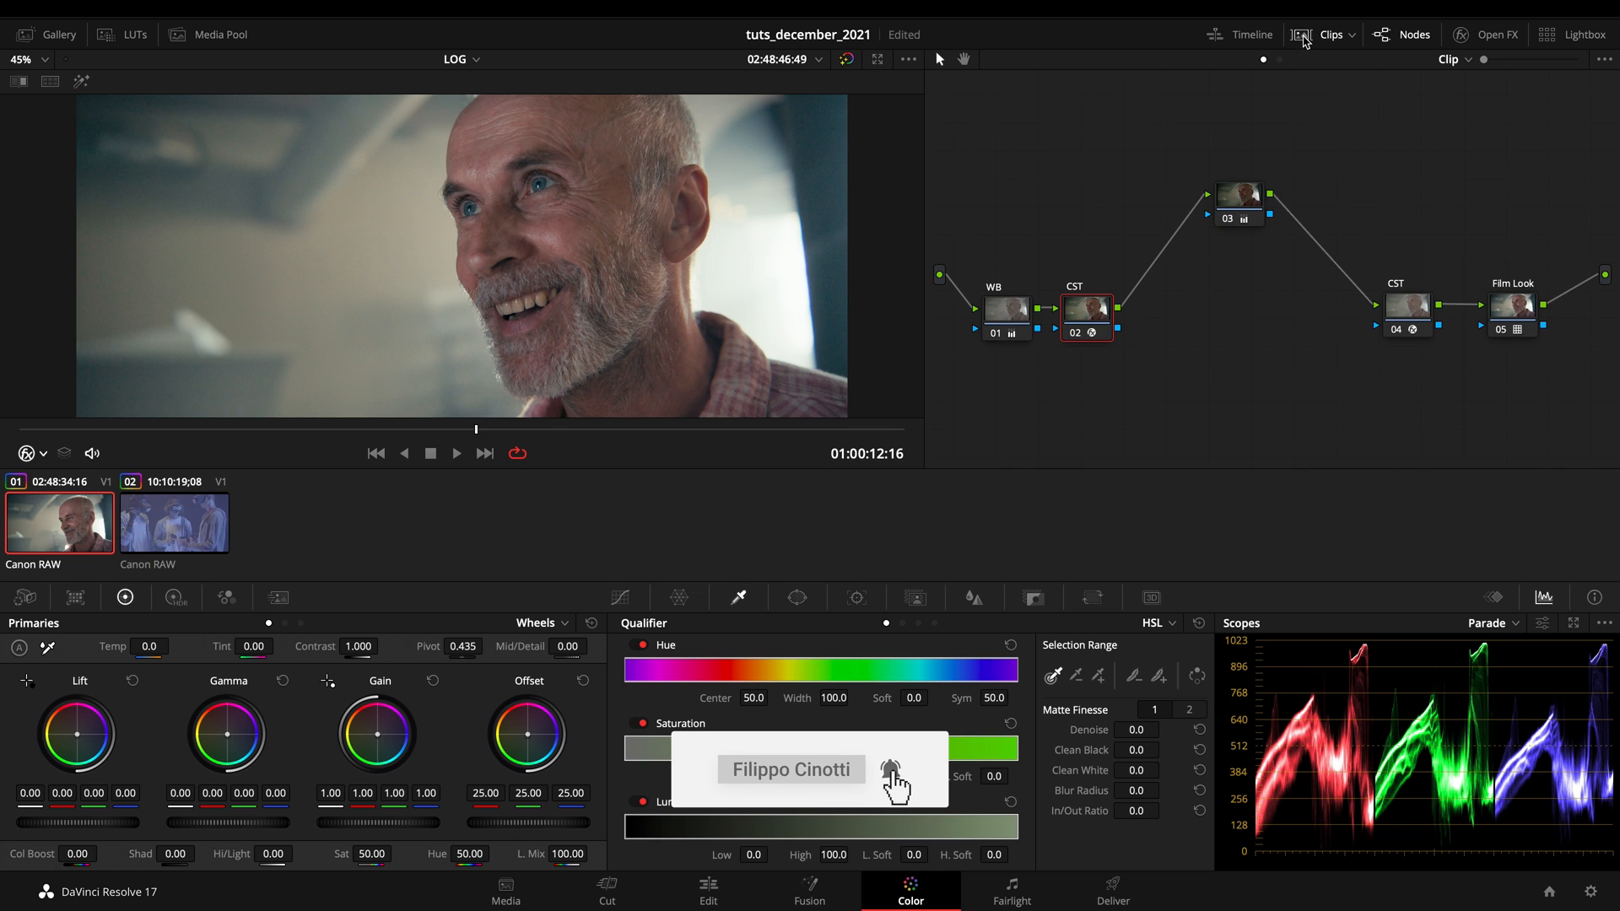
left_click(173, 522)
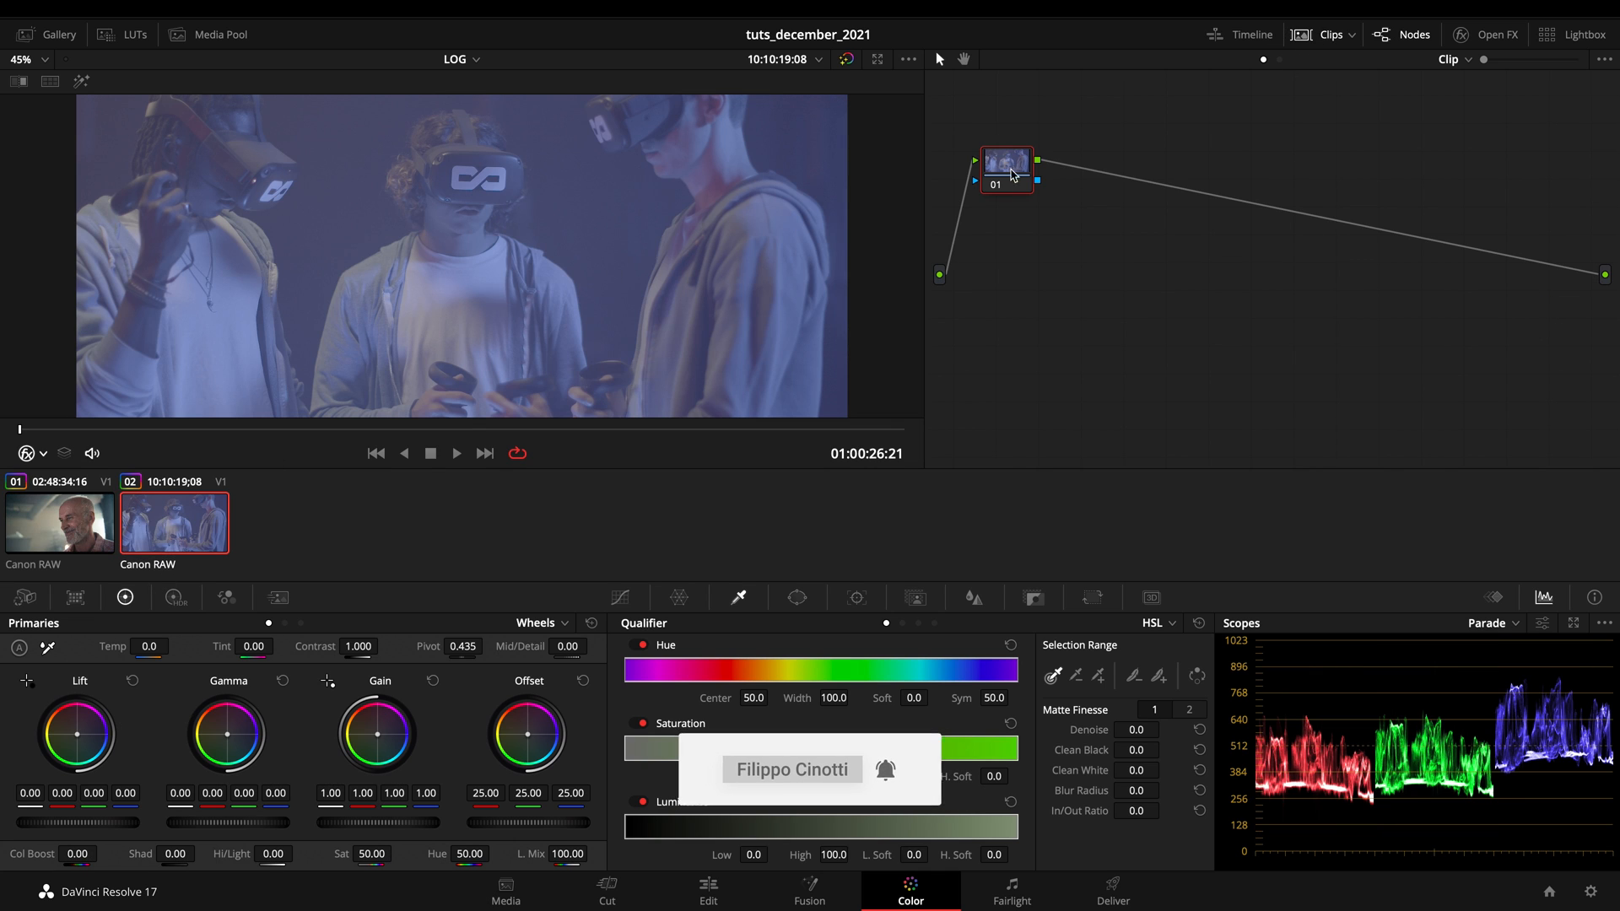
left_click(1485, 33)
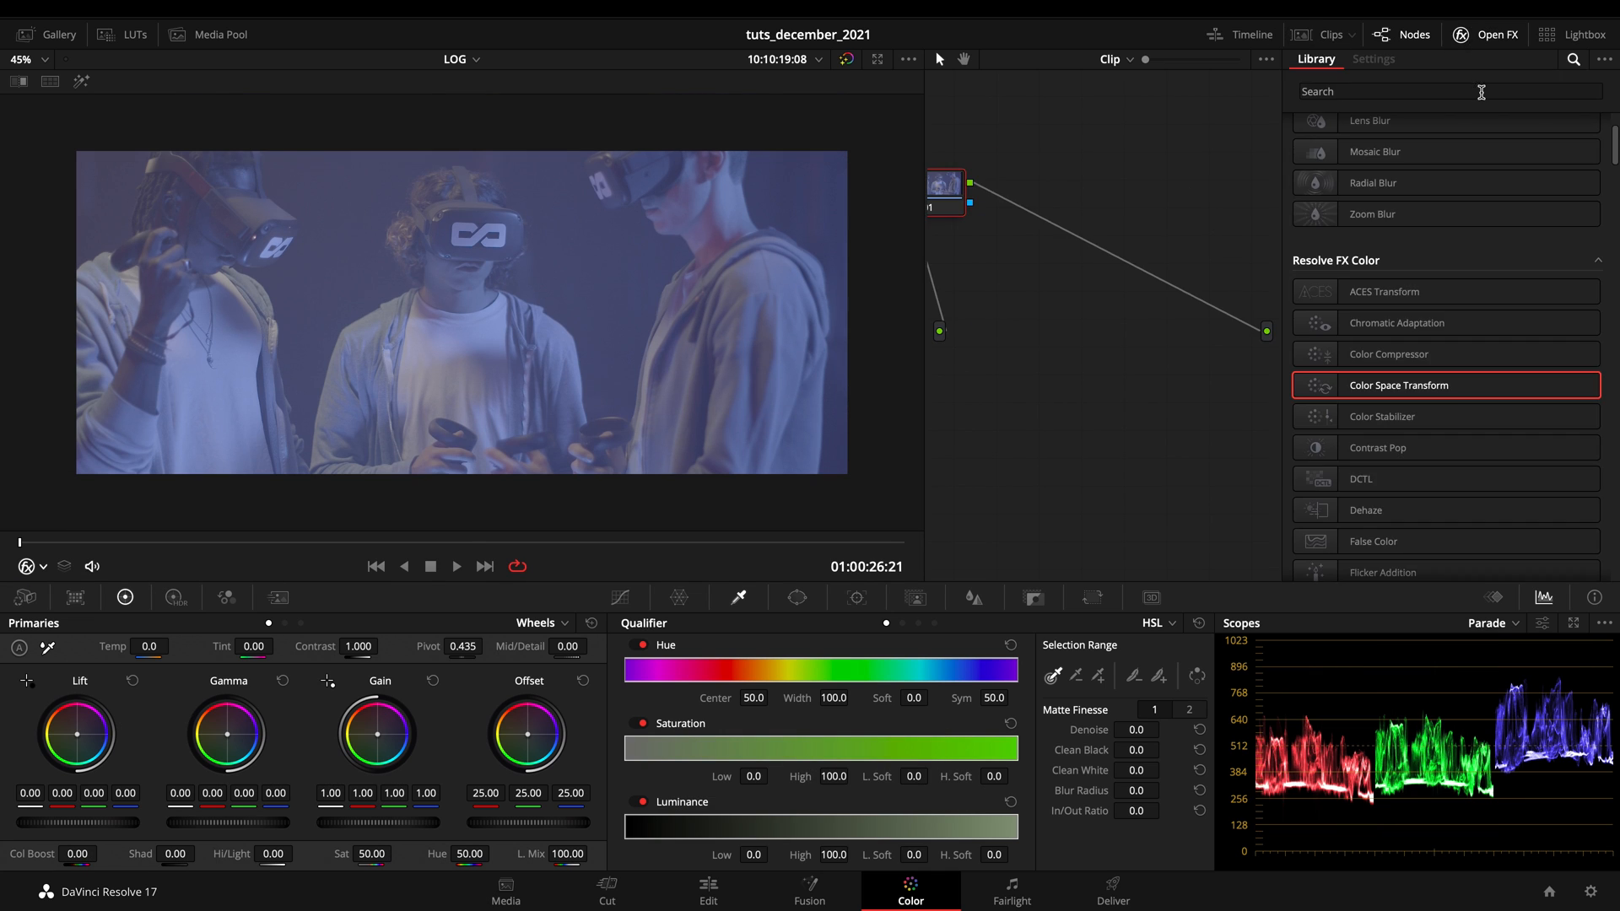
left_click(1373, 59)
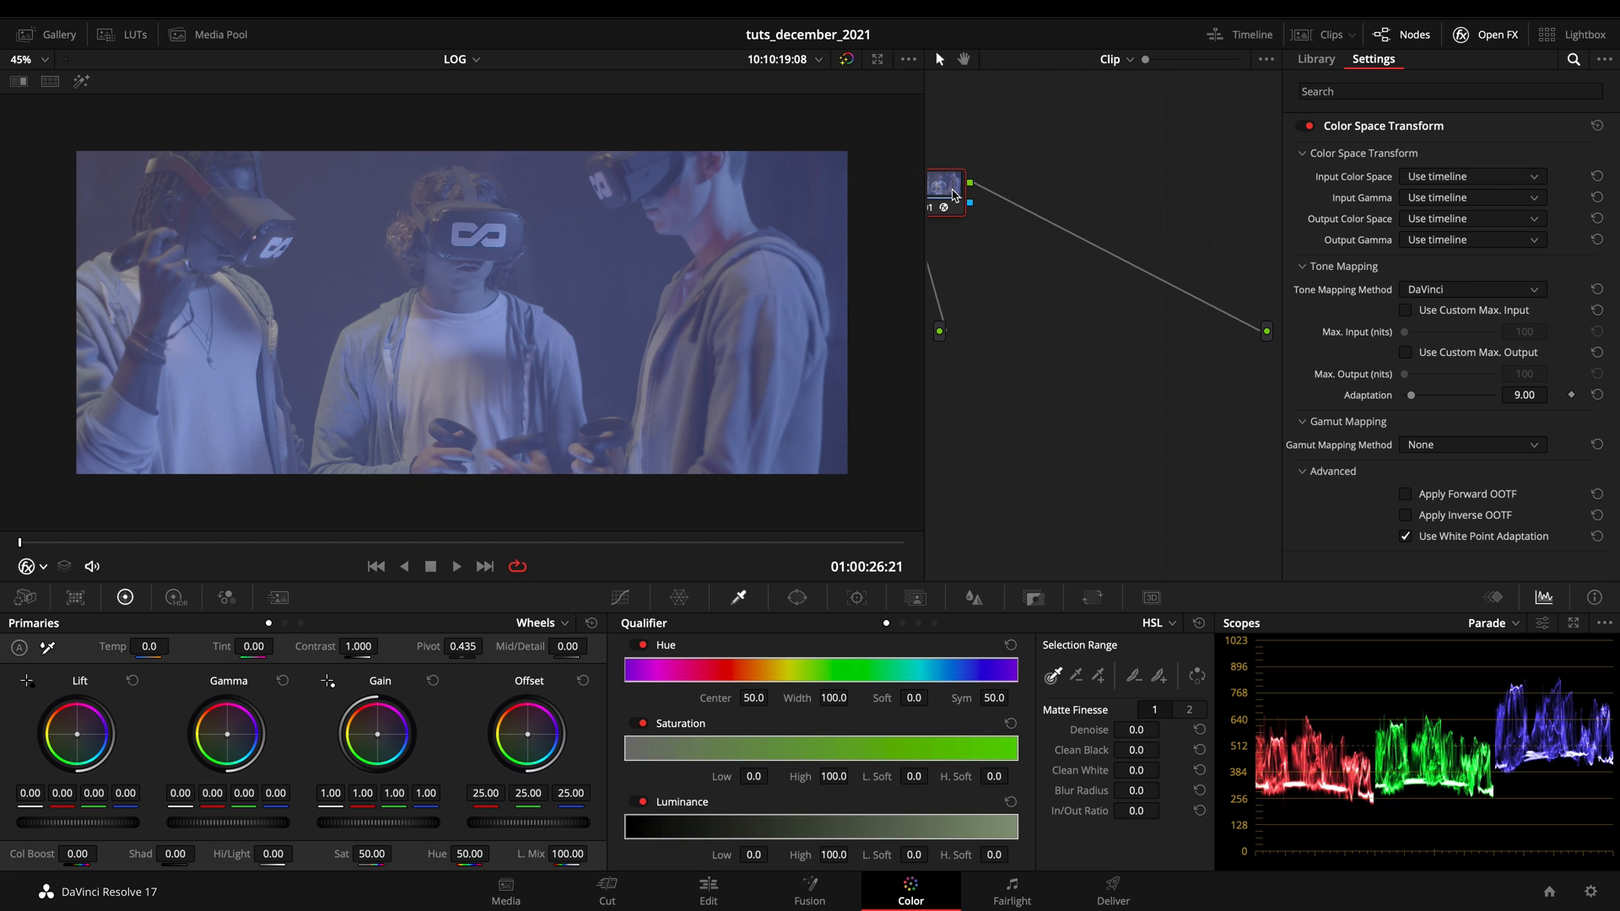
Set the transform's input to Canon Cinema Gamut color space with Canon Log 2 gamma.
left_click(1469, 175)
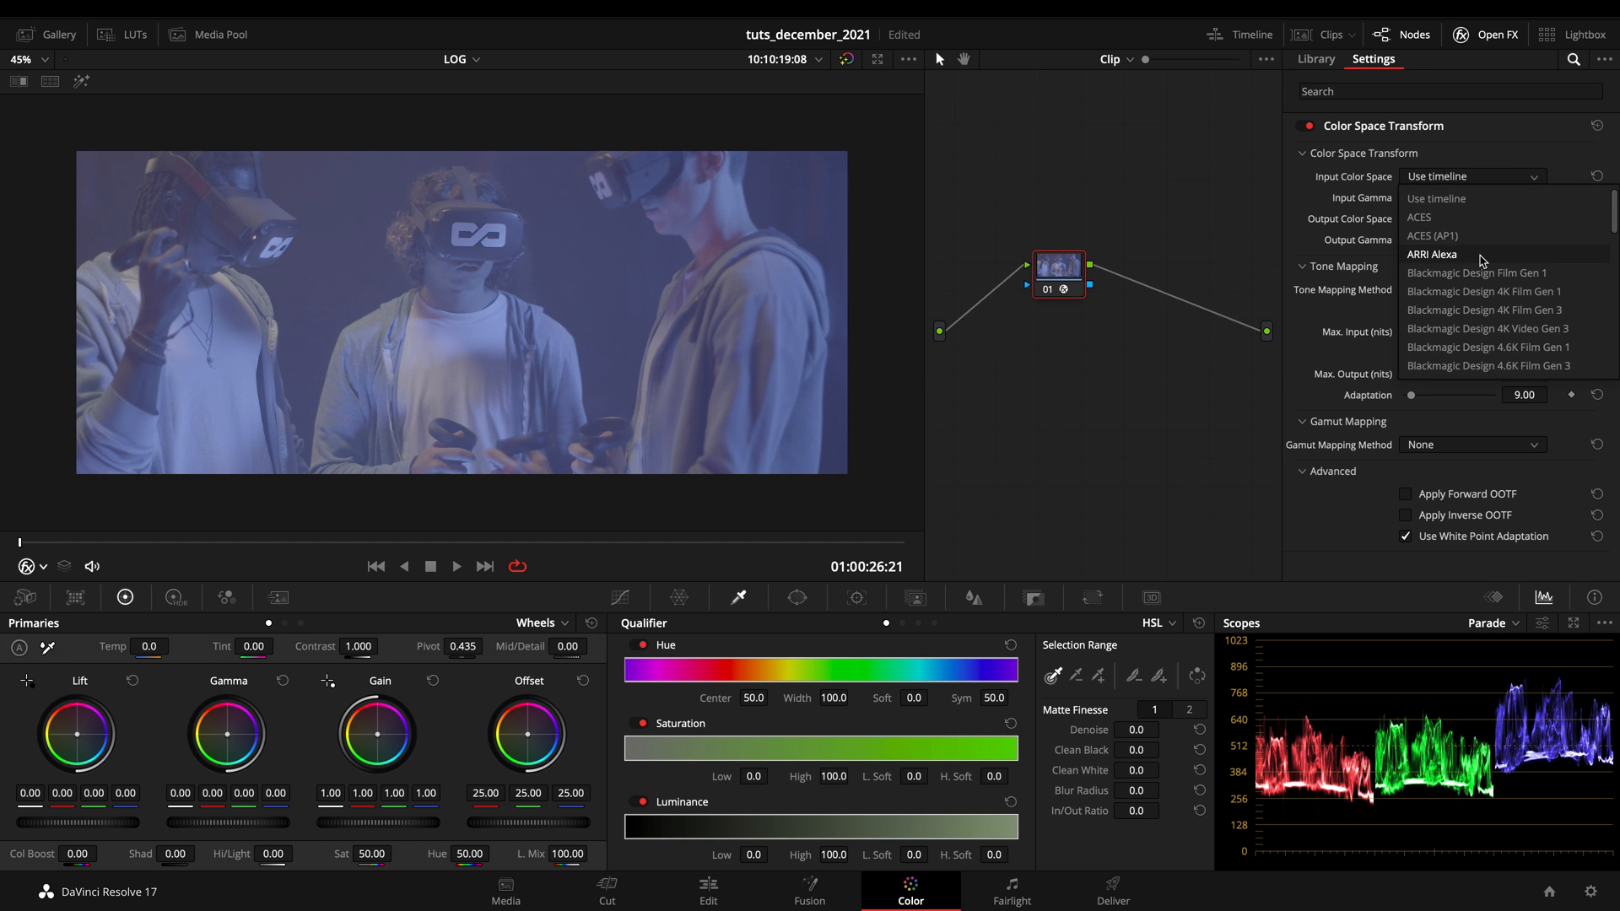
scroll("down", 3)
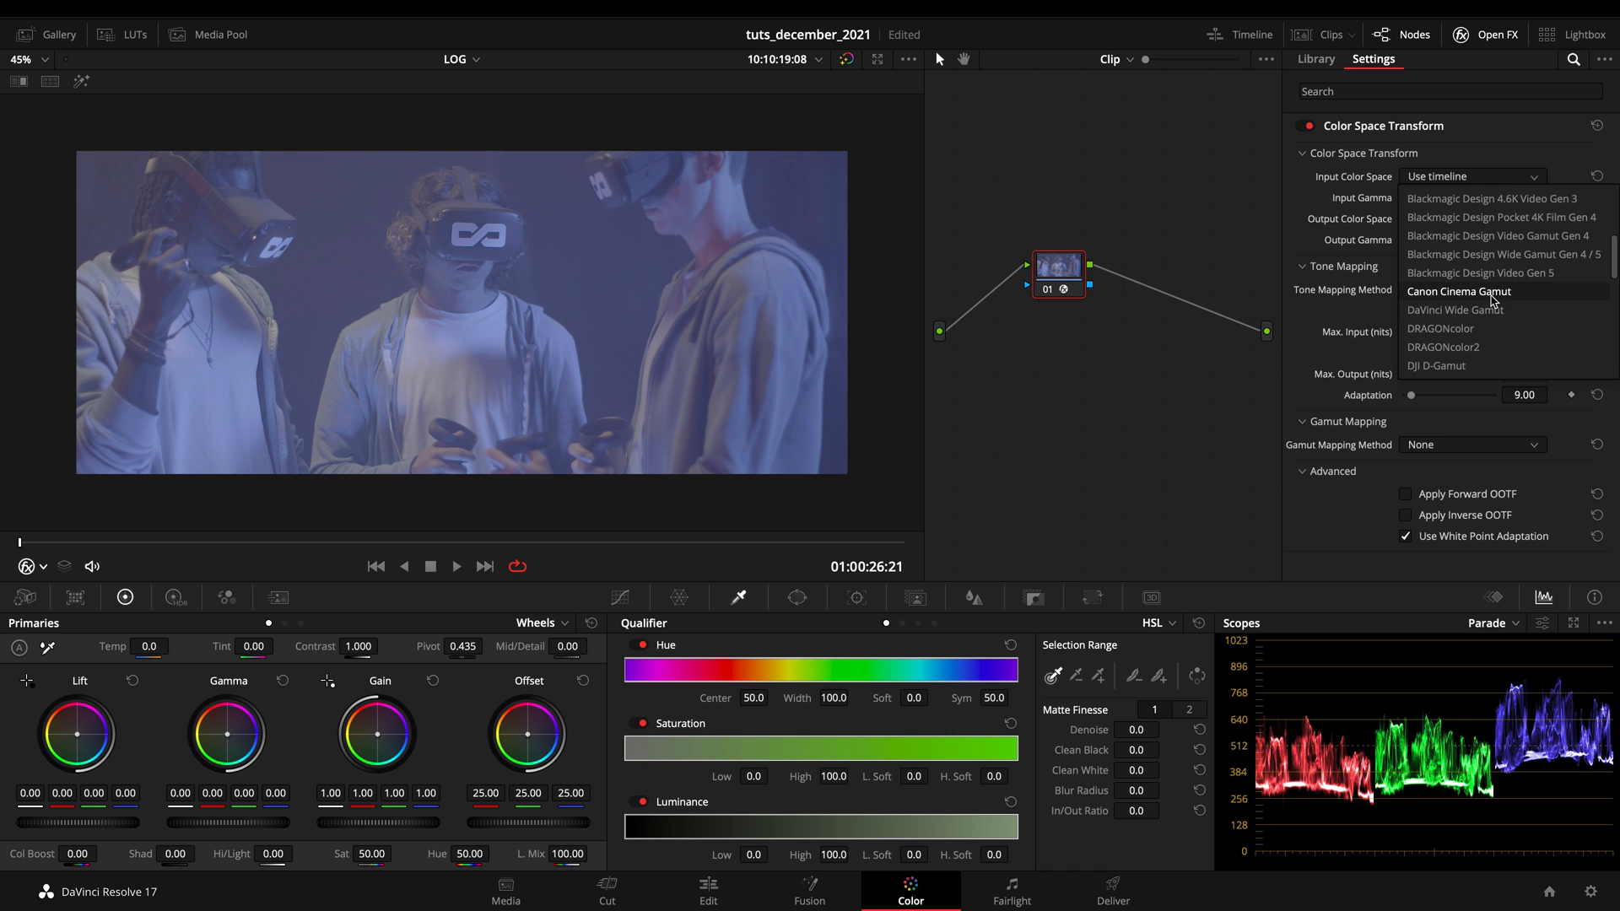
left_click(1457, 290)
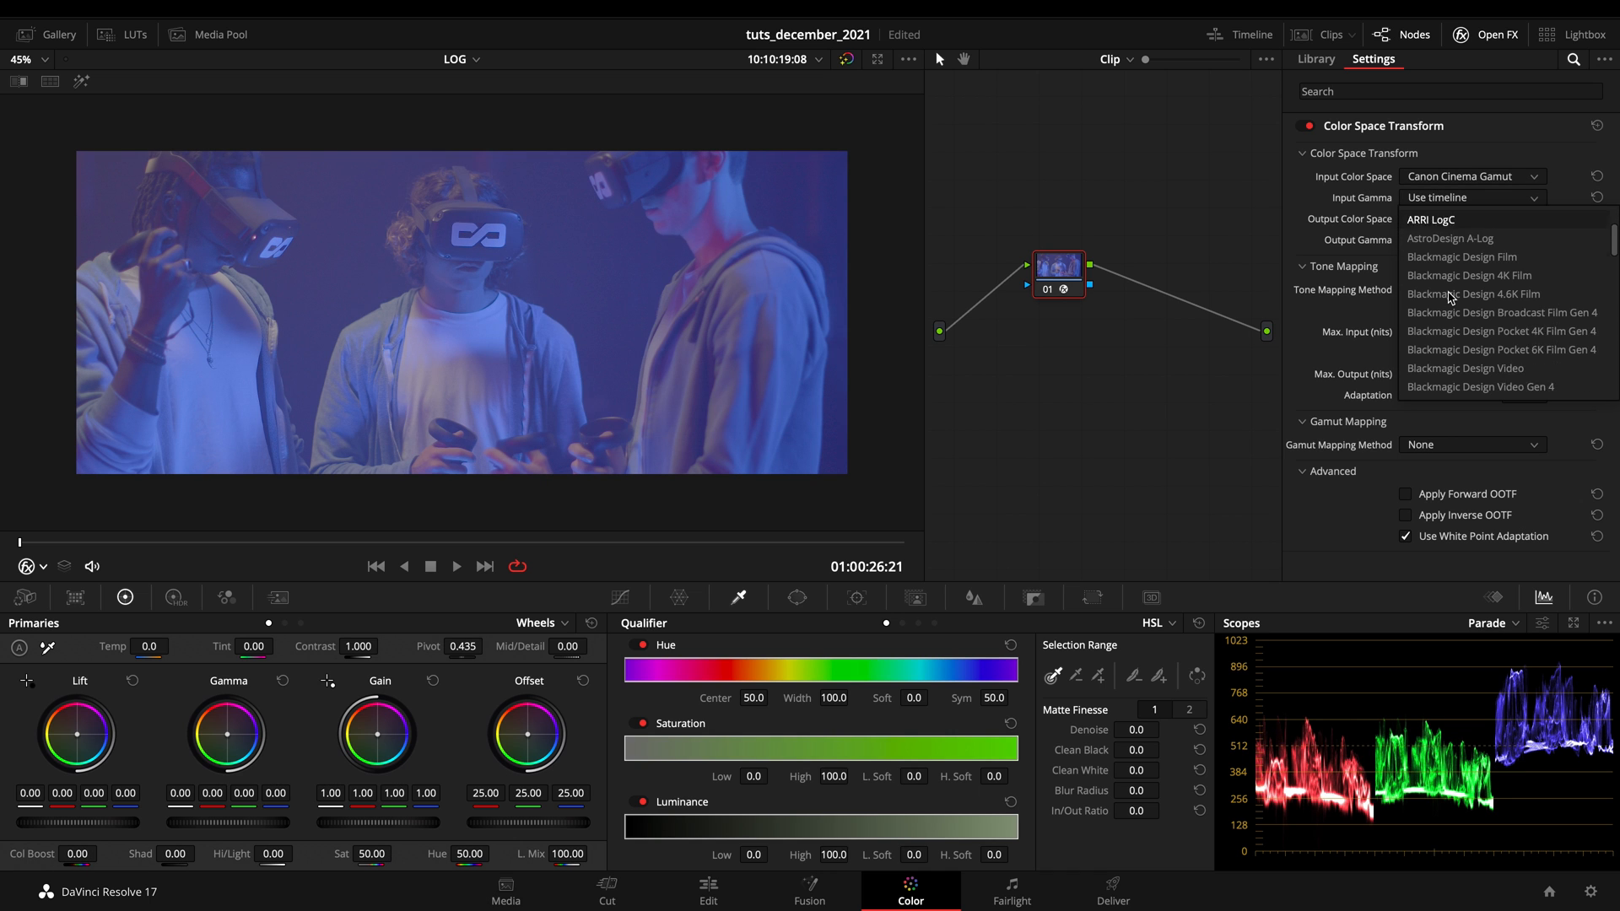
scroll("down", 3)
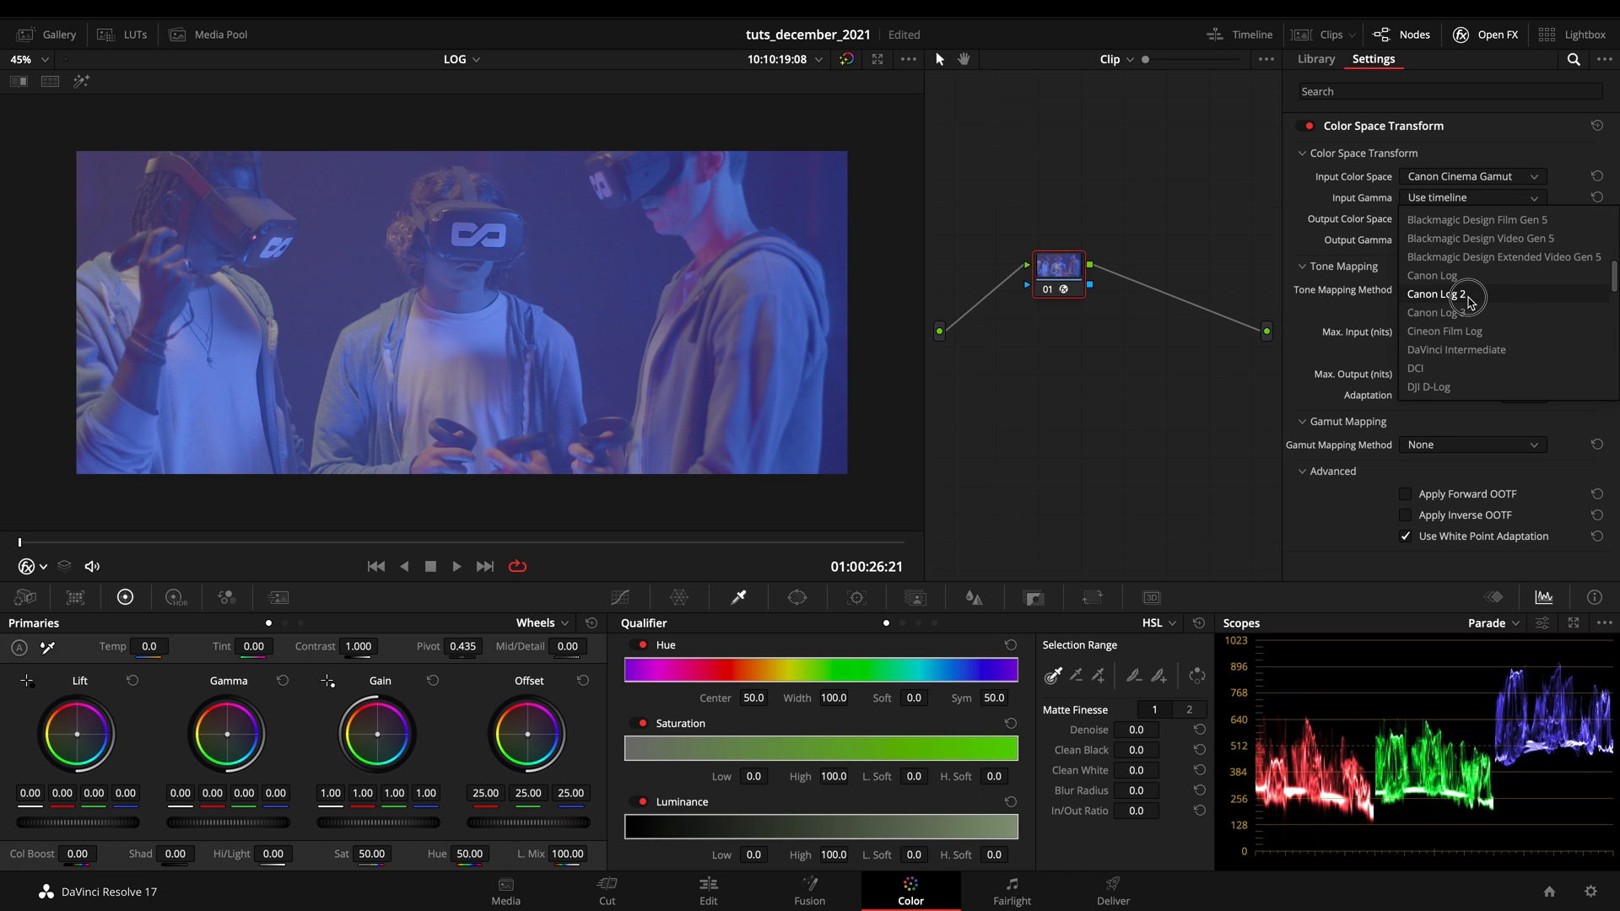
left_click(1435, 294)
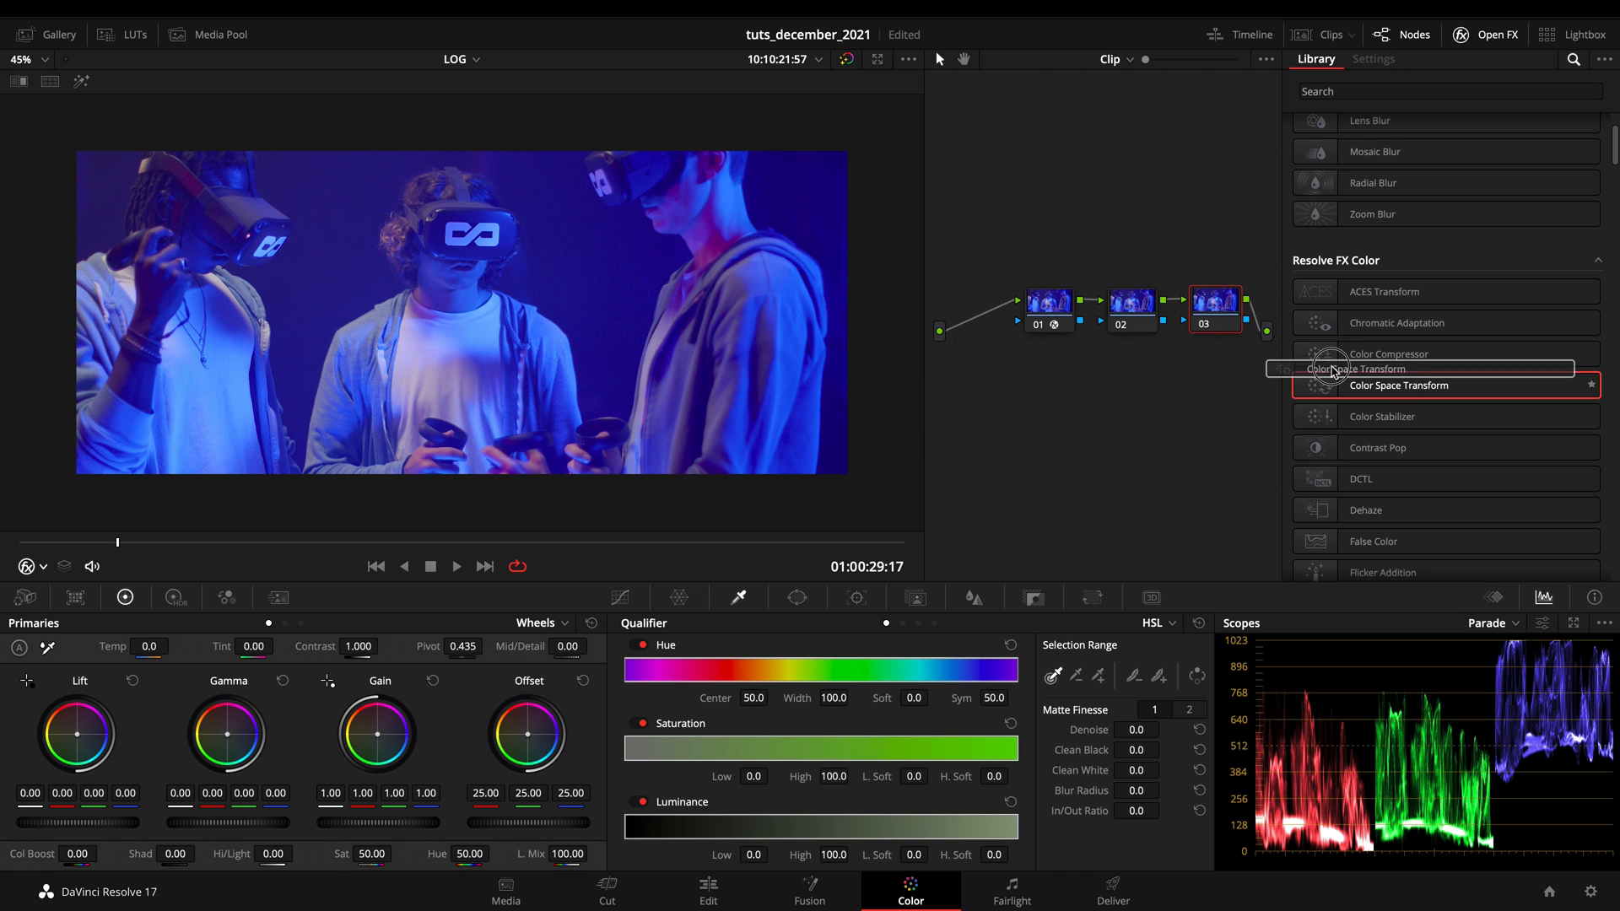
Set node 03's Color Space Transform output gamma to Cineon Film Log.
double_click(1399, 385)
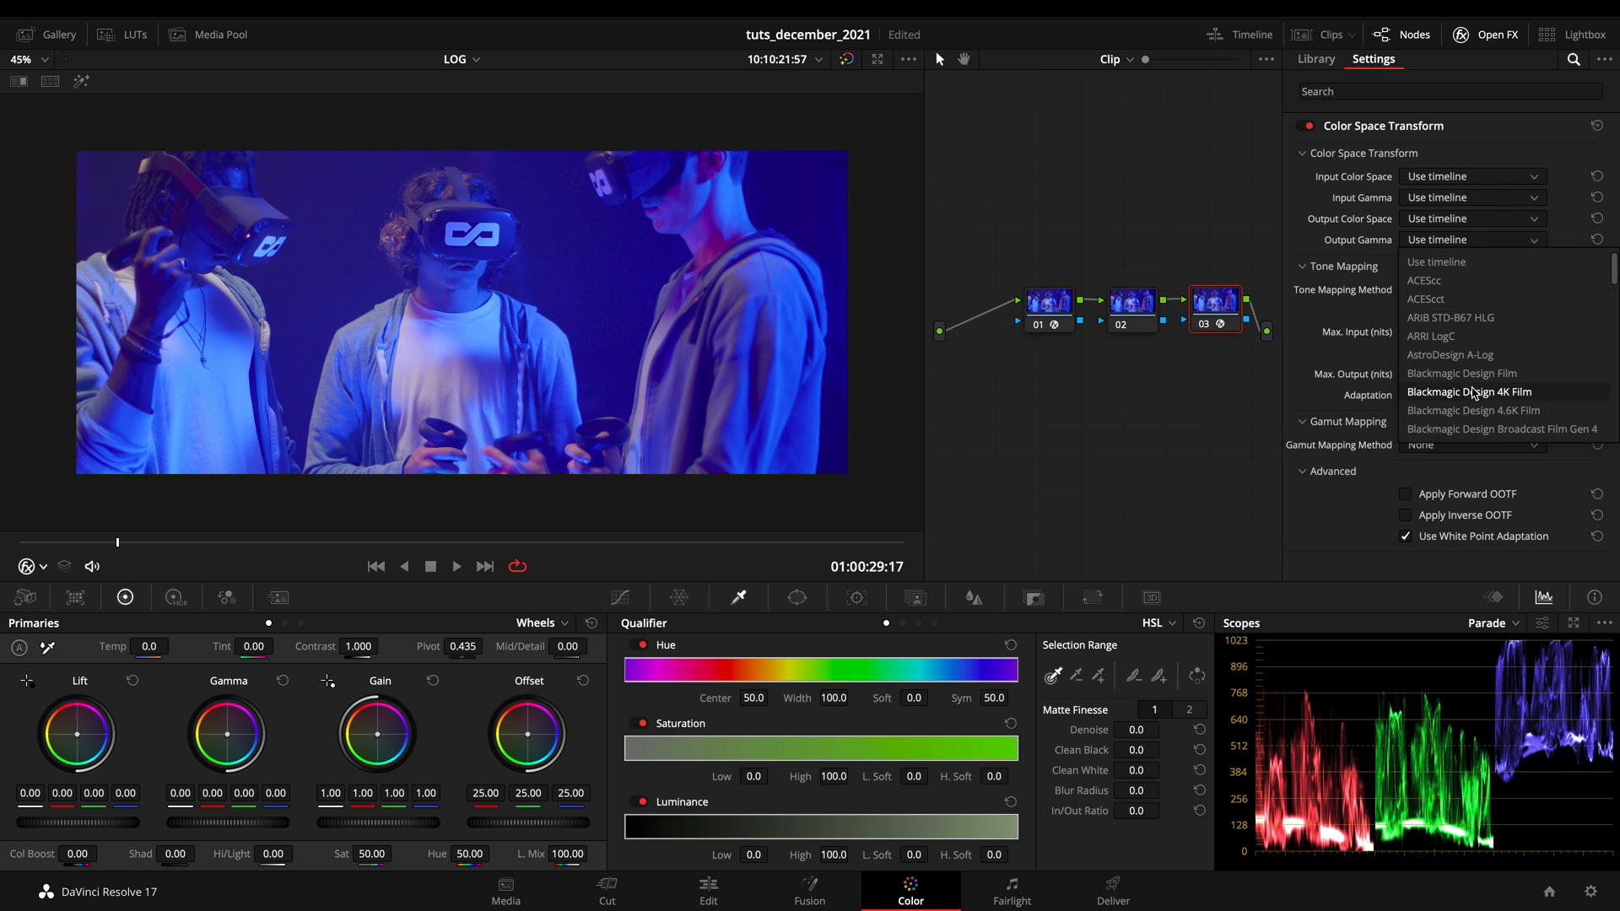
scroll("down", 3)
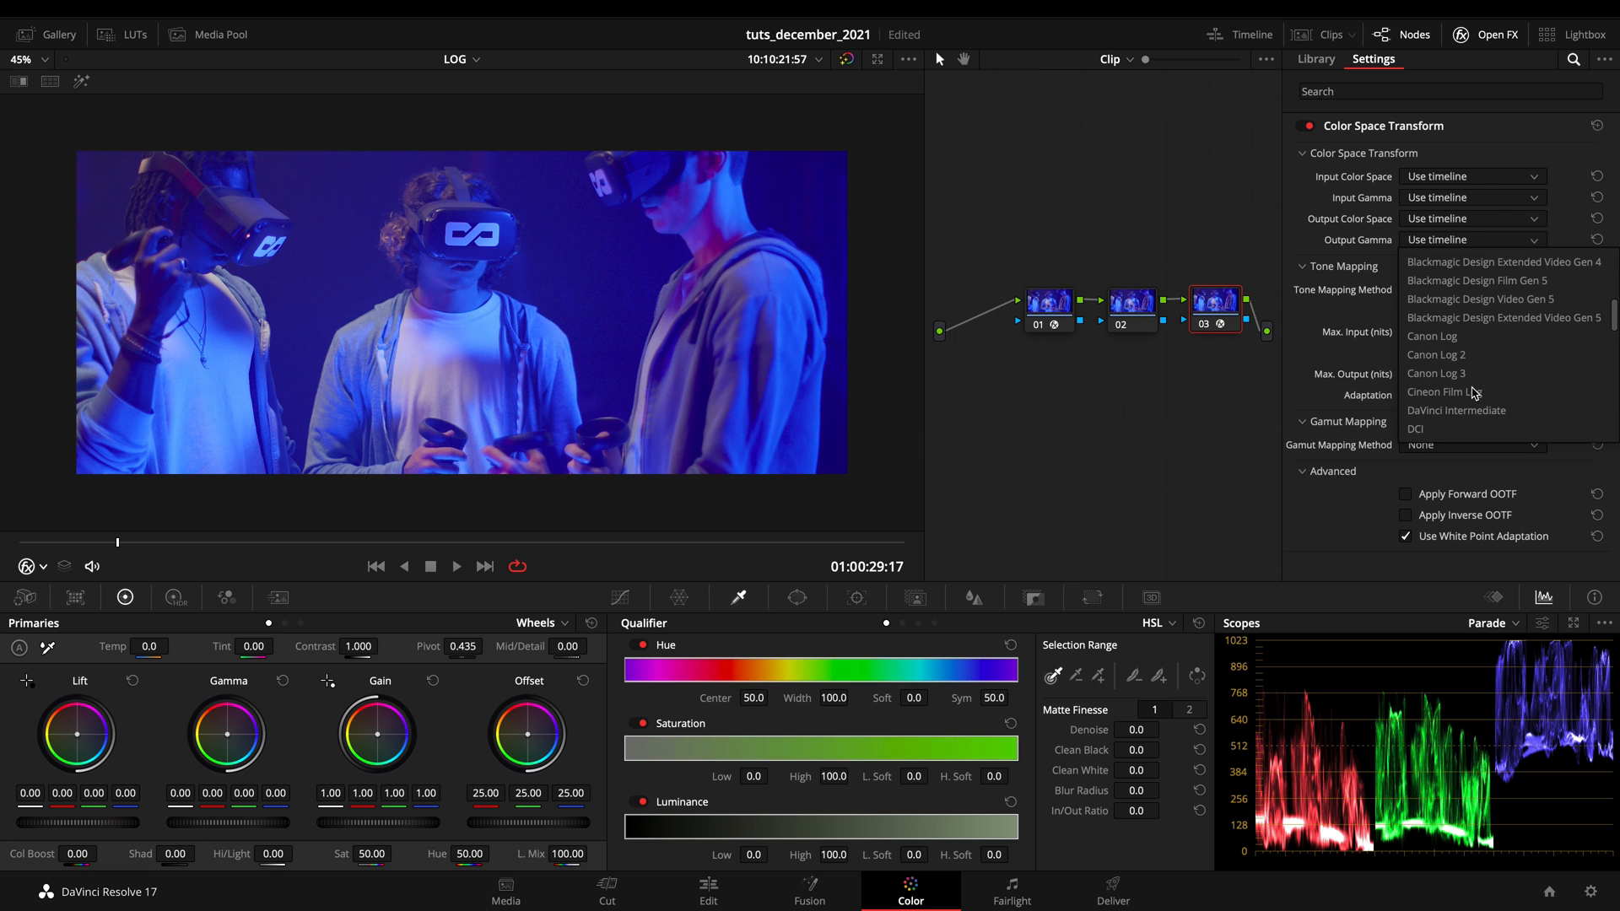
left_click(1439, 392)
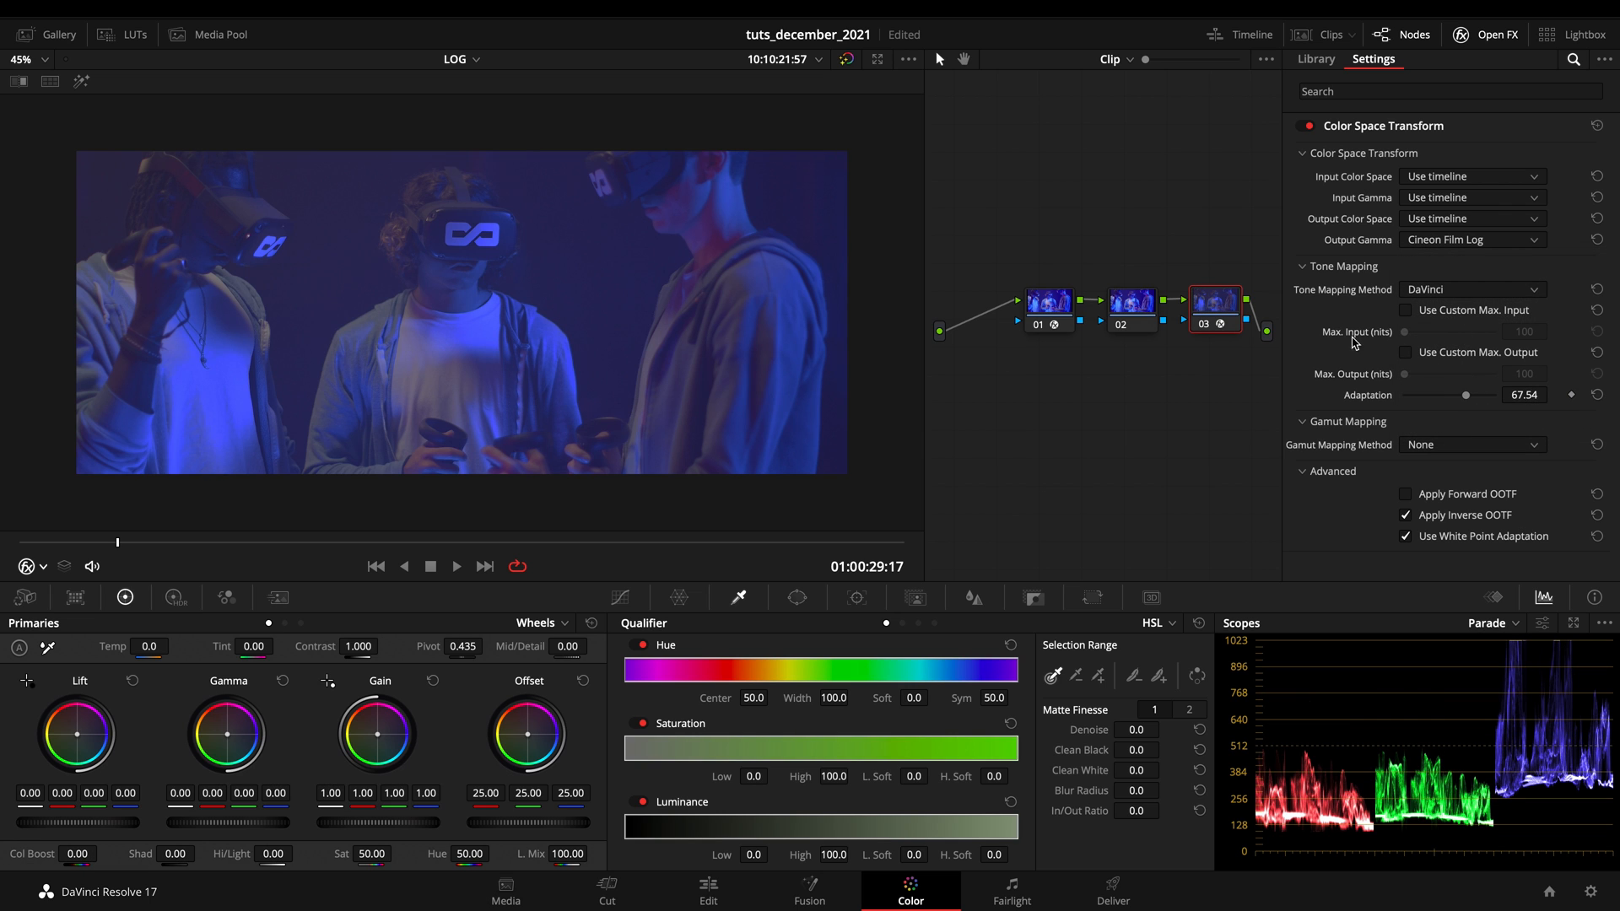
mouse_move(1483, 268)
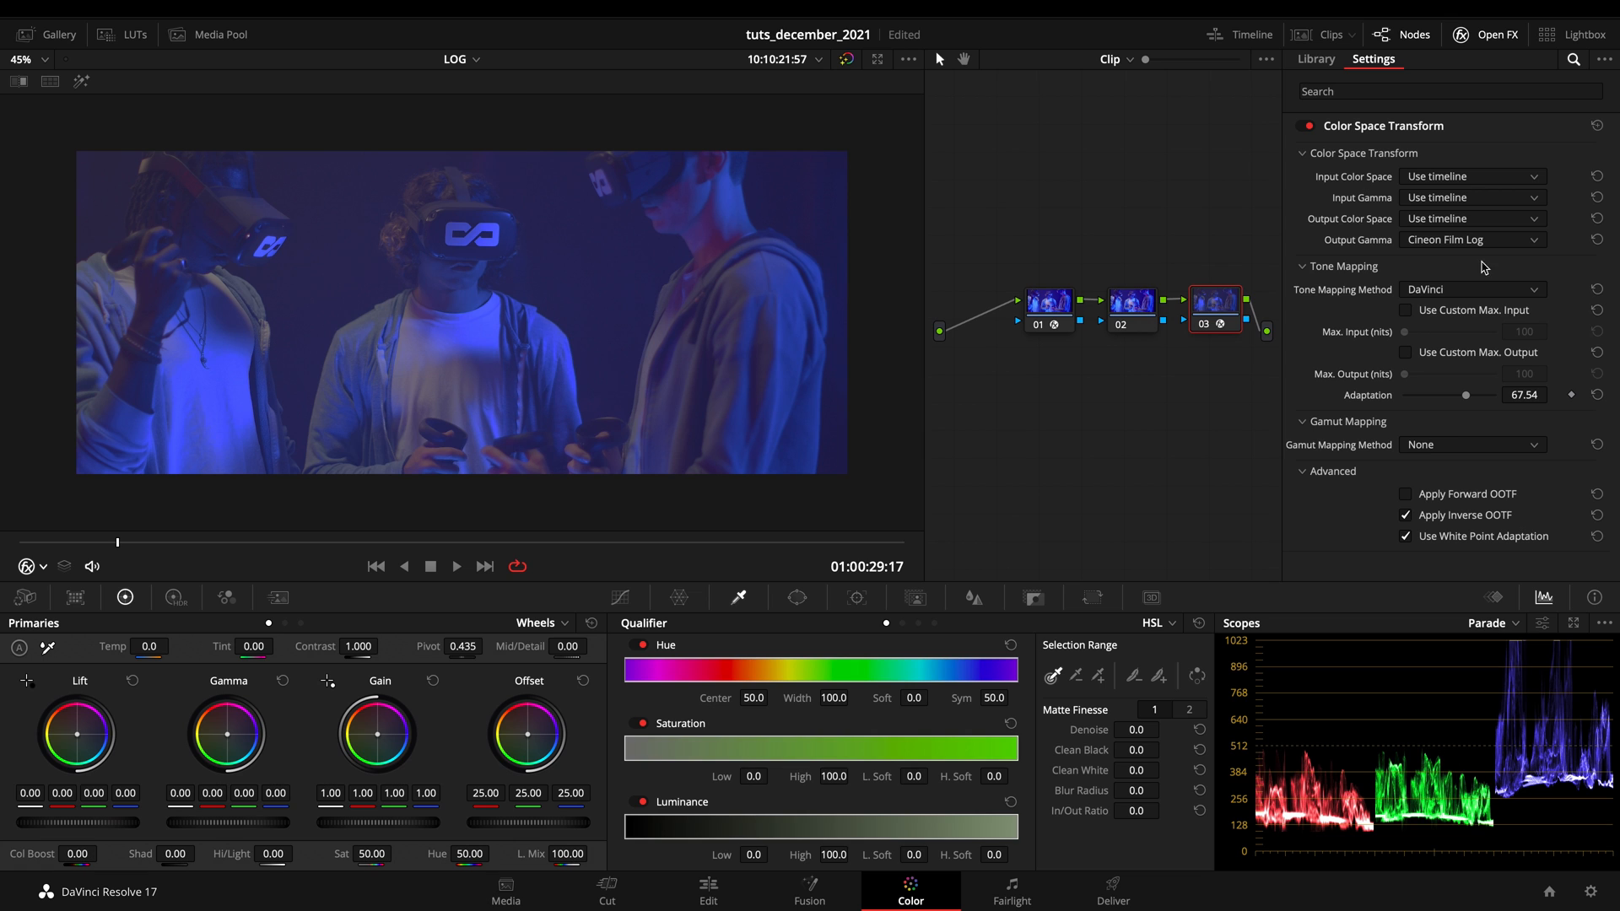
mouse_move(1333, 200)
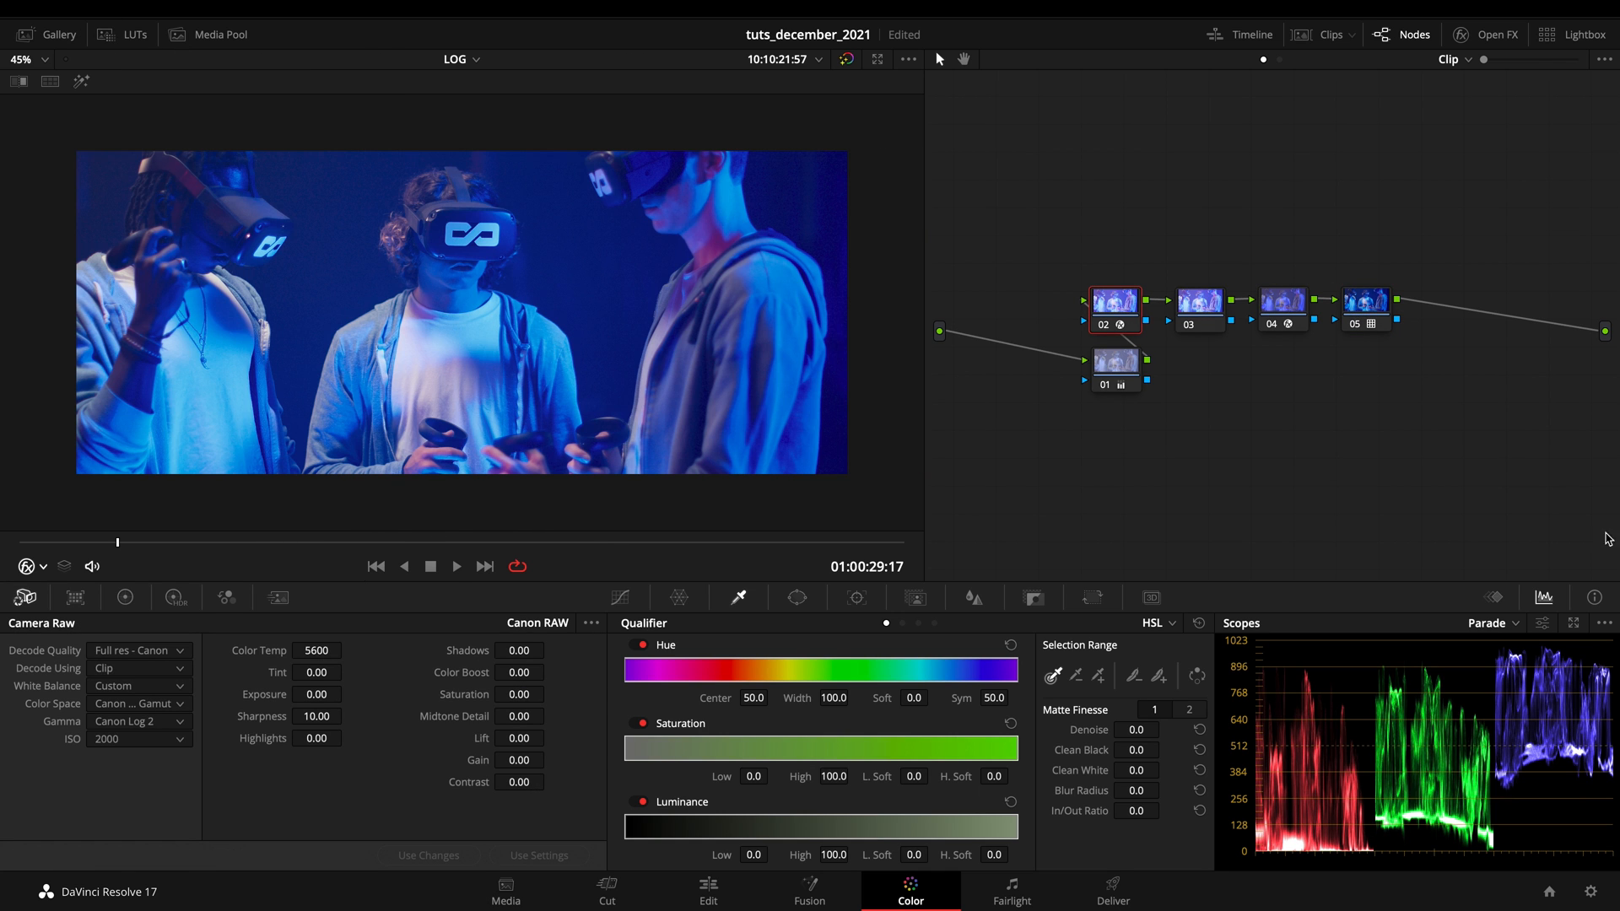
With the vectorscope shown, set node 02's transform to Luminance Mapping and Saturation Compression gamut mapping.
left_click(1490, 622)
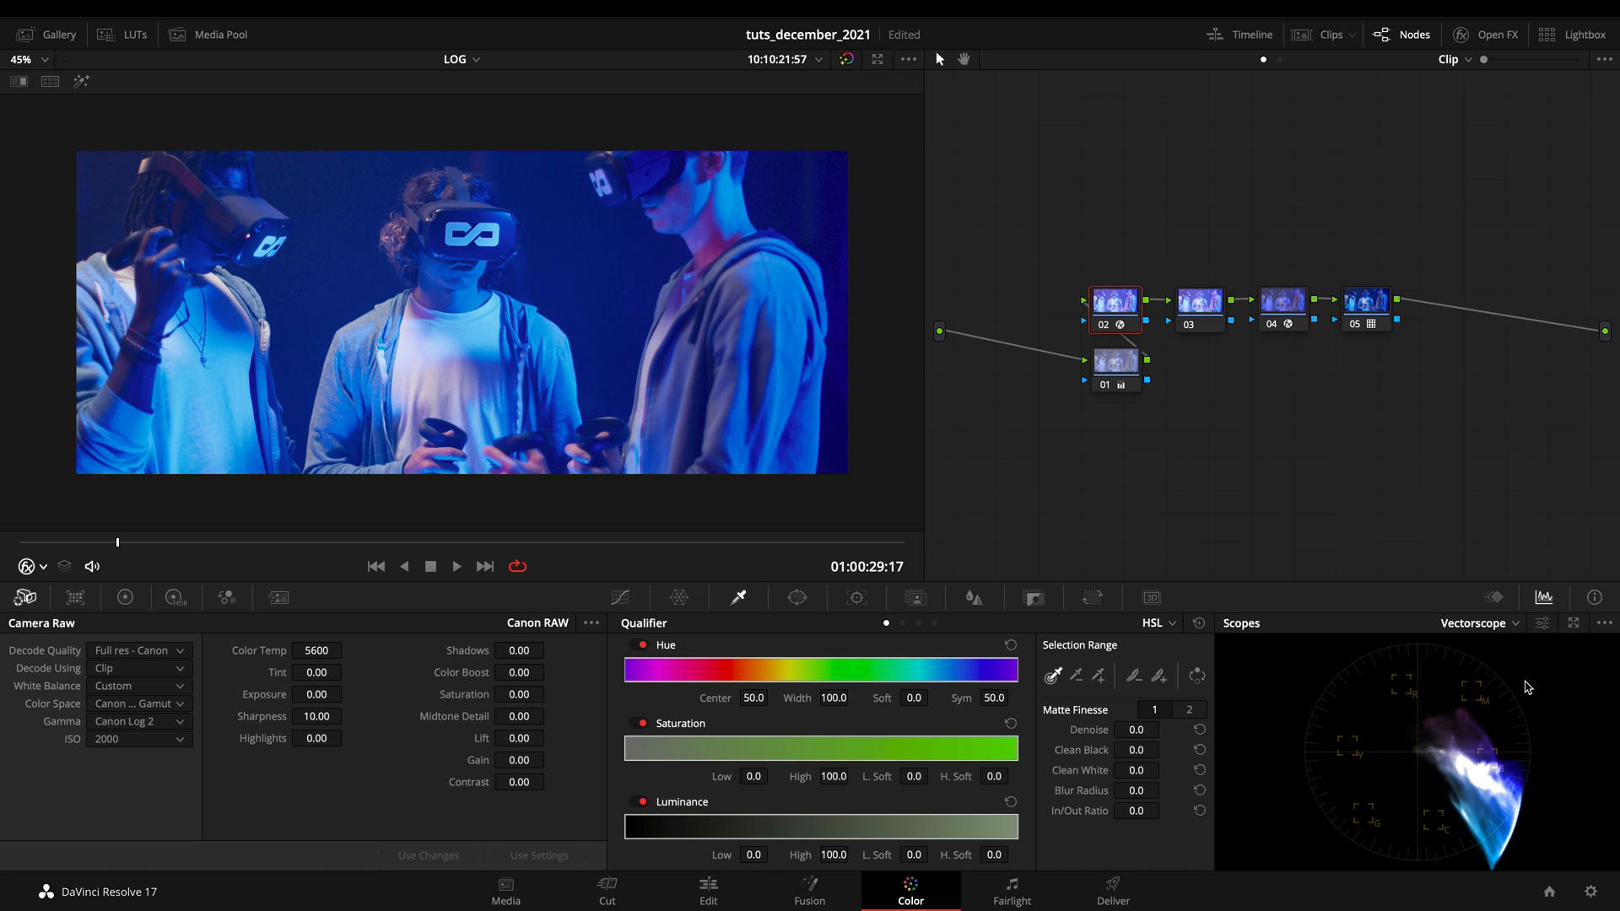
mouse_move(1286, 604)
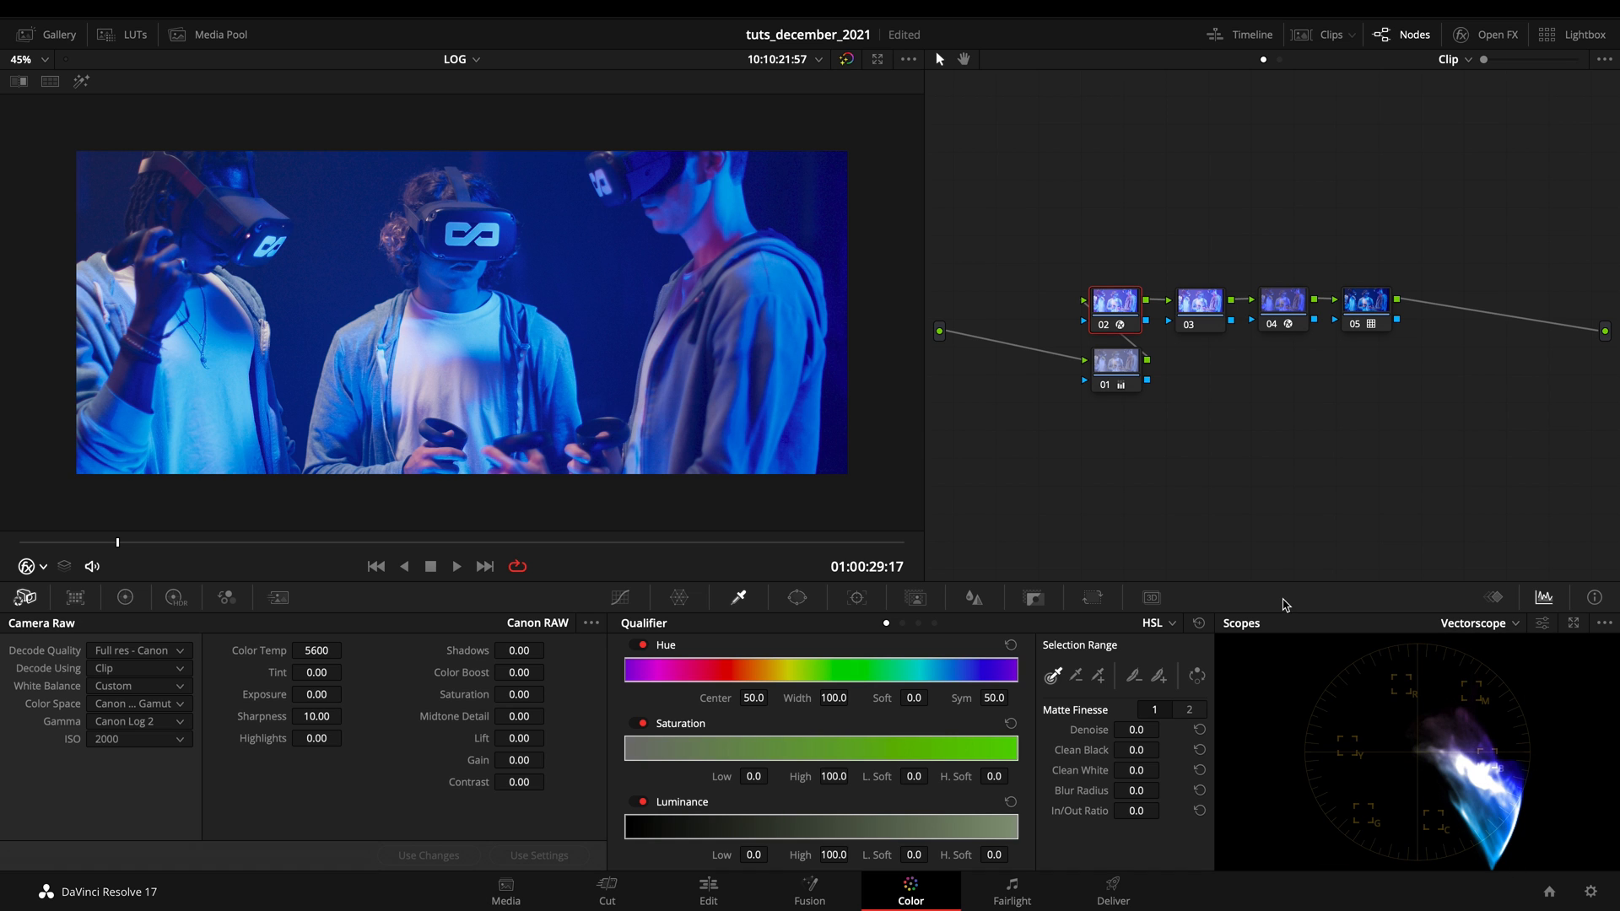
left_click(1495, 34)
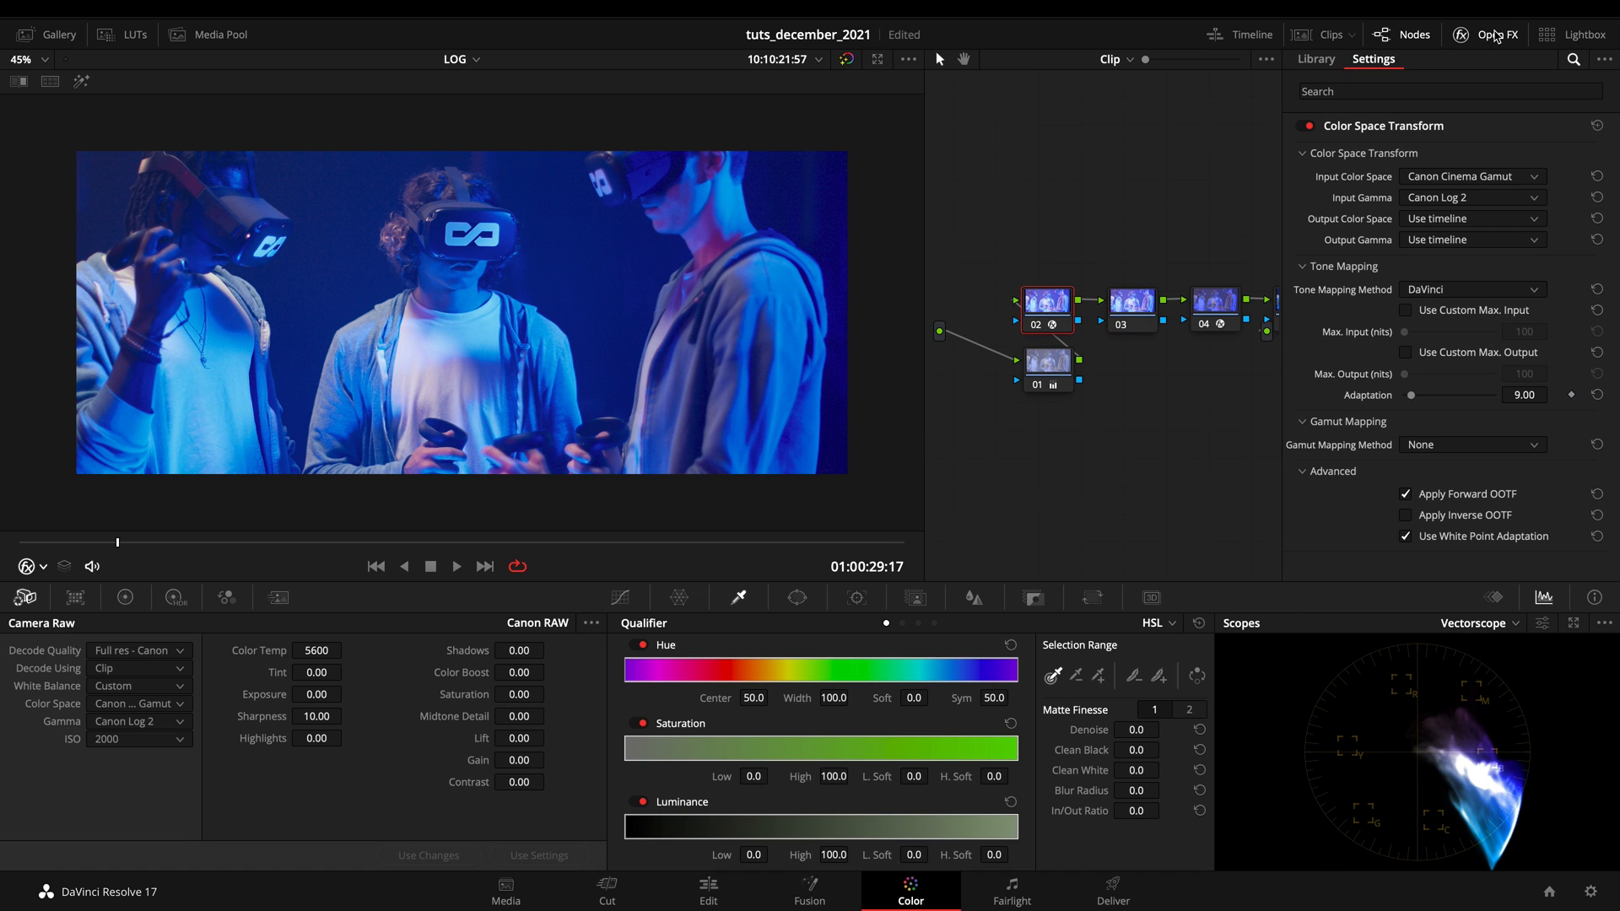
left_click(1471, 289)
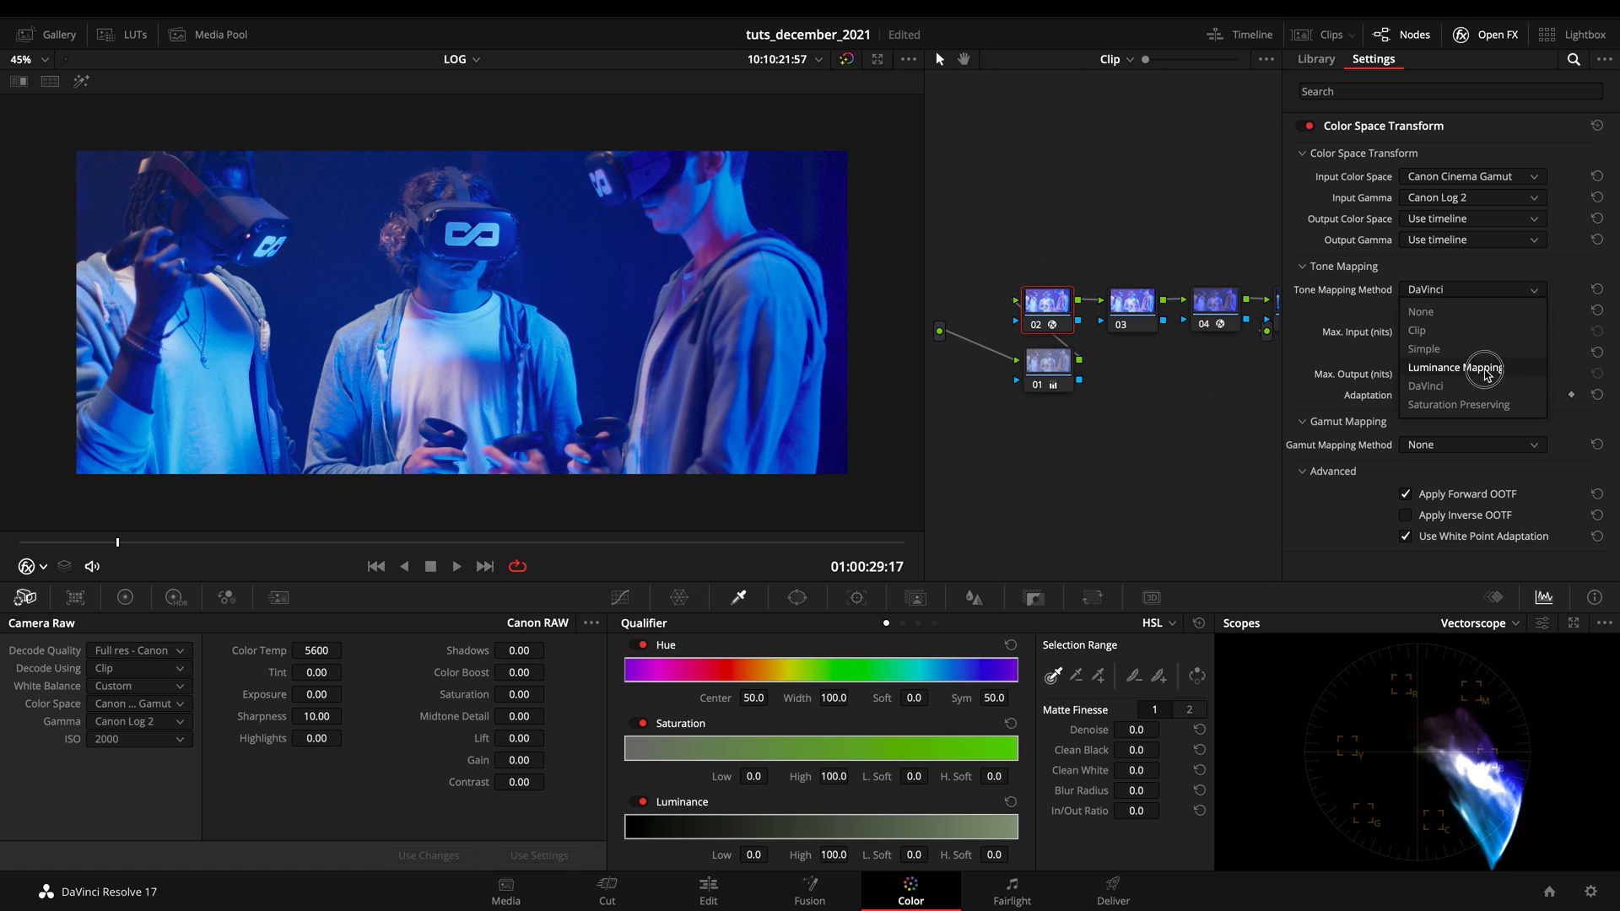
left_click(1455, 368)
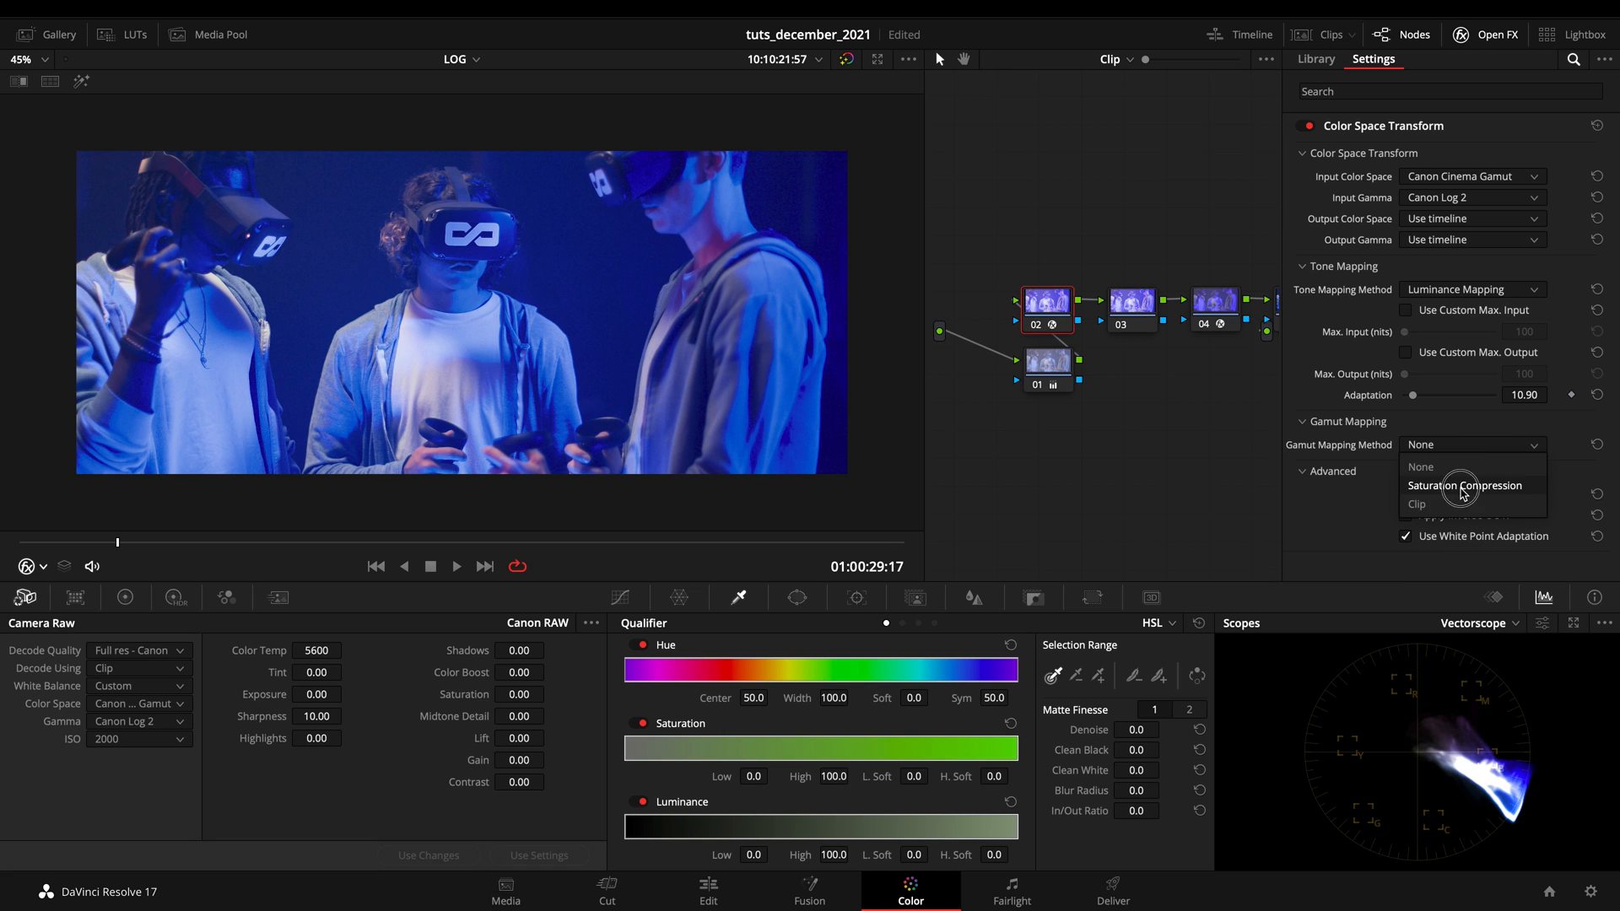
left_click(1465, 486)
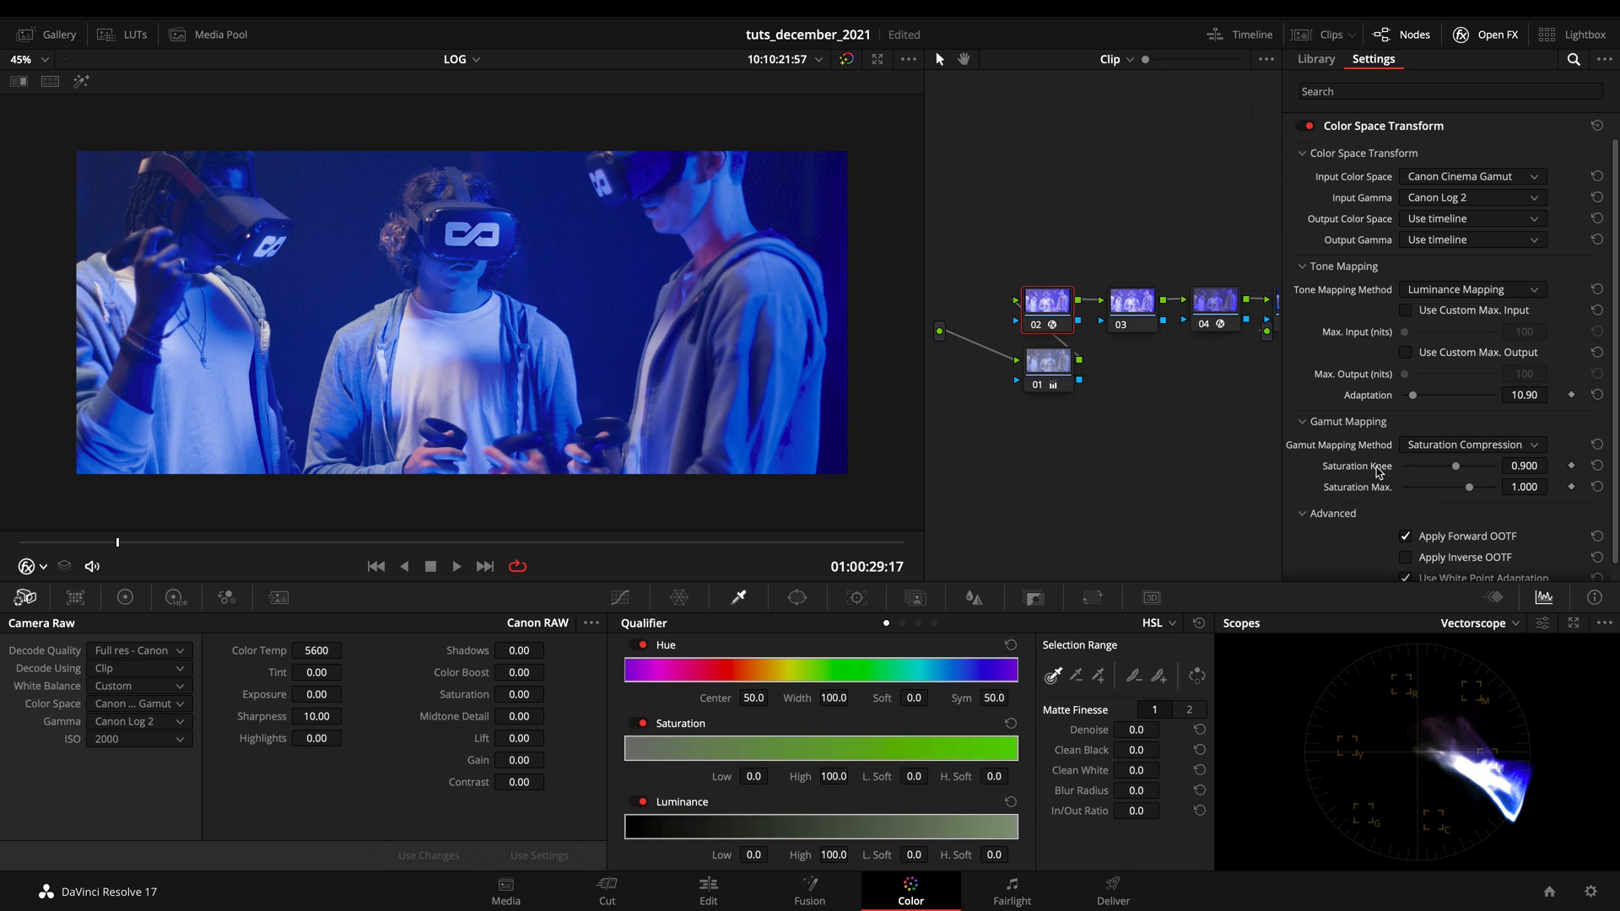
mouse_move(1441, 482)
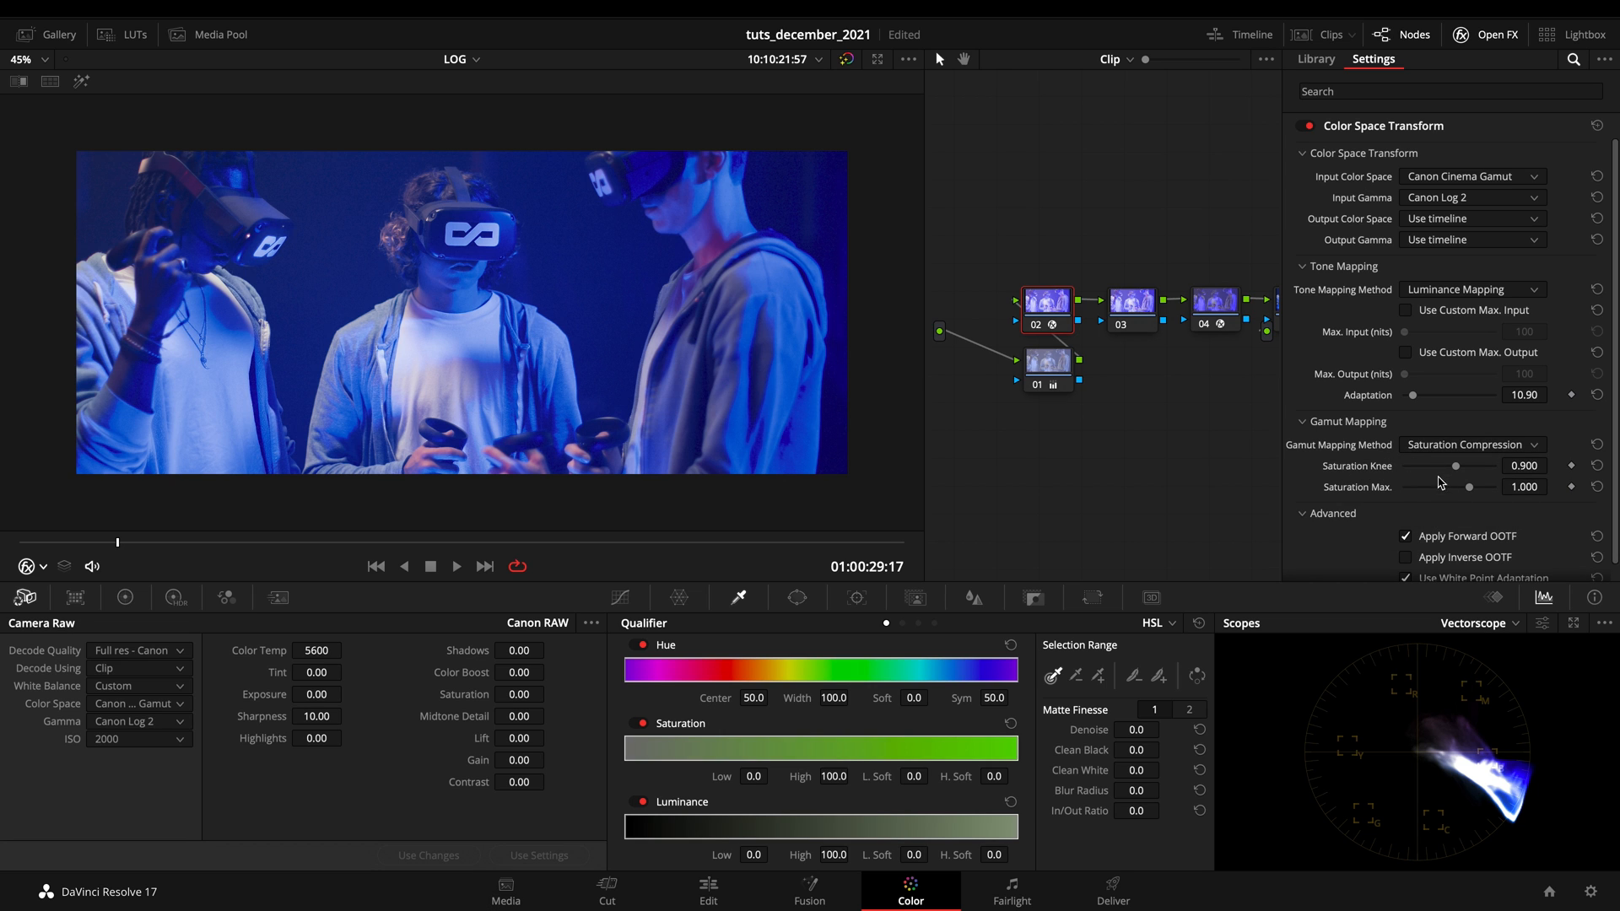
mouse_move(1464, 491)
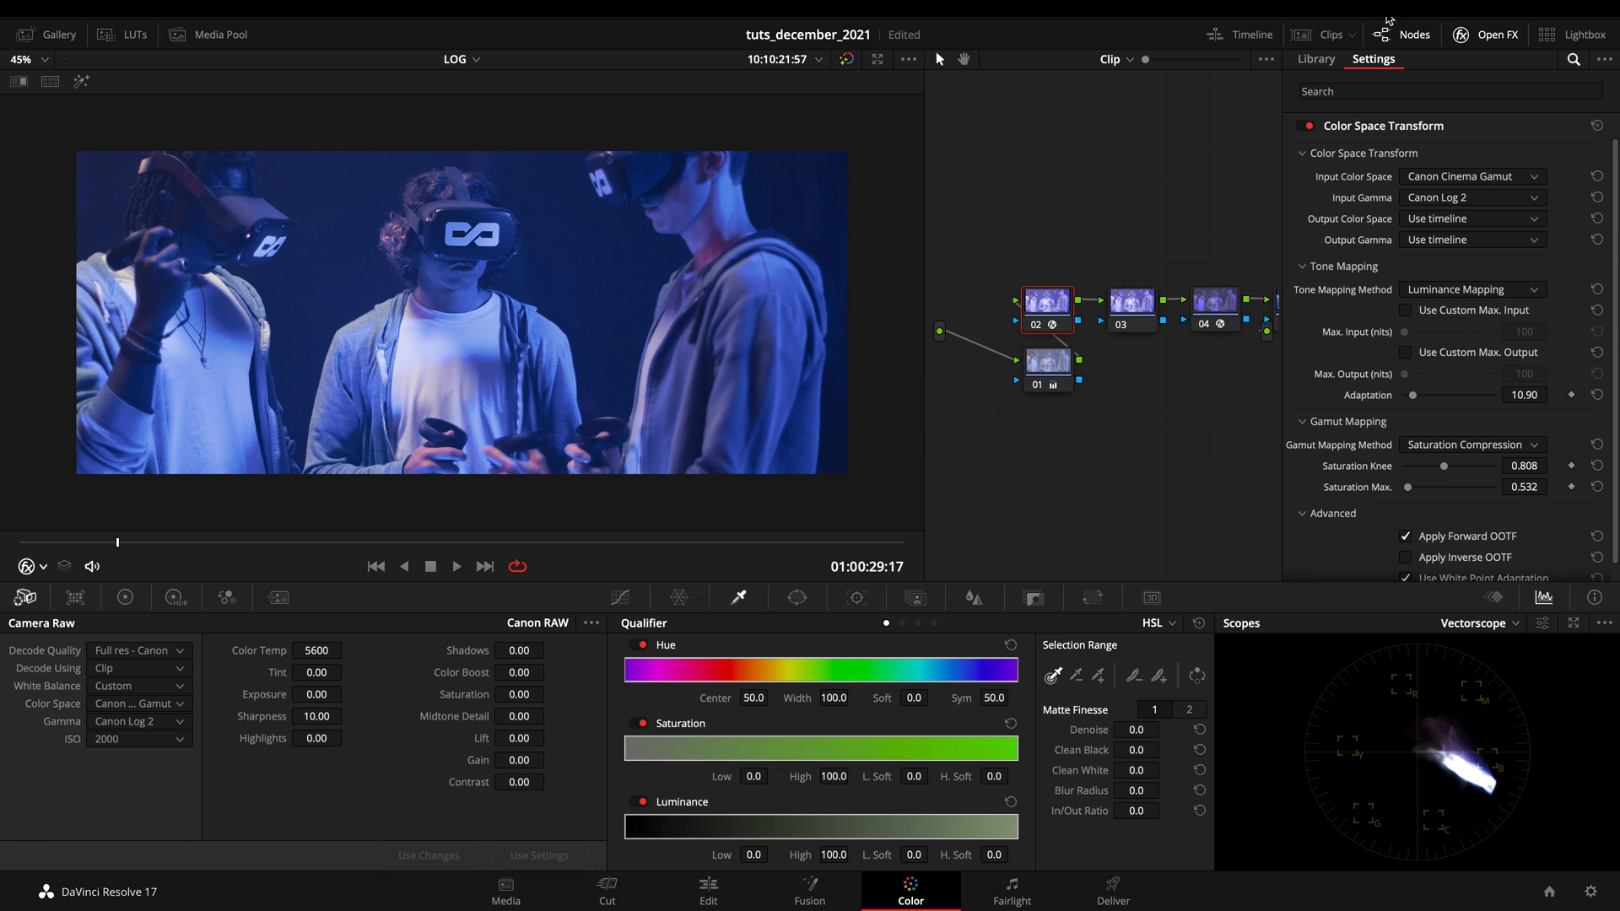
Search the effects library for 'gamu' to find the gamut effects, then clear the search.
left_click(1314, 59)
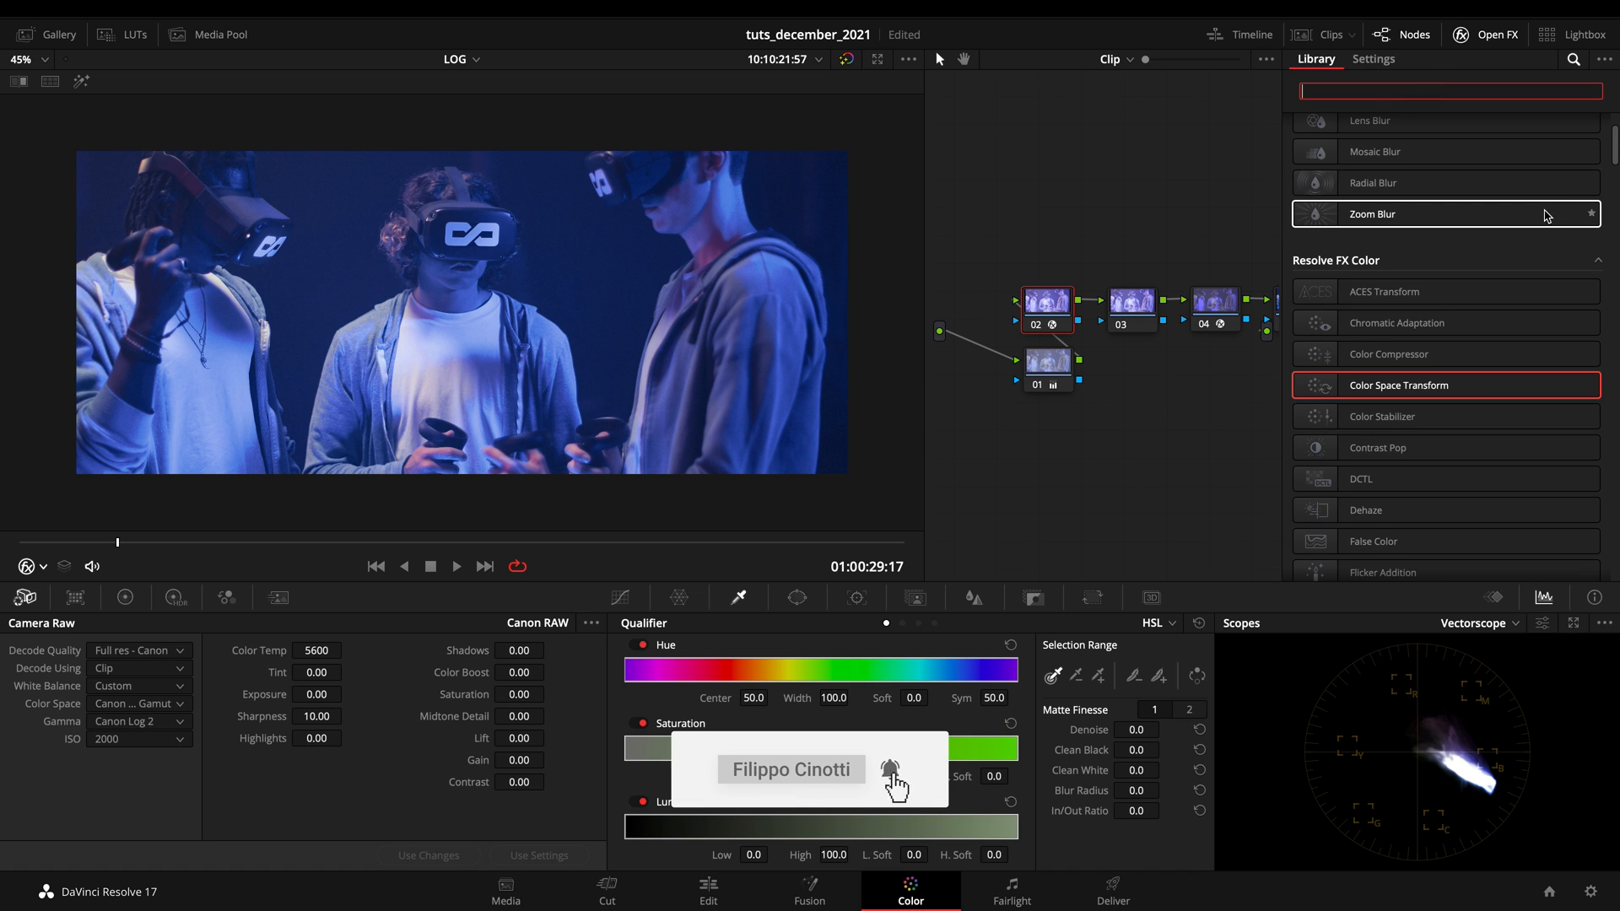
type("gamu")
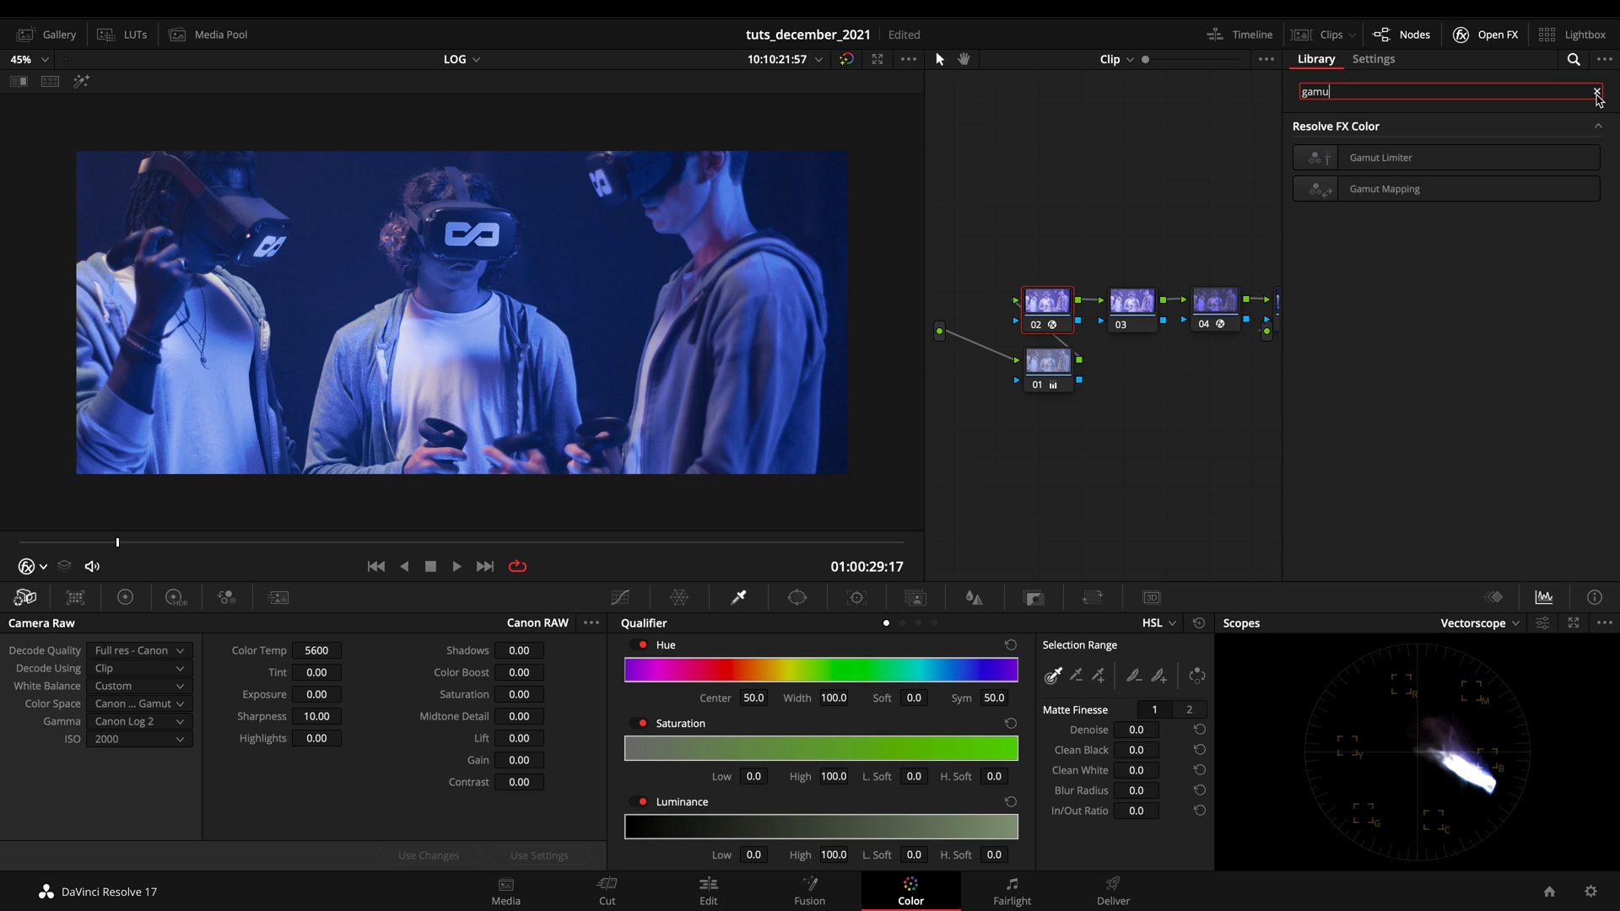
left_click(1596, 91)
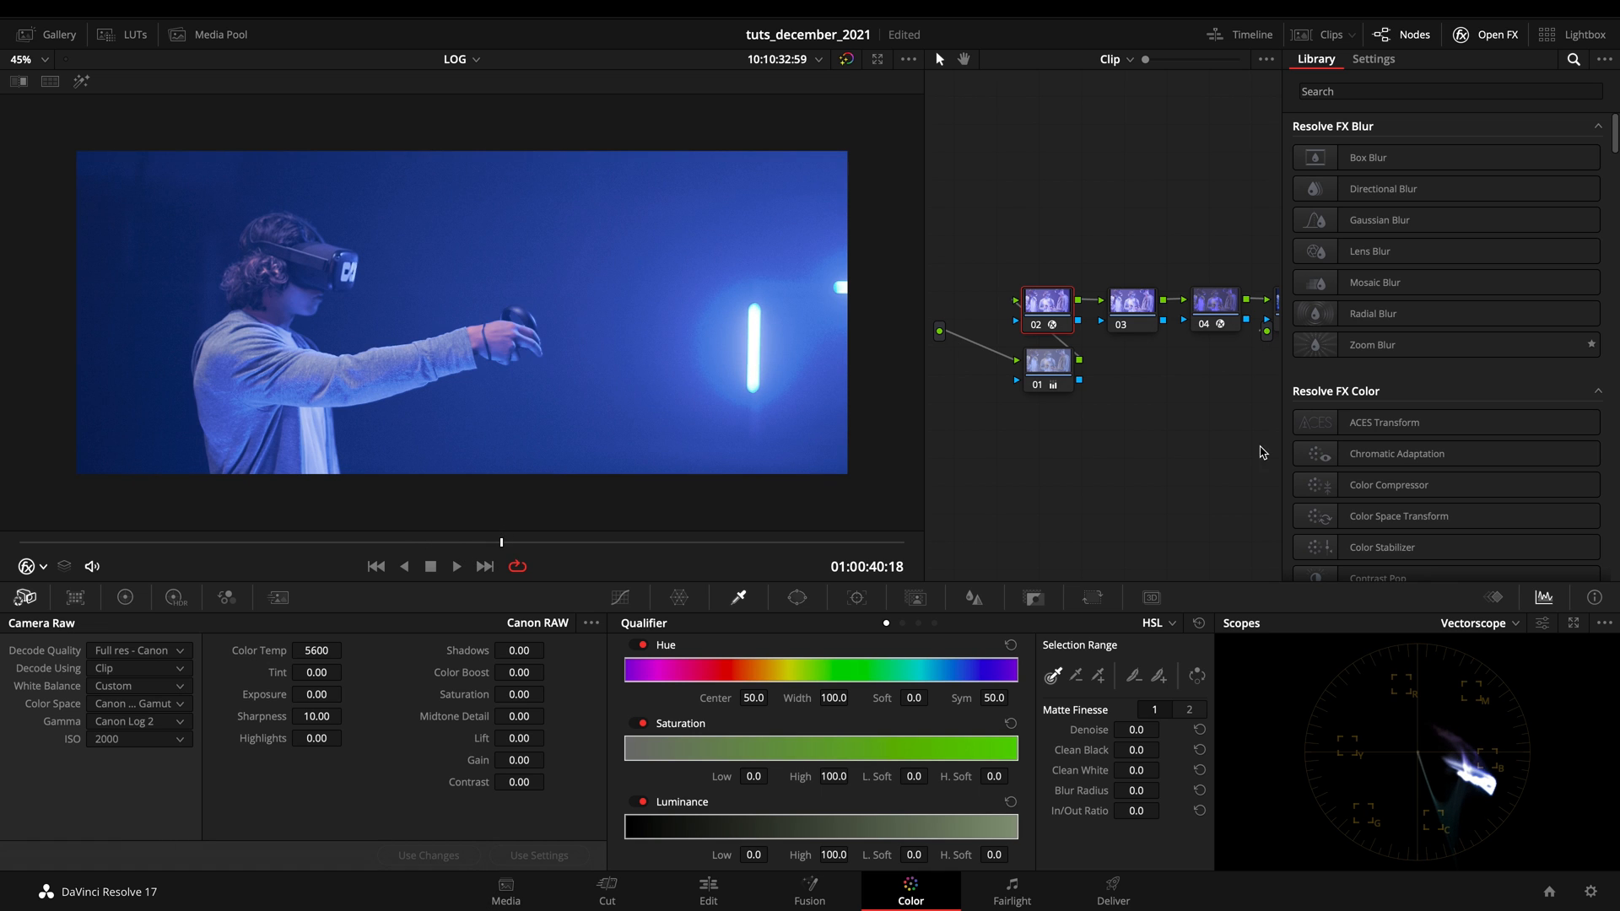
Show node 02's transform settings again, then node 04's Cineon Film Log transform.
left_click(1373, 59)
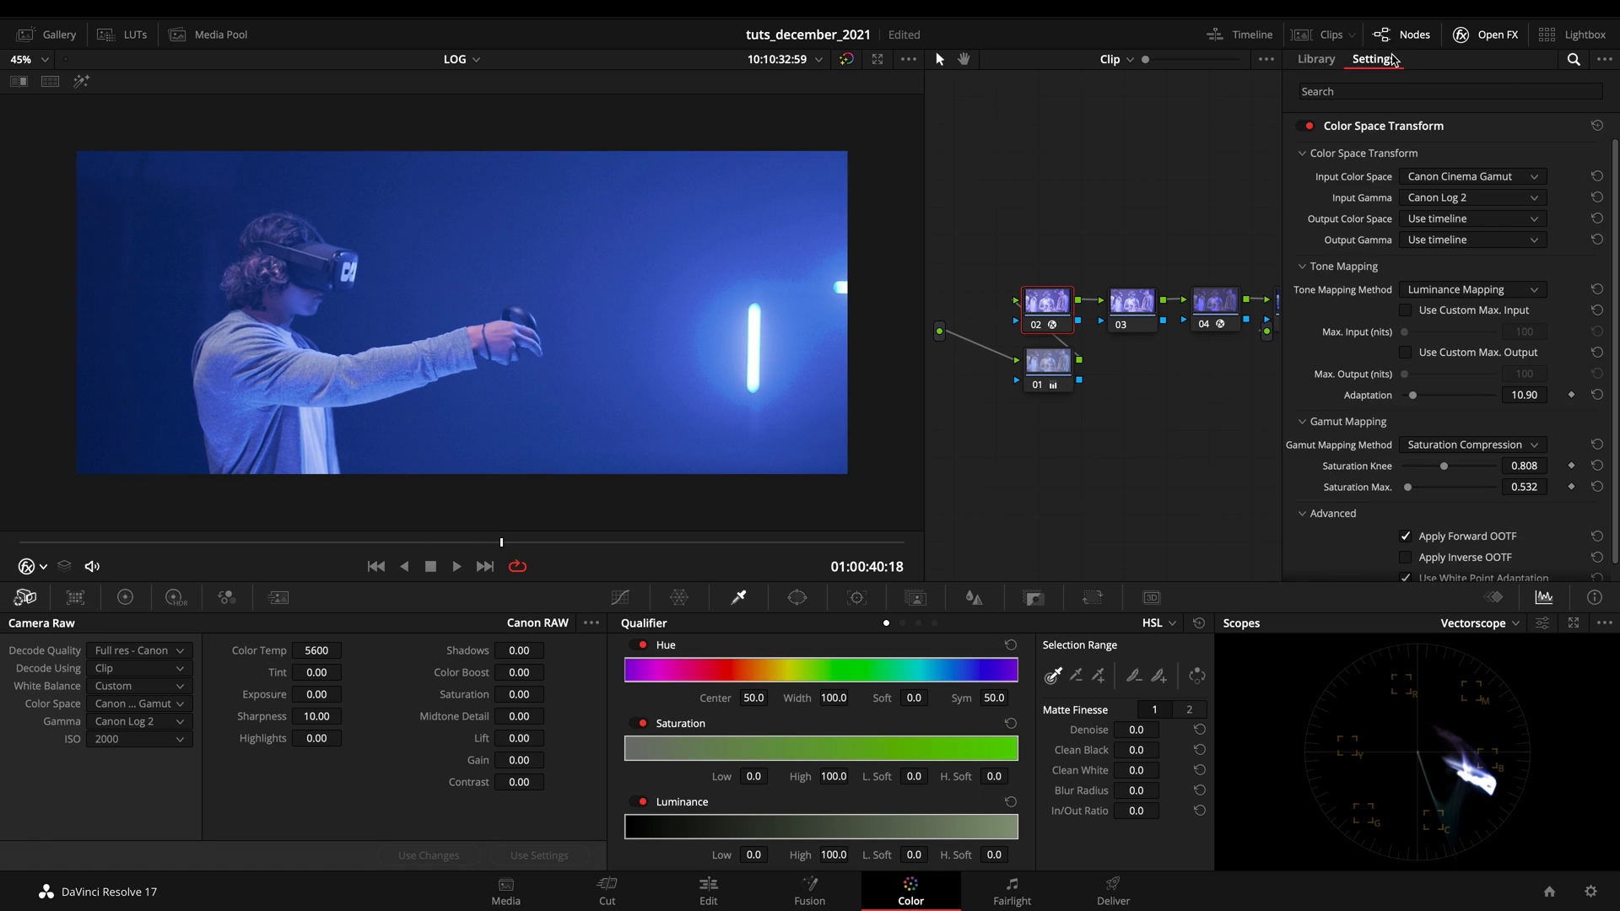
mouse_move(1351, 445)
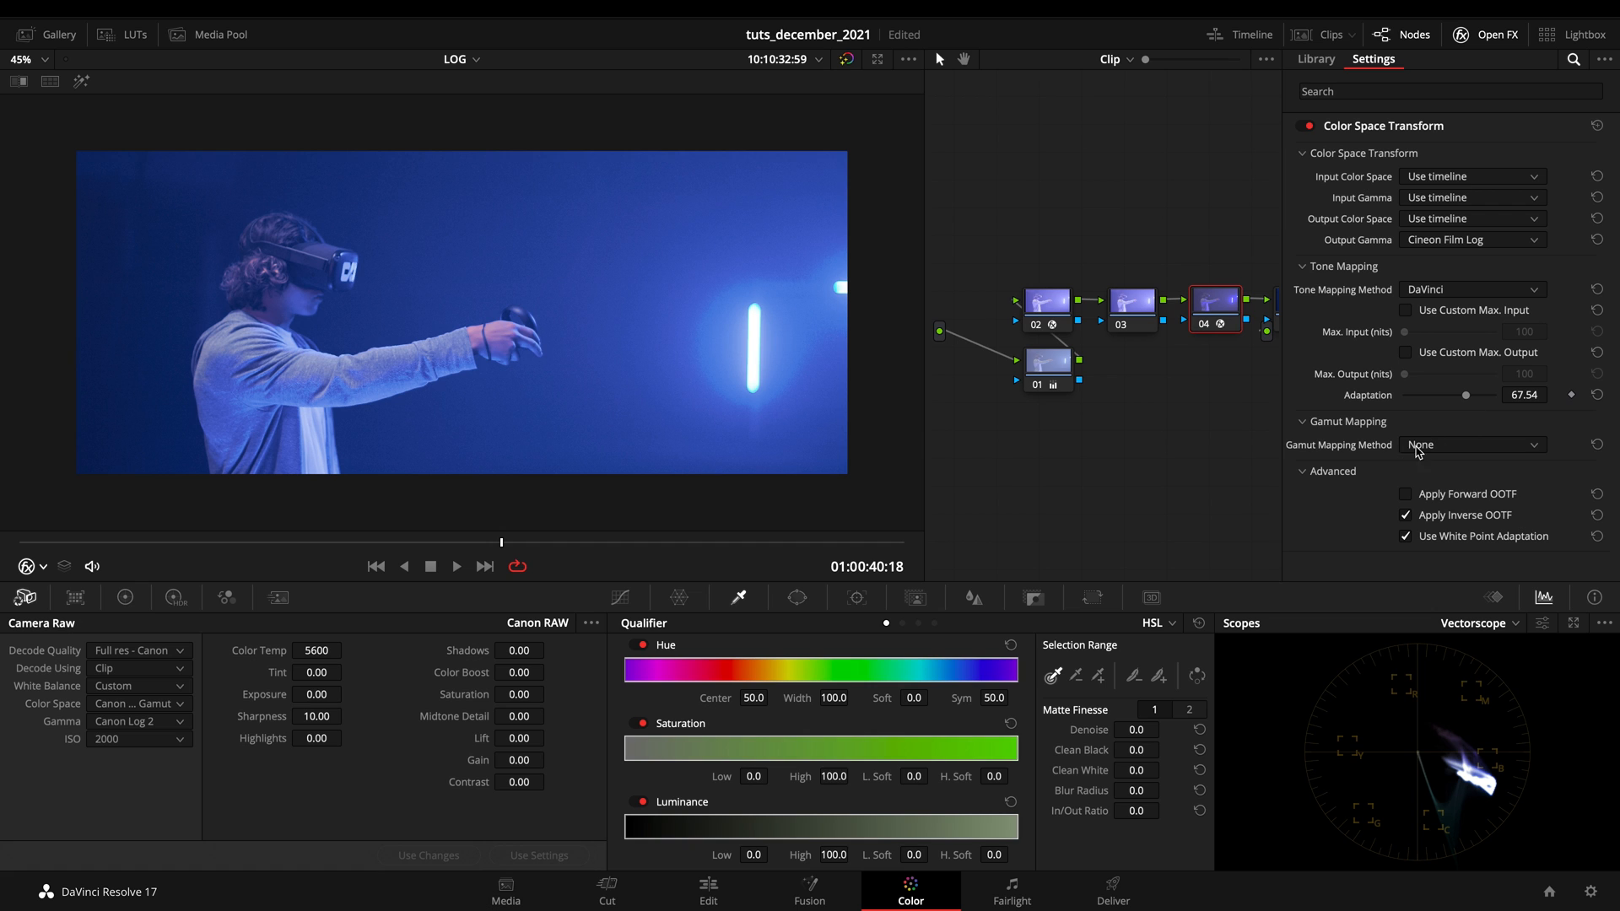
left_click(1471, 444)
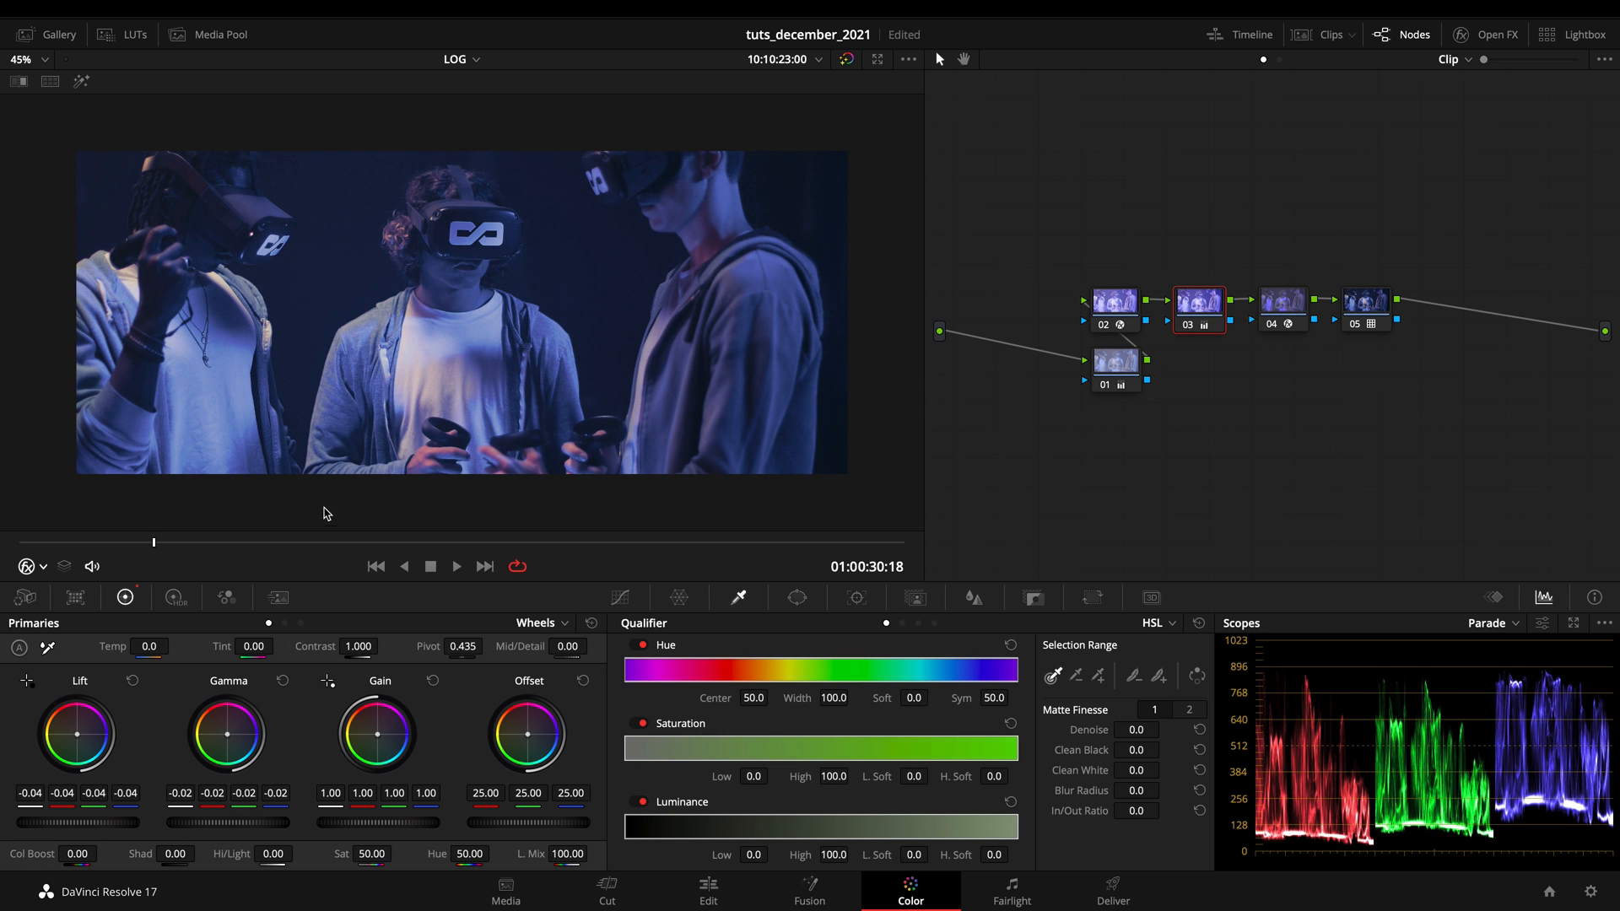
mouse_move(381, 740)
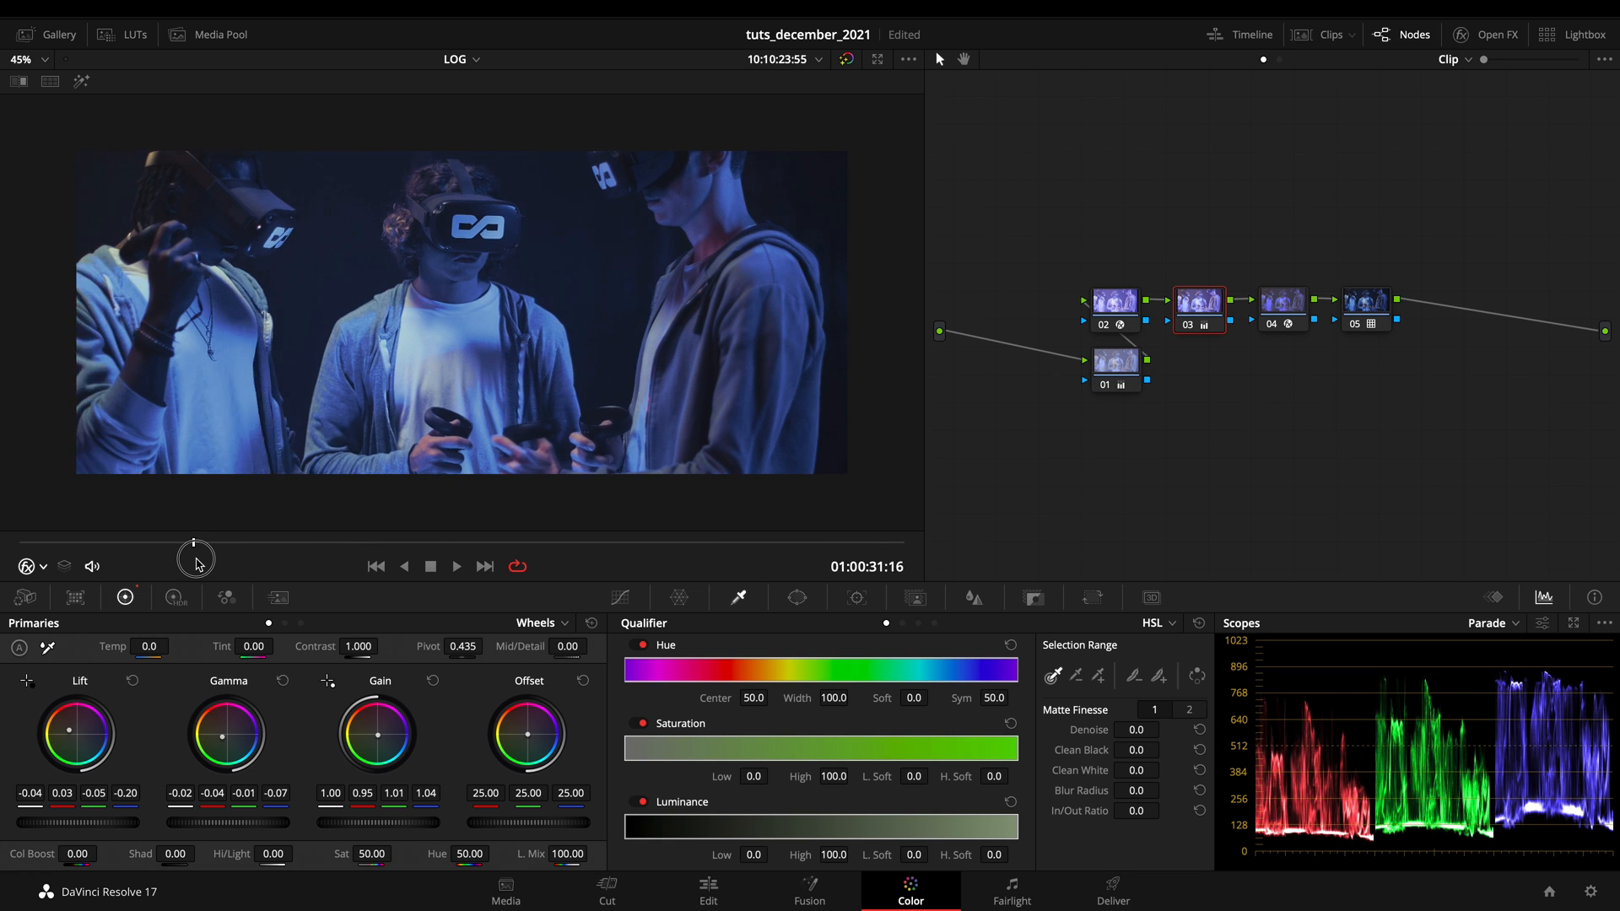
Return to the first VR clip of the sequence after previewing the neighbouring shot.
left_click(1365, 300)
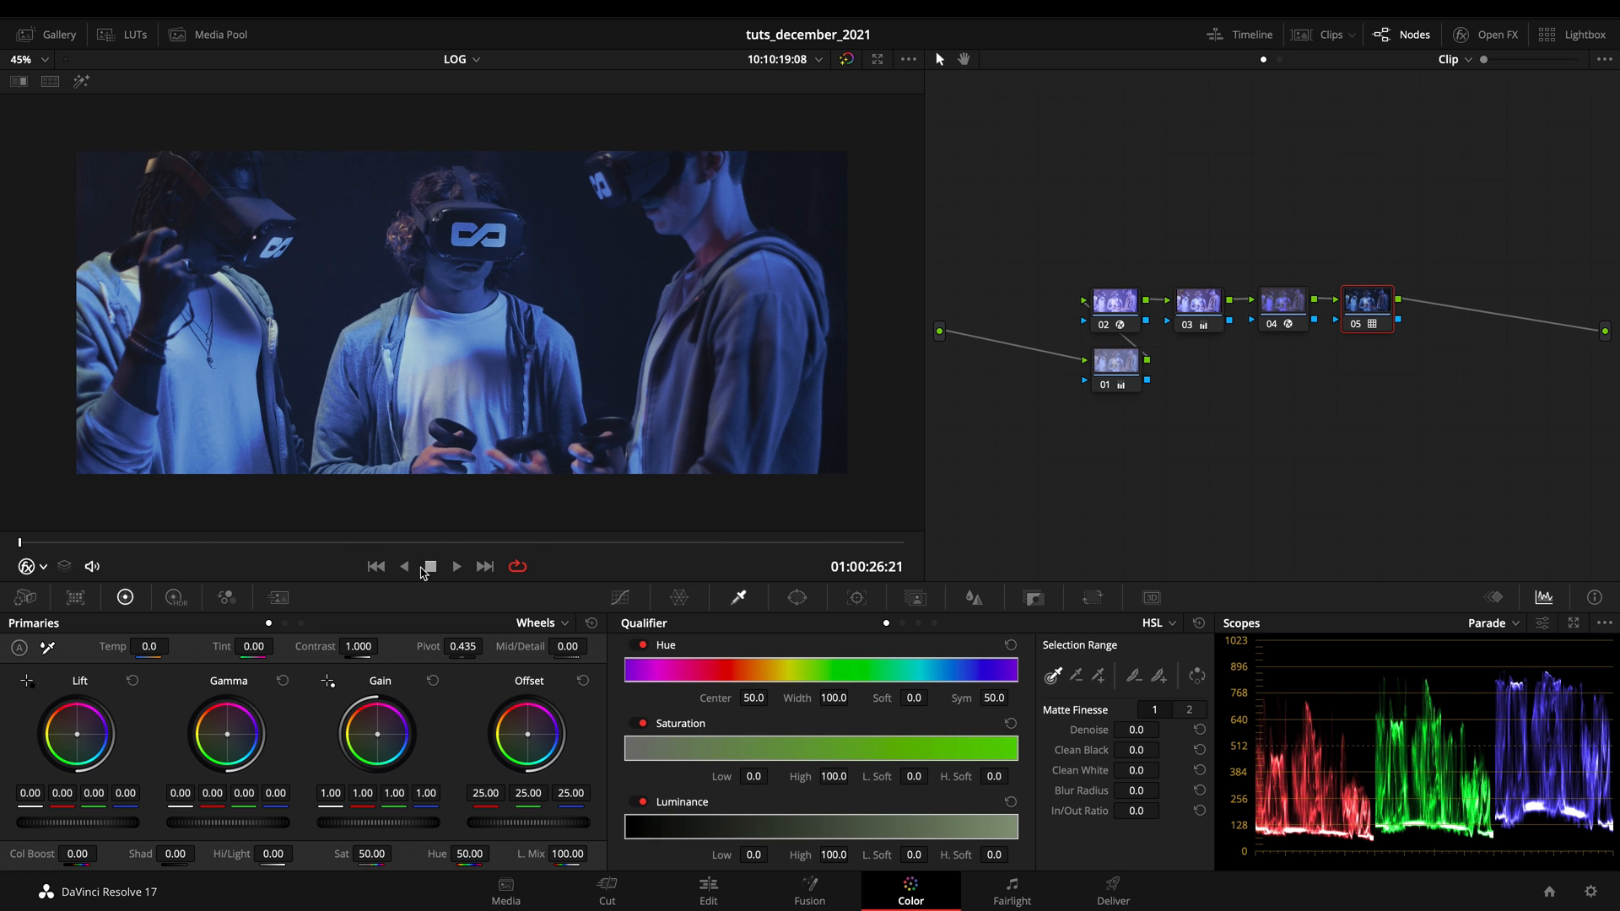